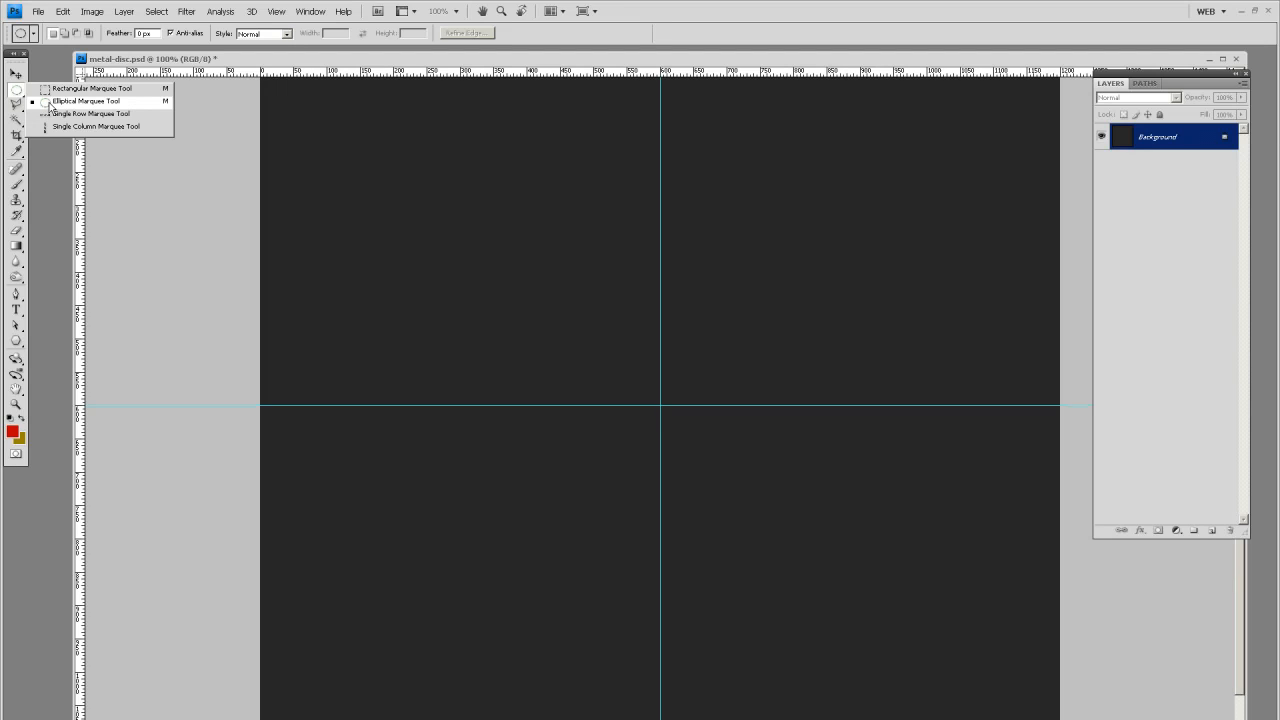
# Step: Switch to the Elliptical Marquee Tool for drawing the circle
pyautogui.click(86, 100)
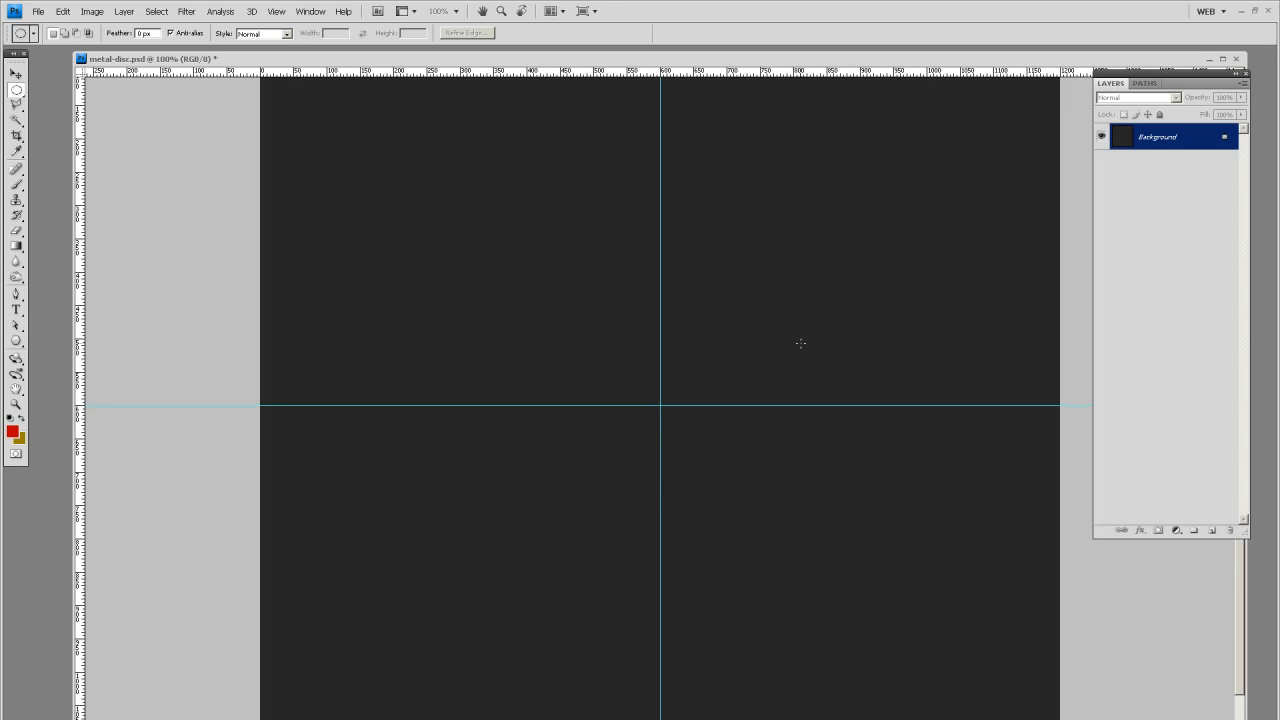
pyautogui.moveTo(264, 190)
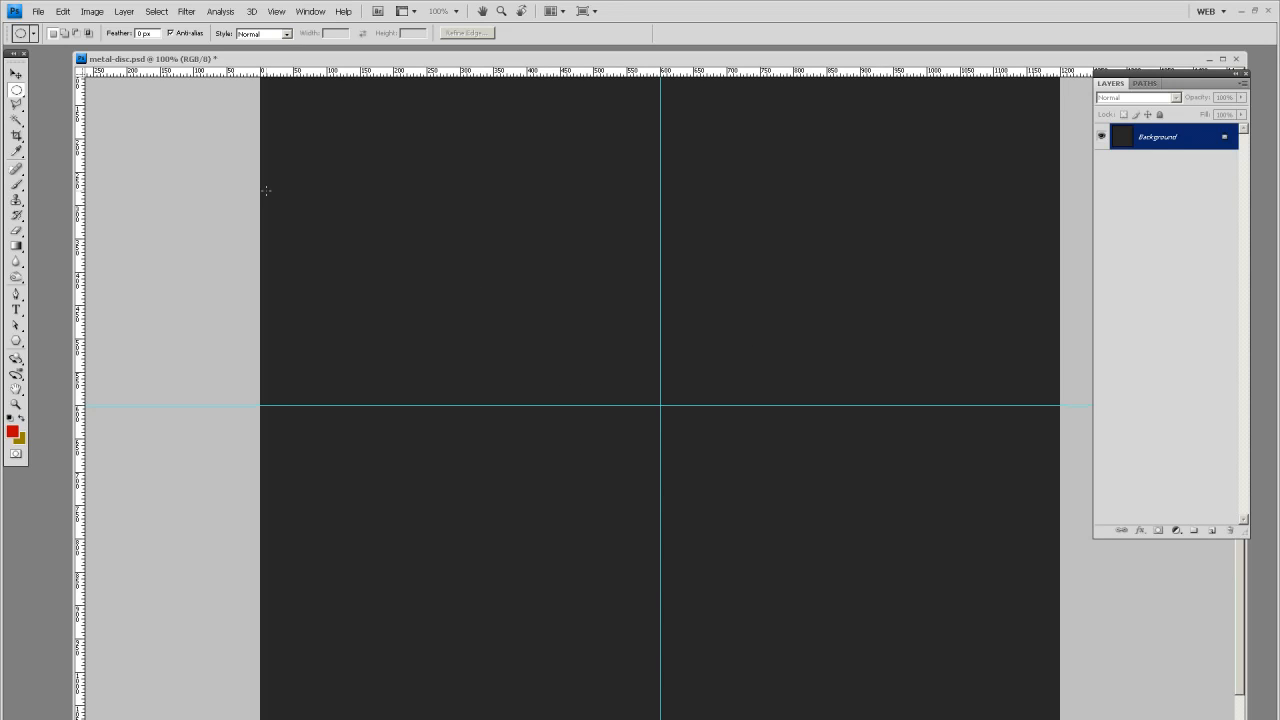
pyautogui.moveTo(1024, 118)
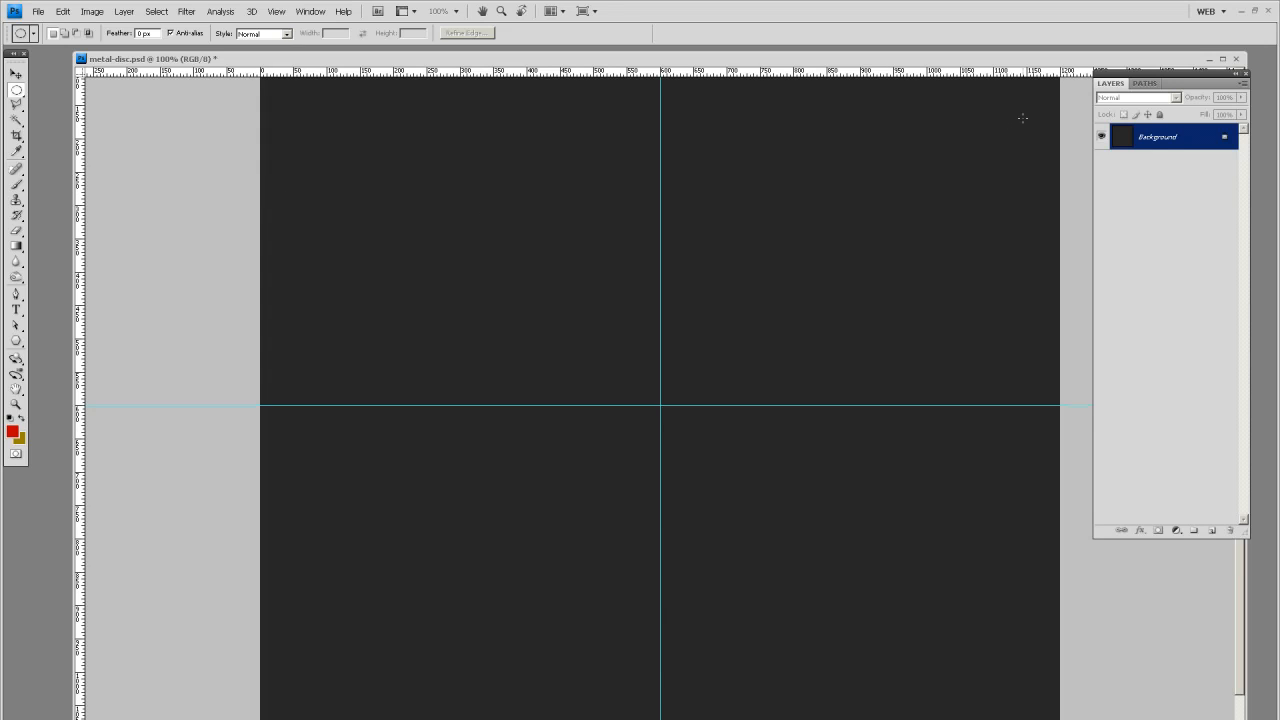
pyautogui.moveTo(770, 384)
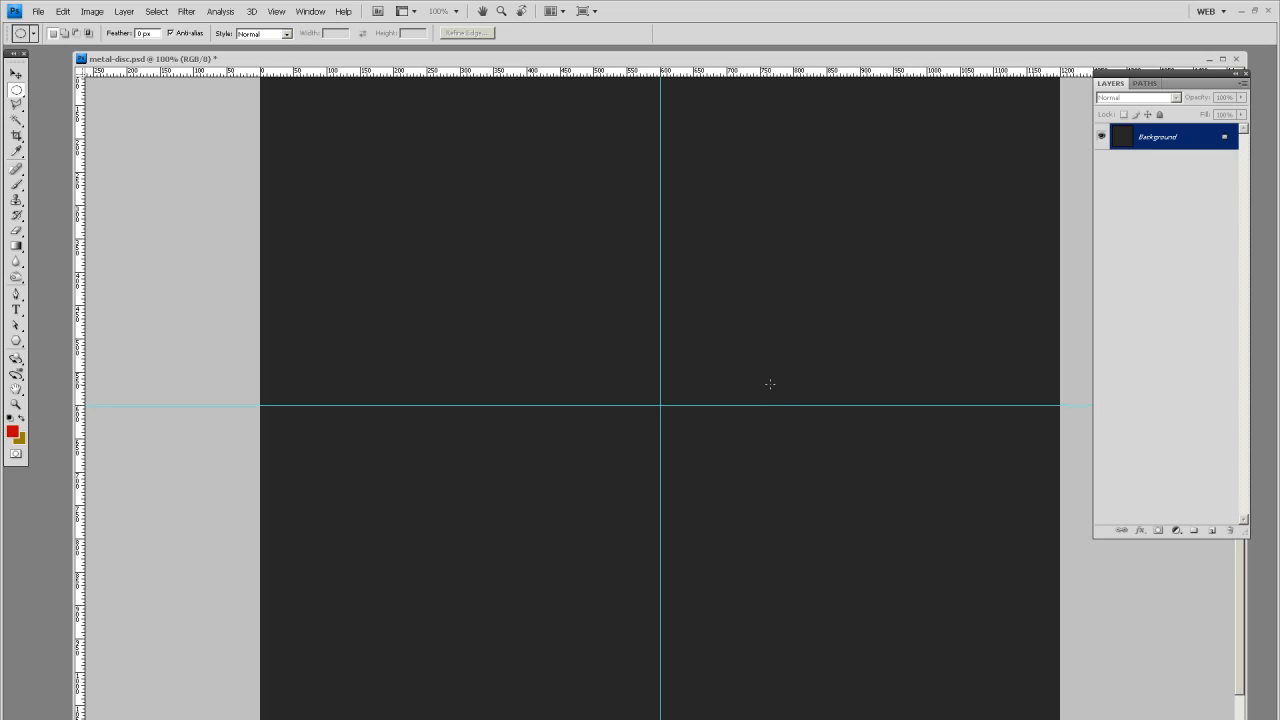
pyautogui.moveTo(582, 364)
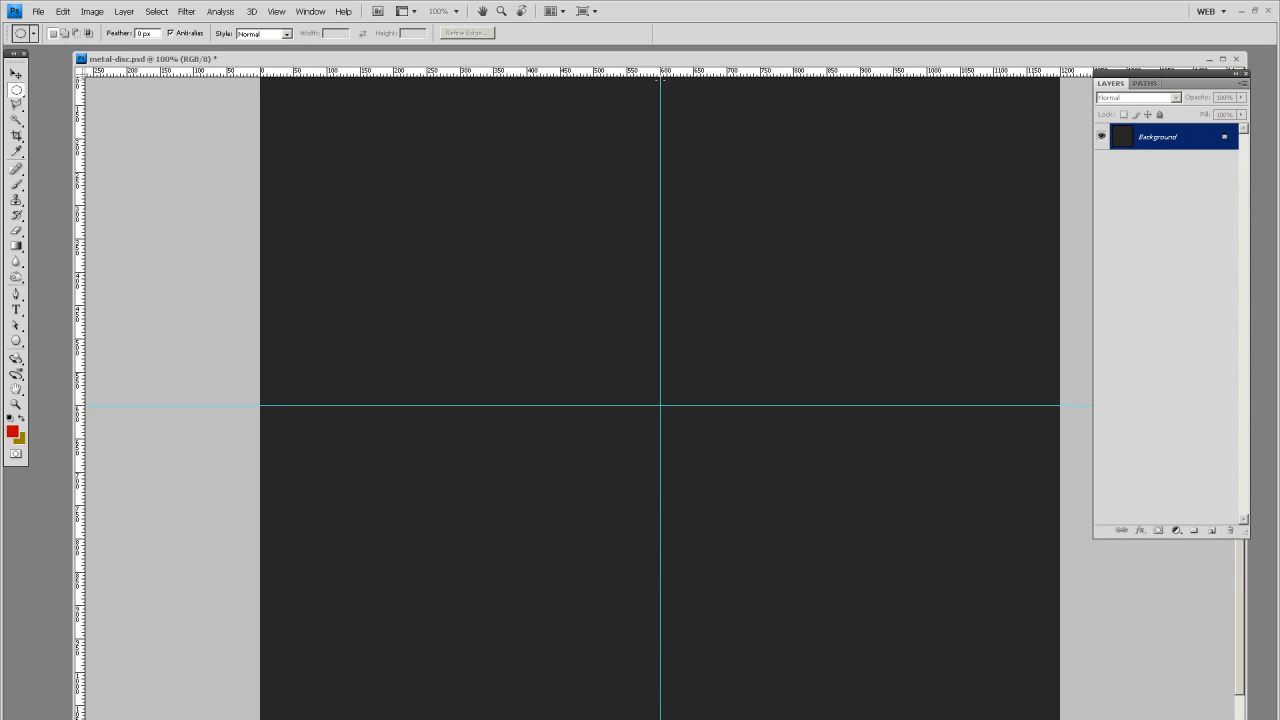
pyautogui.moveTo(660, 374)
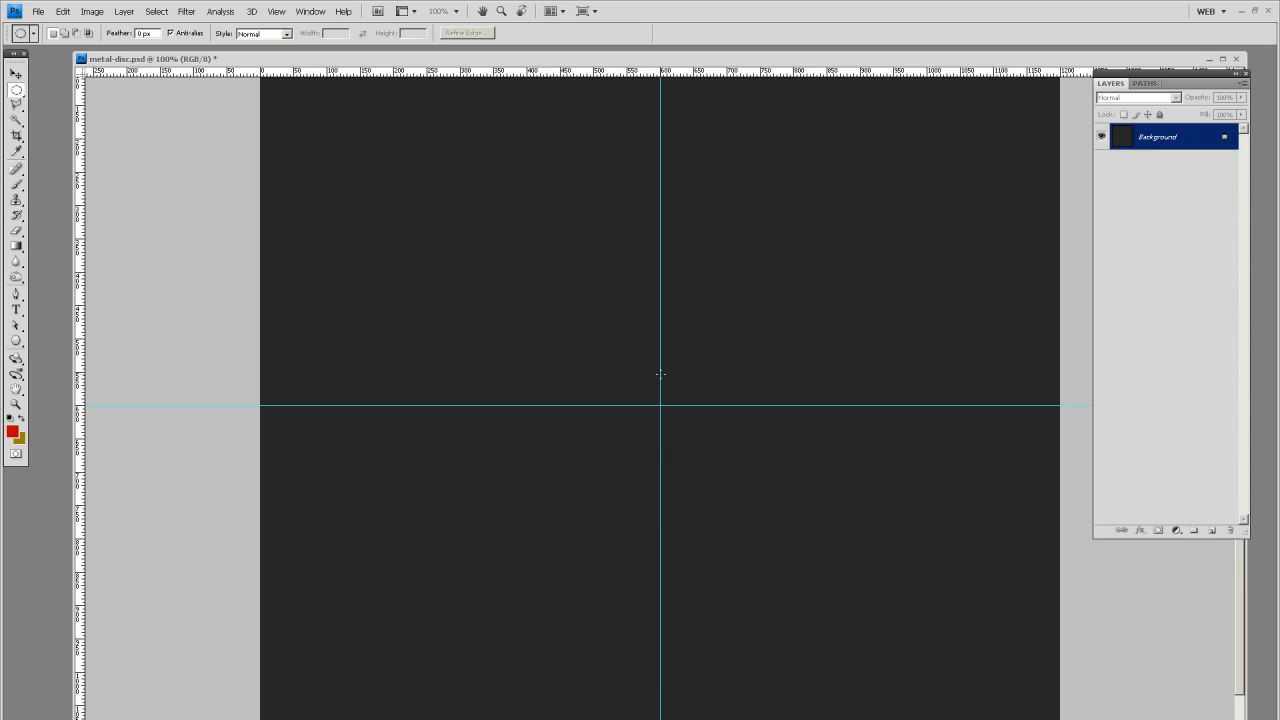
pyautogui.moveTo(672, 76)
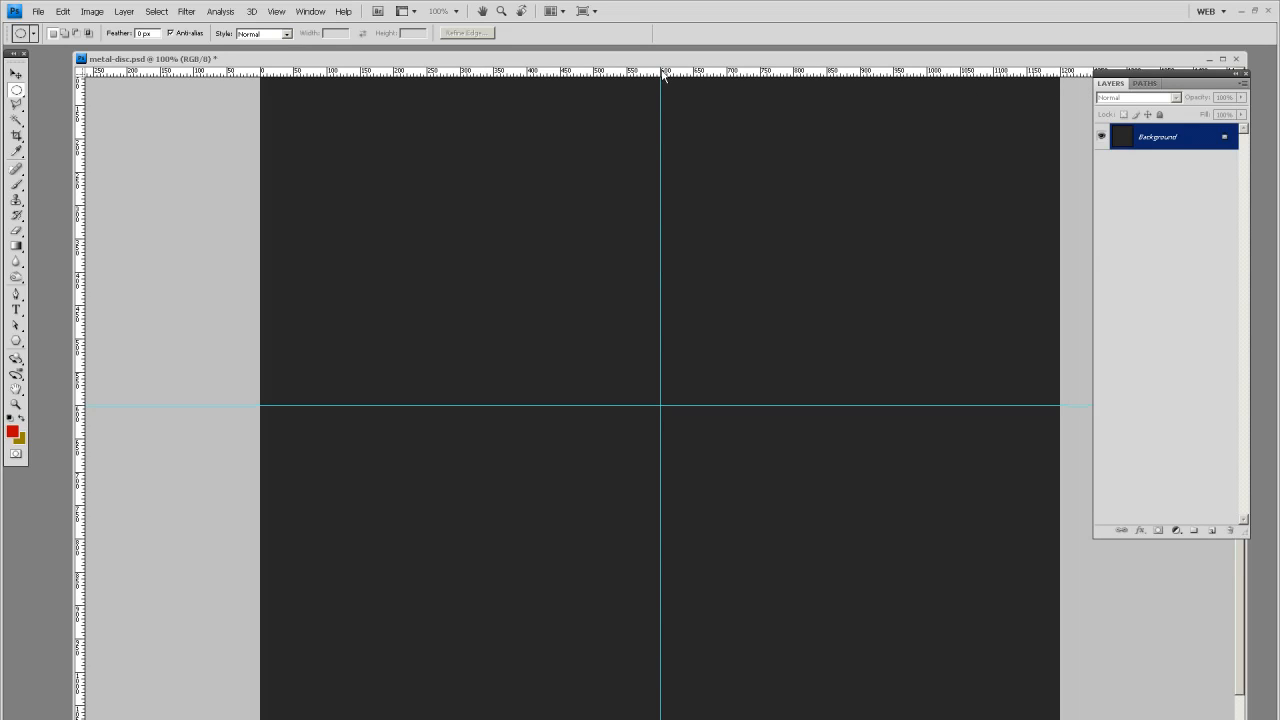
pyautogui.moveTo(130, 320)
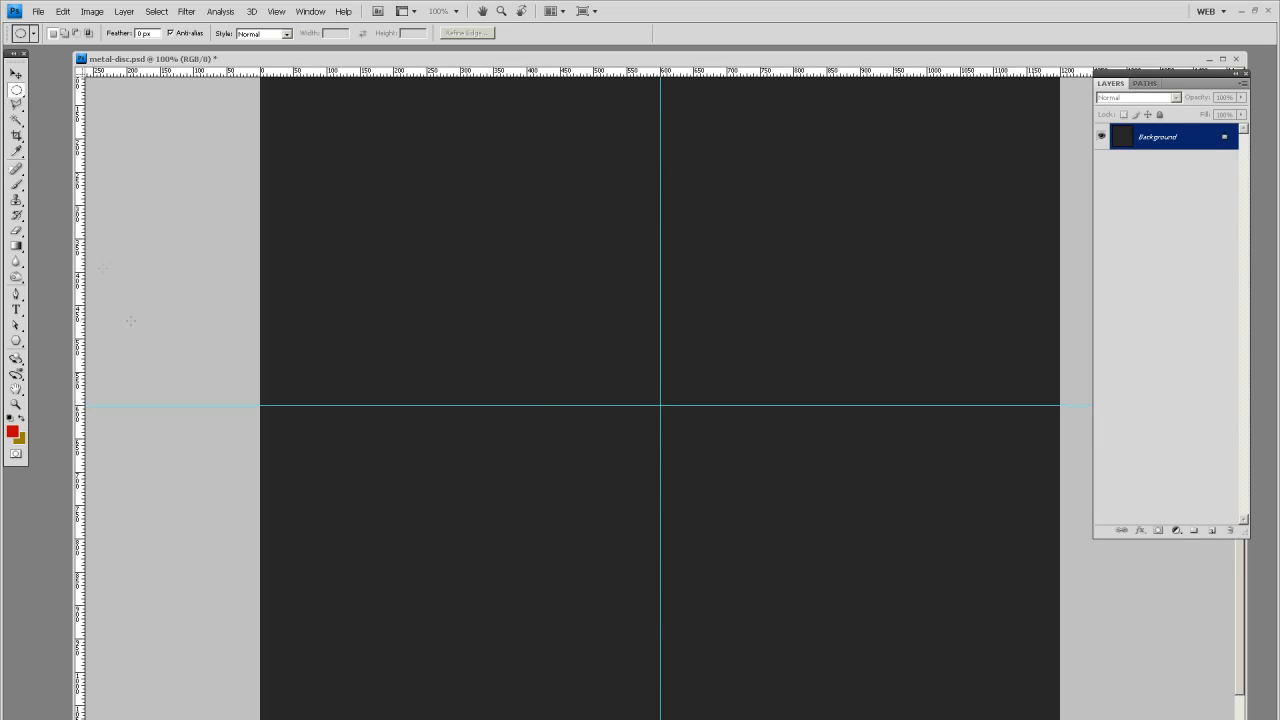
pyautogui.rightClick(16, 92)
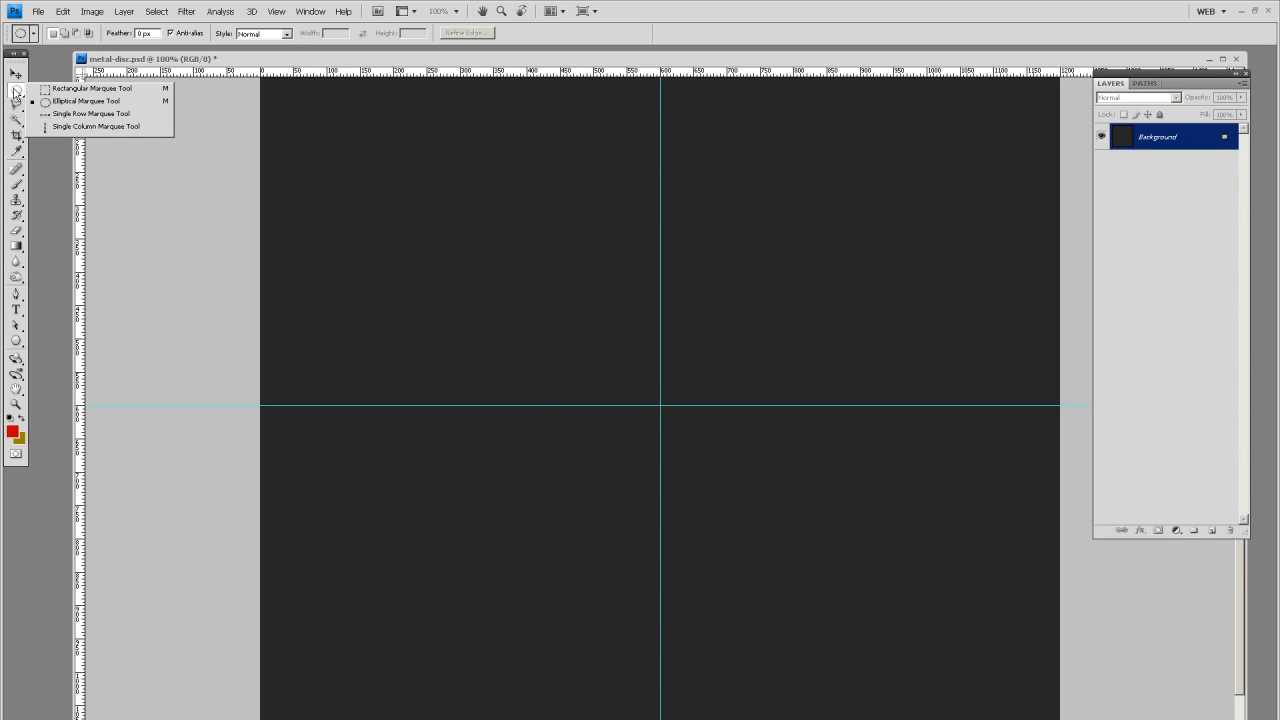
pyautogui.click(86, 100)
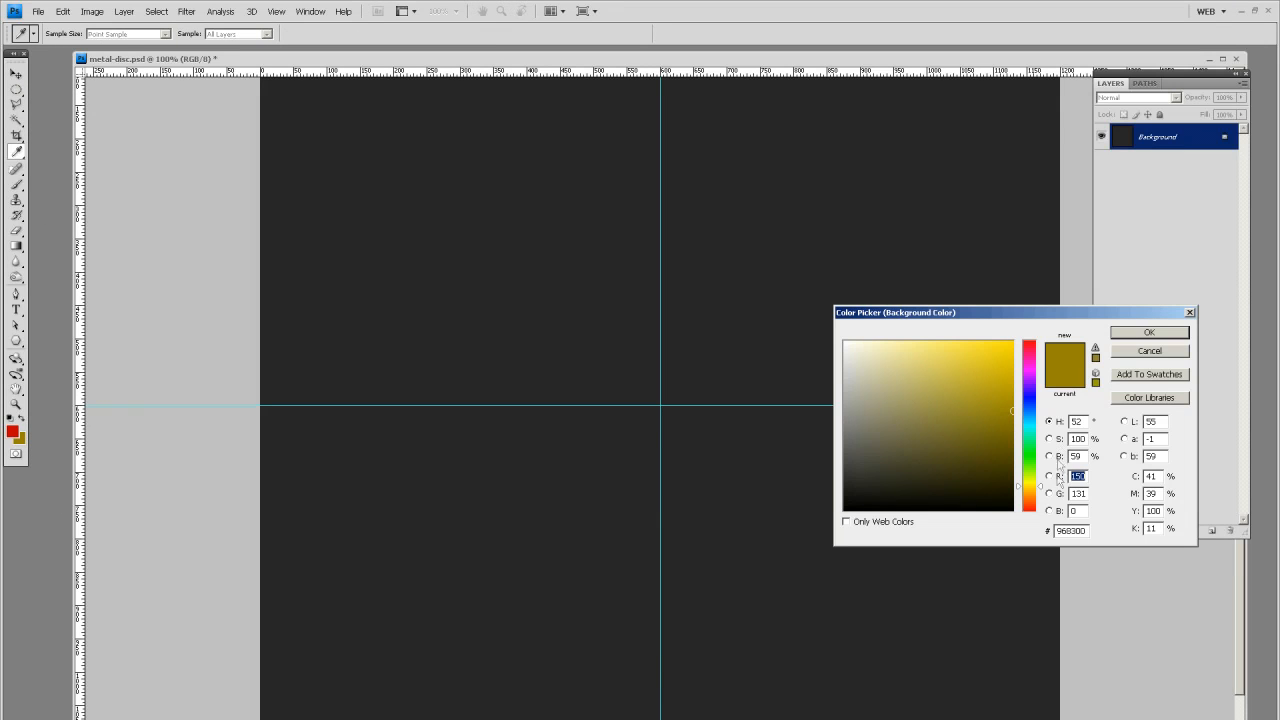
# Step: Set a bright gold shade in the Color Picker and add a new empty layer
pyautogui.click(992, 388)
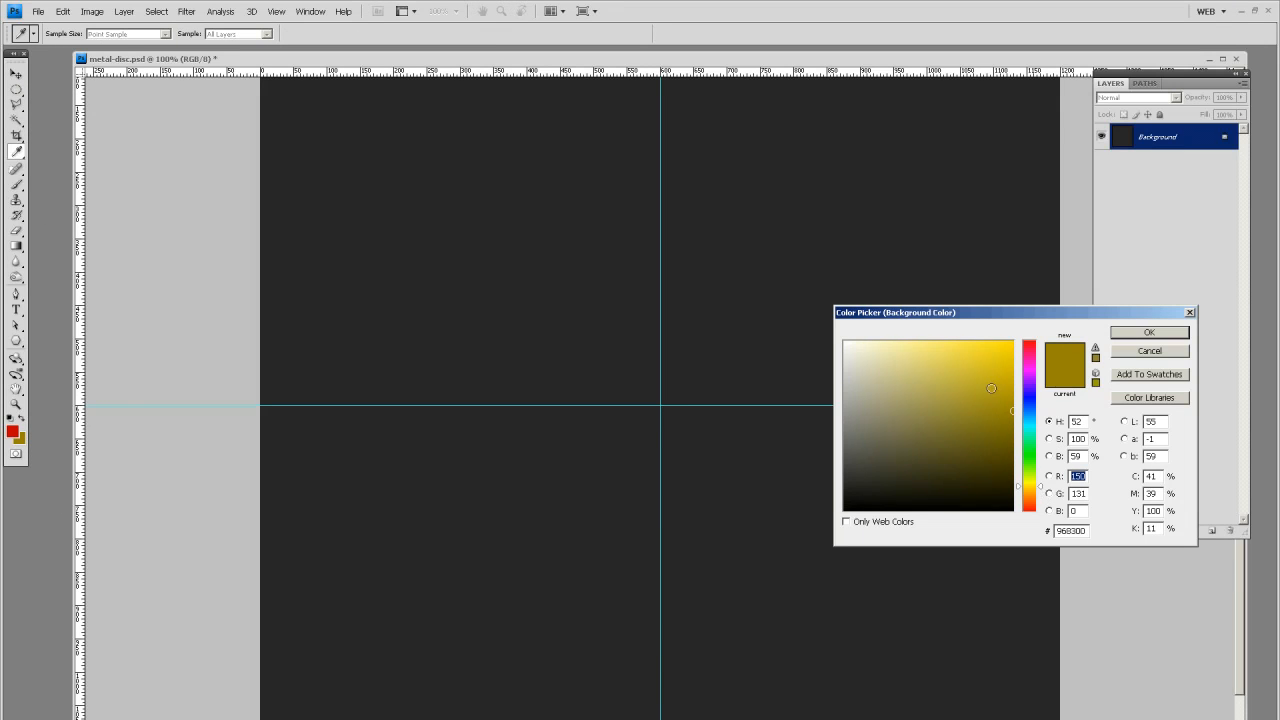
pyautogui.click(1020, 376)
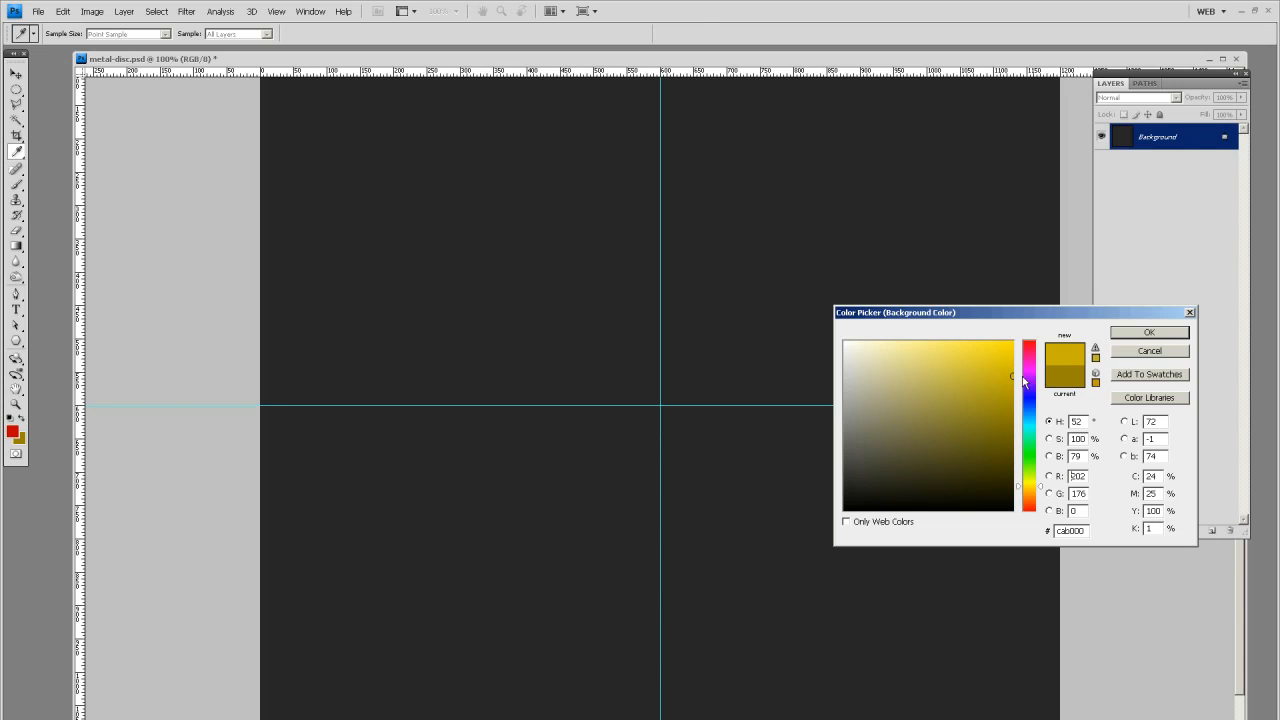
pyautogui.click(1148, 332)
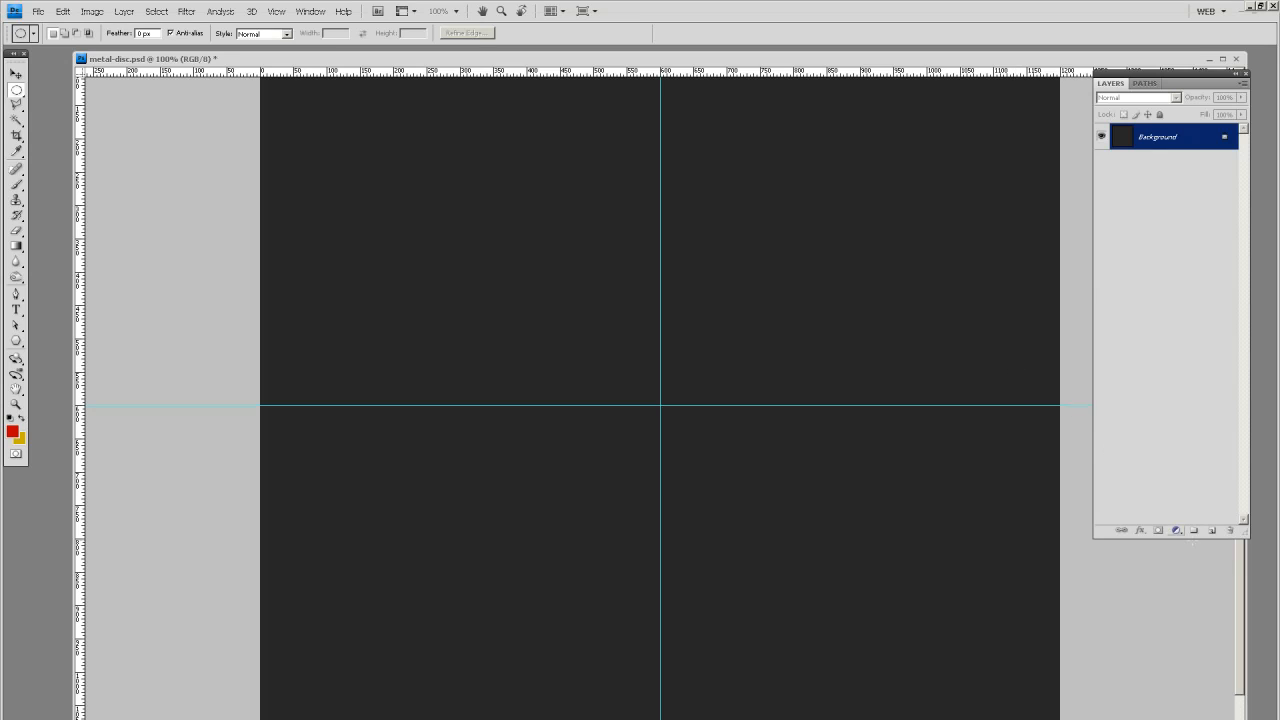
pyautogui.click(1192, 530)
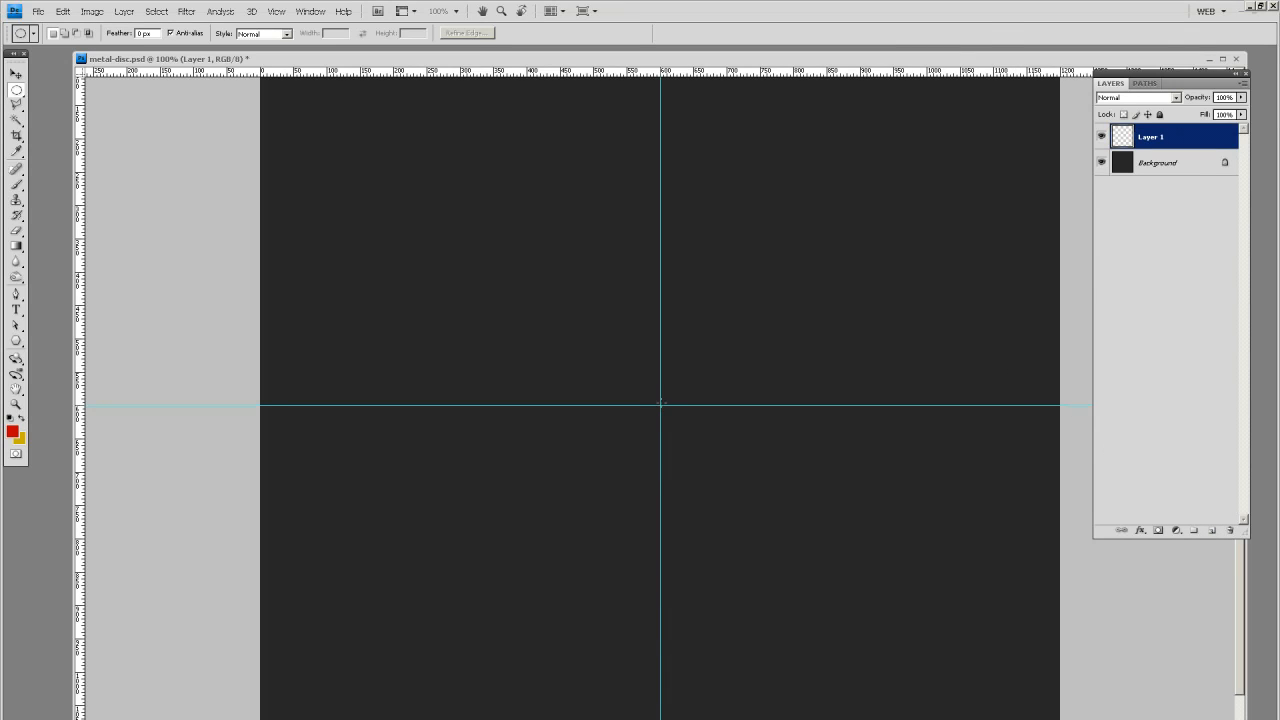
pyautogui.moveTo(948, 122)
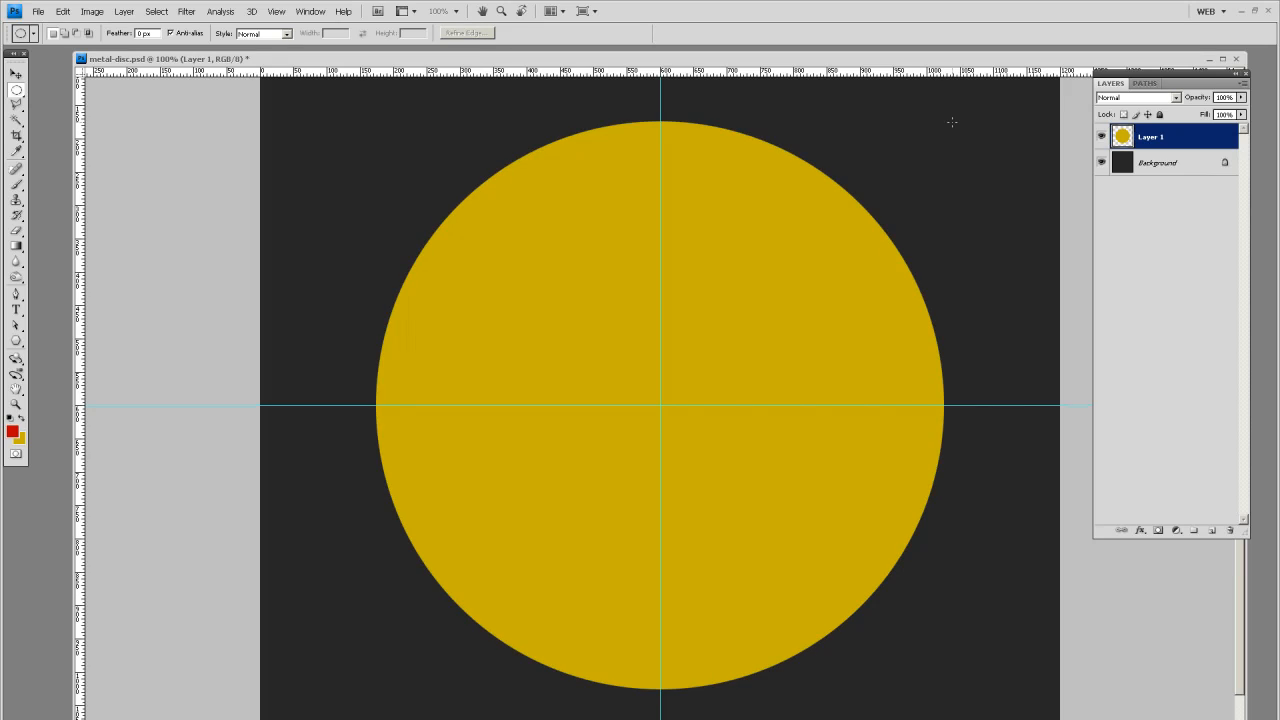
pyautogui.moveTo(882, 300)
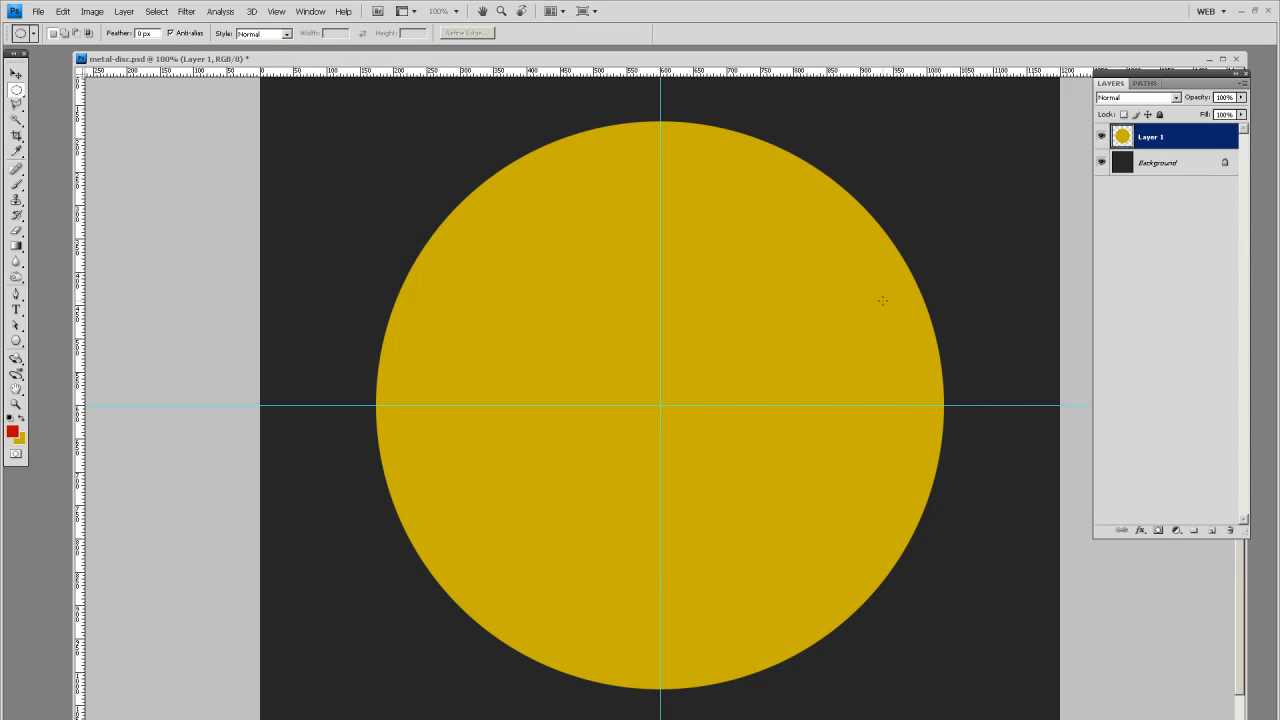
pyautogui.moveTo(658, 408)
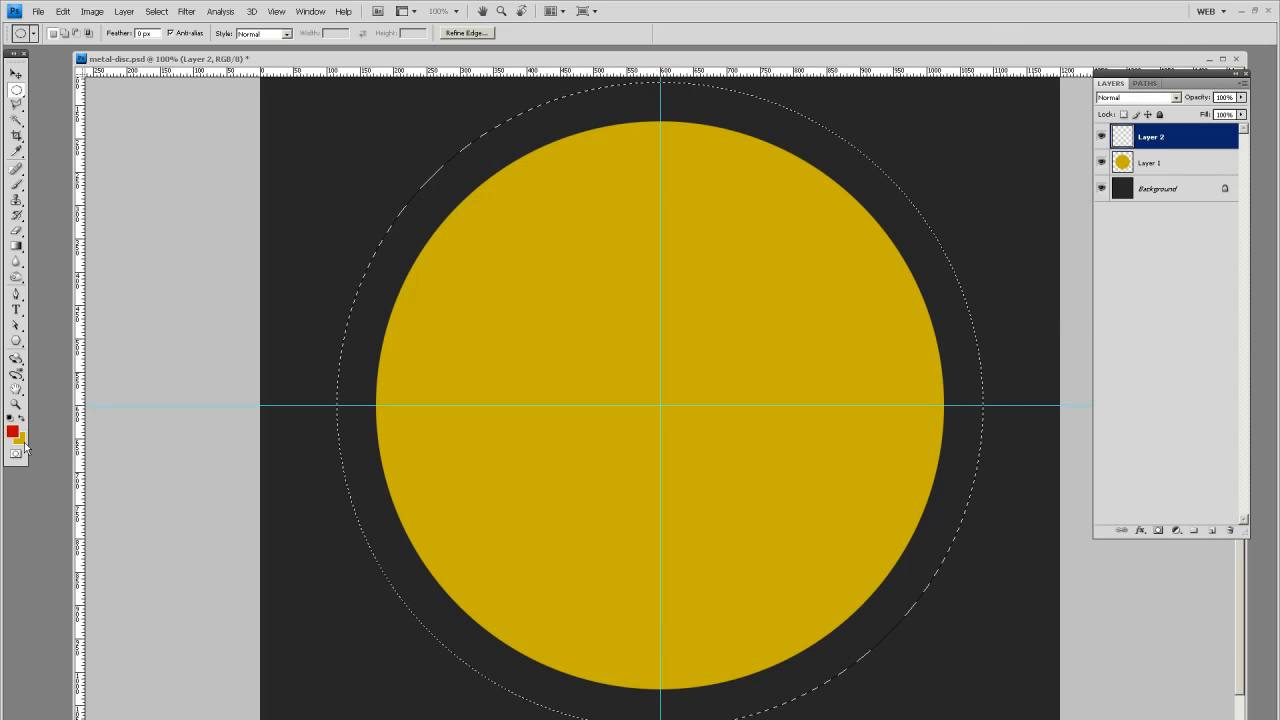
# Step: Set white as the fill colour for the larger circle and switch to the Move Tool
pyautogui.click(22, 436)
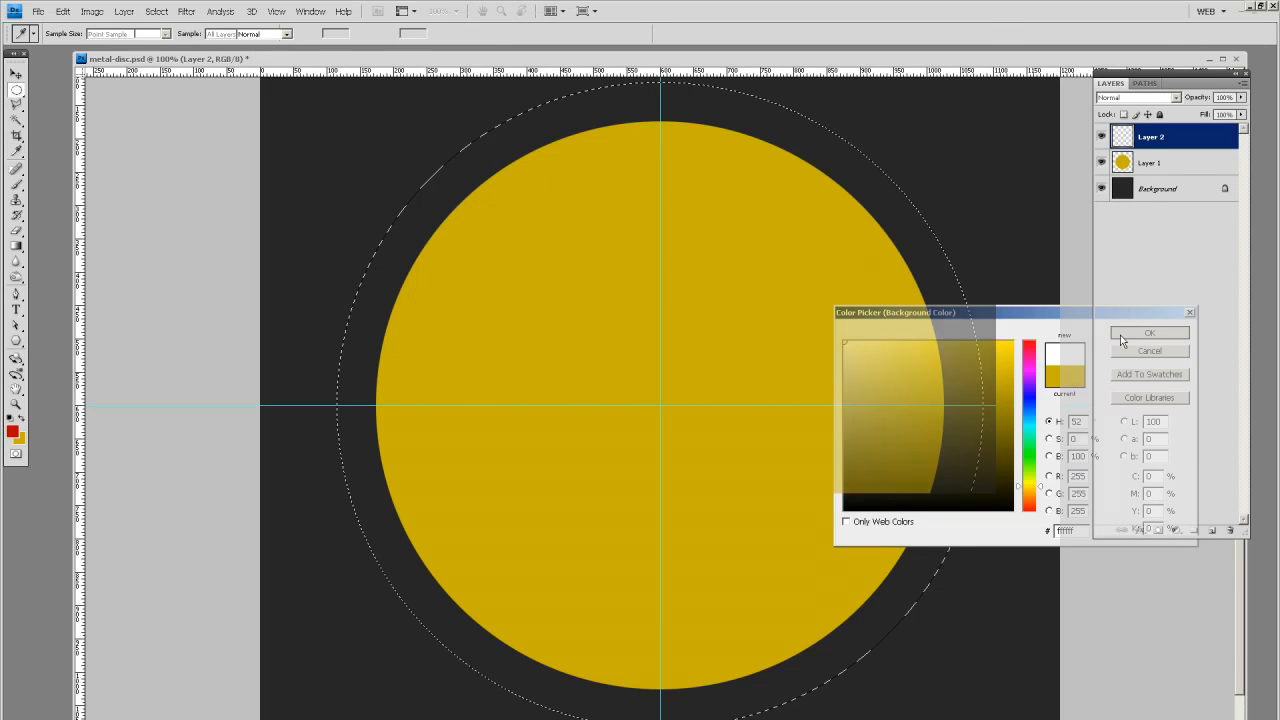
pyautogui.click(1148, 332)
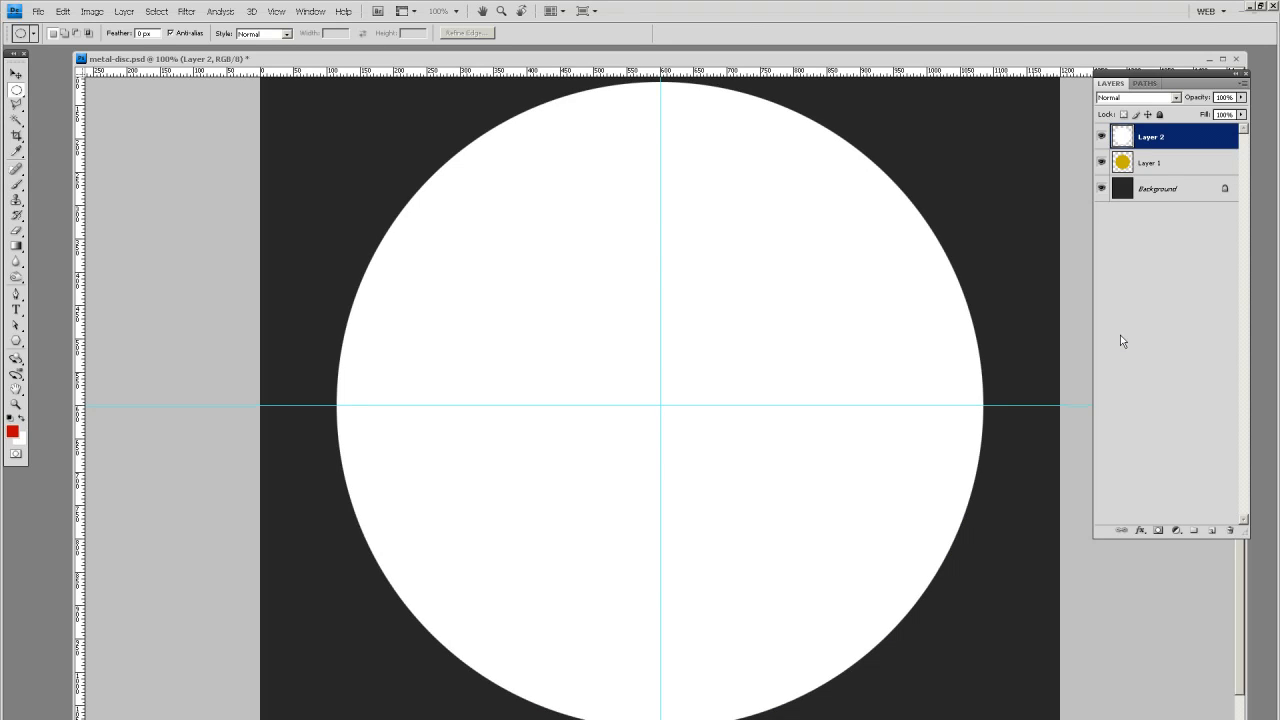
pyautogui.click(16, 76)
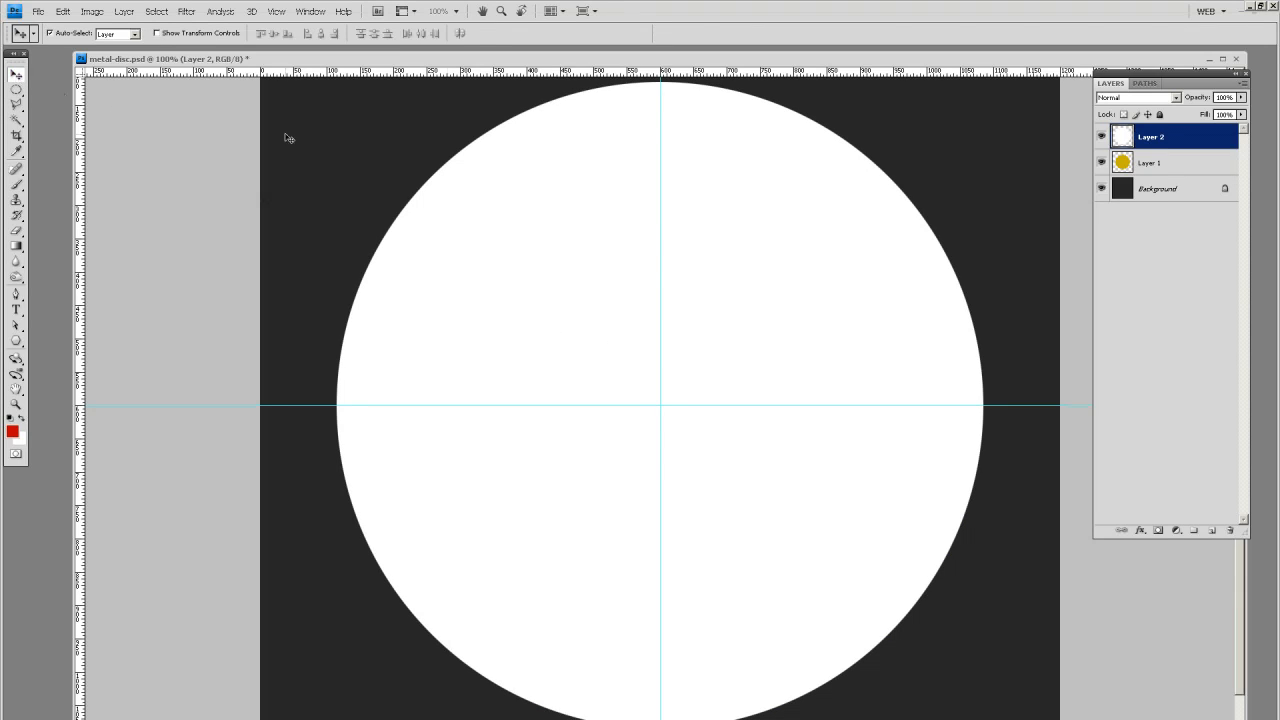
# Step: Apply Add Noise with a high Amount, Gaussian and Monochromatic, to the white circle
pyautogui.click(186, 12)
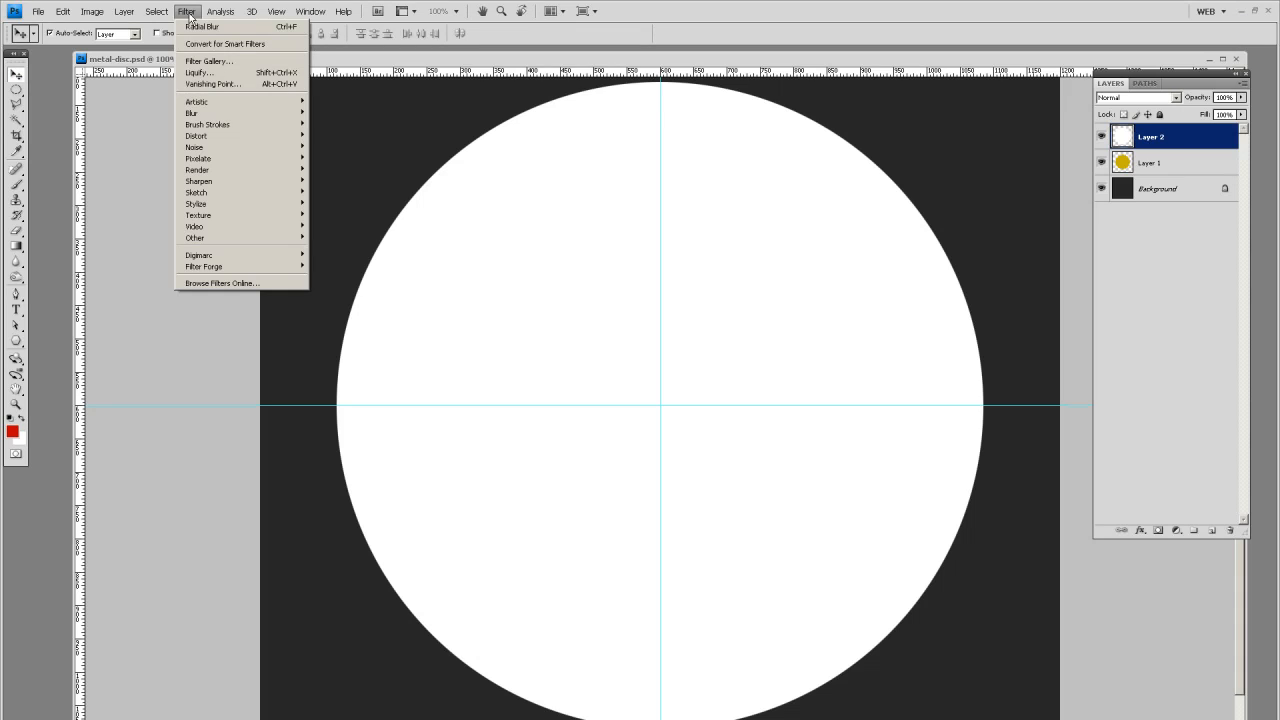
pyautogui.click(194, 148)
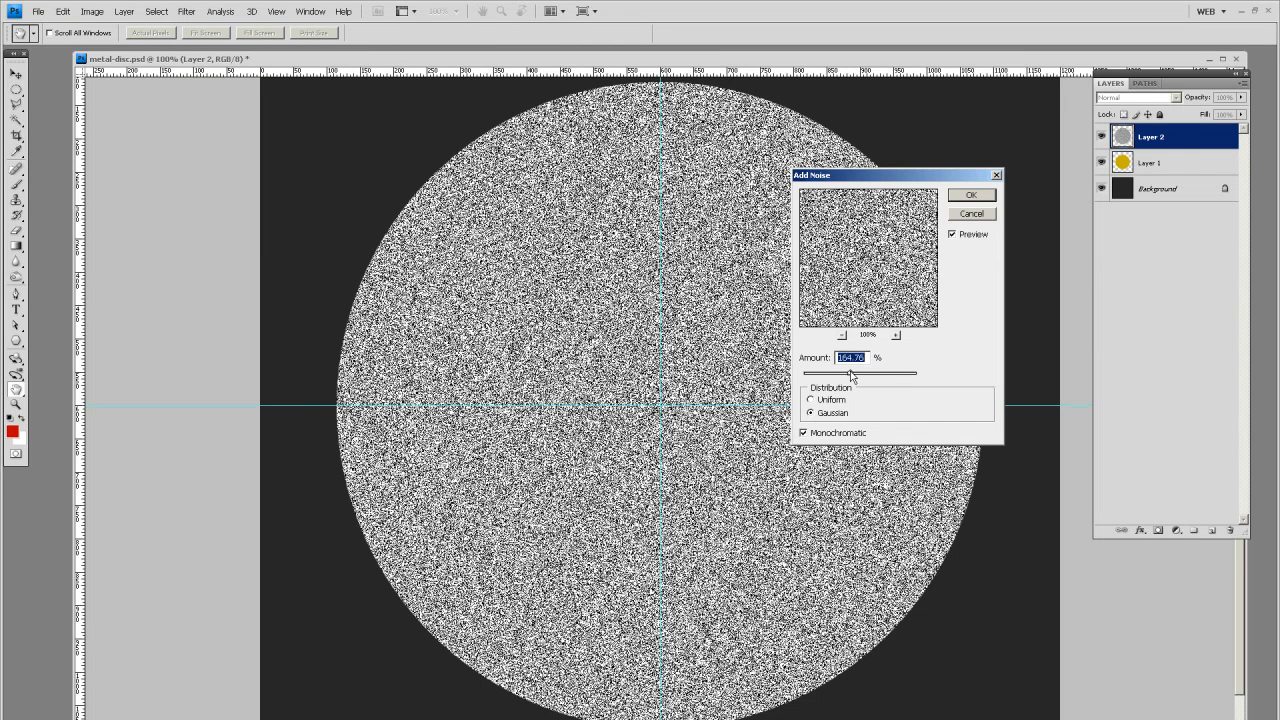
pyautogui.moveTo(858, 372); pyautogui.dragTo(850, 372)
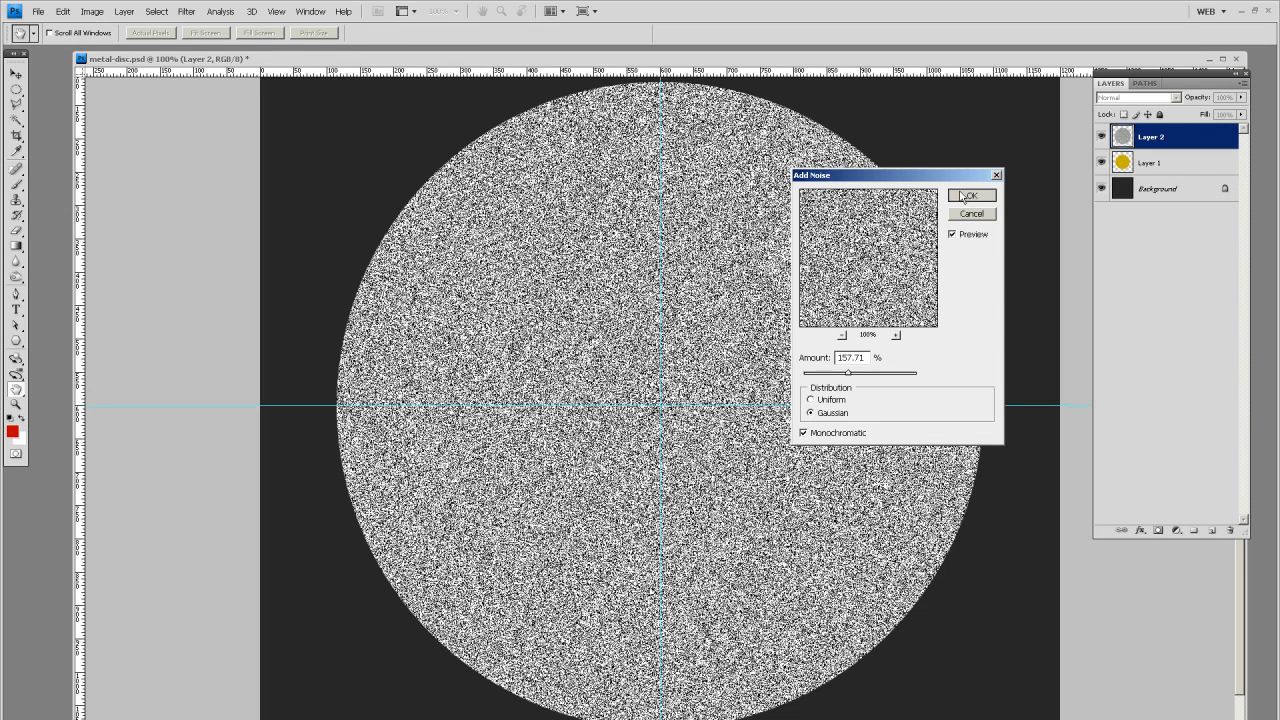
pyautogui.click(968, 196)
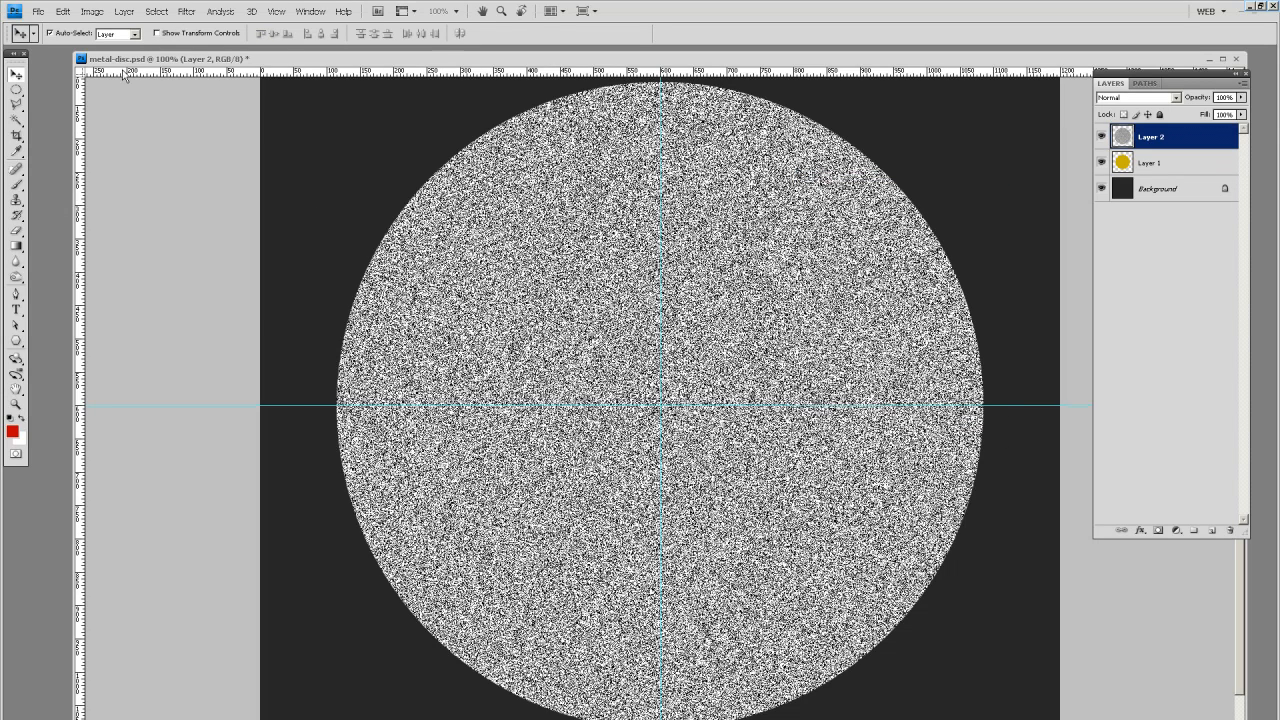
# Step: Apply a Spin Radial Blur with high Amount, turning the noise into brushed-metal rings
pyautogui.click(186, 12)
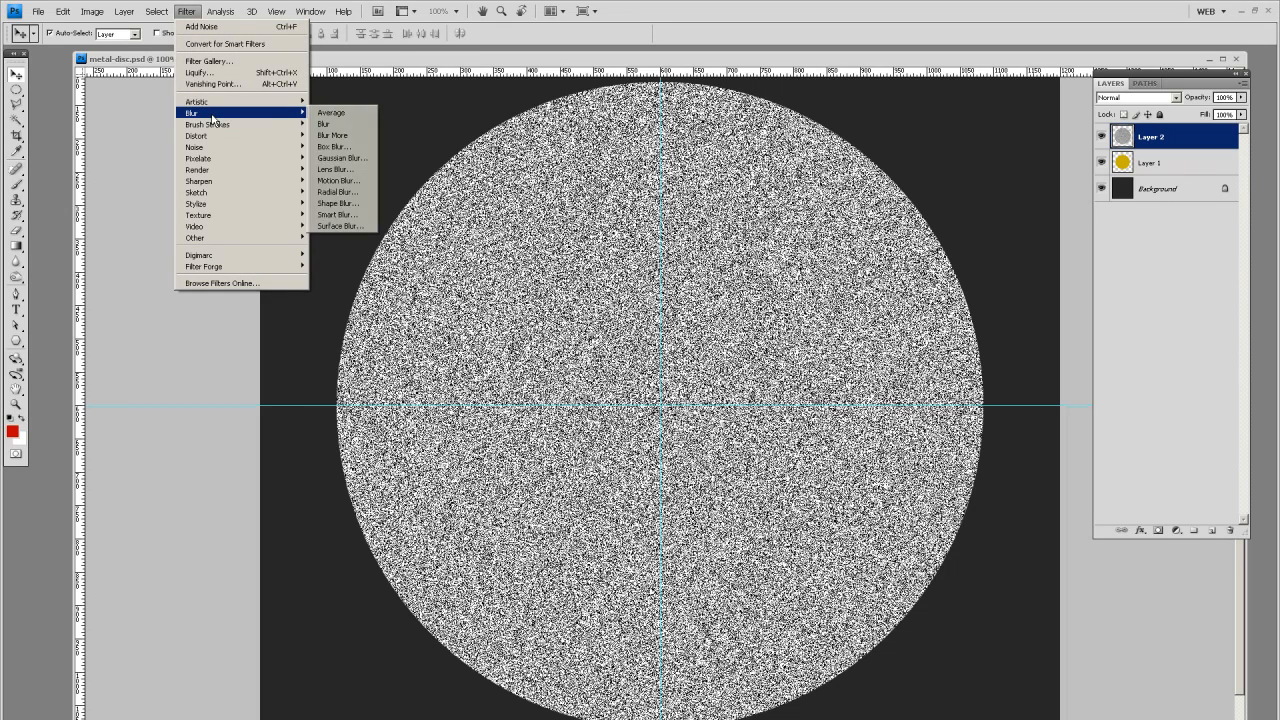
pyautogui.moveTo(336, 192)
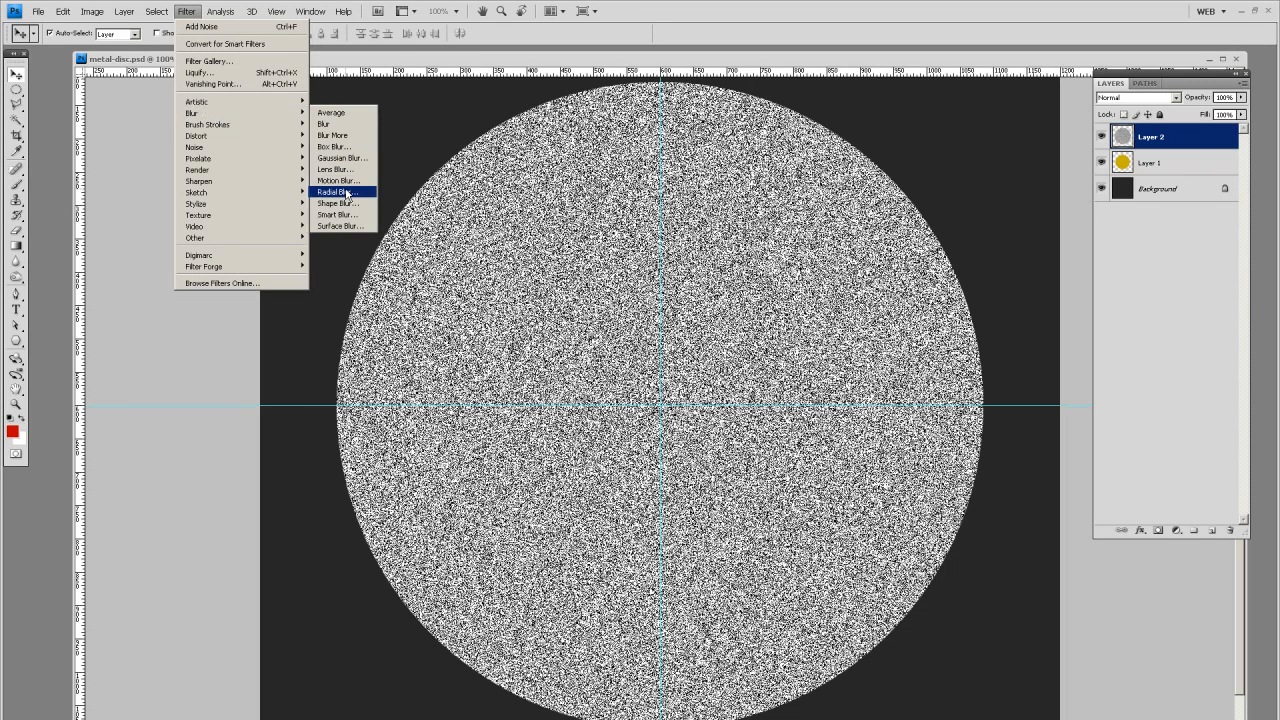
pyautogui.click(336, 192)
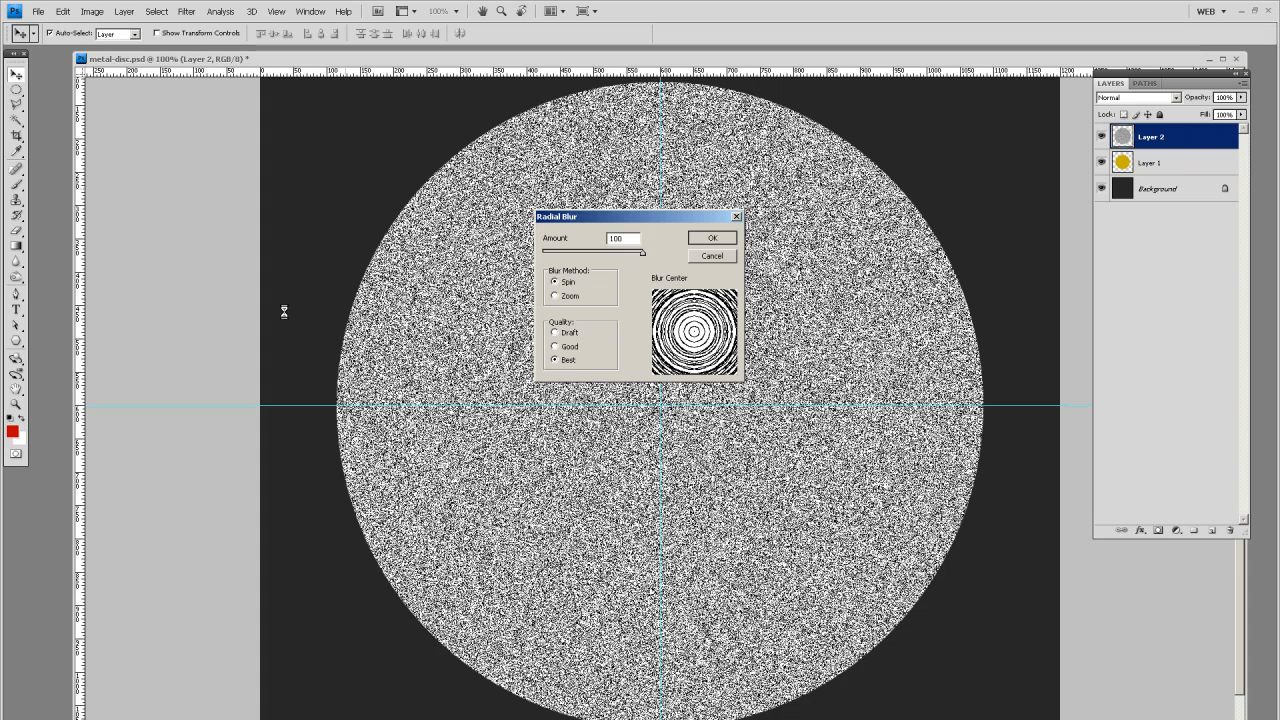
pyautogui.click(712, 238)
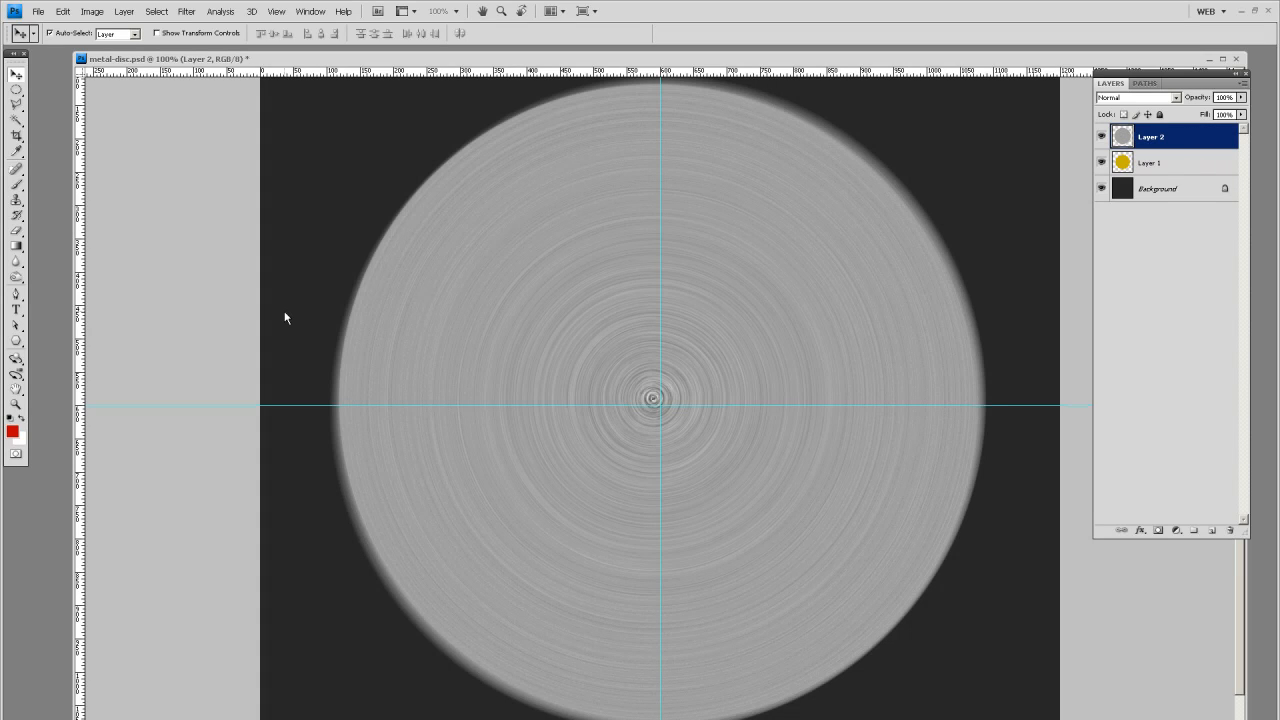
pyautogui.moveTo(1182, 104)
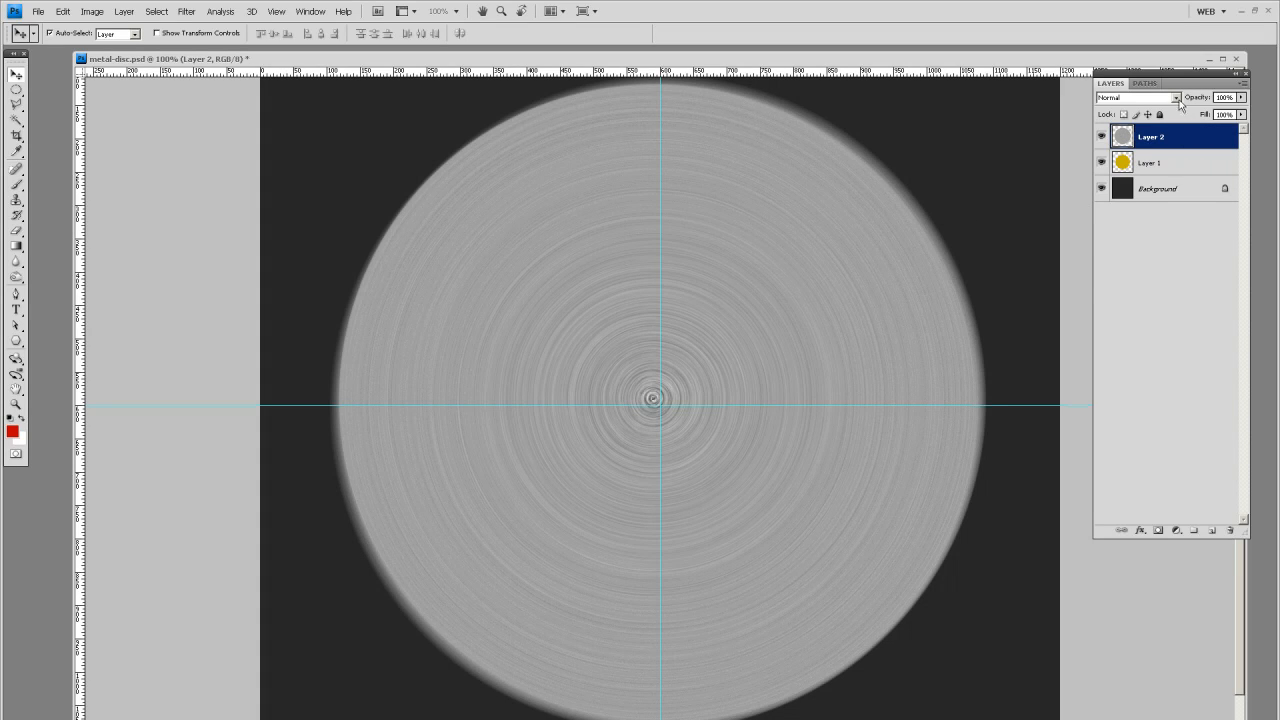
# Step: Try Overlay and Multiply on Layer 2, then keep its blend mode at Color Burn
pyautogui.click(1174, 96)
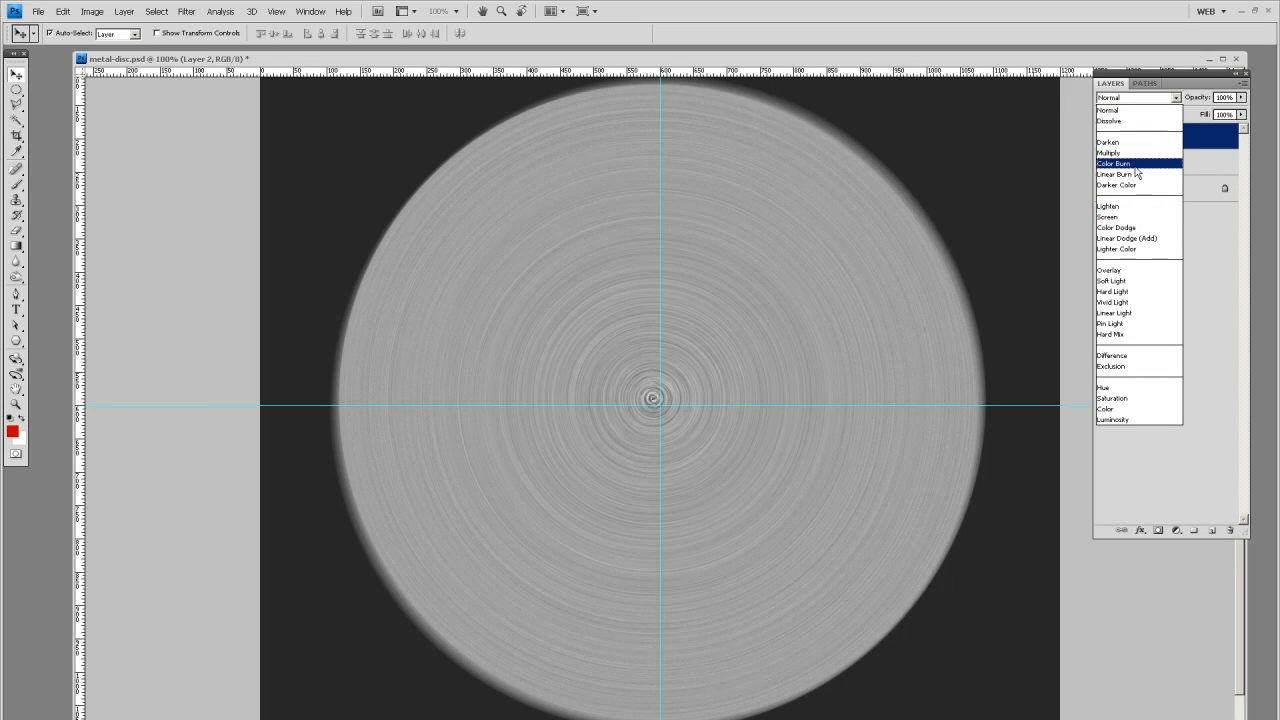
pyautogui.click(1114, 164)
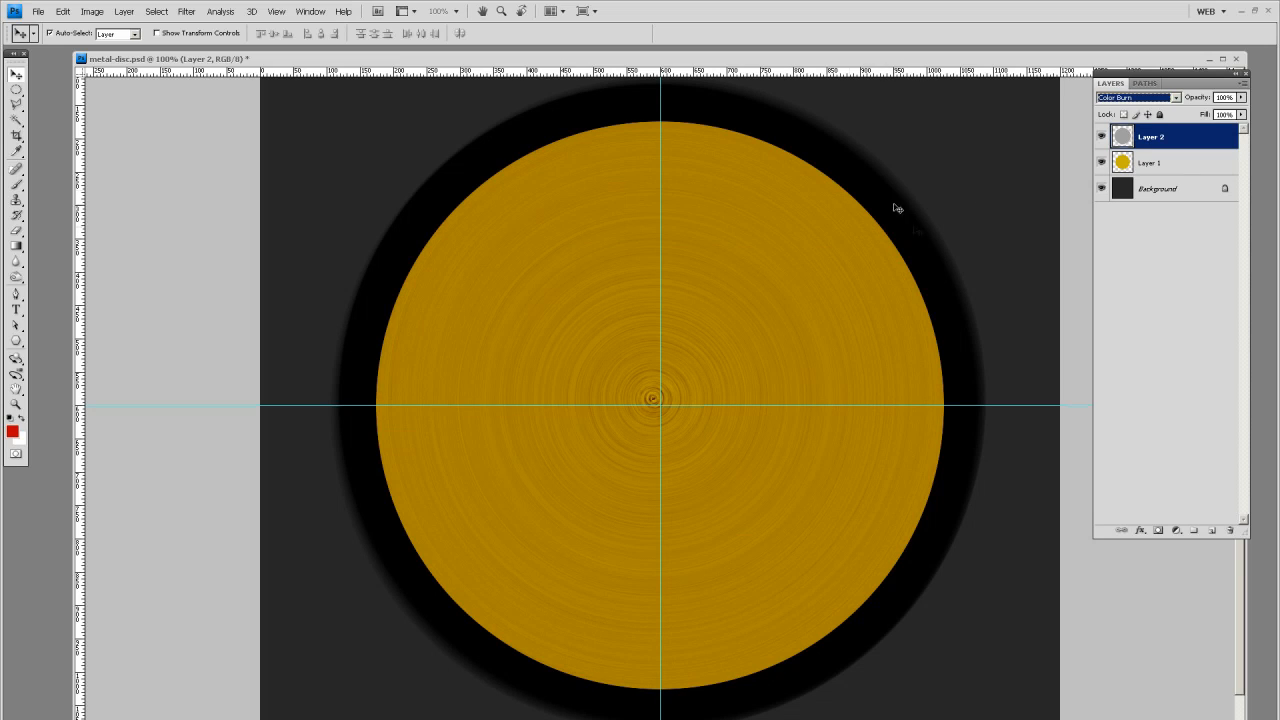
pyautogui.moveTo(1176, 108)
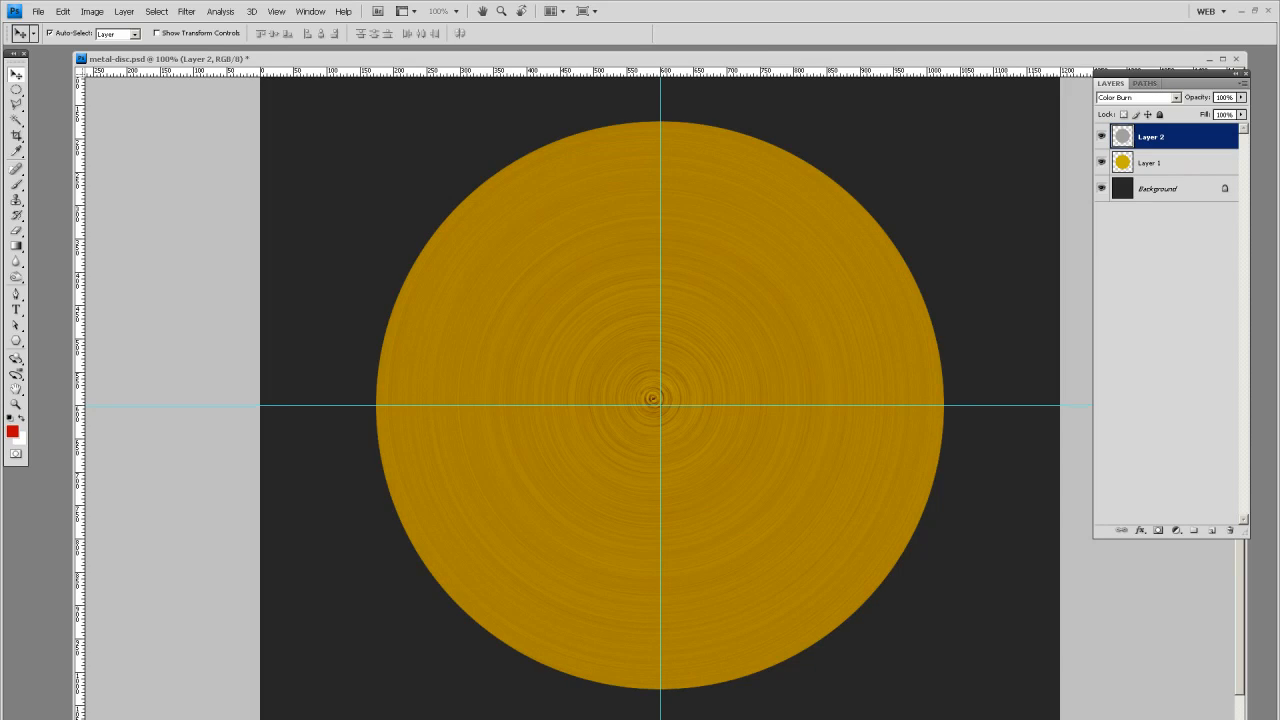
pyautogui.click(1176, 96)
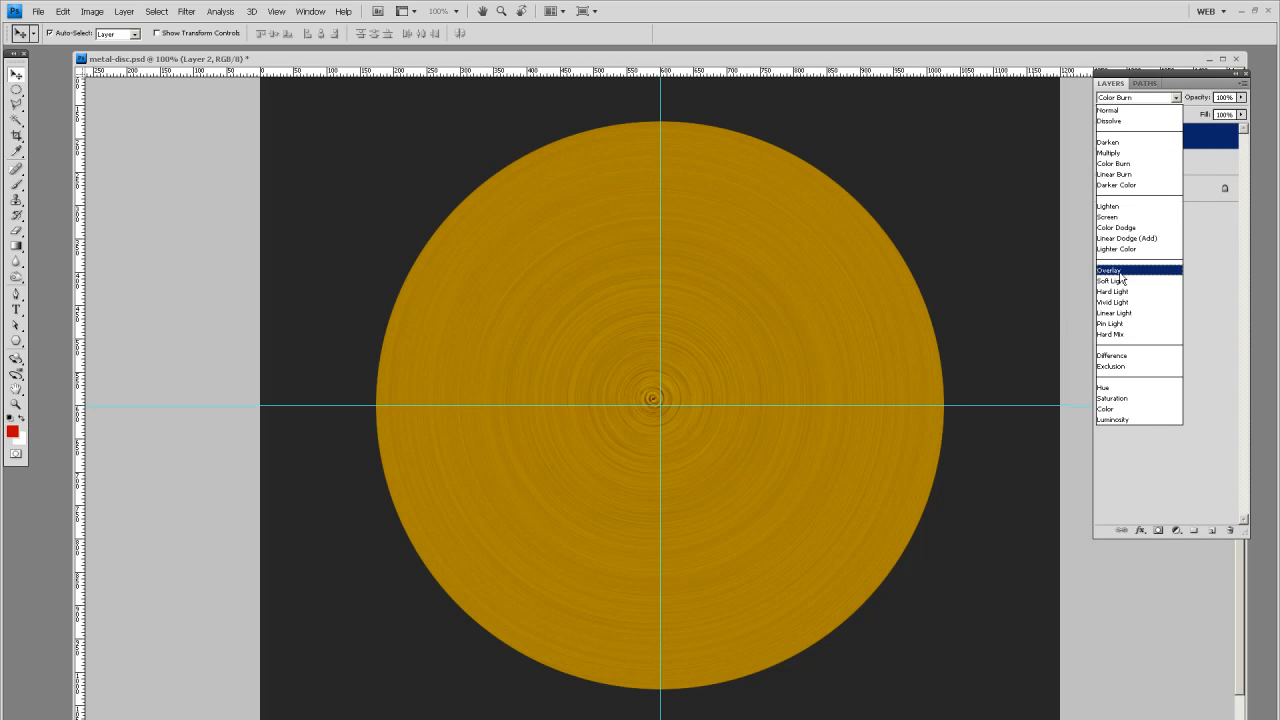
pyautogui.click(1108, 270)
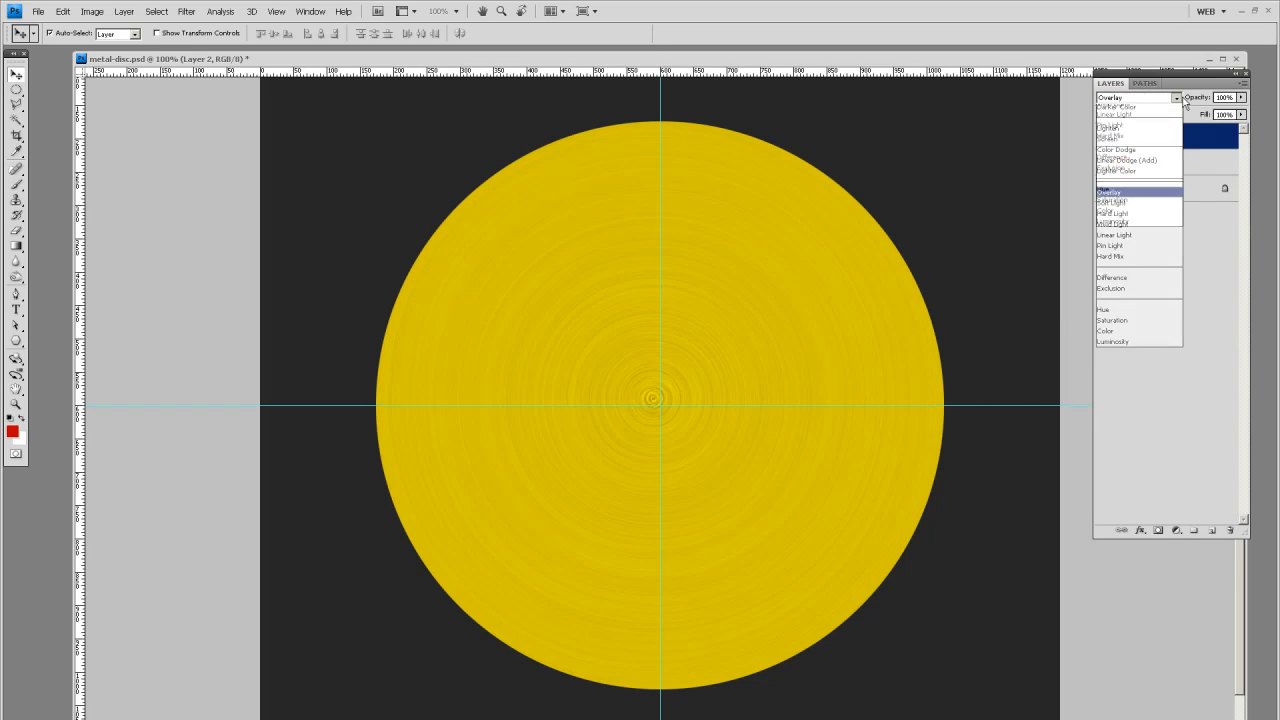
pyautogui.click(1108, 152)
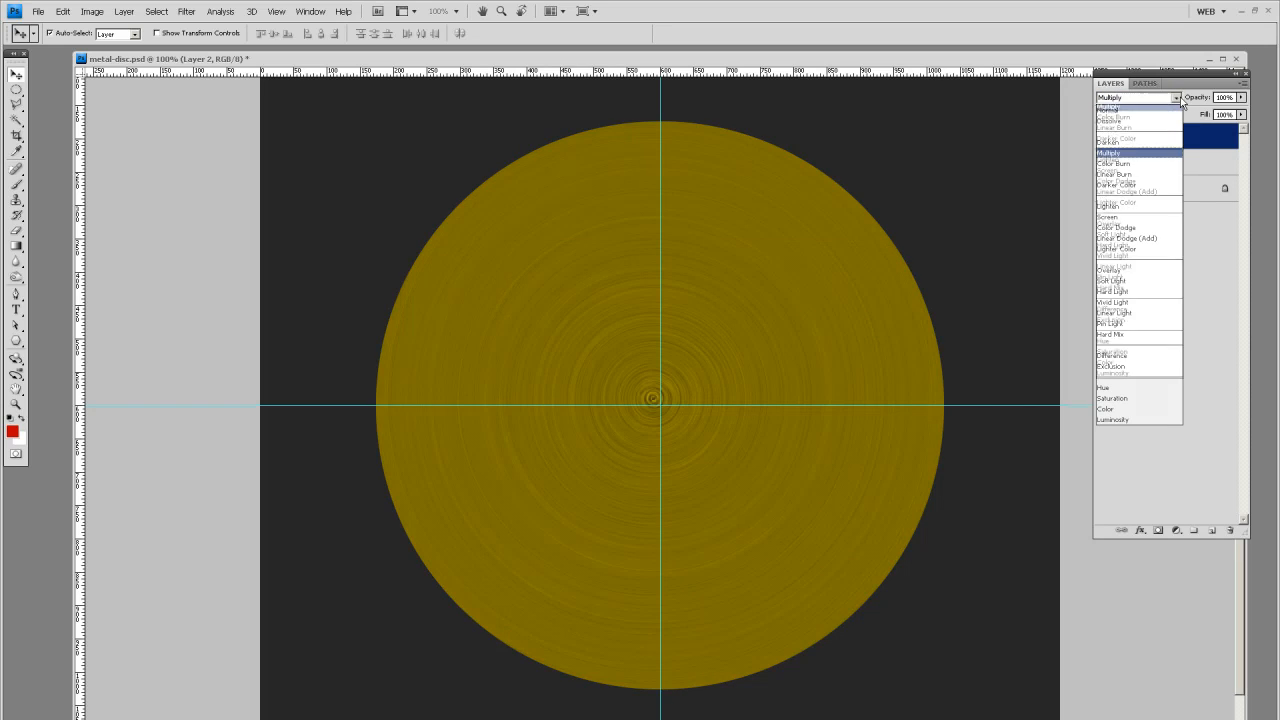
pyautogui.click(1112, 164)
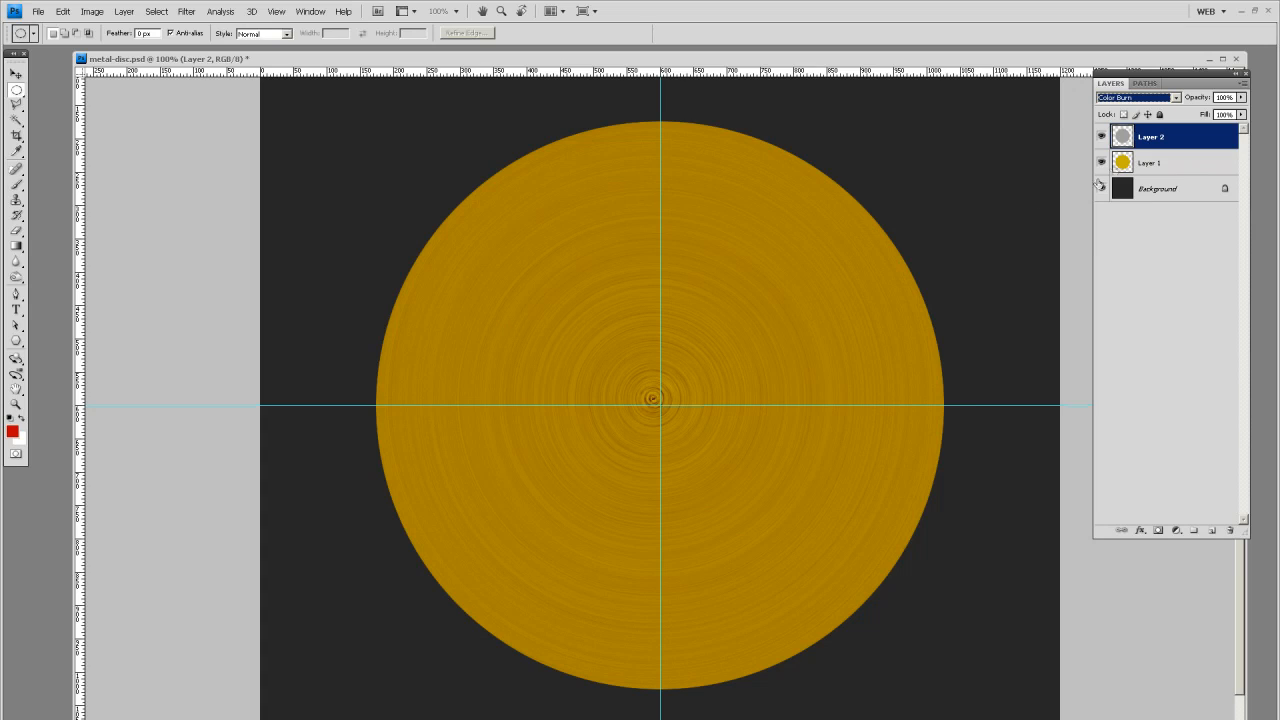
# Step: On Layer 1, raise Lightness in Hue/Saturation for the large inner circle selection
pyautogui.click(1150, 164)
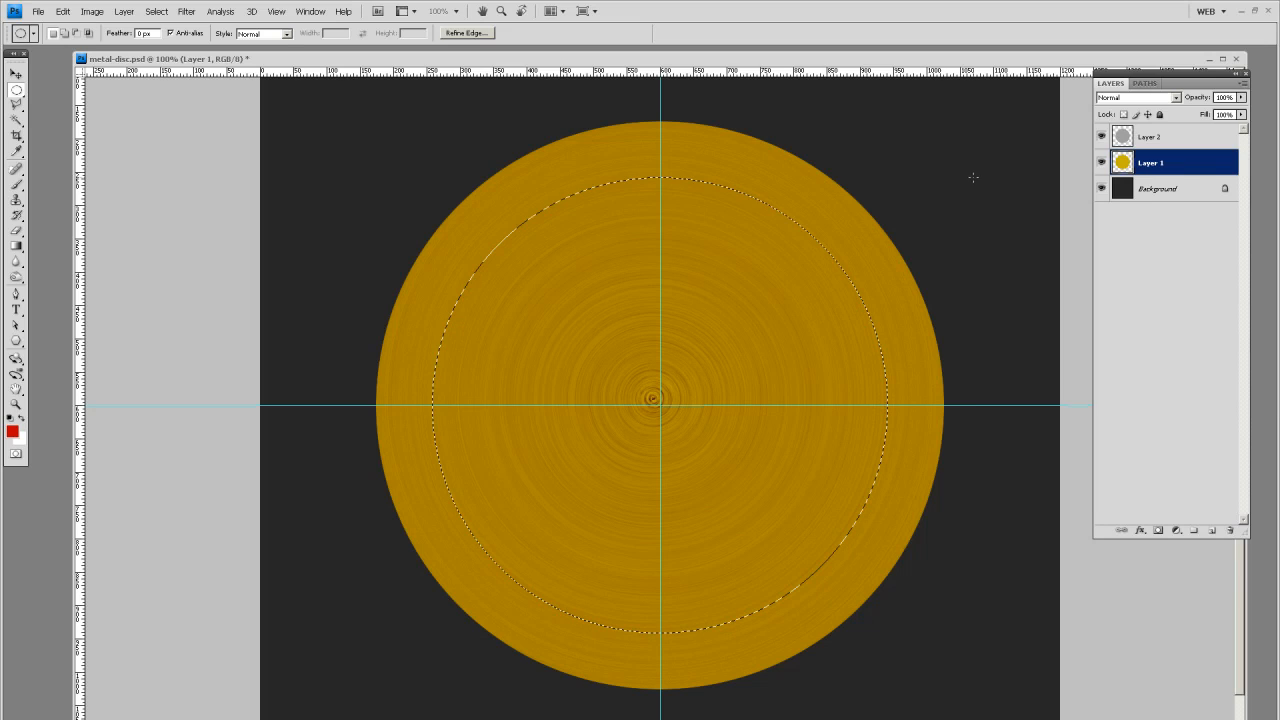
pyautogui.click(92, 12)
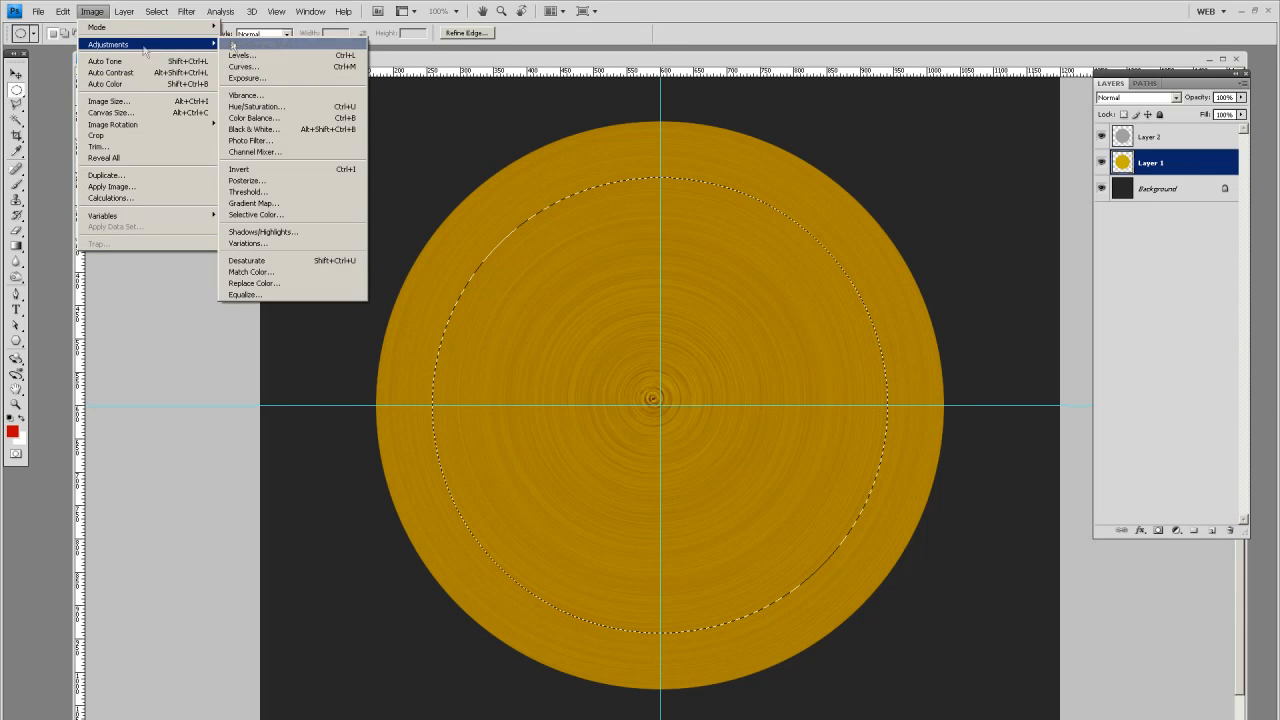
pyautogui.click(256, 106)
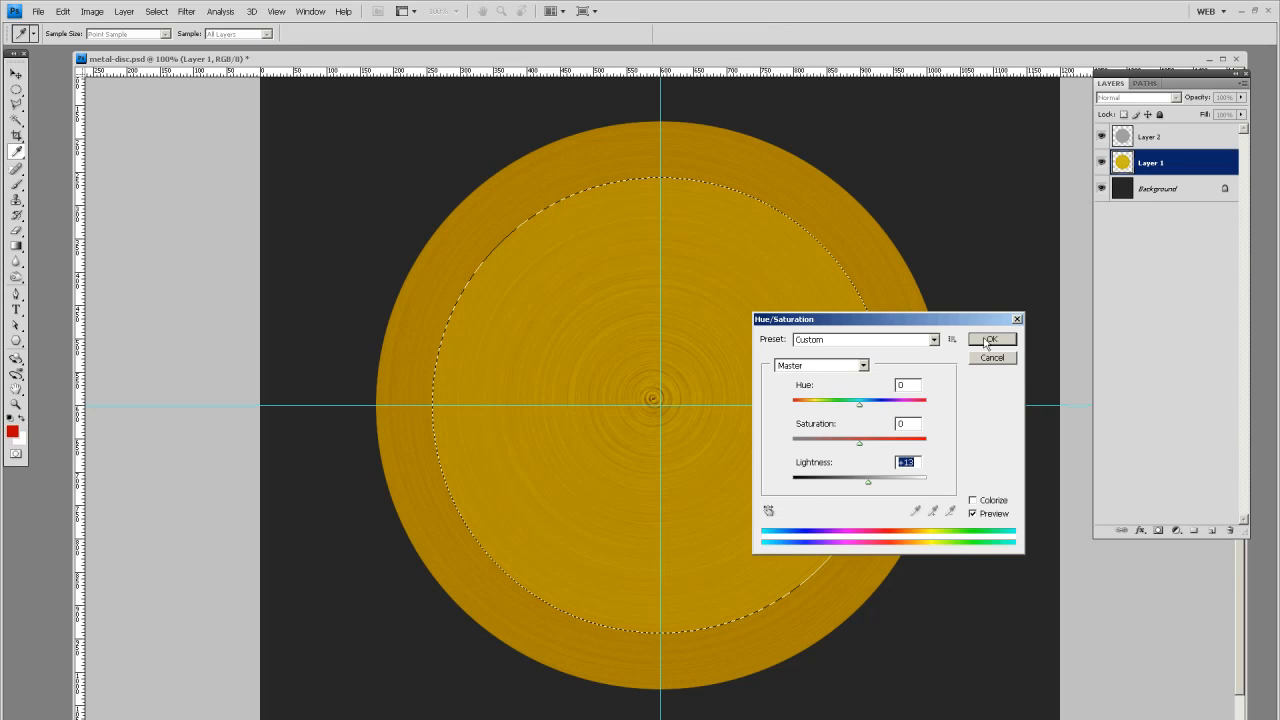
pyautogui.click(988, 338)
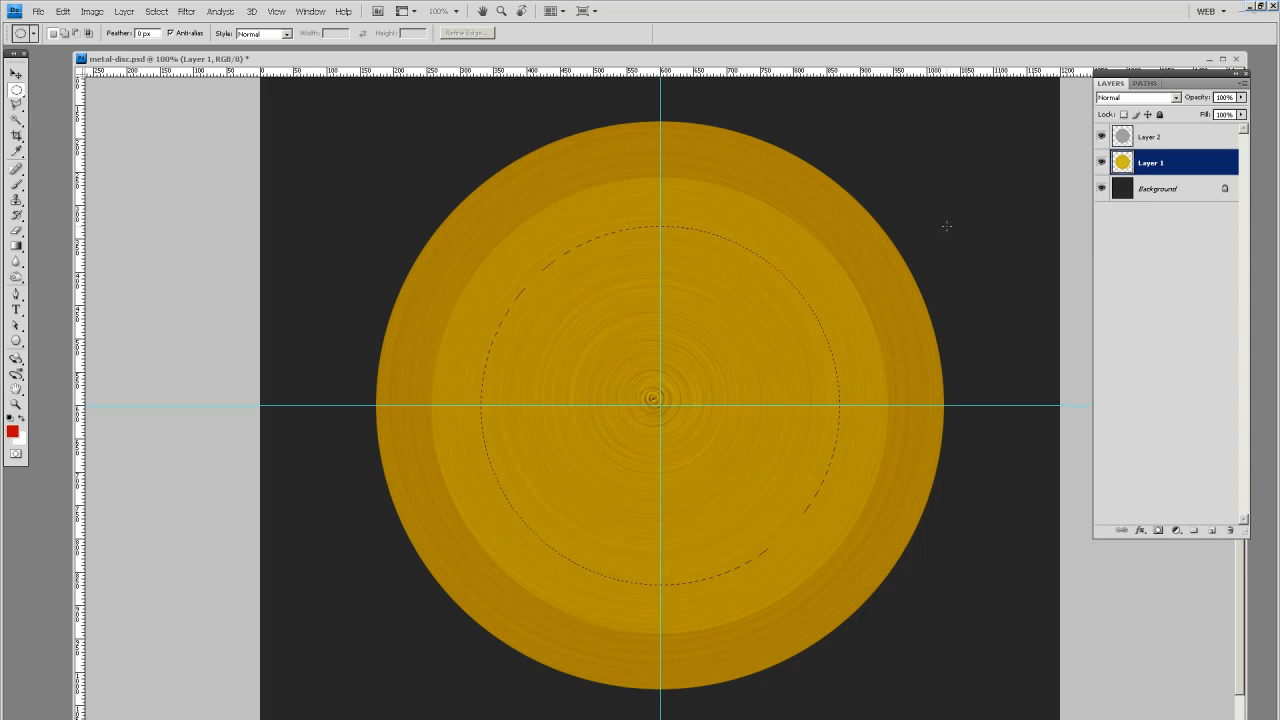
# Step: Raise Lightness again in Hue/Saturation for the smaller central circle
pyautogui.click(92, 12)
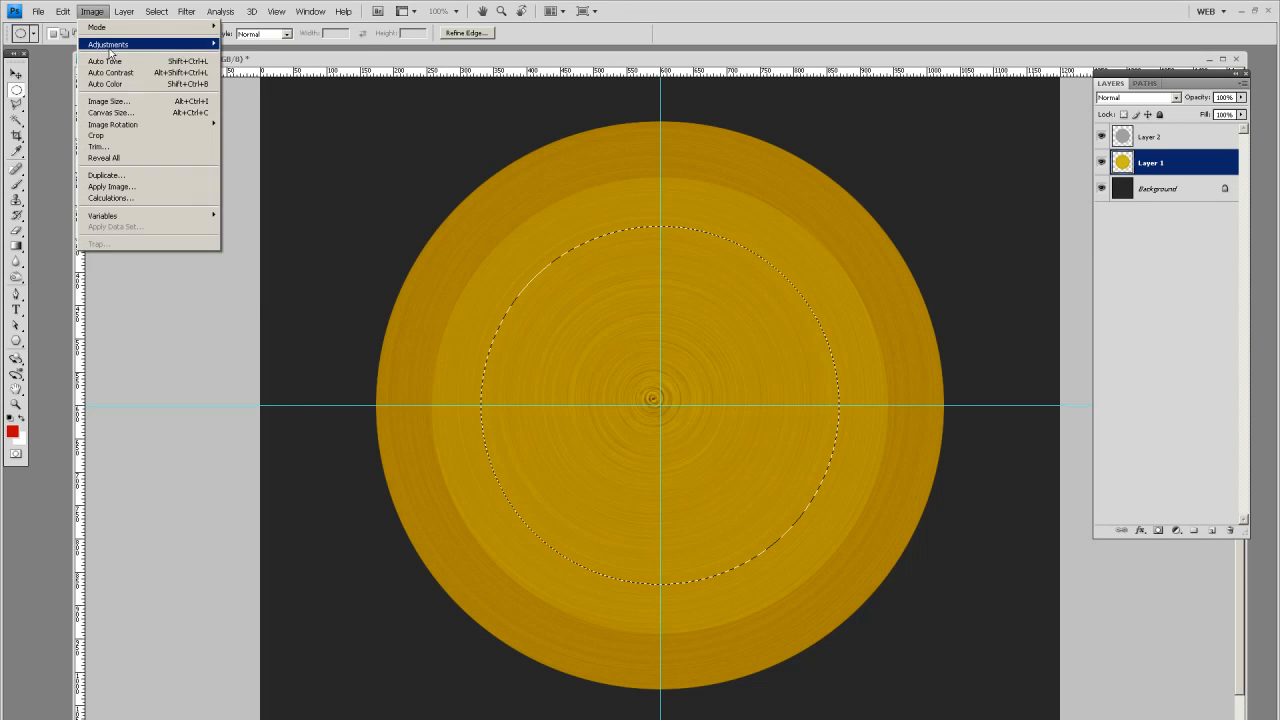
pyautogui.click(108, 44)
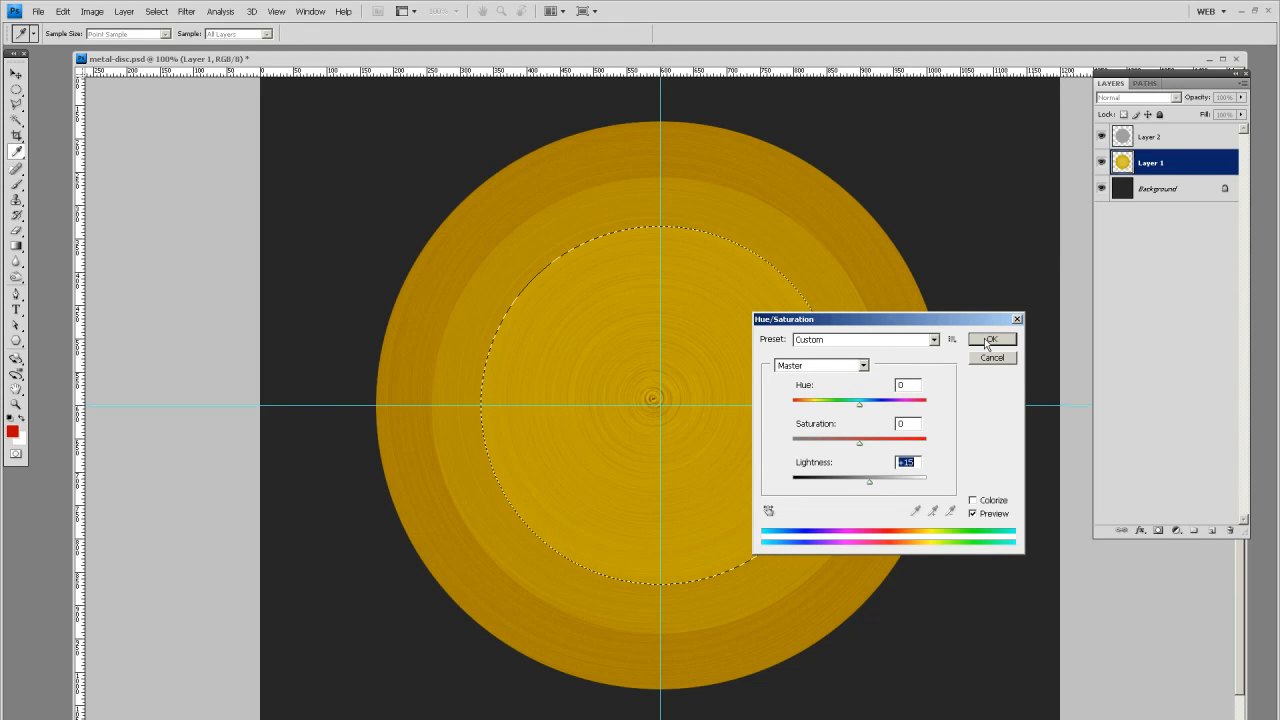
pyautogui.click(990, 338)
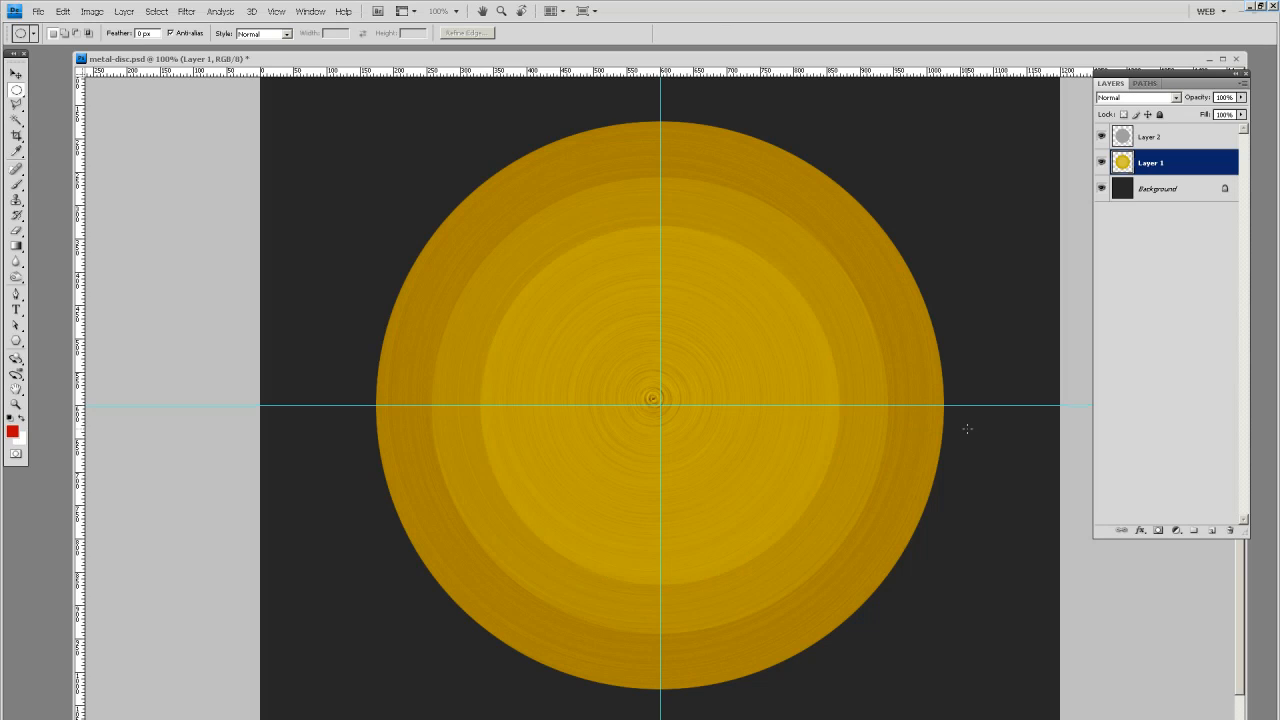
pyautogui.moveTo(652, 400)
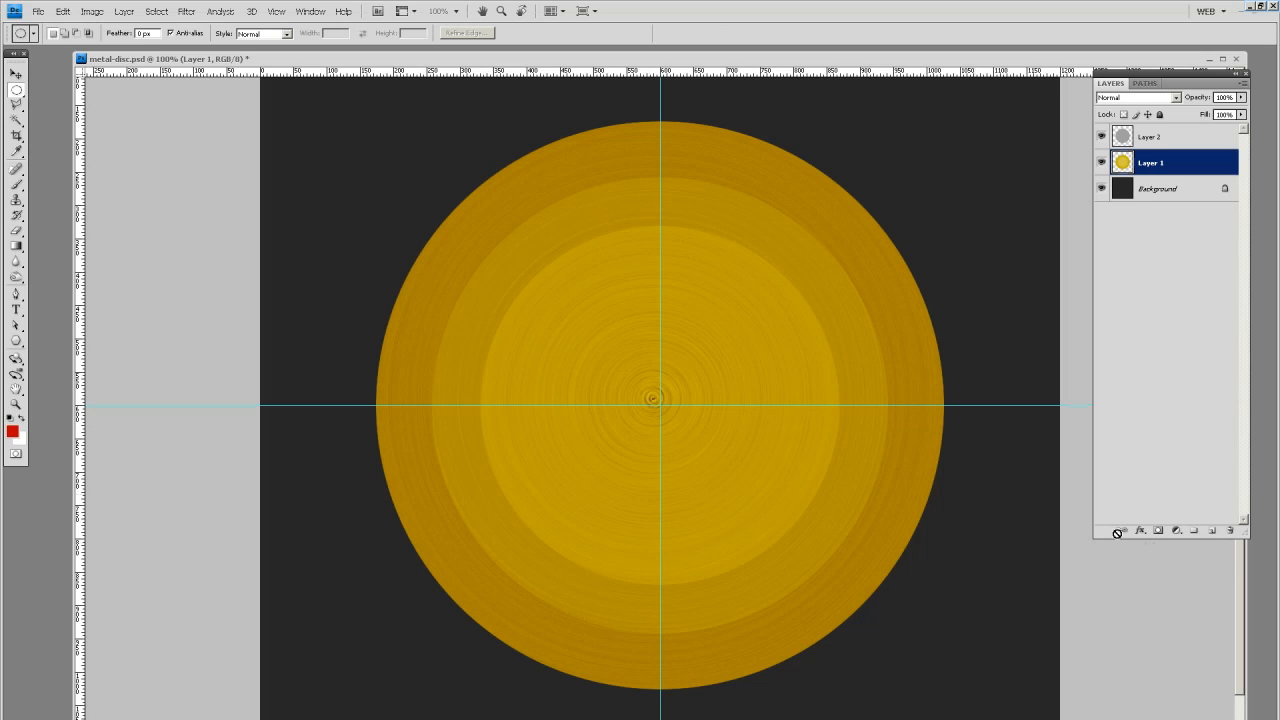
# Step: Add Bevel and Emboss to Layer 1 with Chisel Hard technique and Overlay shadow mode
pyautogui.click(1140, 530)
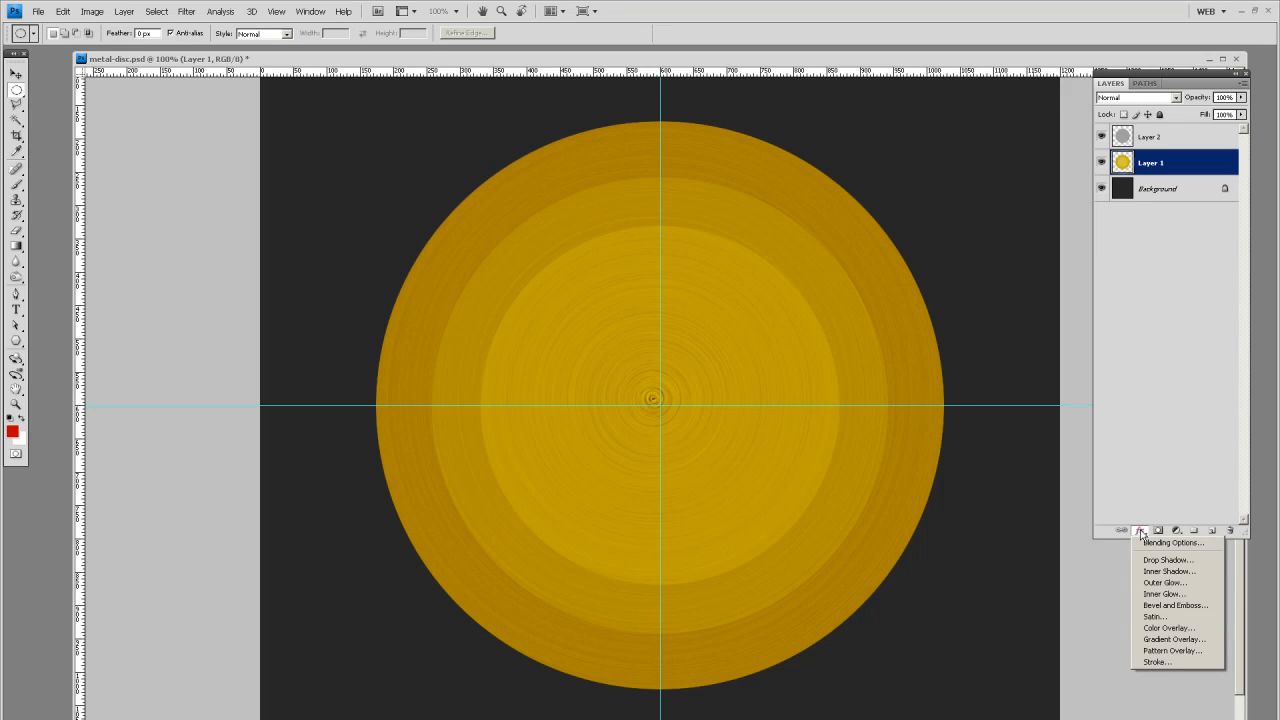
pyautogui.moveTo(1176, 604)
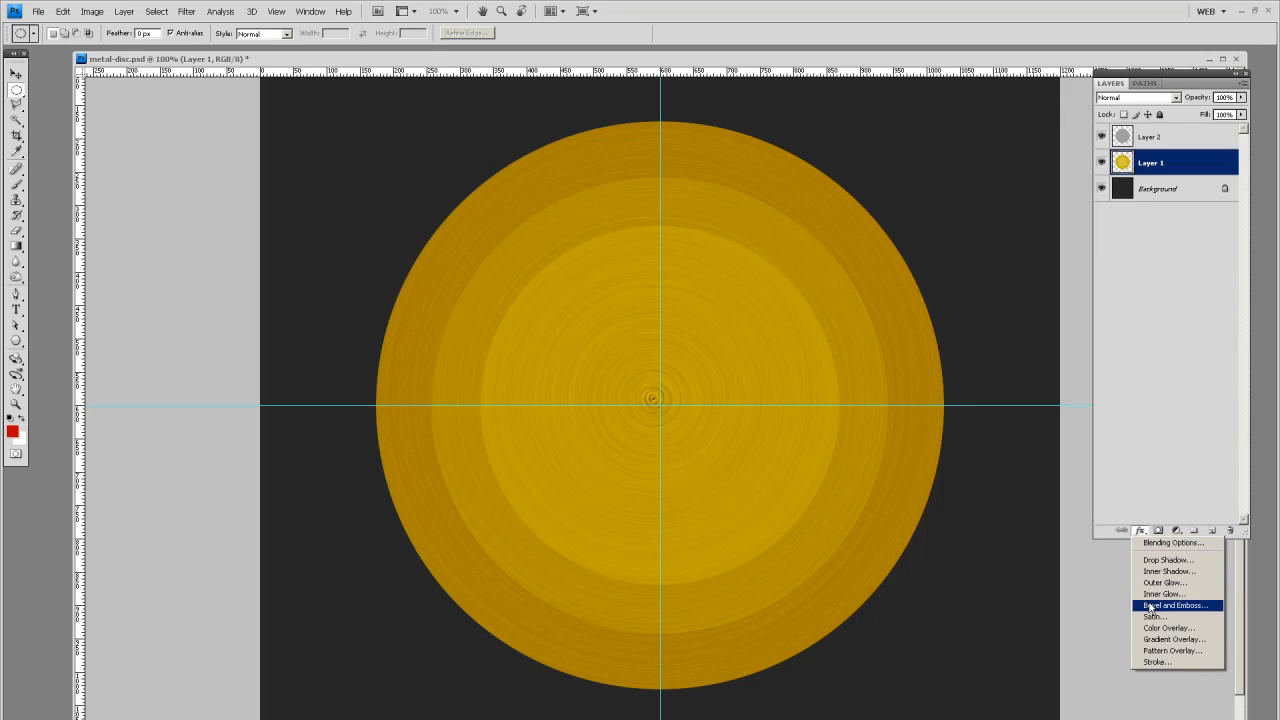
pyautogui.click(1174, 604)
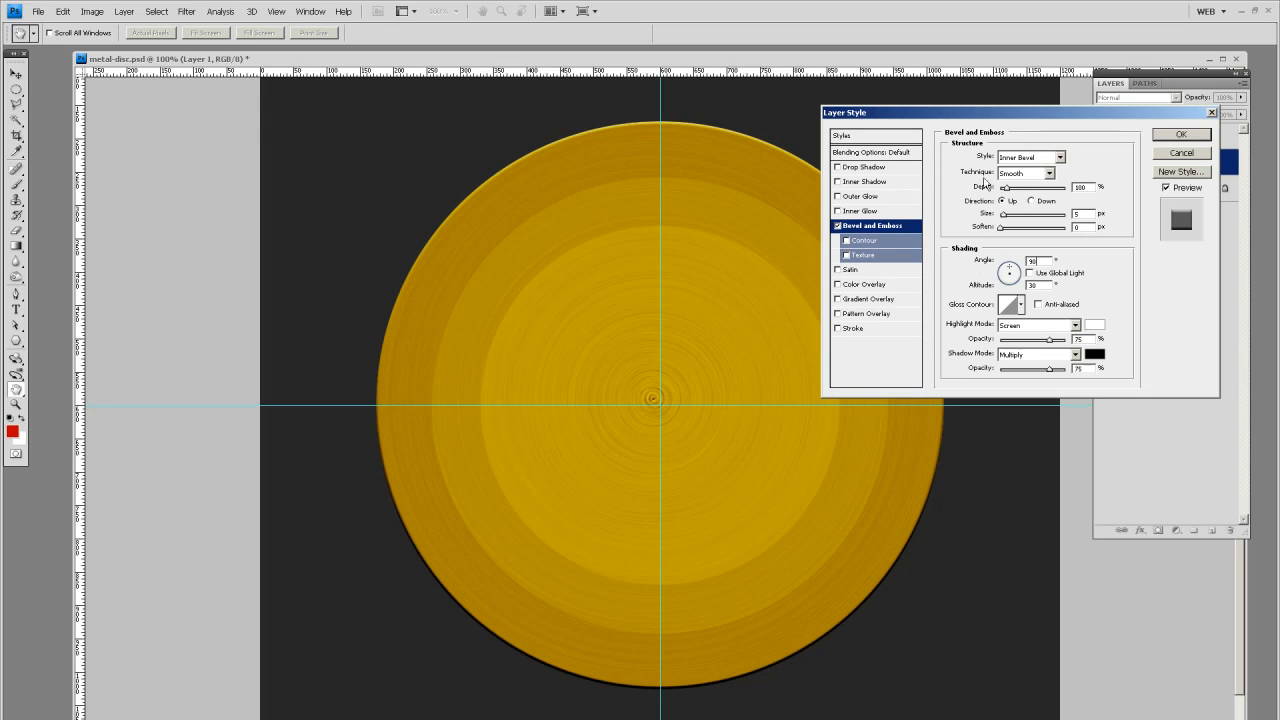
pyautogui.click(1024, 172)
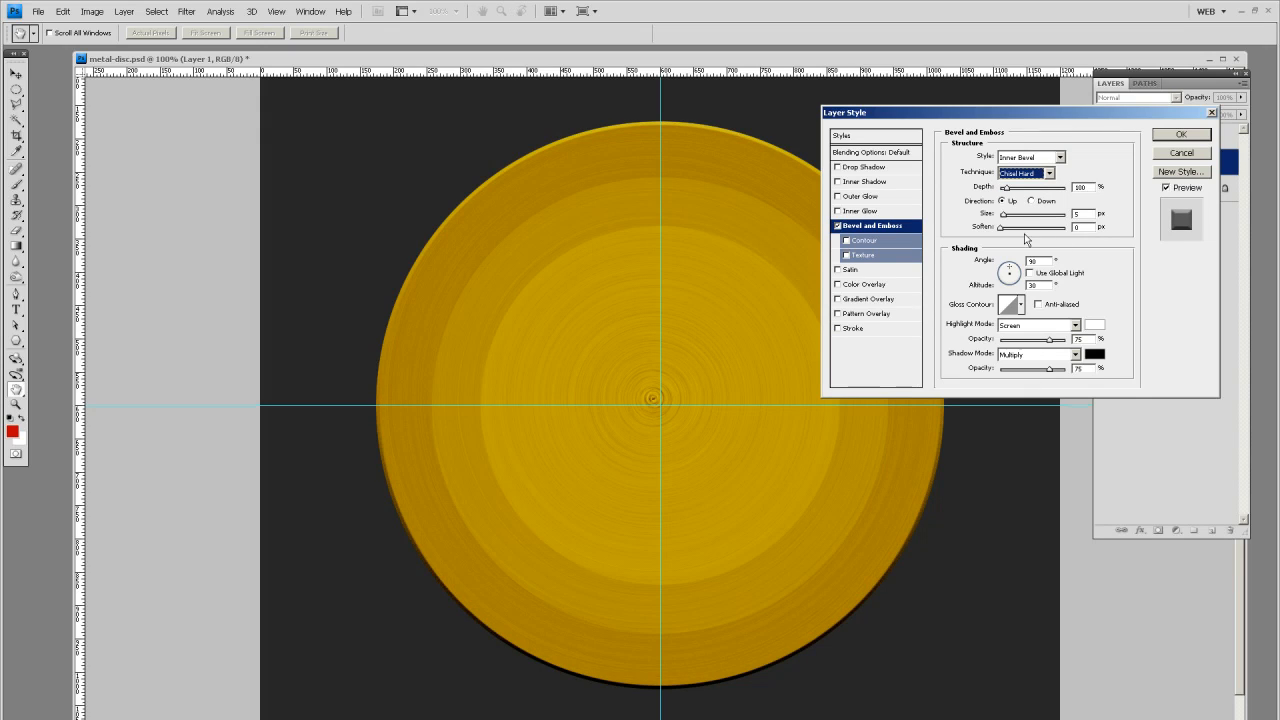
pyautogui.moveTo(1052, 376)
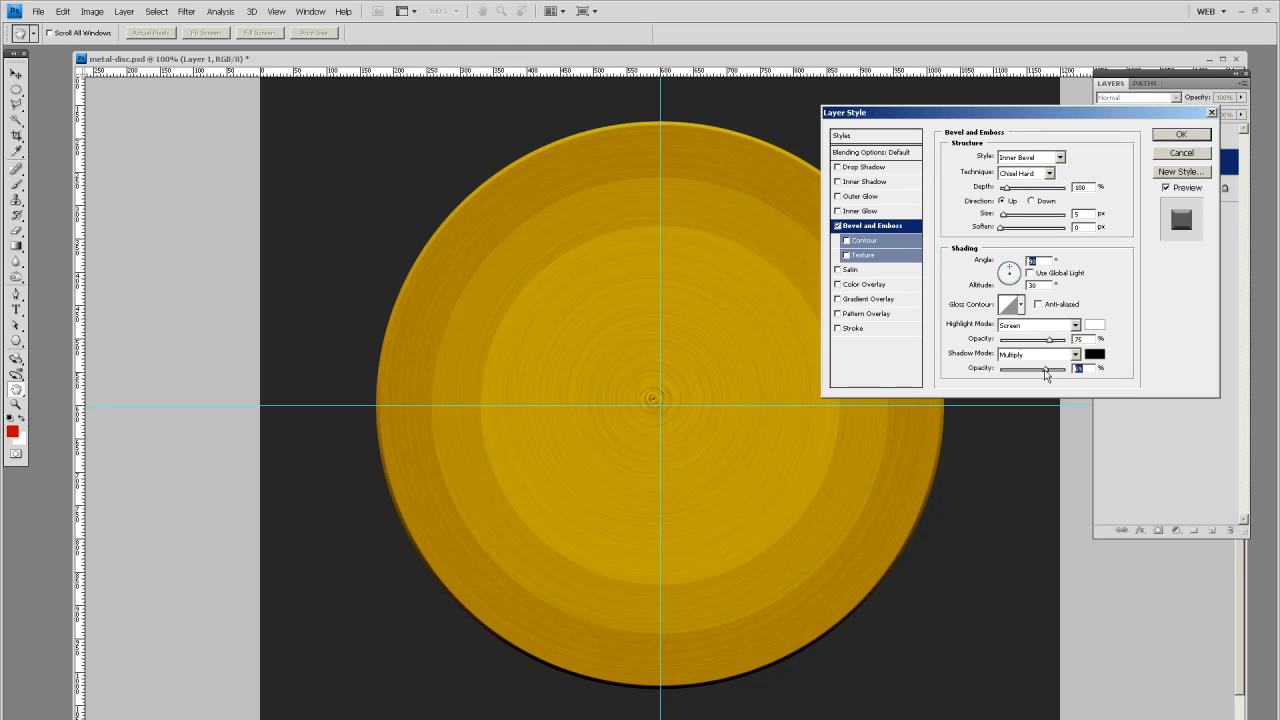
pyautogui.click(1036, 354)
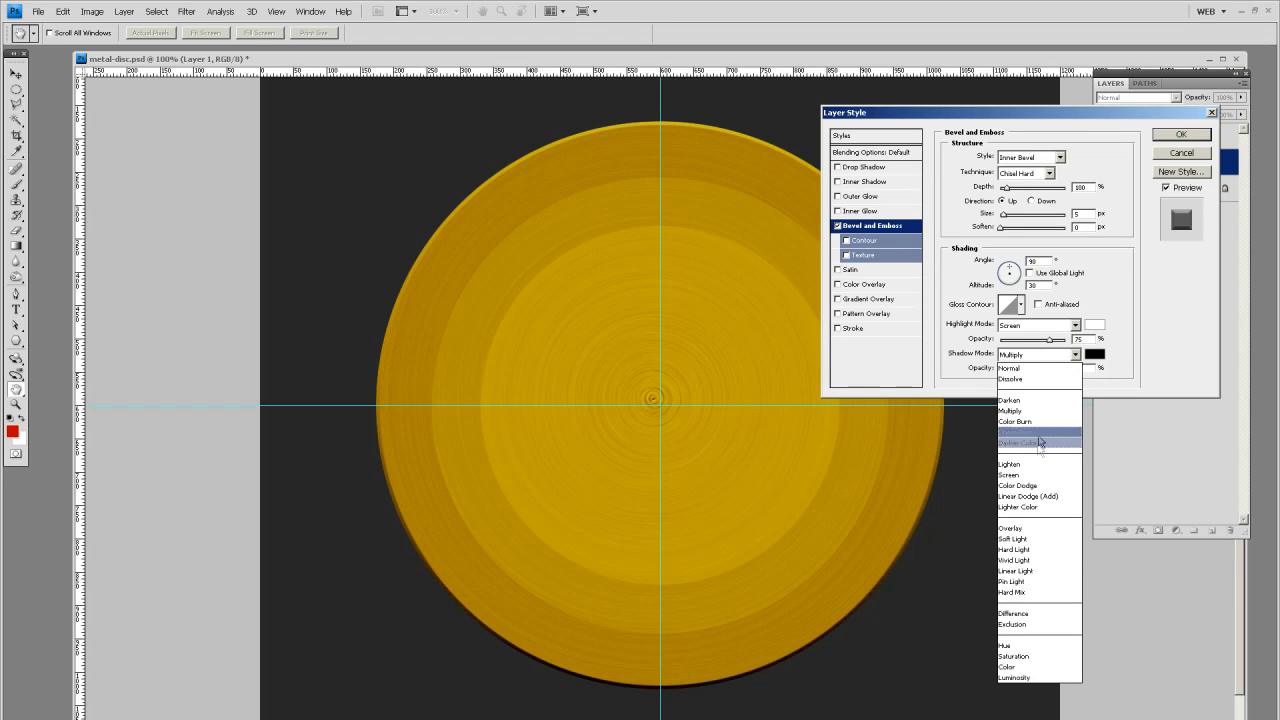
pyautogui.click(1016, 376)
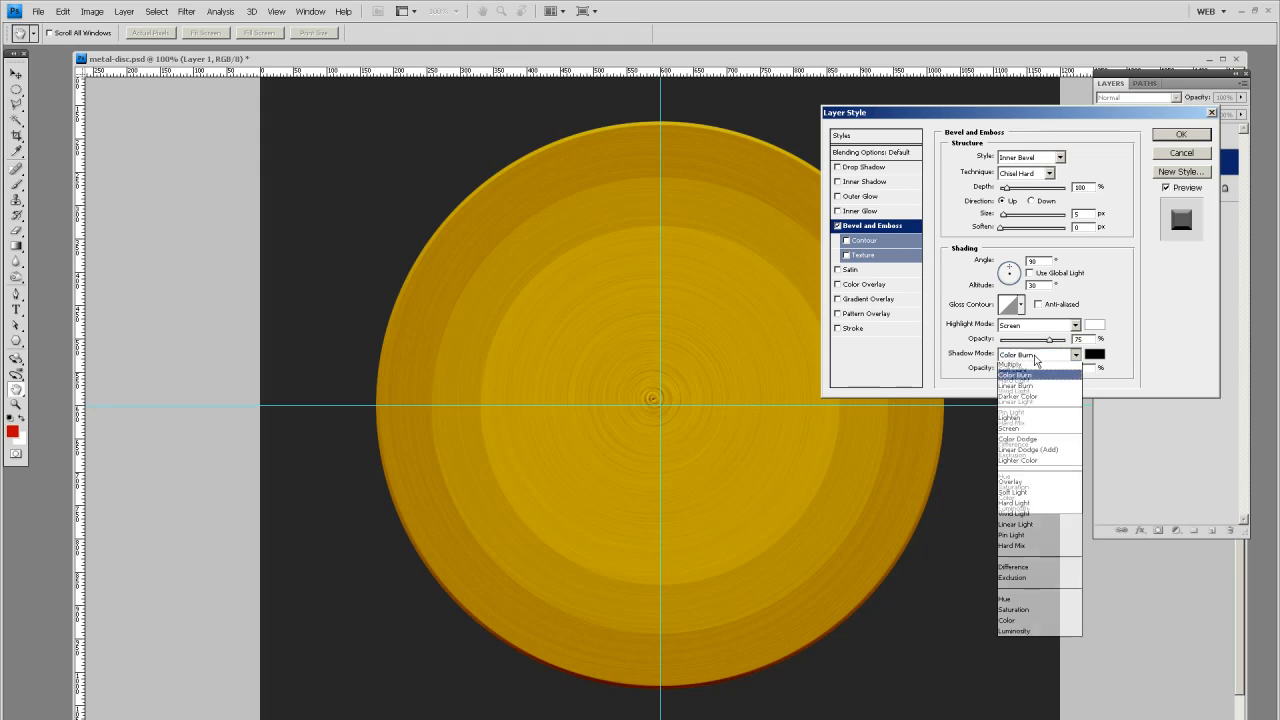
pyautogui.click(1012, 480)
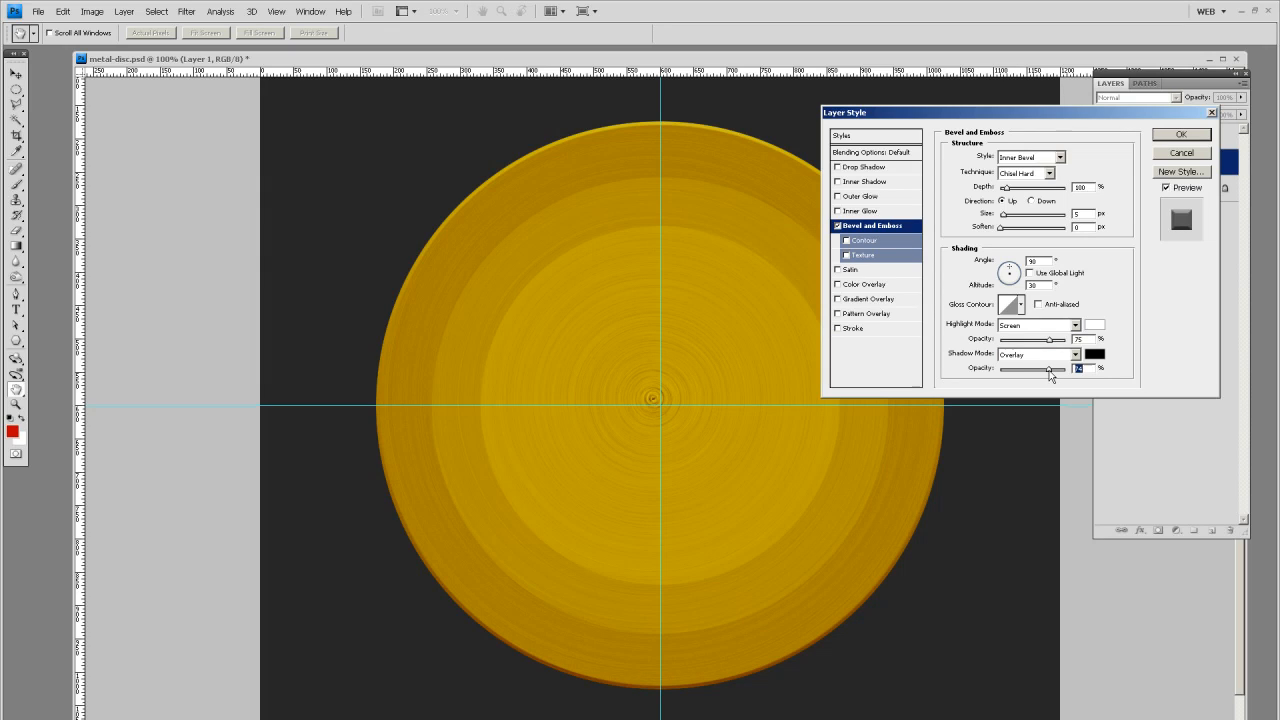
pyautogui.moveTo(1012, 388)
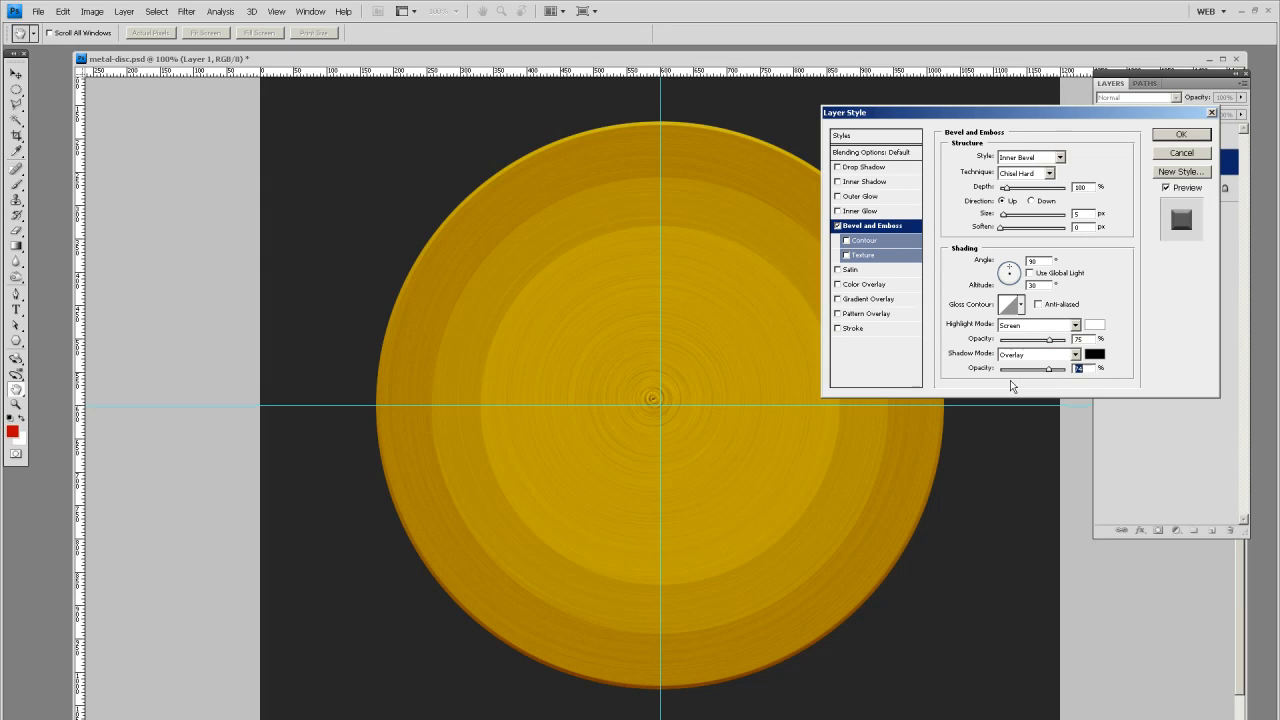
pyautogui.moveTo(1112, 180)
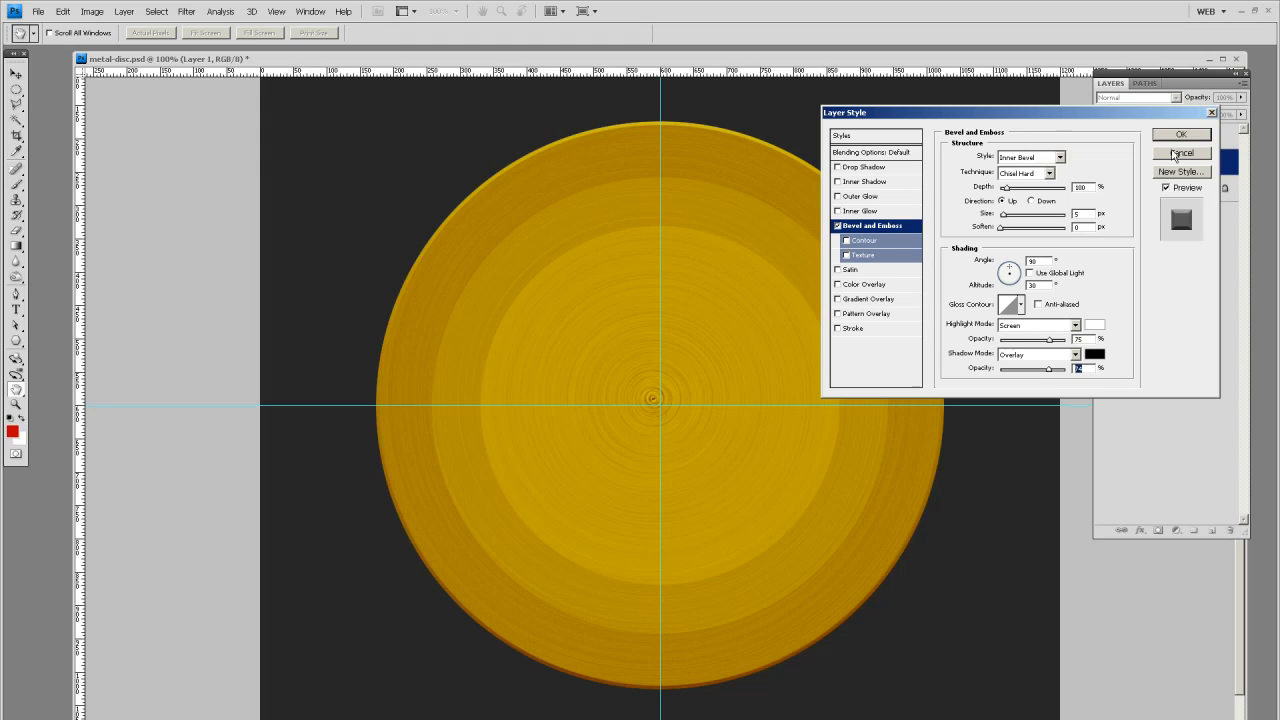
pyautogui.click(1180, 134)
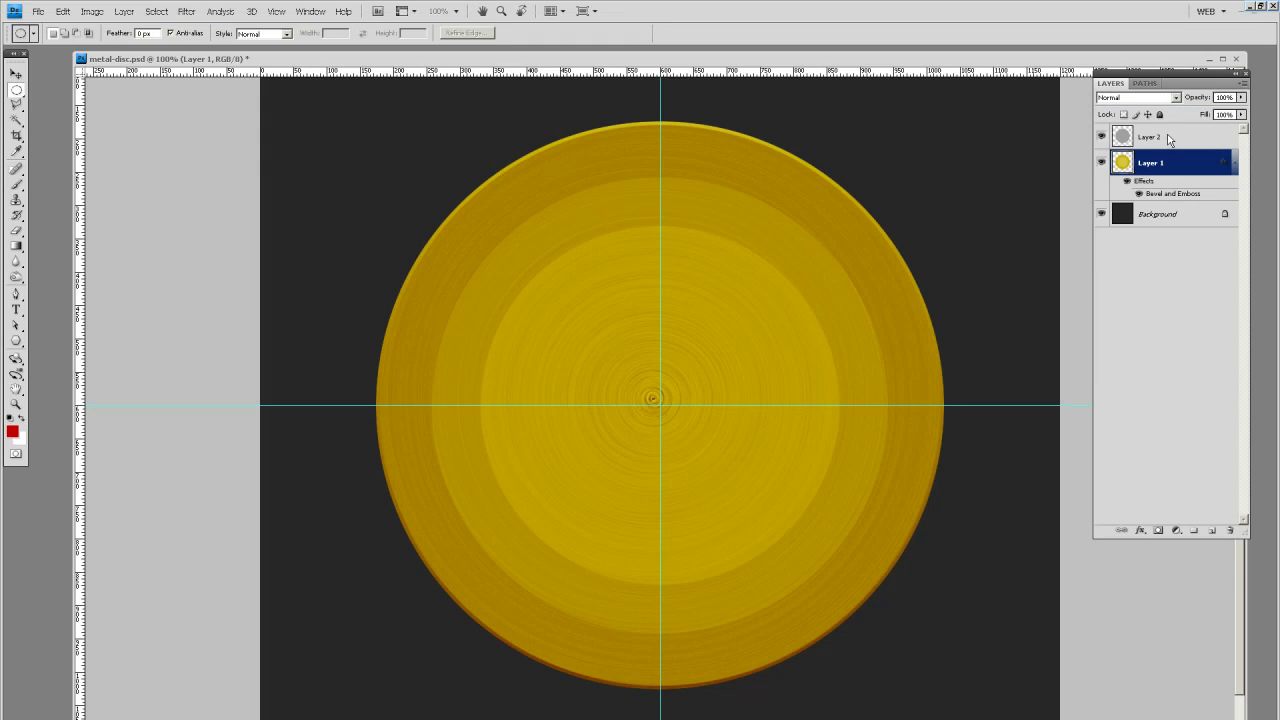
# Step: Activate the texture layer and add a new empty Layer 3 above it
pyautogui.click(16, 76)
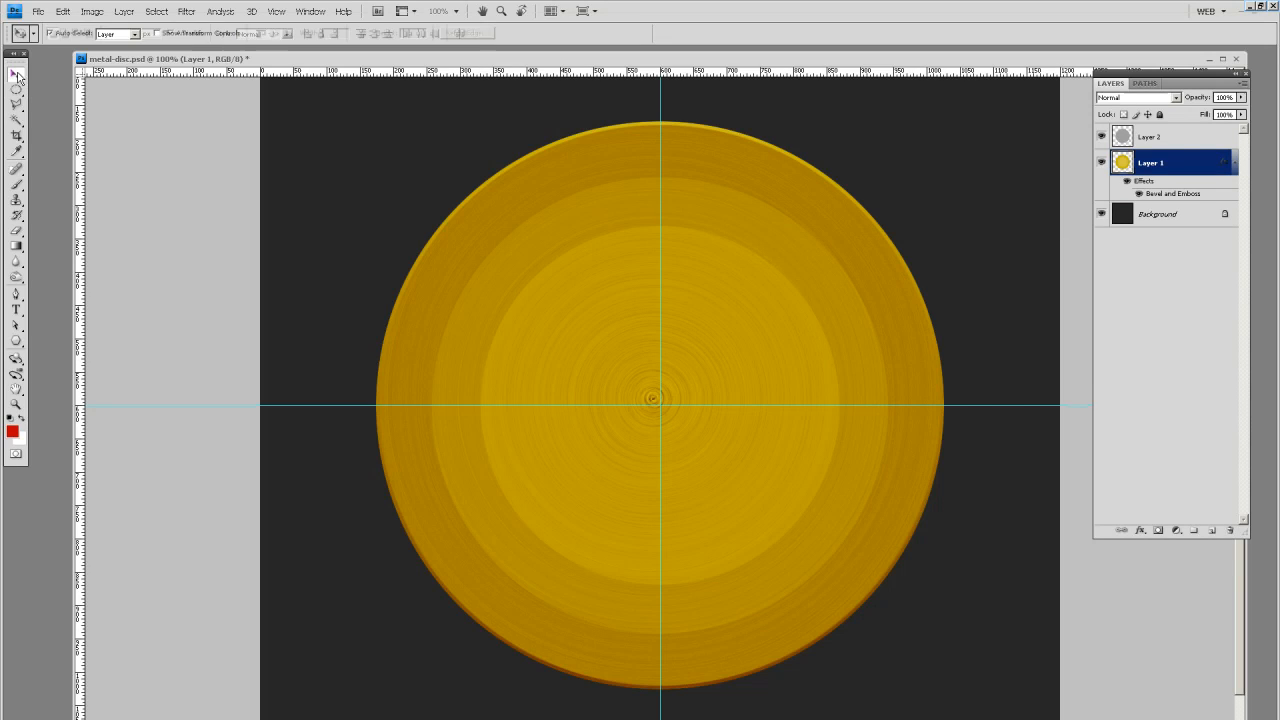
pyautogui.click(1150, 136)
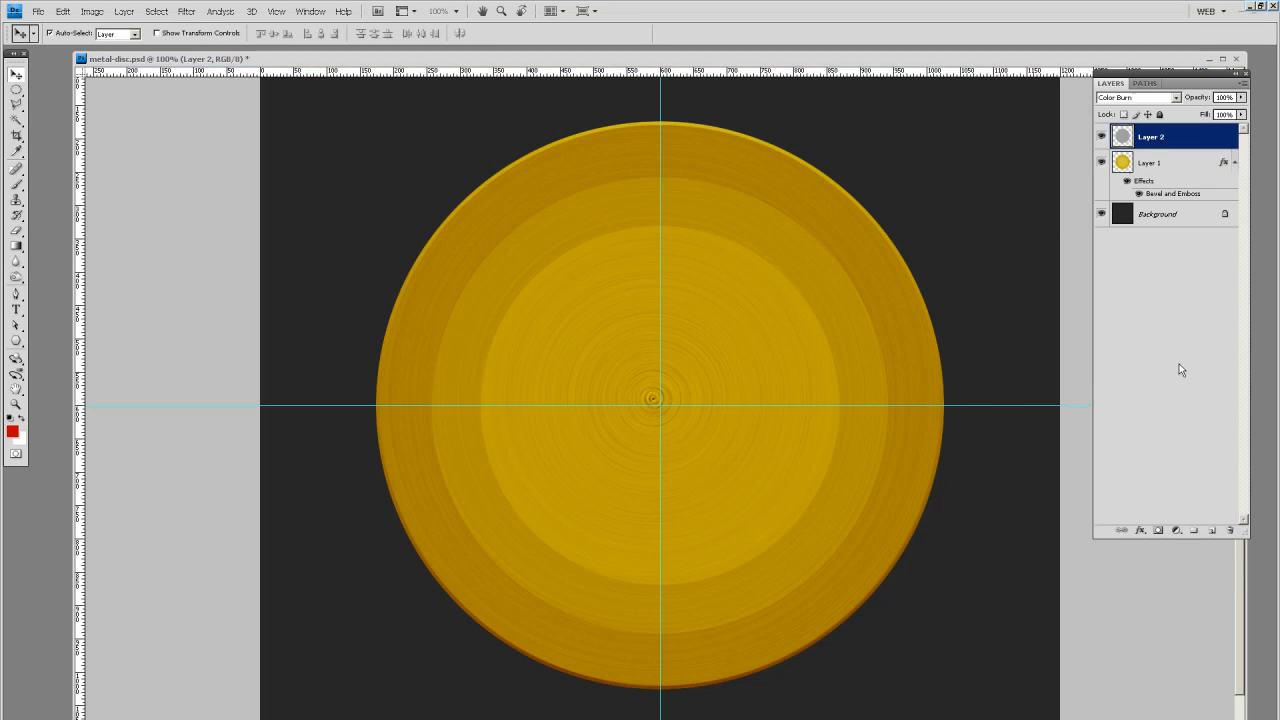
pyautogui.click(1100, 162)
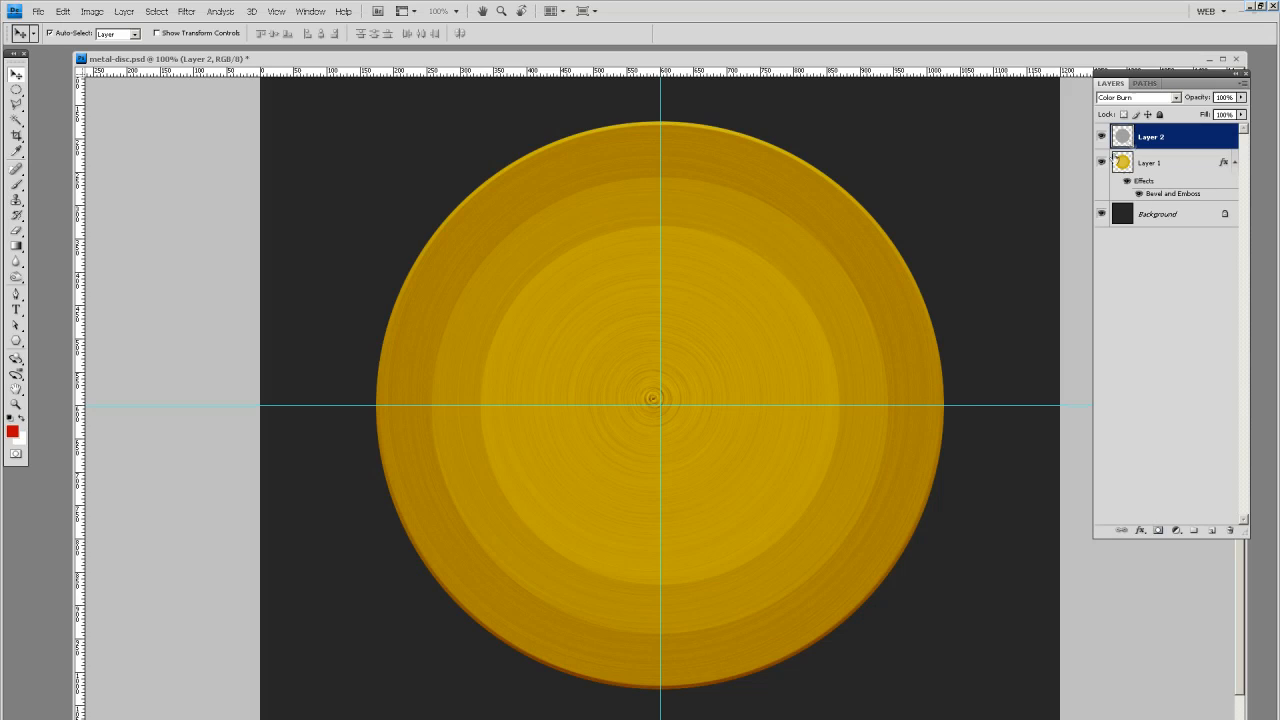
pyautogui.click(1210, 530)
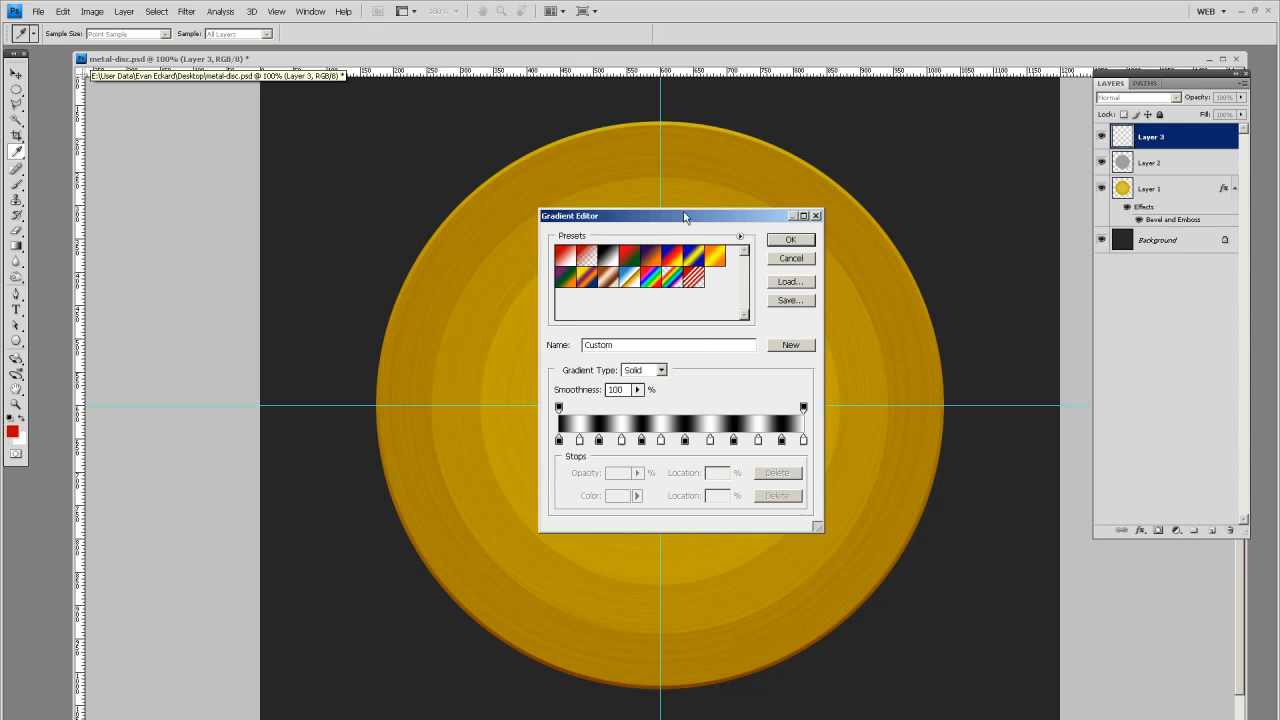
# Step: Confirm the custom alternating black-and-white multi-stop gradient in the Gradient Editor
pyautogui.moveTo(684, 216); pyautogui.dragTo(704, 210)
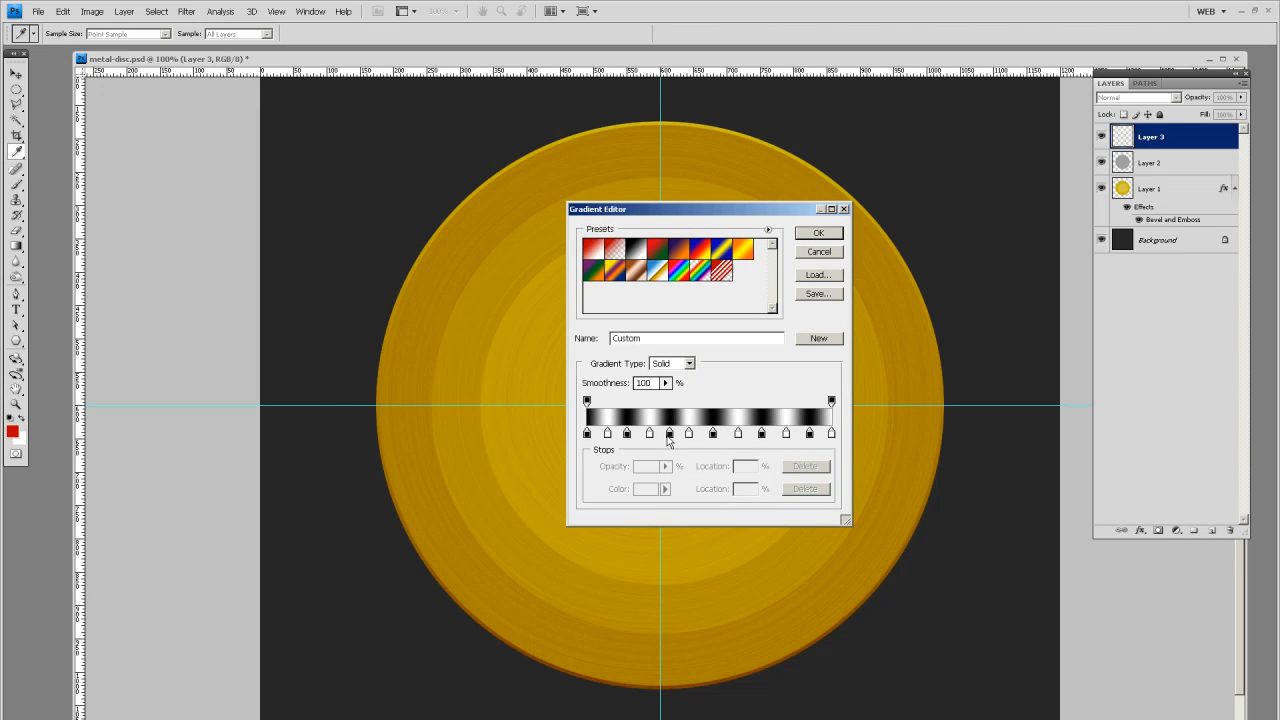
pyautogui.moveTo(824, 440)
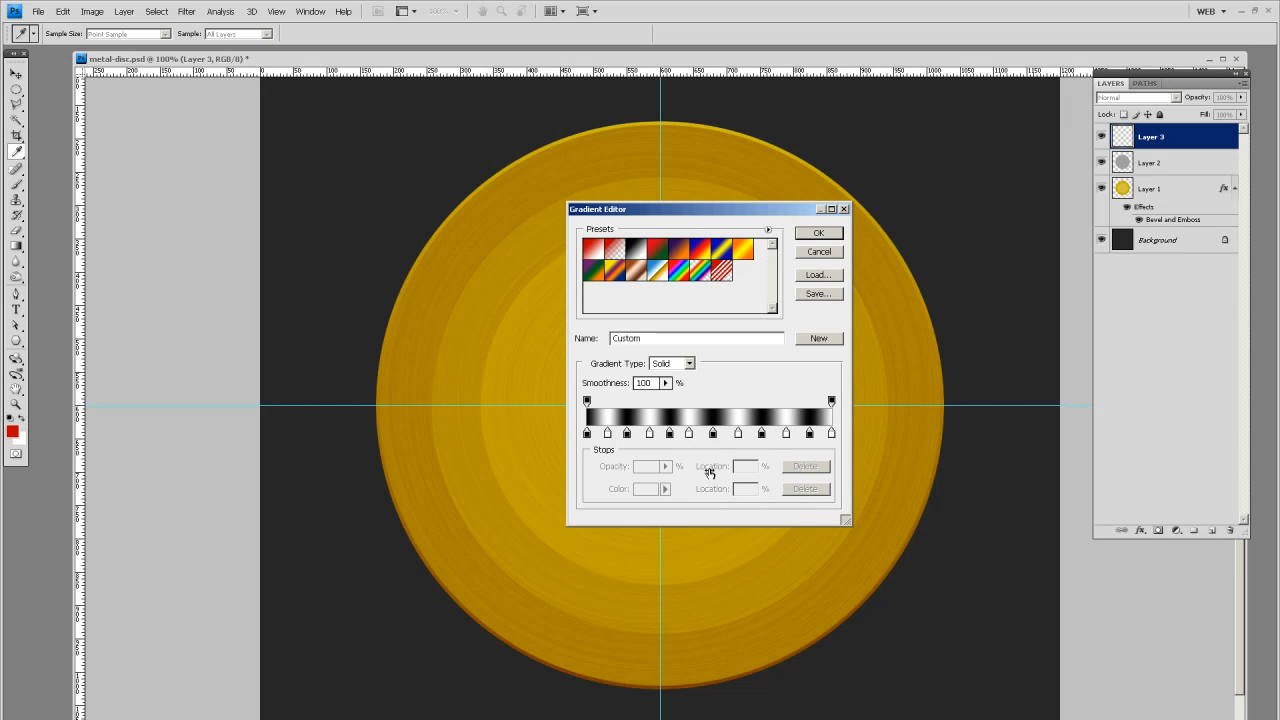
pyautogui.moveTo(796, 448)
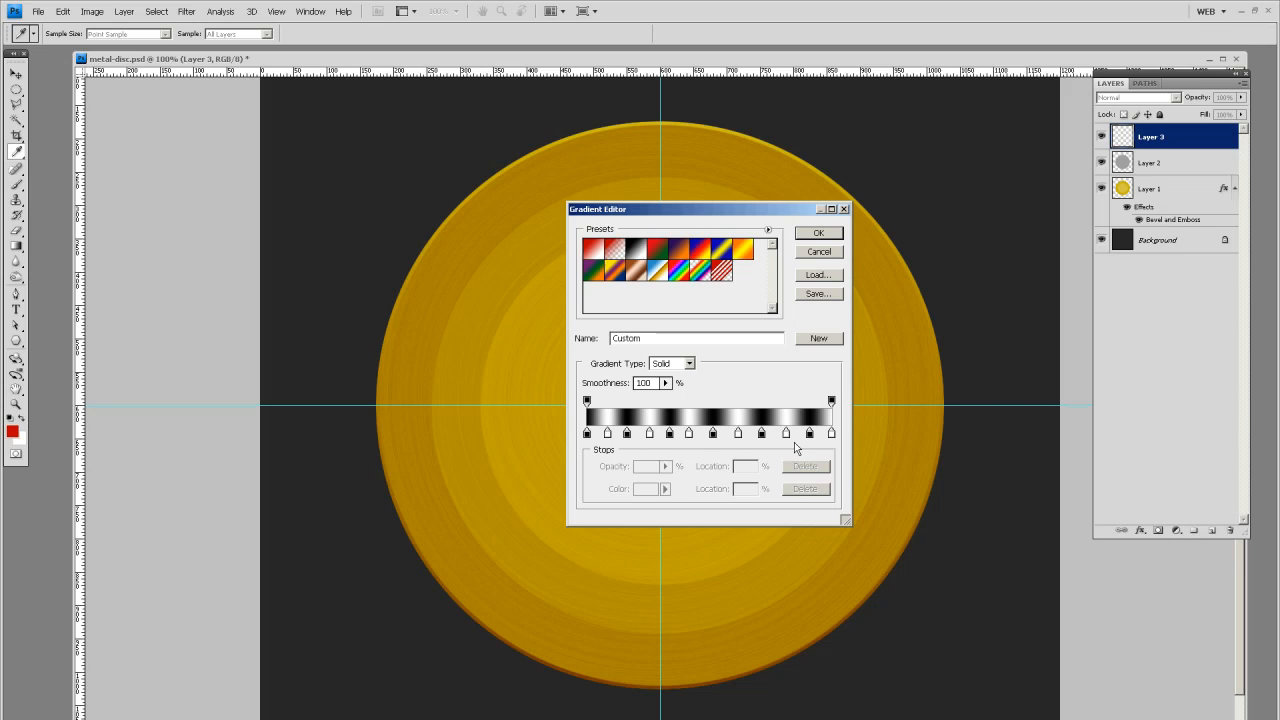
pyautogui.click(818, 232)
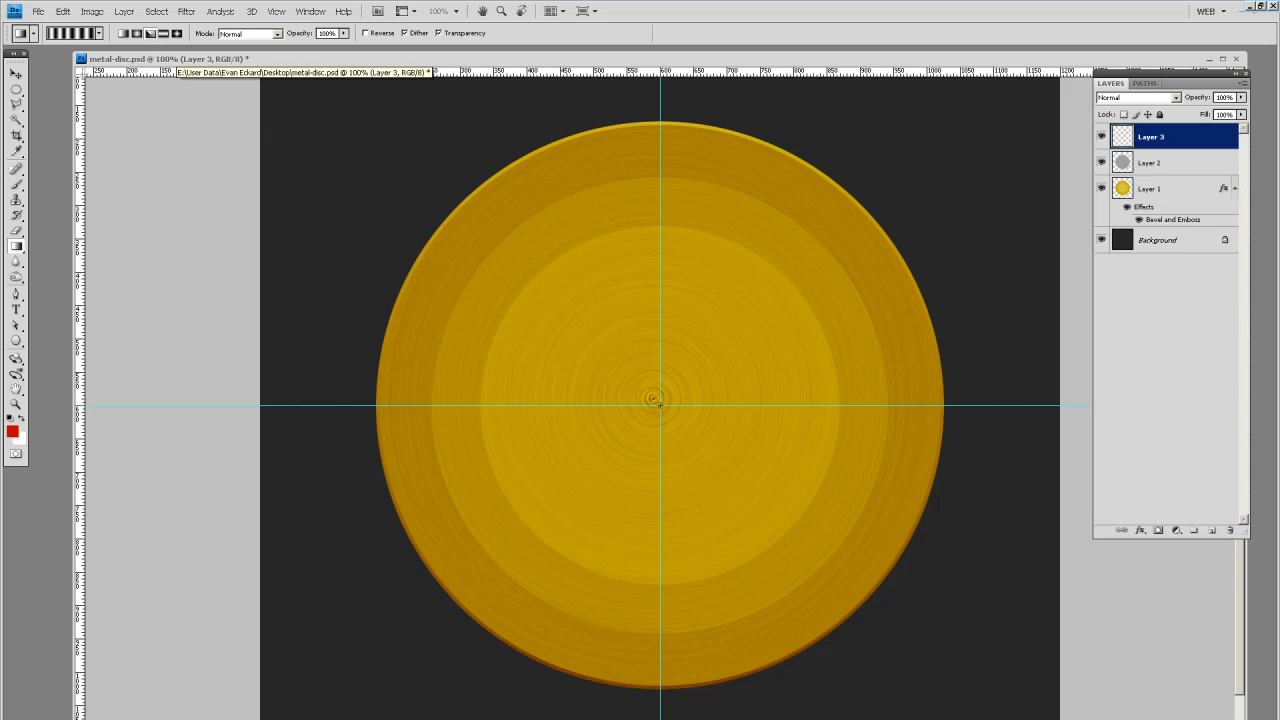
# Step: Drag an Angle gradient from the disc centre, set Overlay at low opacity, and load the disc outline
pyautogui.moveTo(550, 276); pyautogui.dragTo(658, 404)
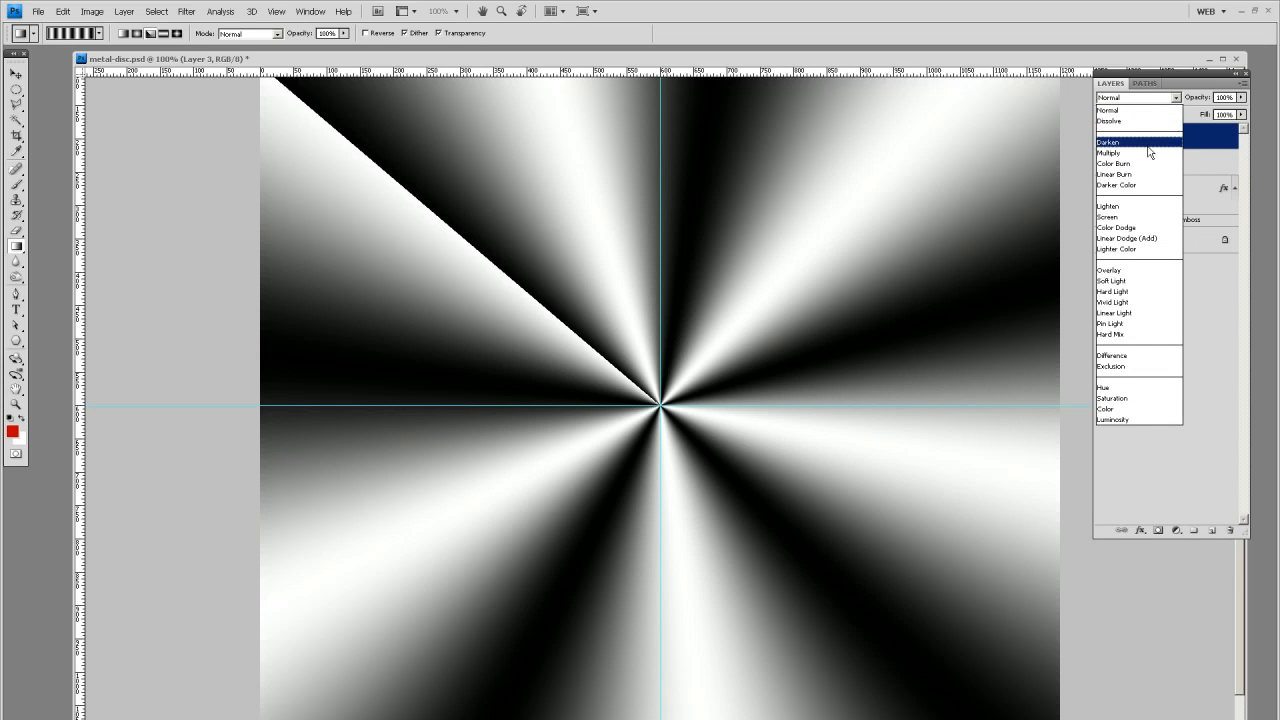
pyautogui.click(1108, 270)
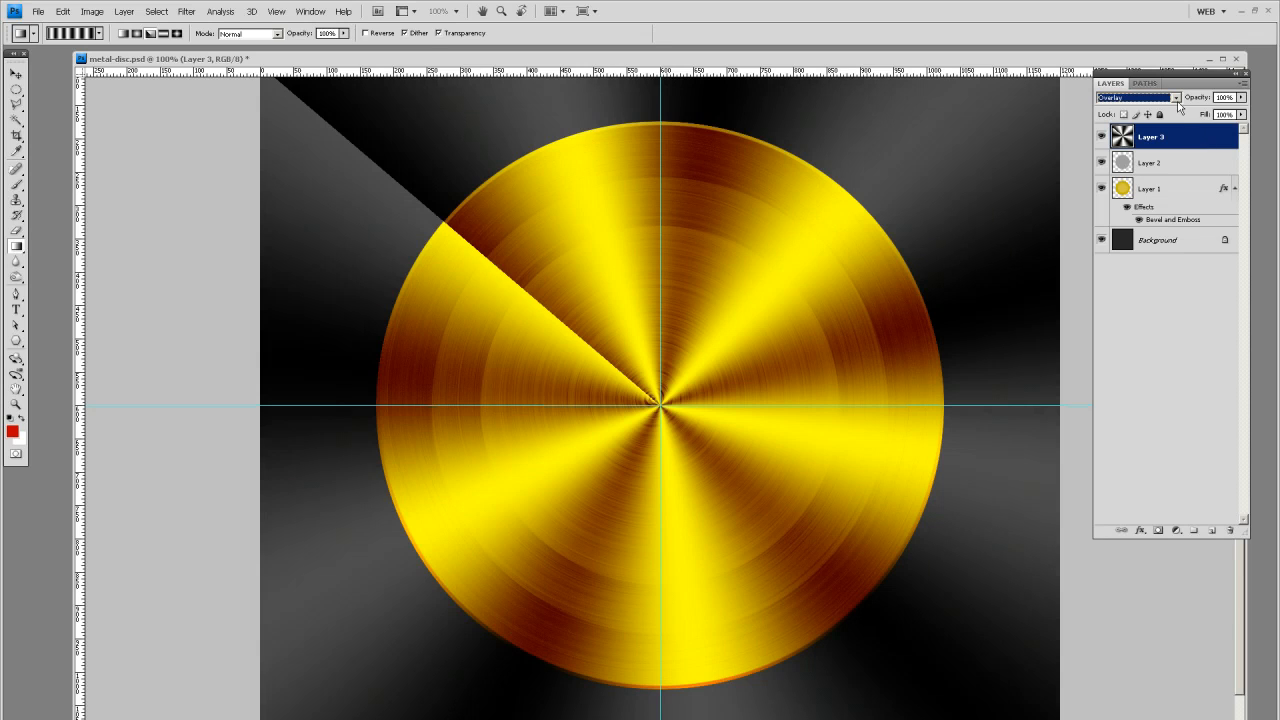
pyautogui.moveTo(1242, 108); pyautogui.dragTo(1200, 108)
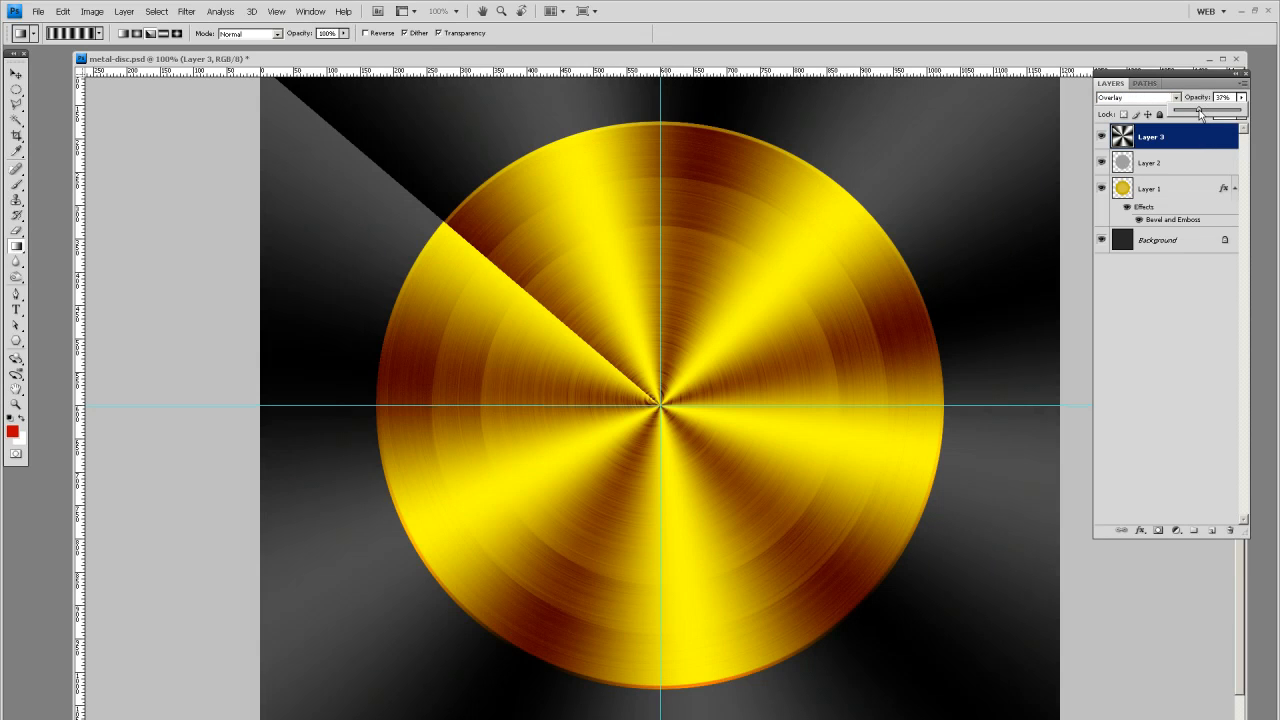
pyautogui.moveTo(1200, 110); pyautogui.dragTo(1196, 110)
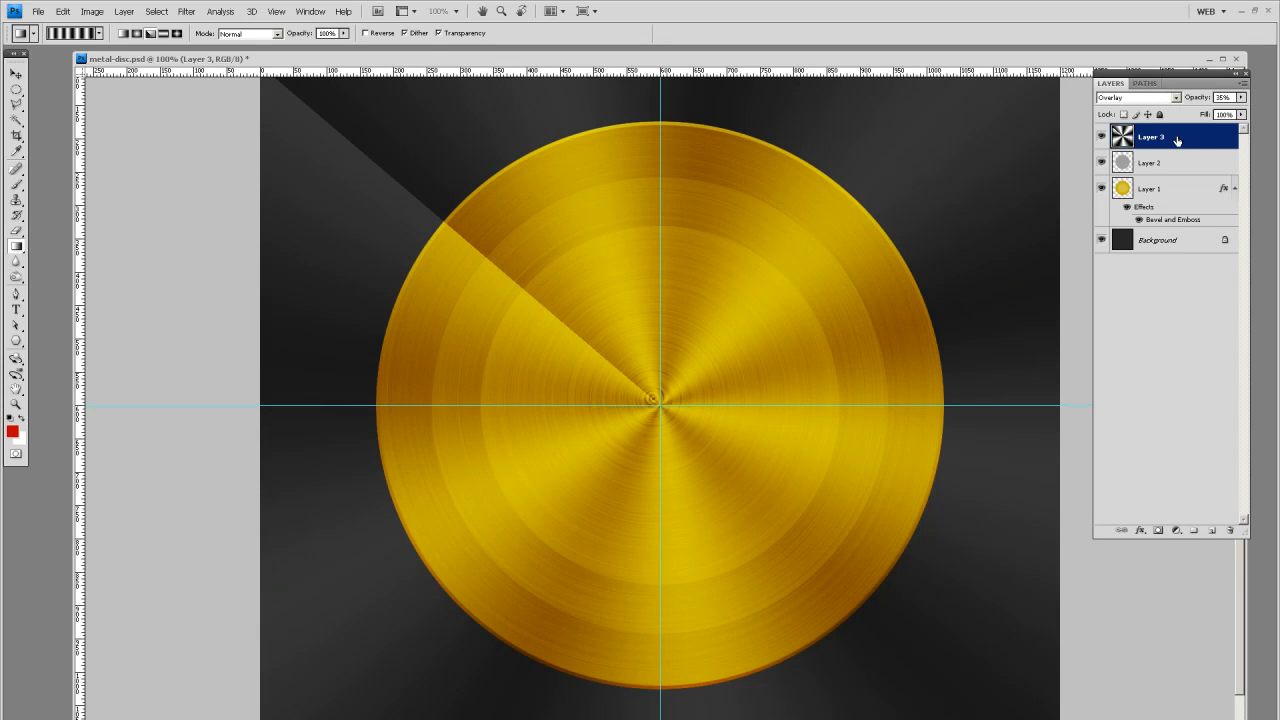
pyautogui.moveTo(1172, 206)
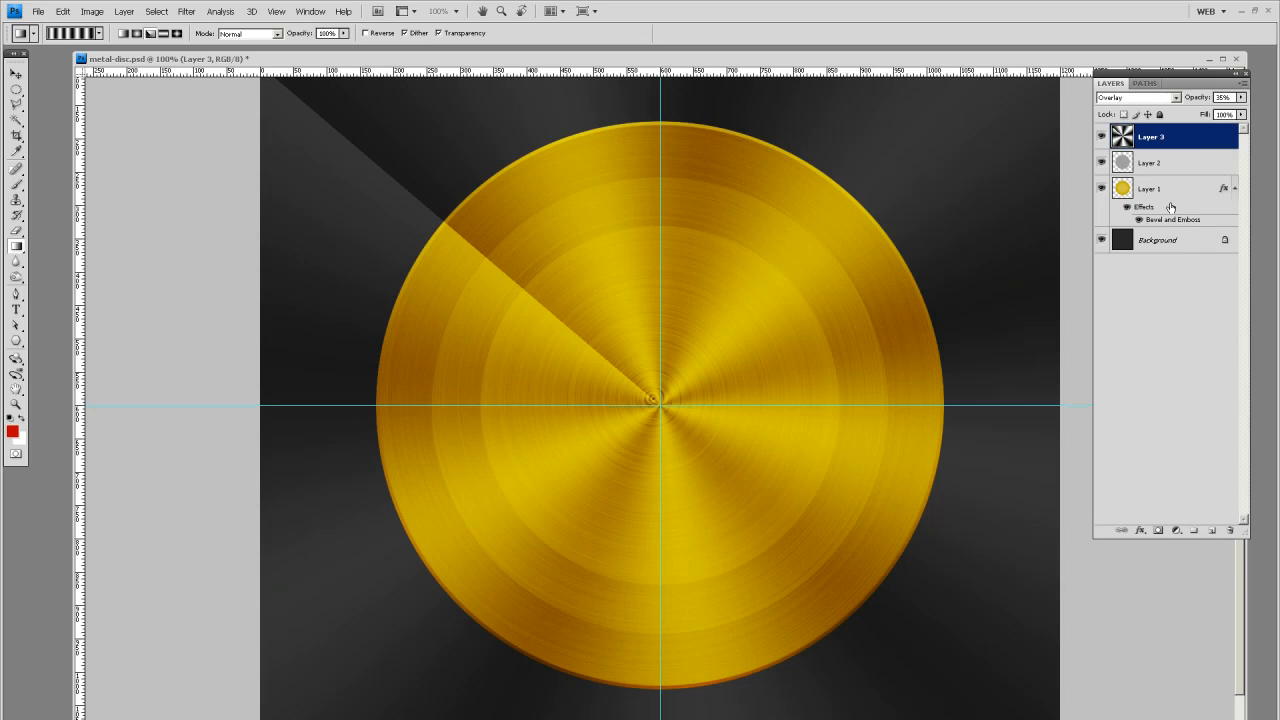
pyautogui.click(1122, 188)
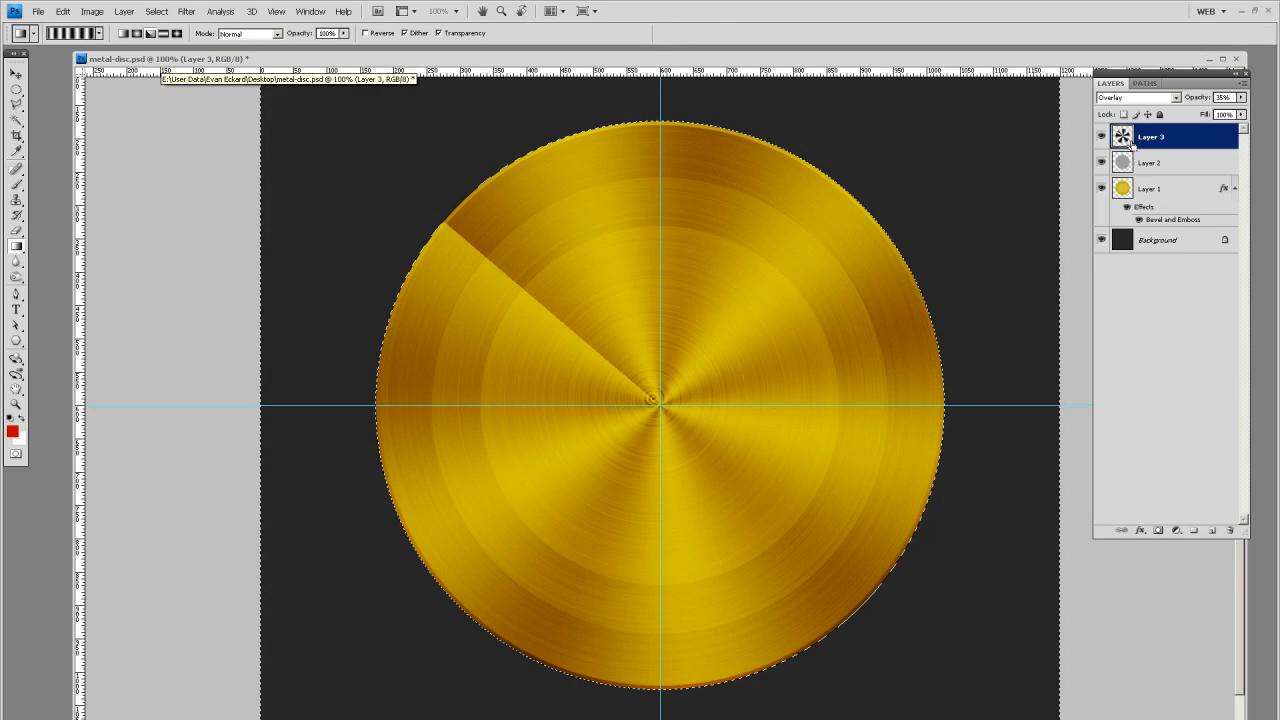
# Step: Duplicate Layer 3 as Layer 3 copy and rotate the copy with Free Transform
pyautogui.click(16, 74)
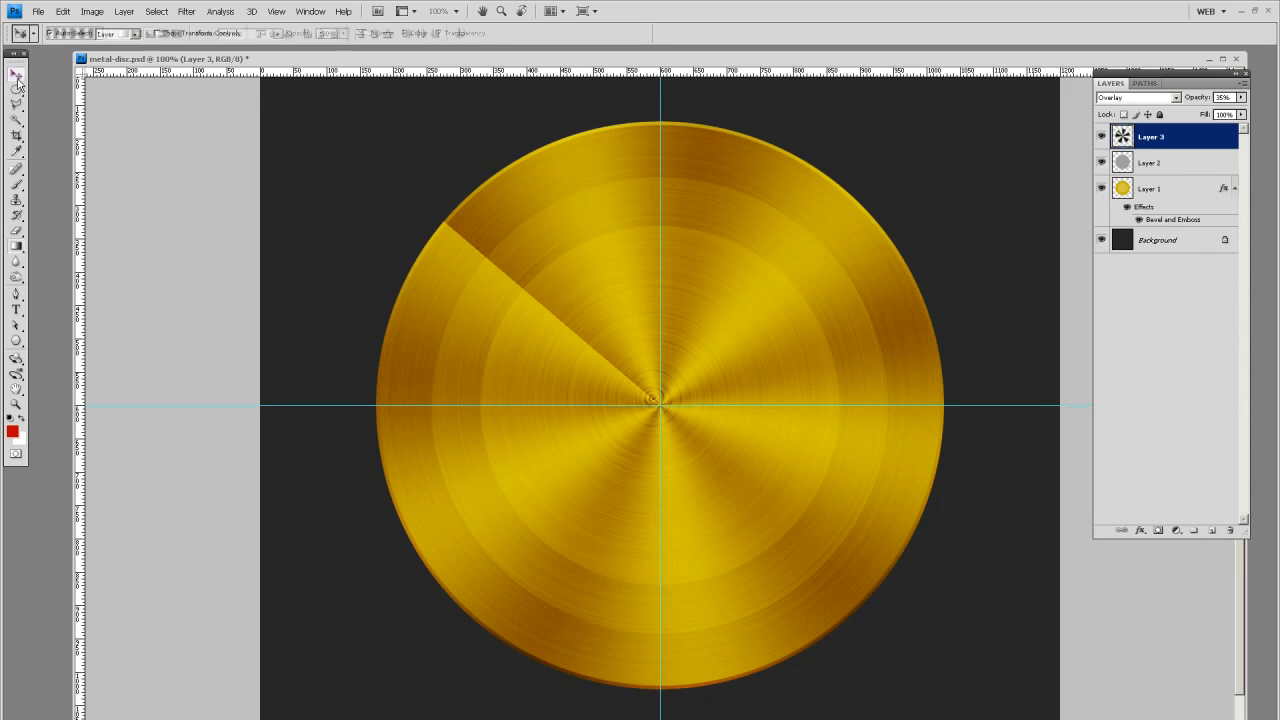
pyautogui.click(16, 76)
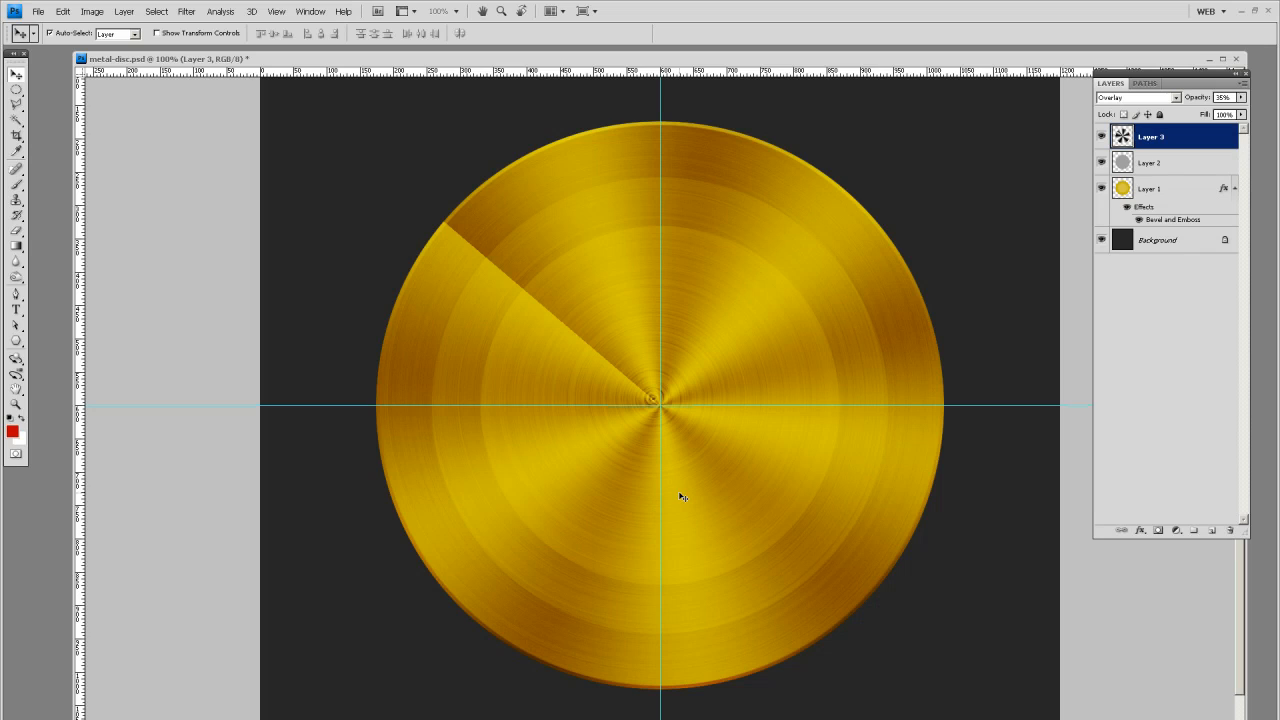
pyautogui.moveTo(1176, 136)
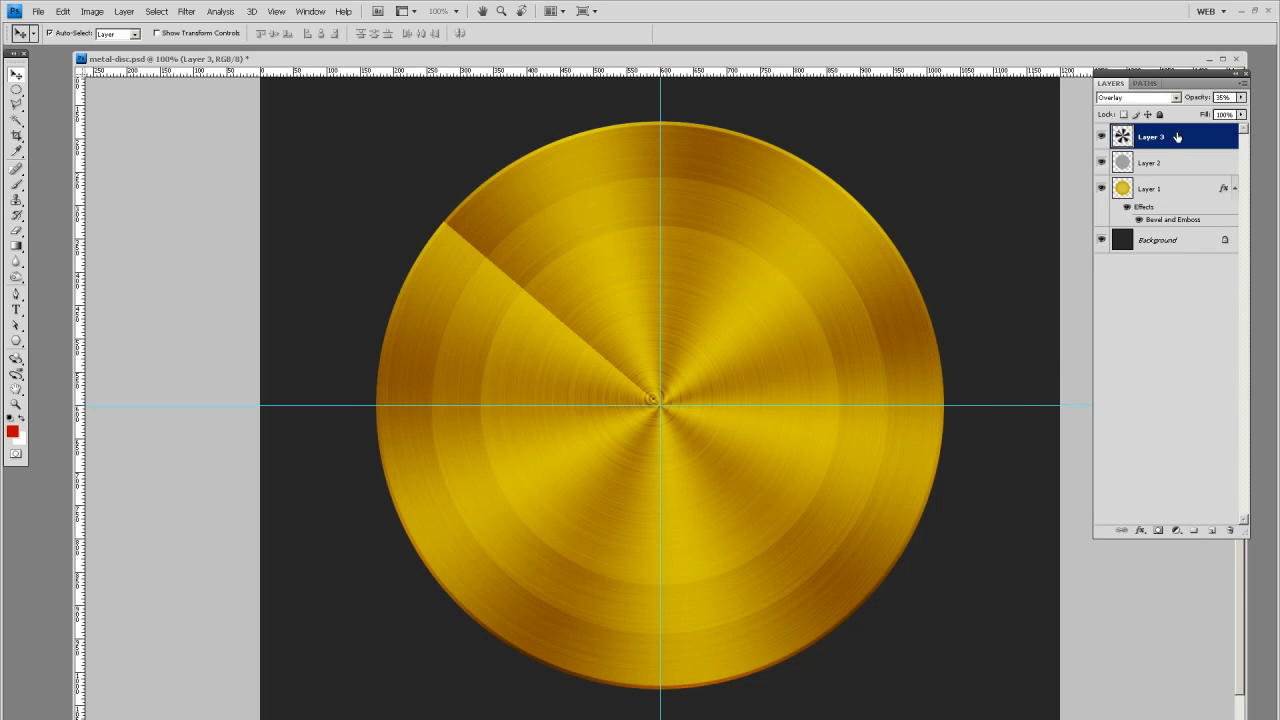
pyautogui.moveTo(1150, 136); pyautogui.dragTo(1170, 468)
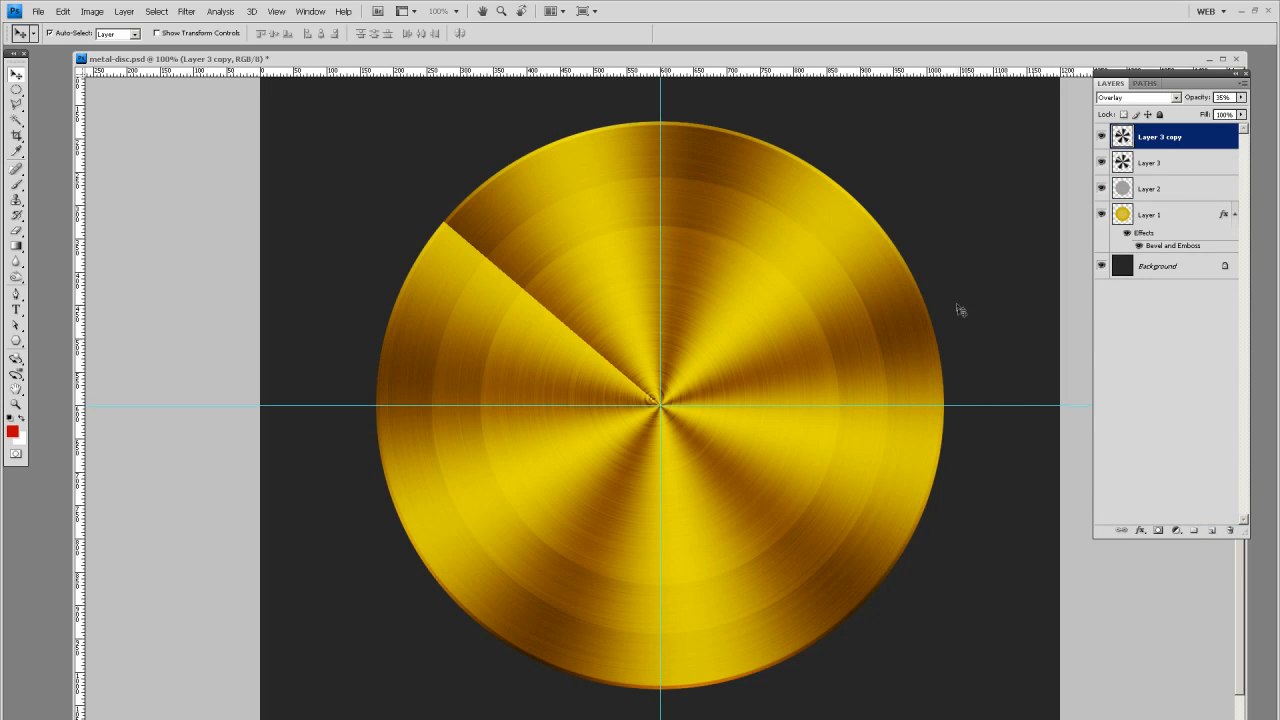
pyautogui.press('ctrl+t')
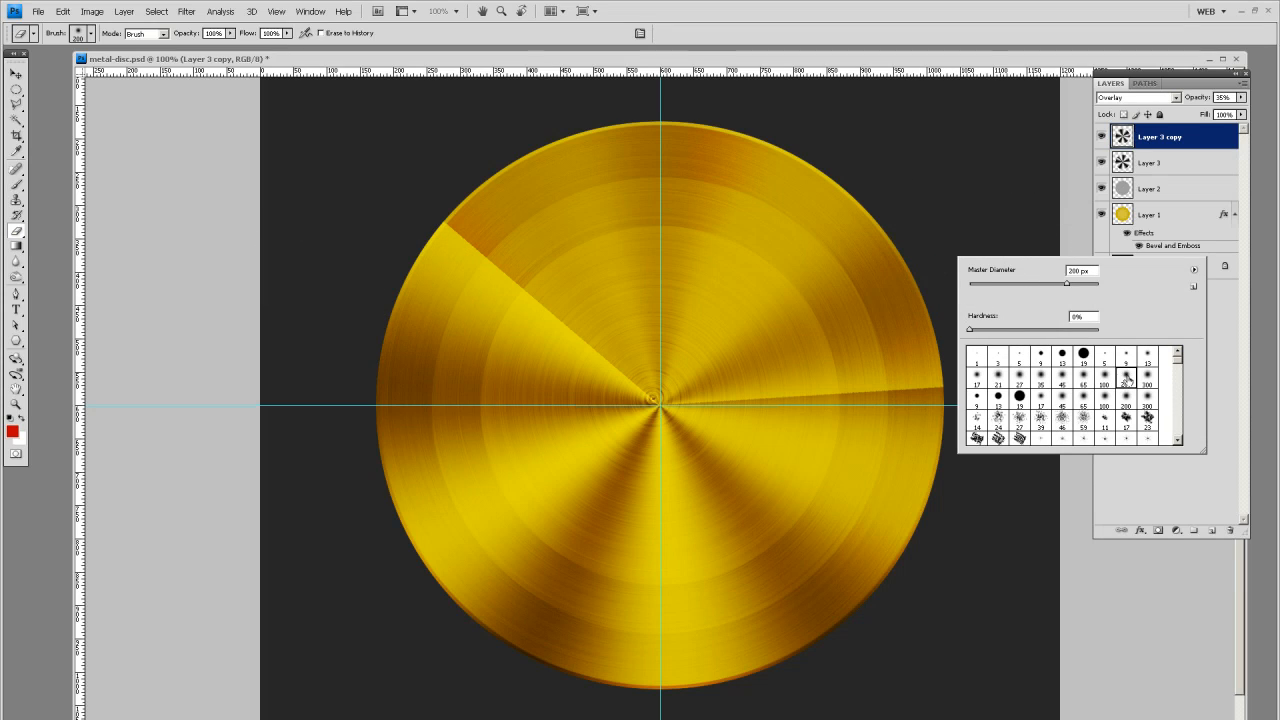
# Step: Erase the ray layers' hard seams with a large soft brush, then make Layer 3 active again
pyautogui.click(970, 384)
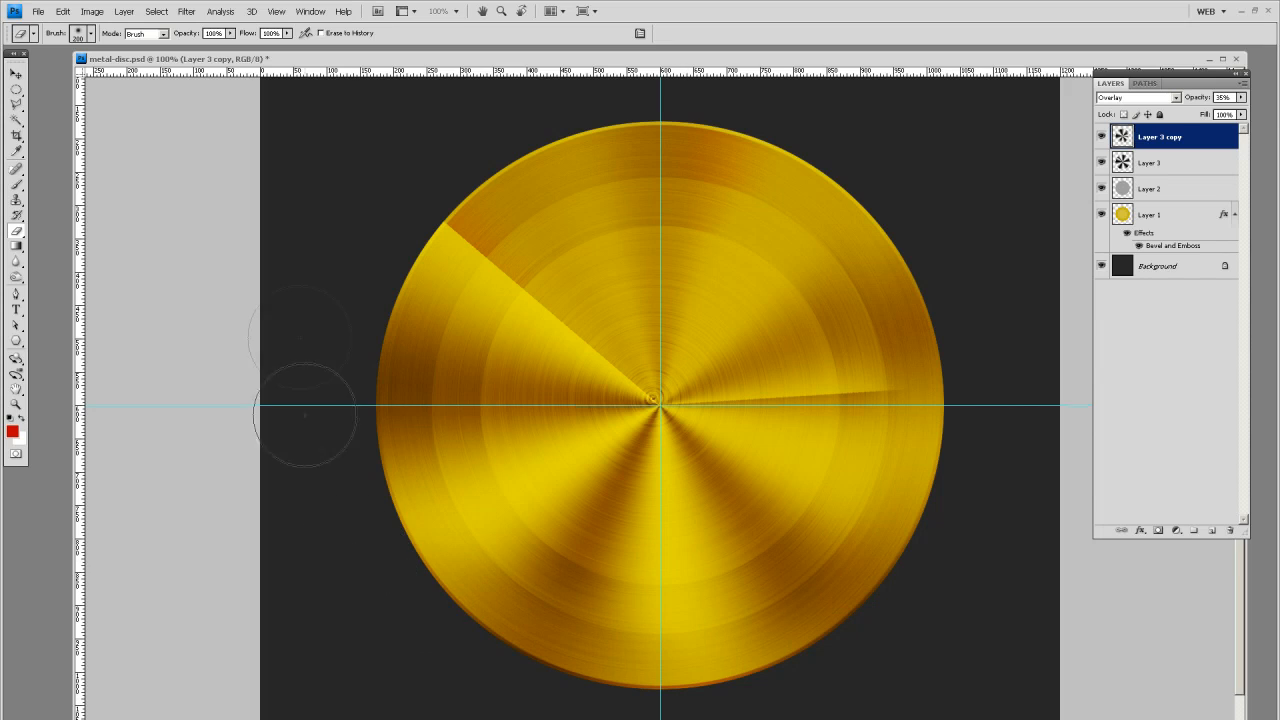
pyautogui.moveTo(524, 96)
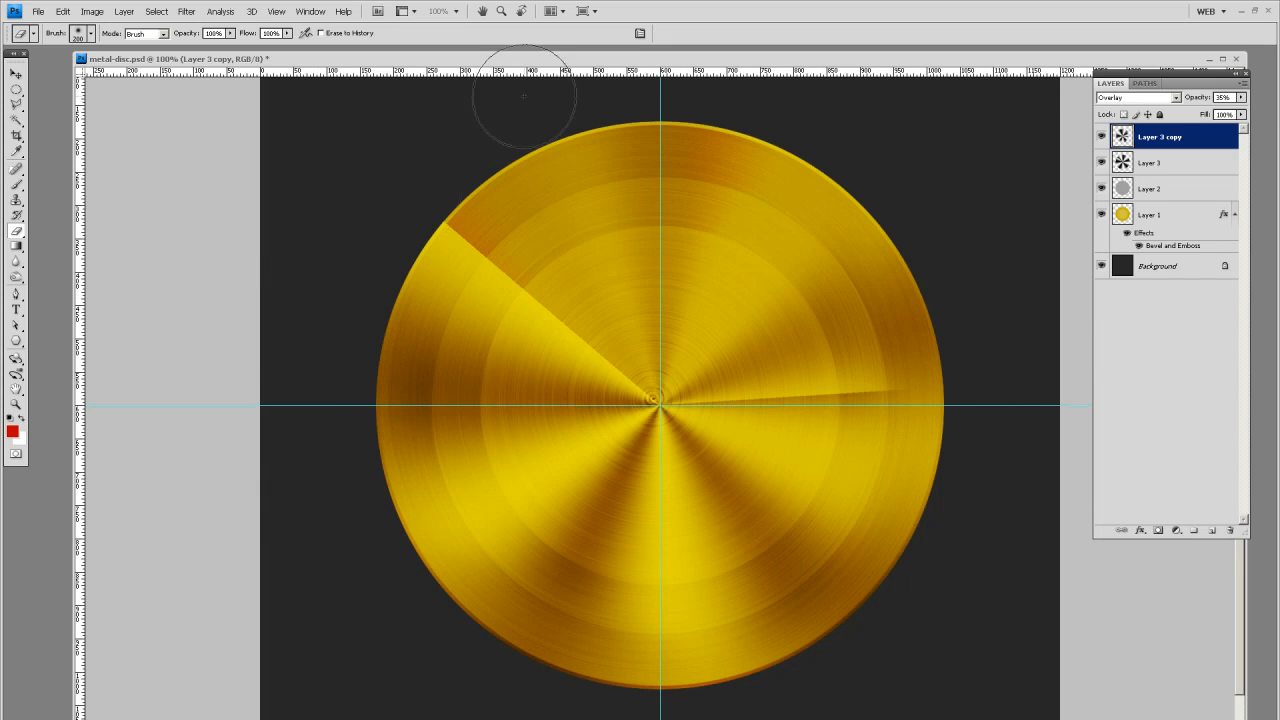
pyautogui.click(1160, 162)
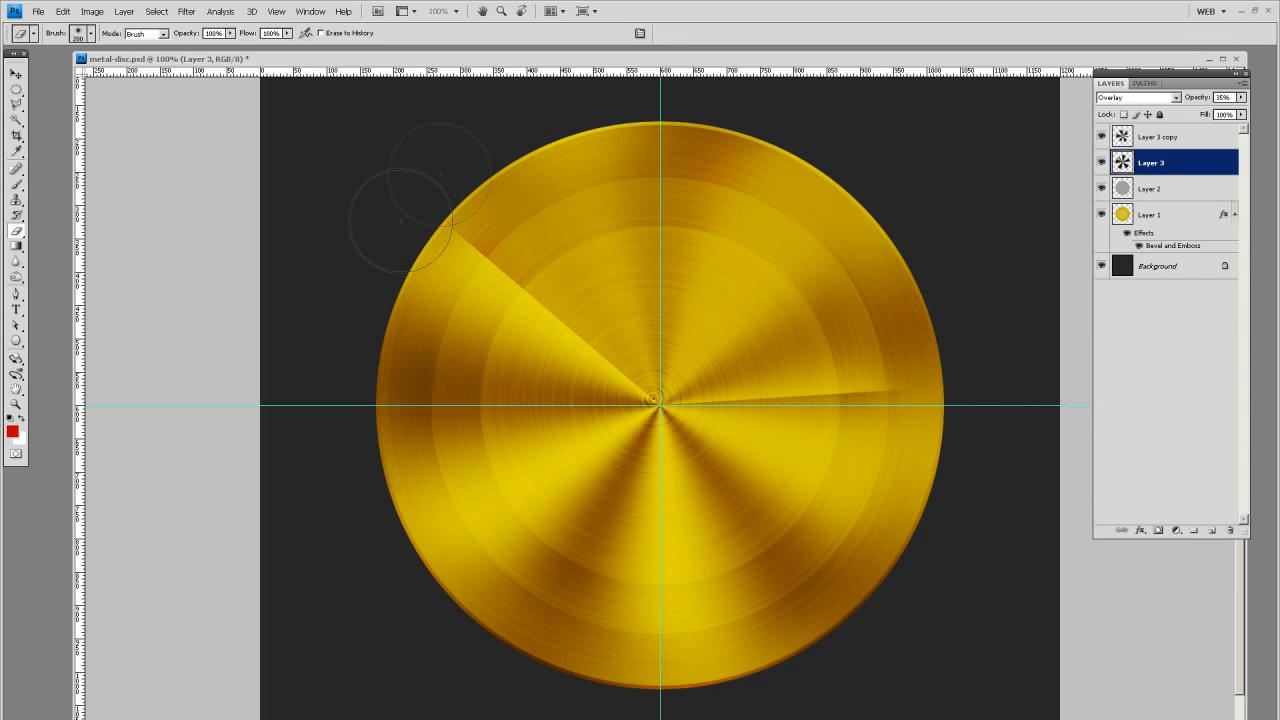
pyautogui.moveTo(300, 258)
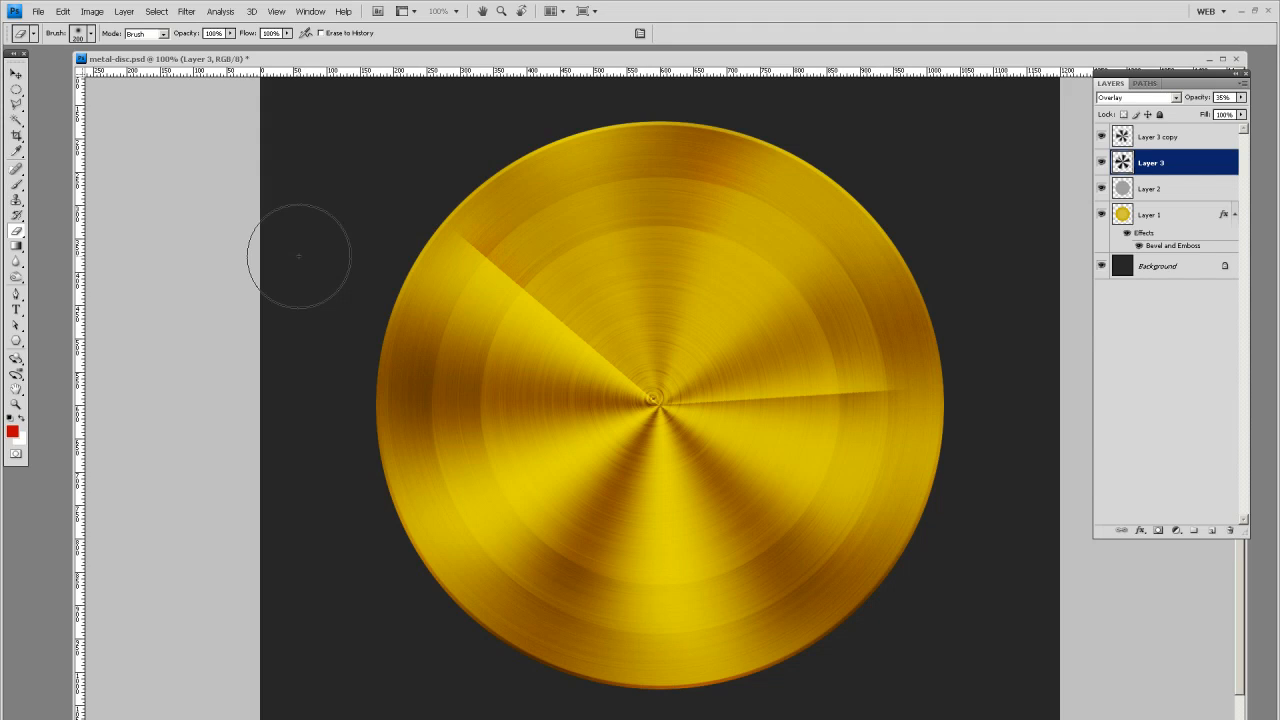
pyautogui.moveTo(888, 296)
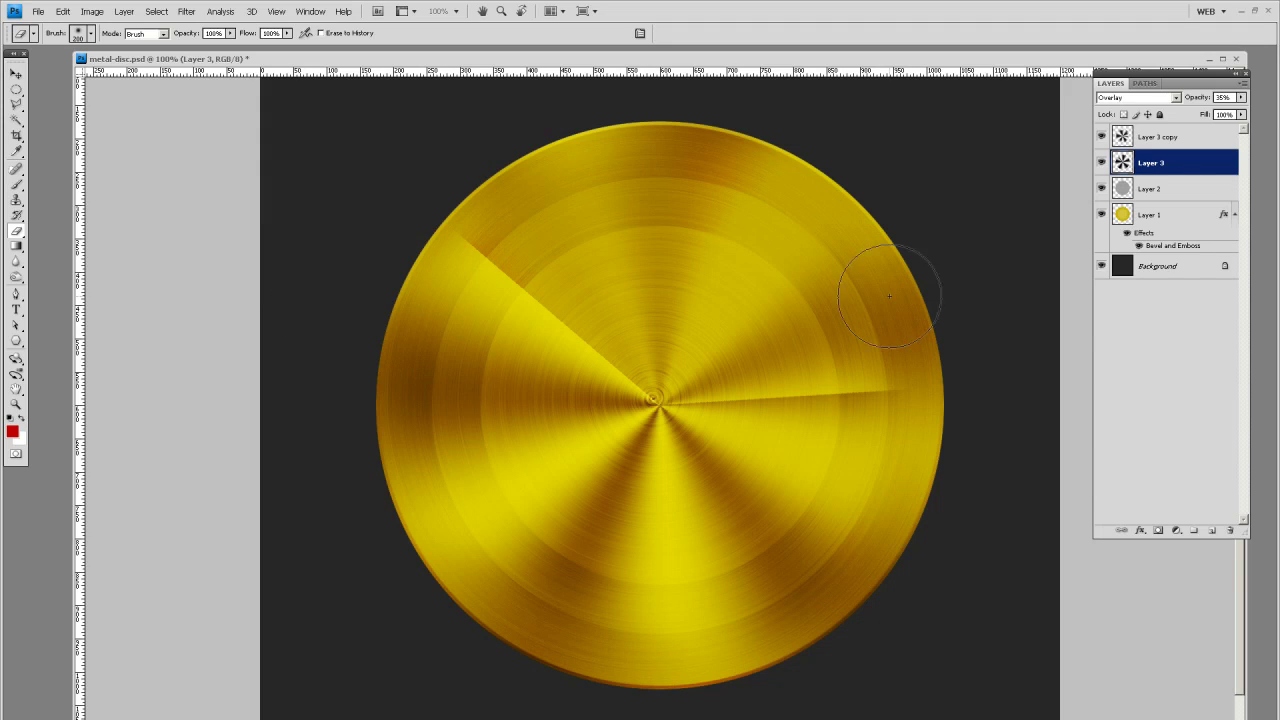
pyautogui.moveTo(356, 220)
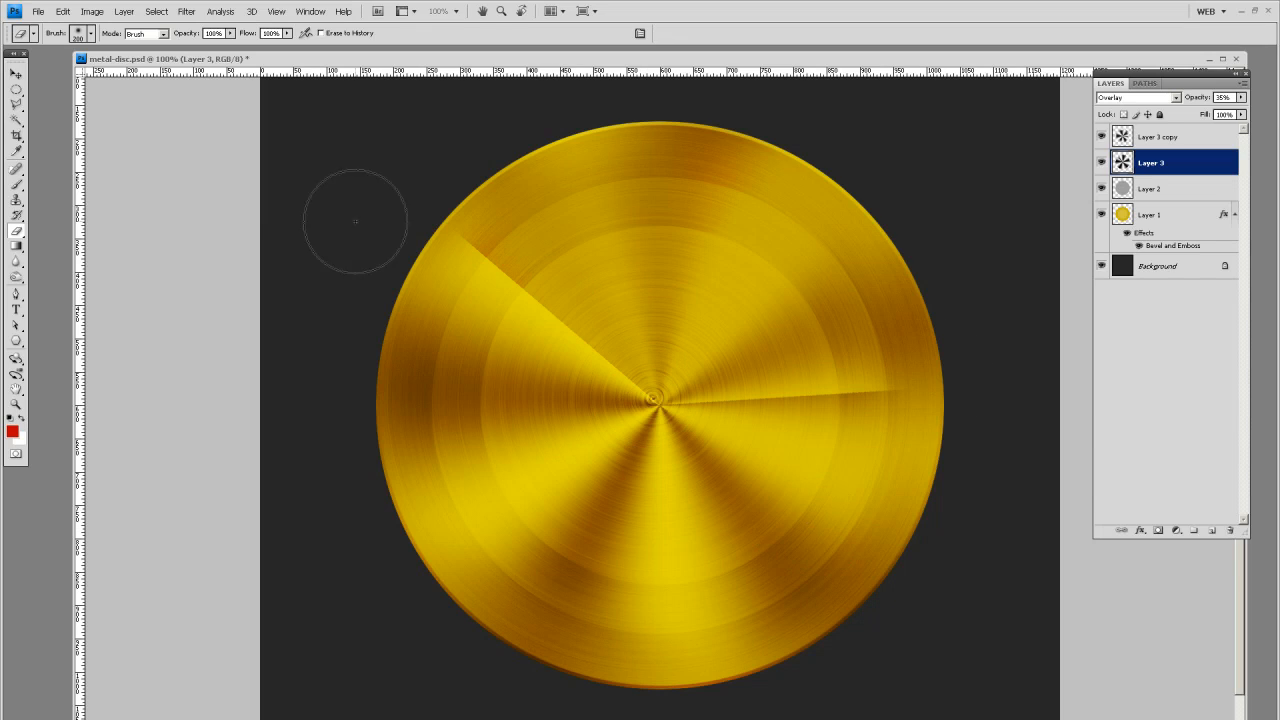
pyautogui.click(16, 76)
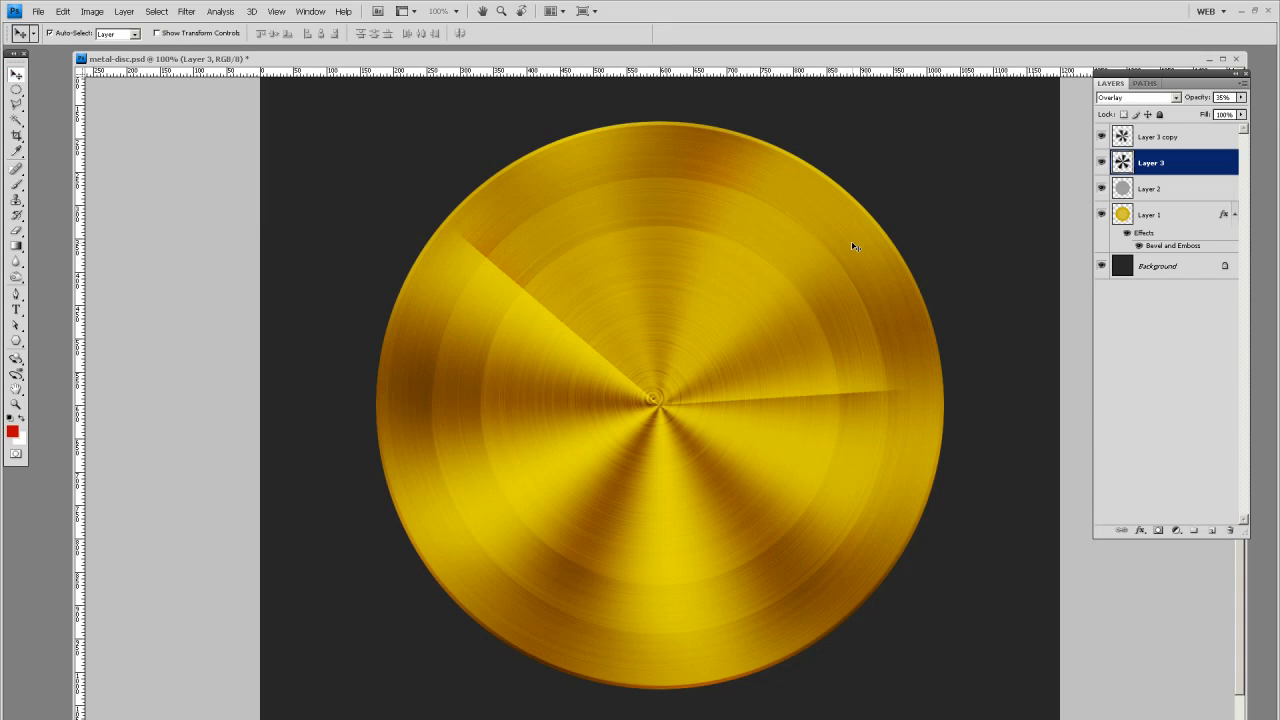
pyautogui.moveTo(1054, 206)
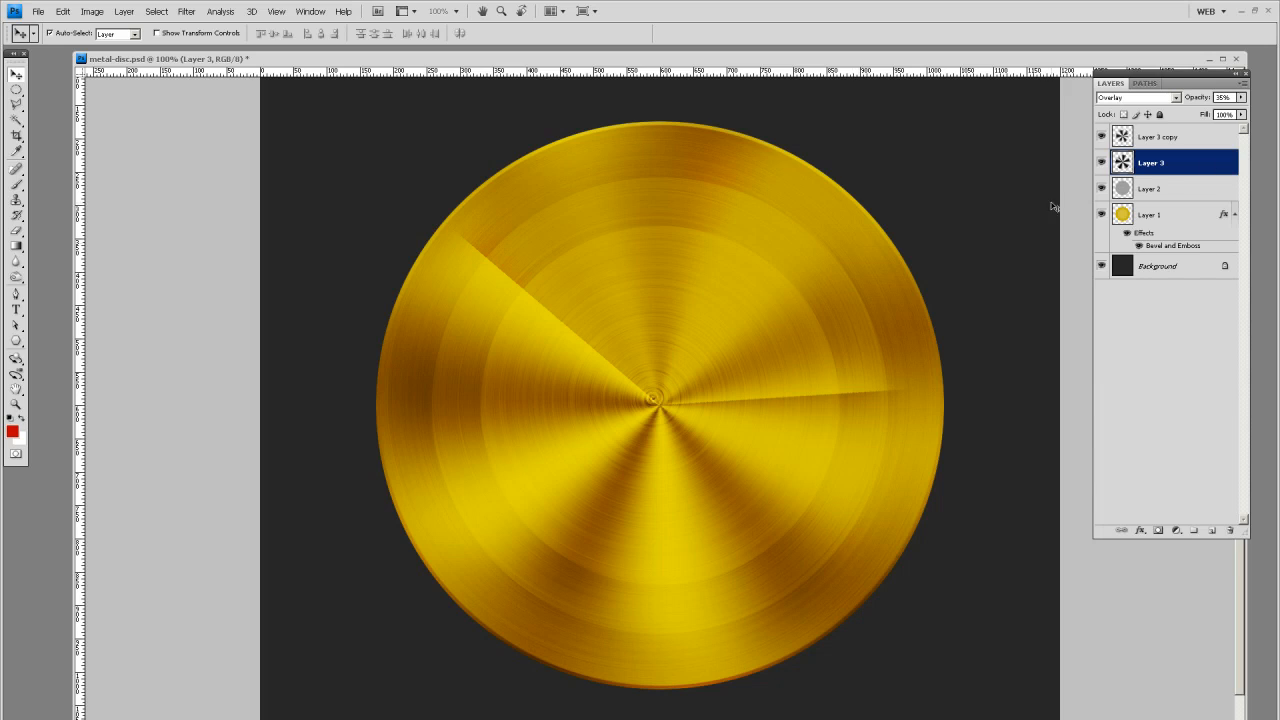
pyautogui.moveTo(1152, 212)
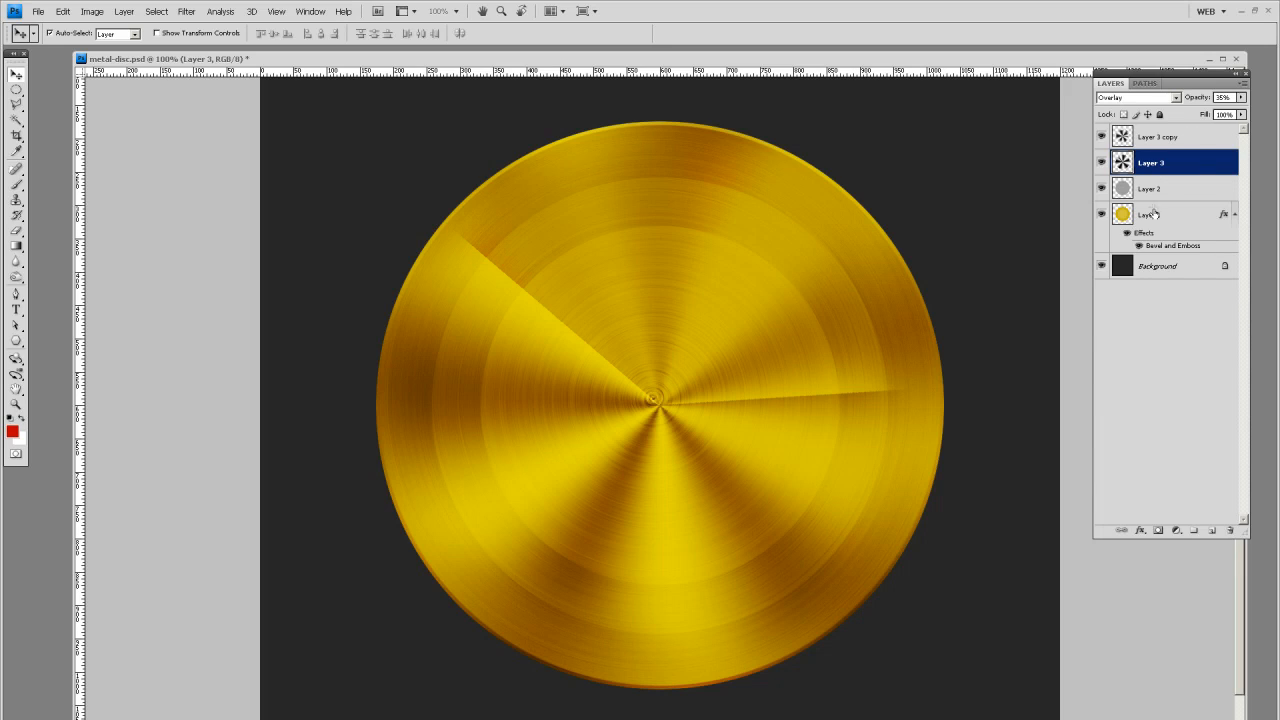
pyautogui.click(1100, 188)
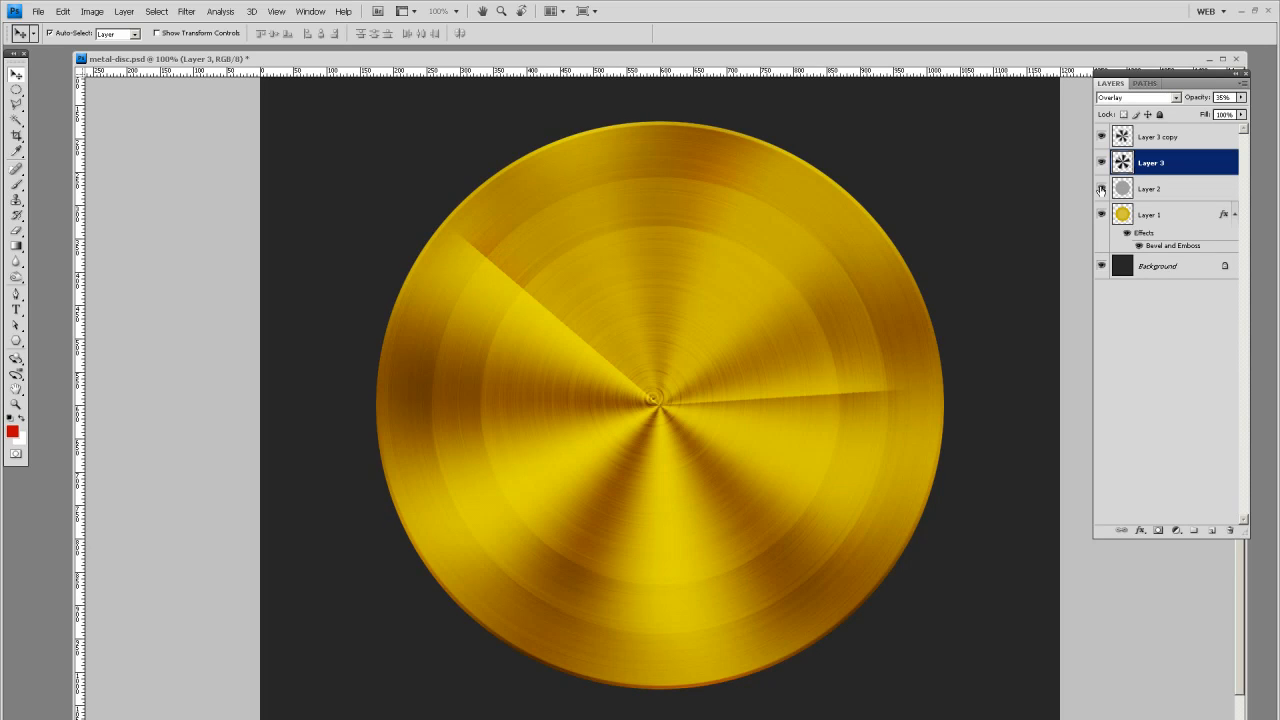
pyautogui.click(1100, 188)
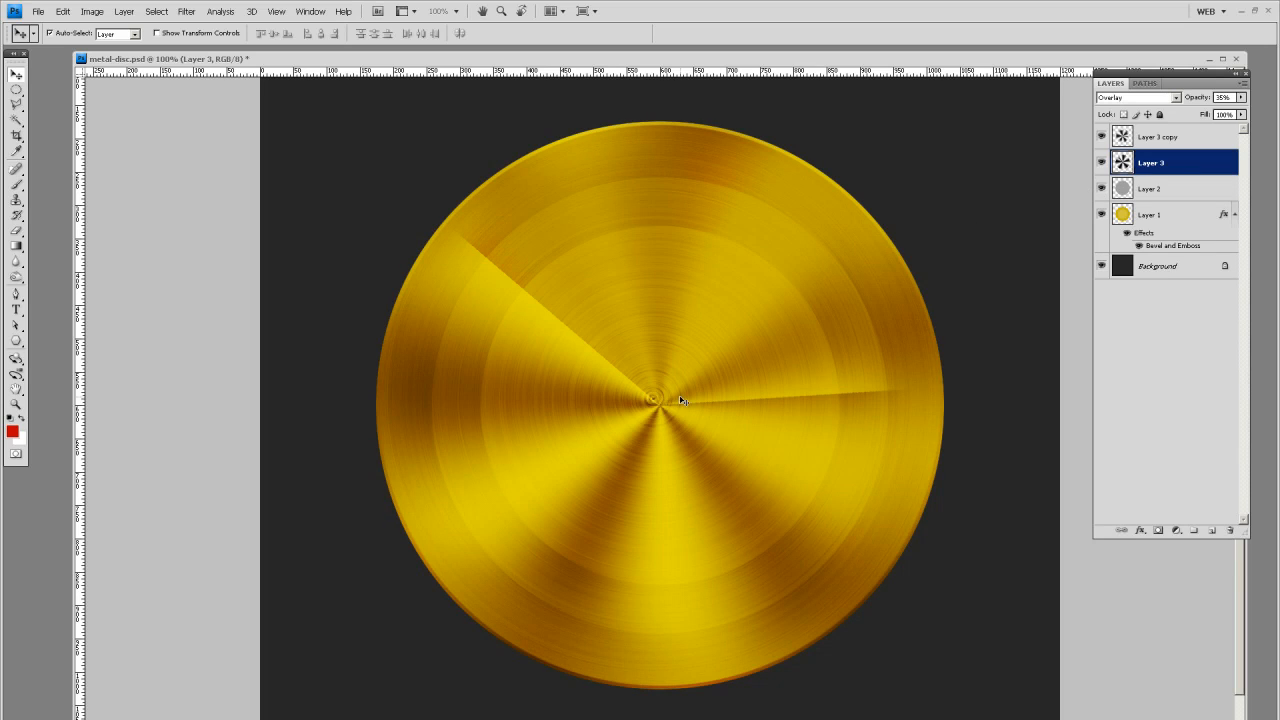
pyautogui.moveTo(644, 412)
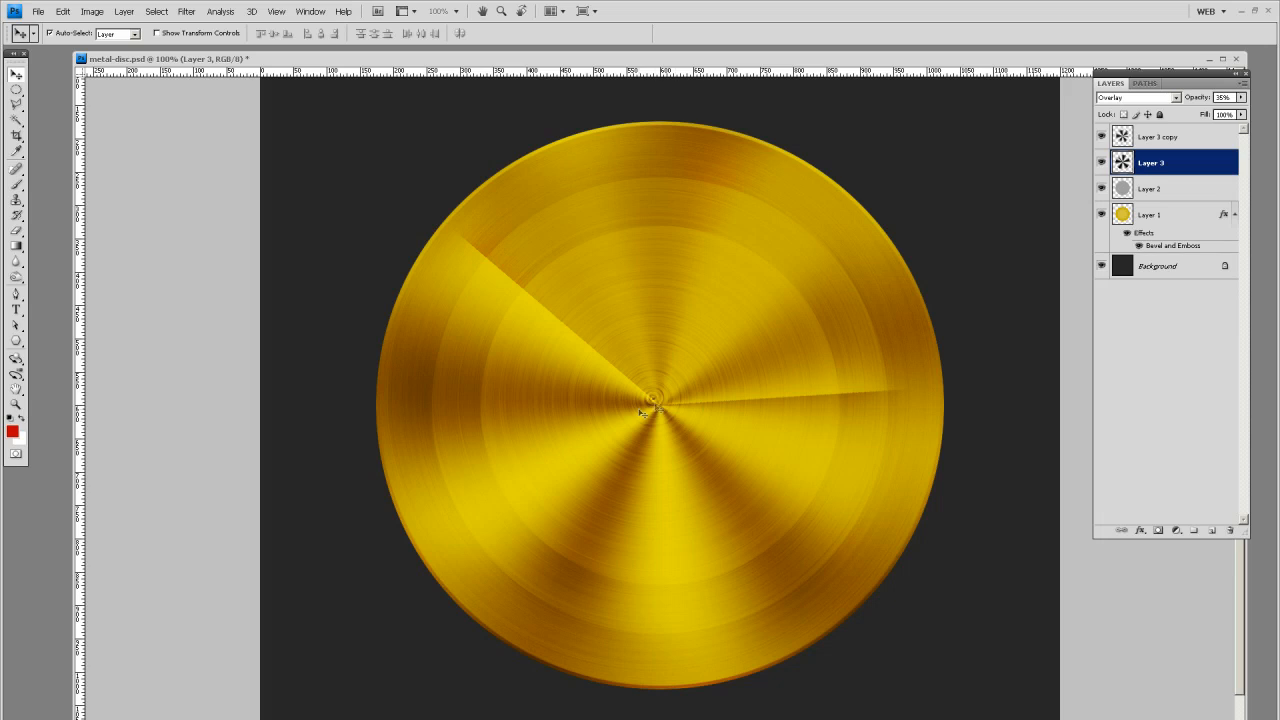
pyautogui.moveTo(778, 436)
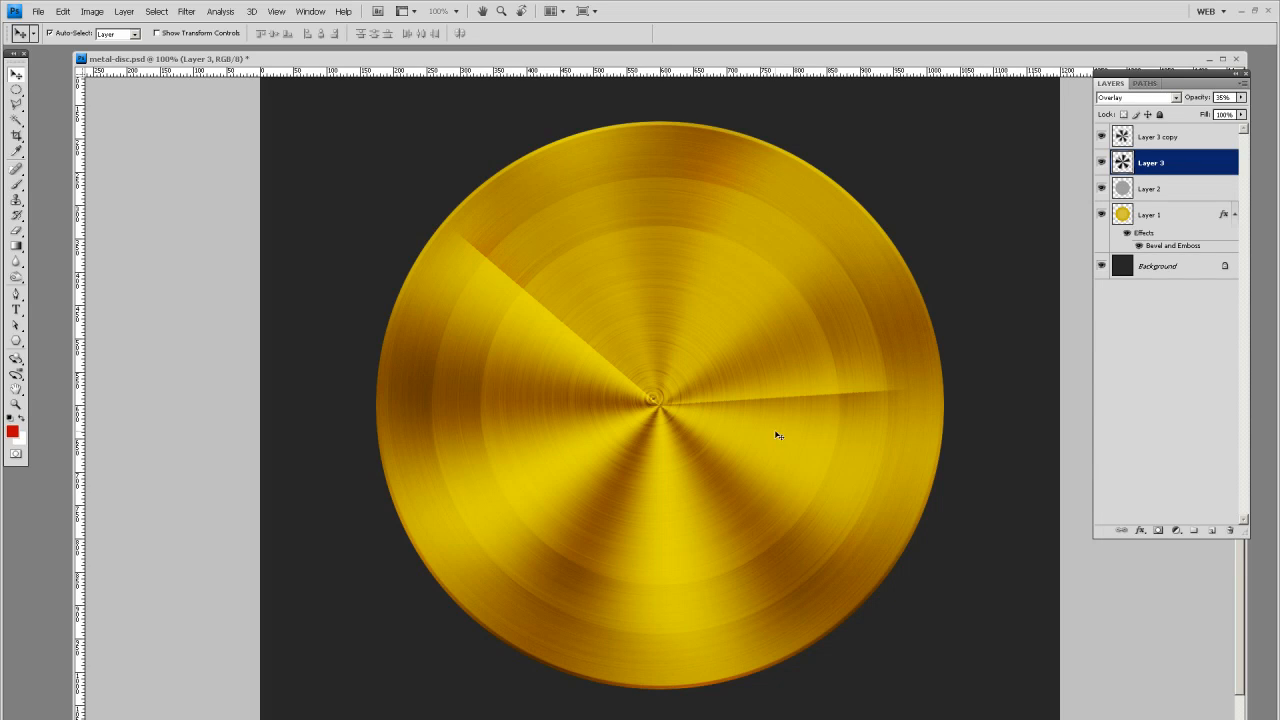
pyautogui.moveTo(1200, 138)
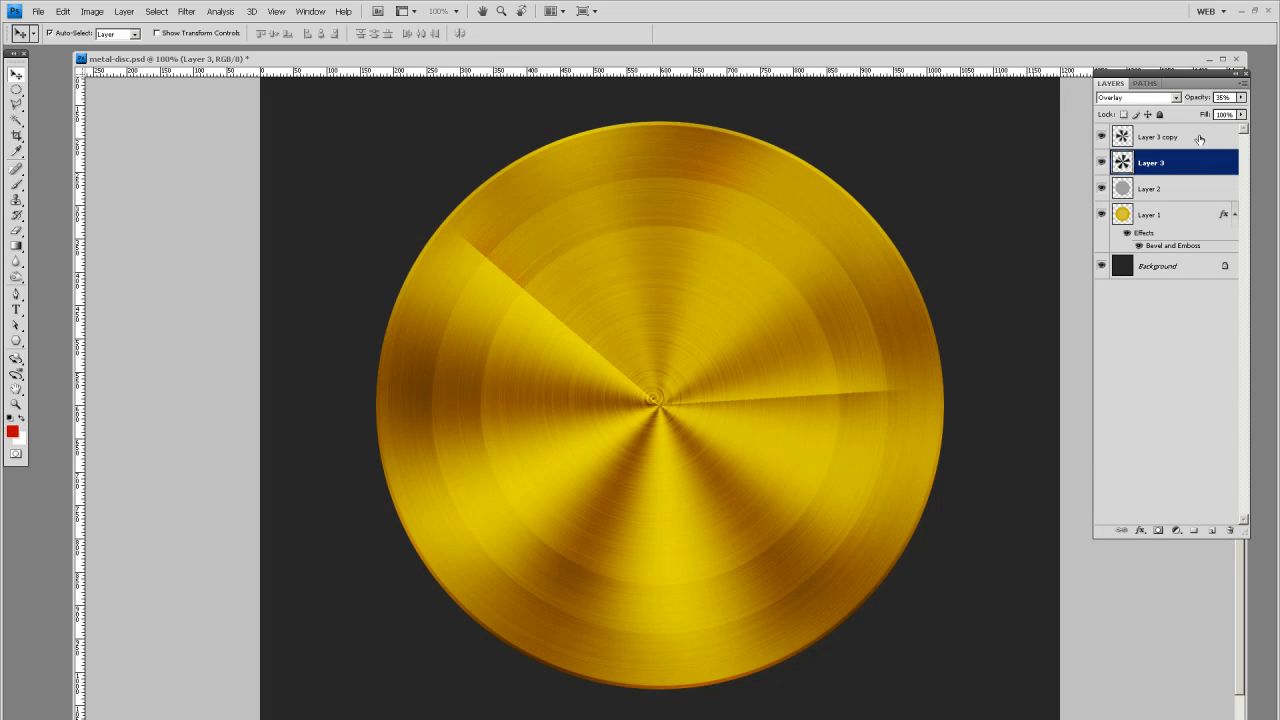
# Step: Group Layer 1 through Layer 3 copy and rename the group 'gold1'
pyautogui.click(1160, 136)
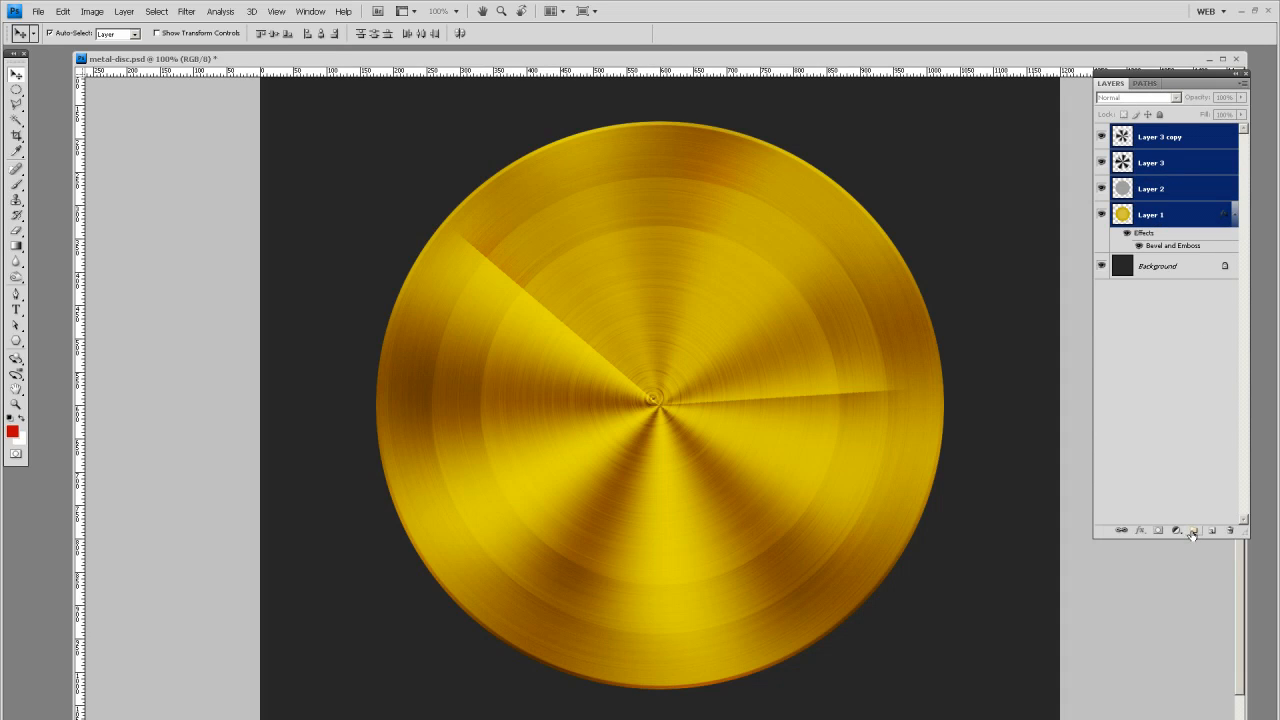
pyautogui.click(1192, 530)
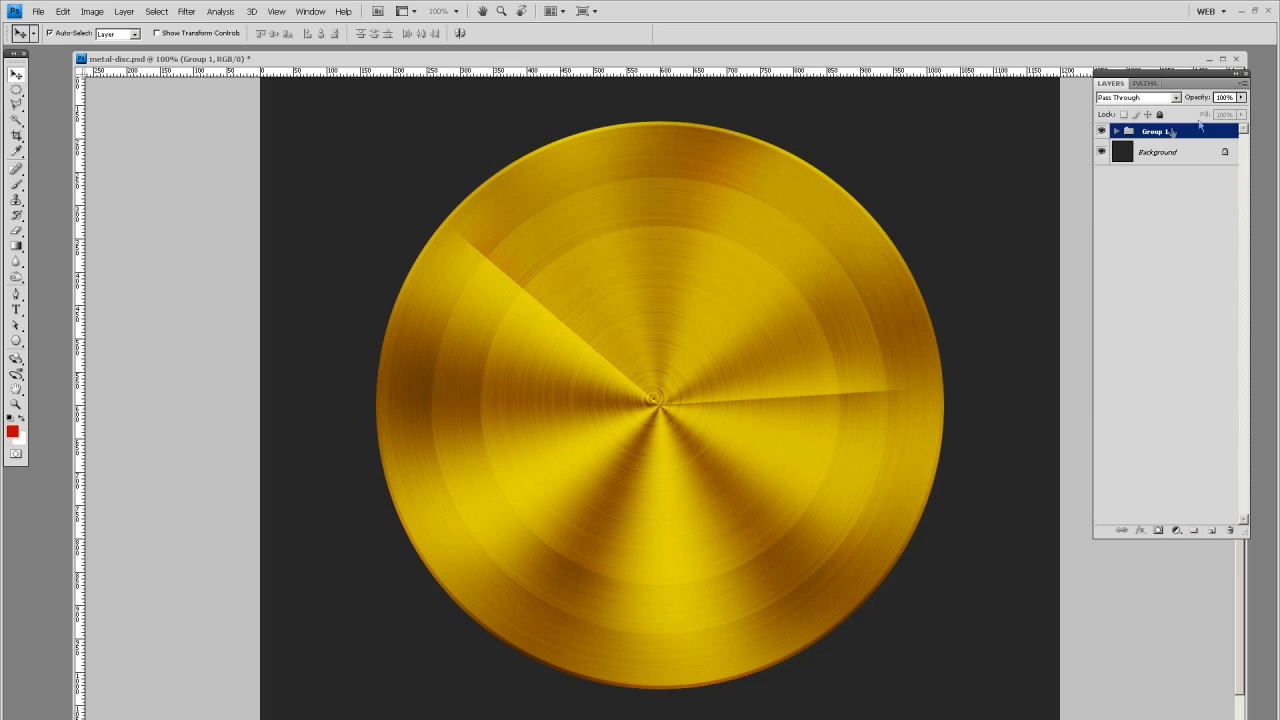
pyautogui.doubleClick(1156, 132)
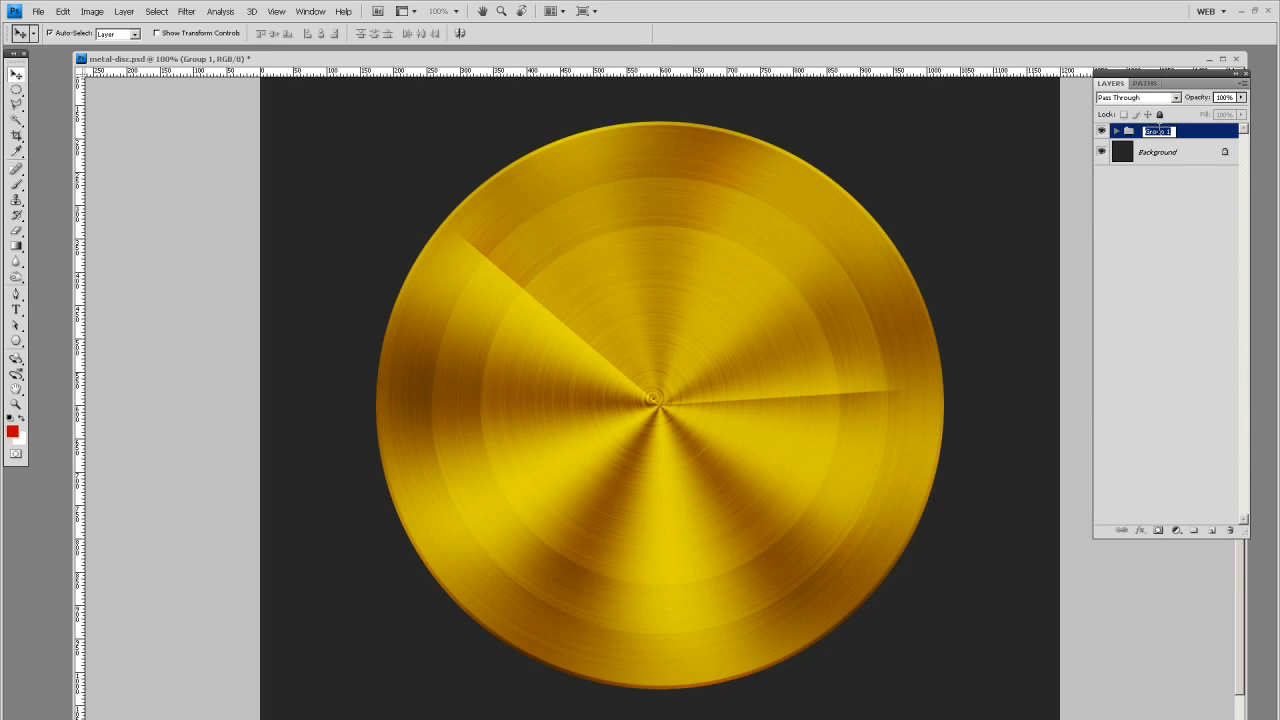
pyautogui.write('gold1')
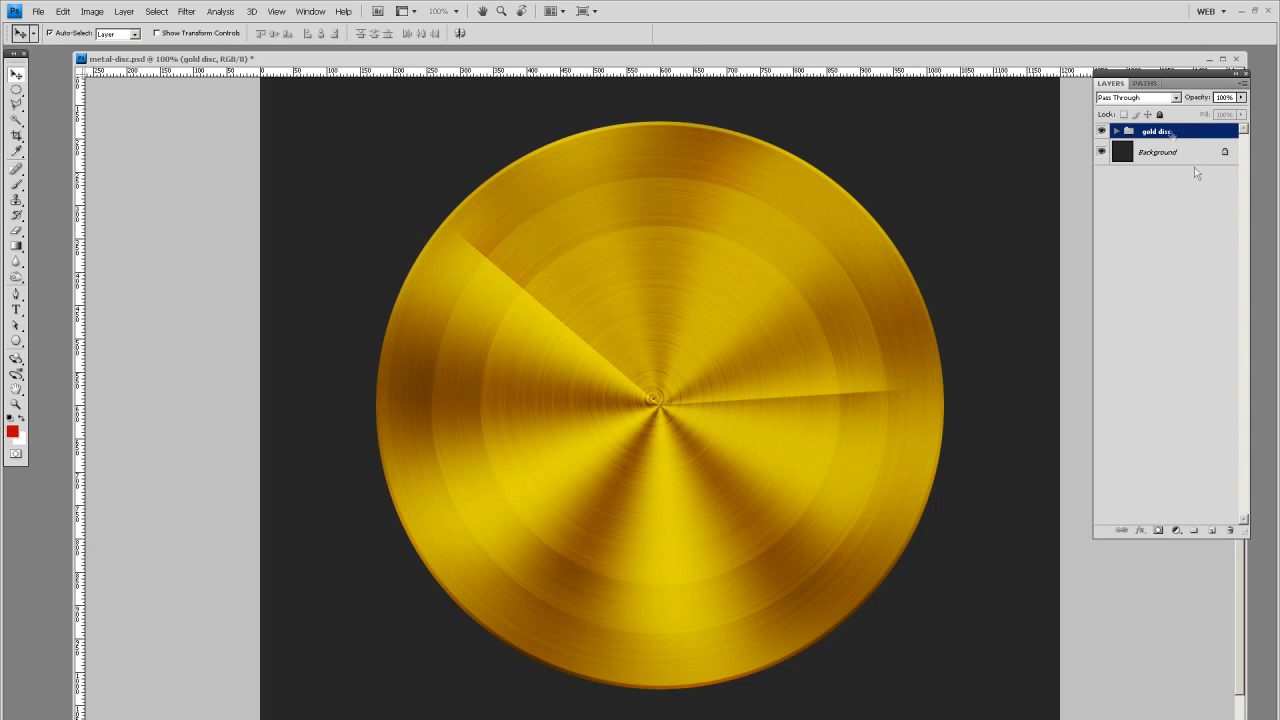
# Step: Confirm the group name, then set the foreground colour to a slightly darkened pure red
pyautogui.click(1192, 530)
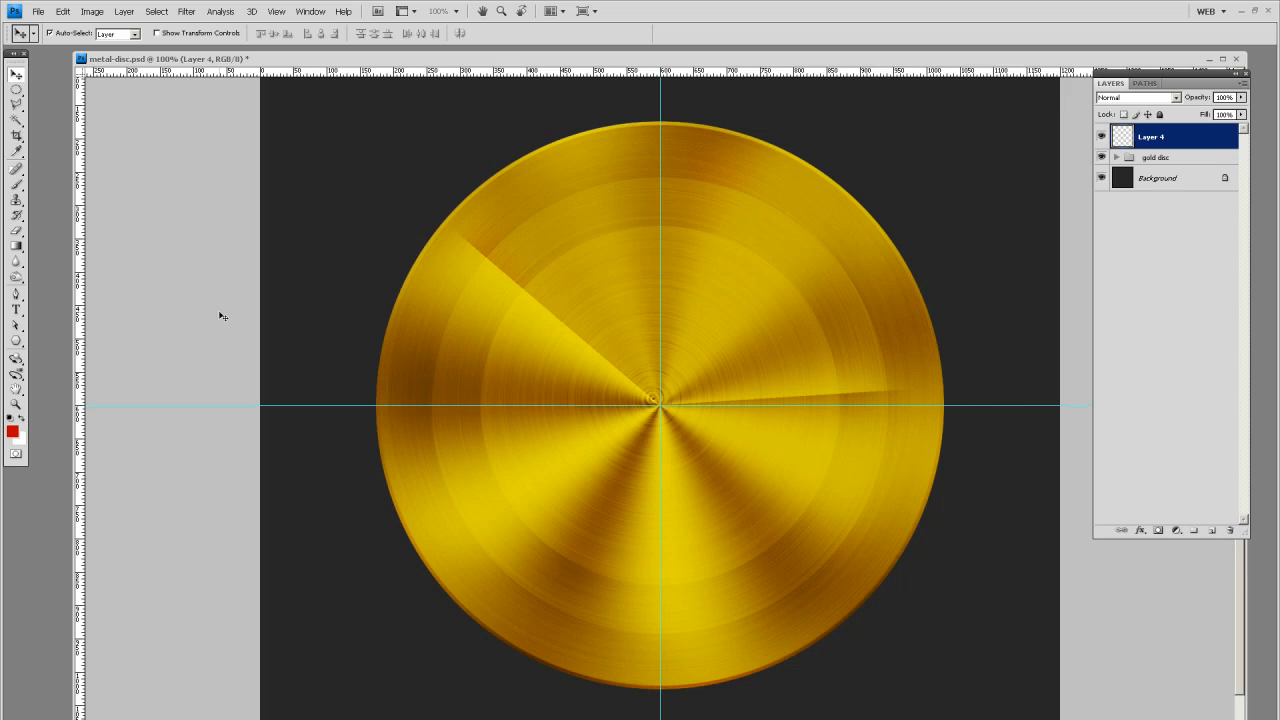
pyautogui.click(12, 432)
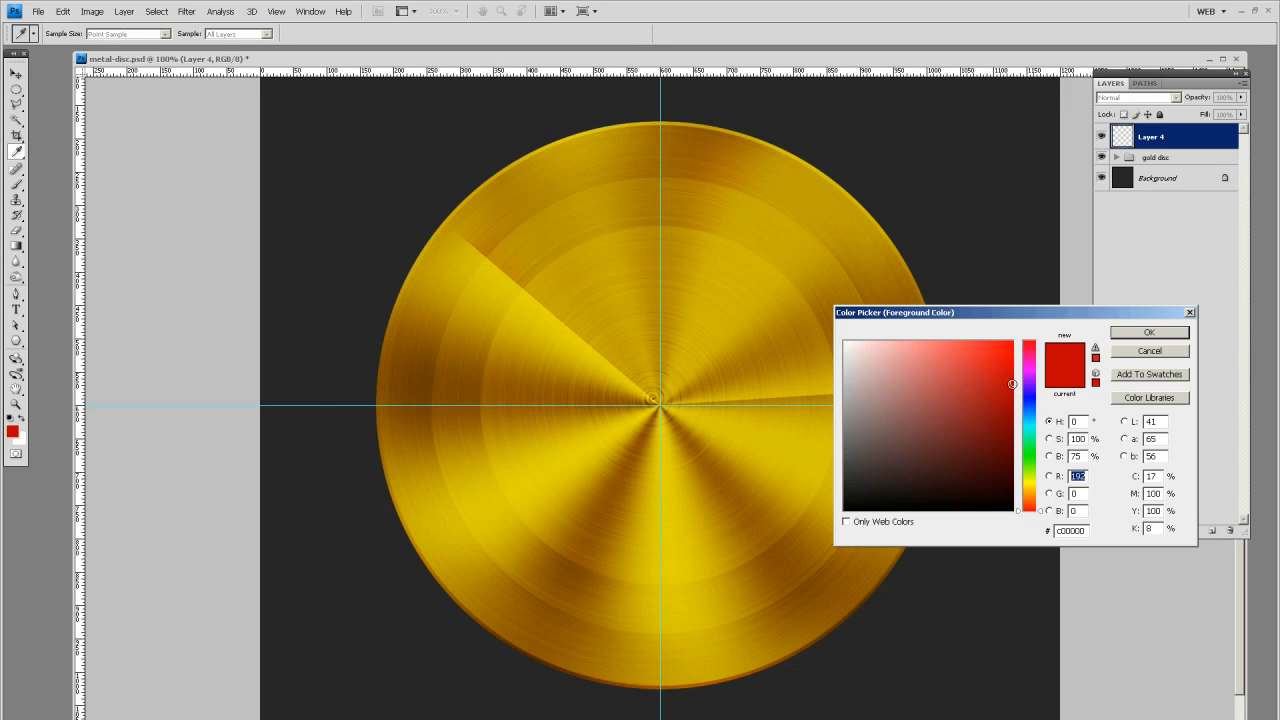
pyautogui.click(1012, 342)
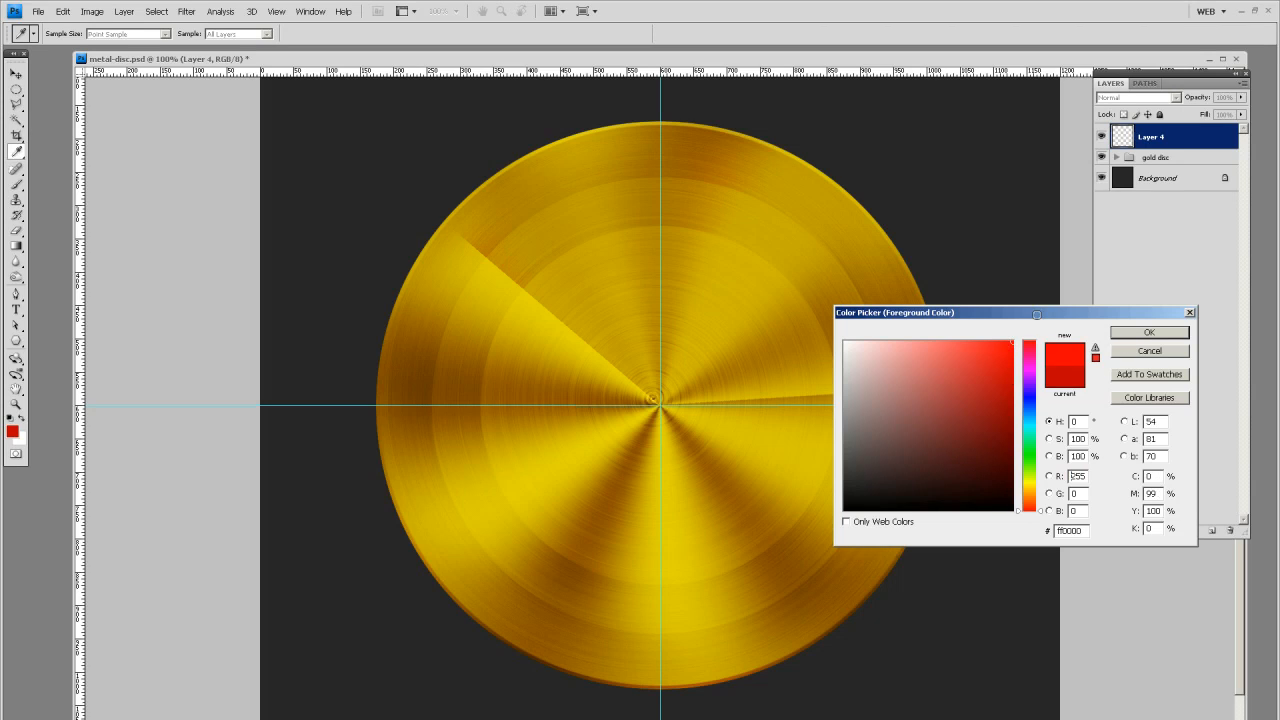
pyautogui.click(1018, 388)
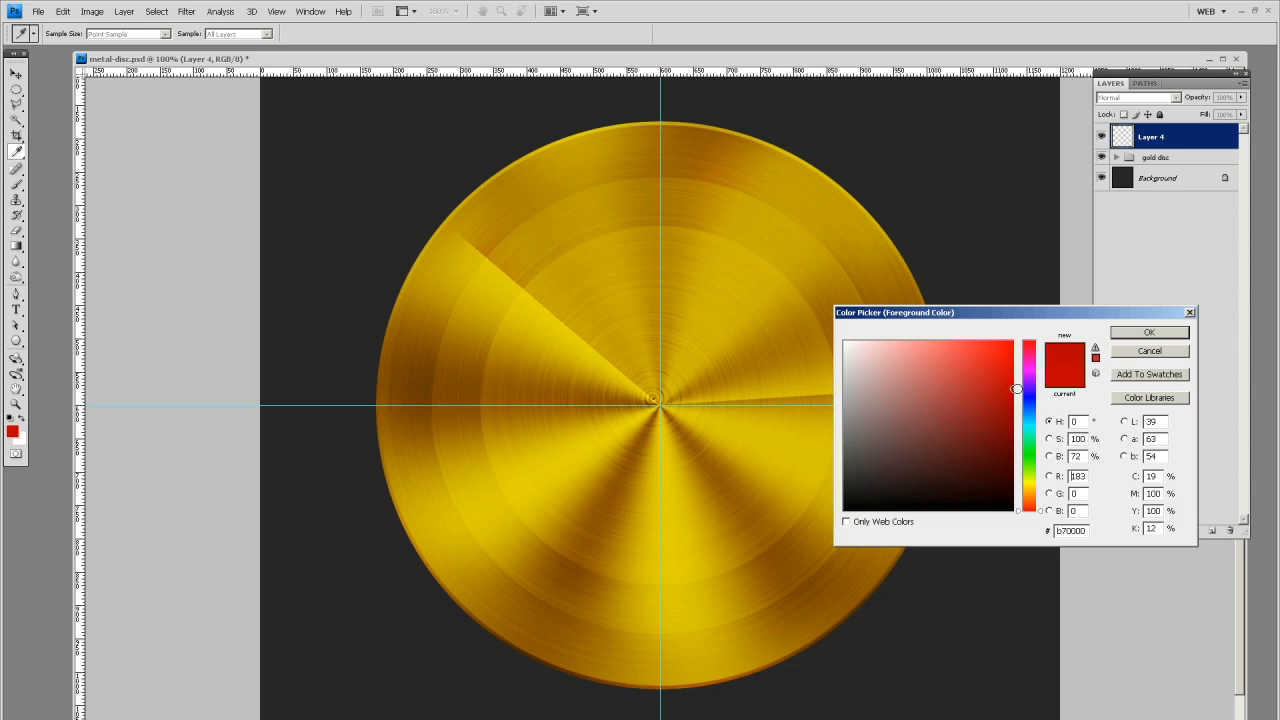
pyautogui.click(1012, 384)
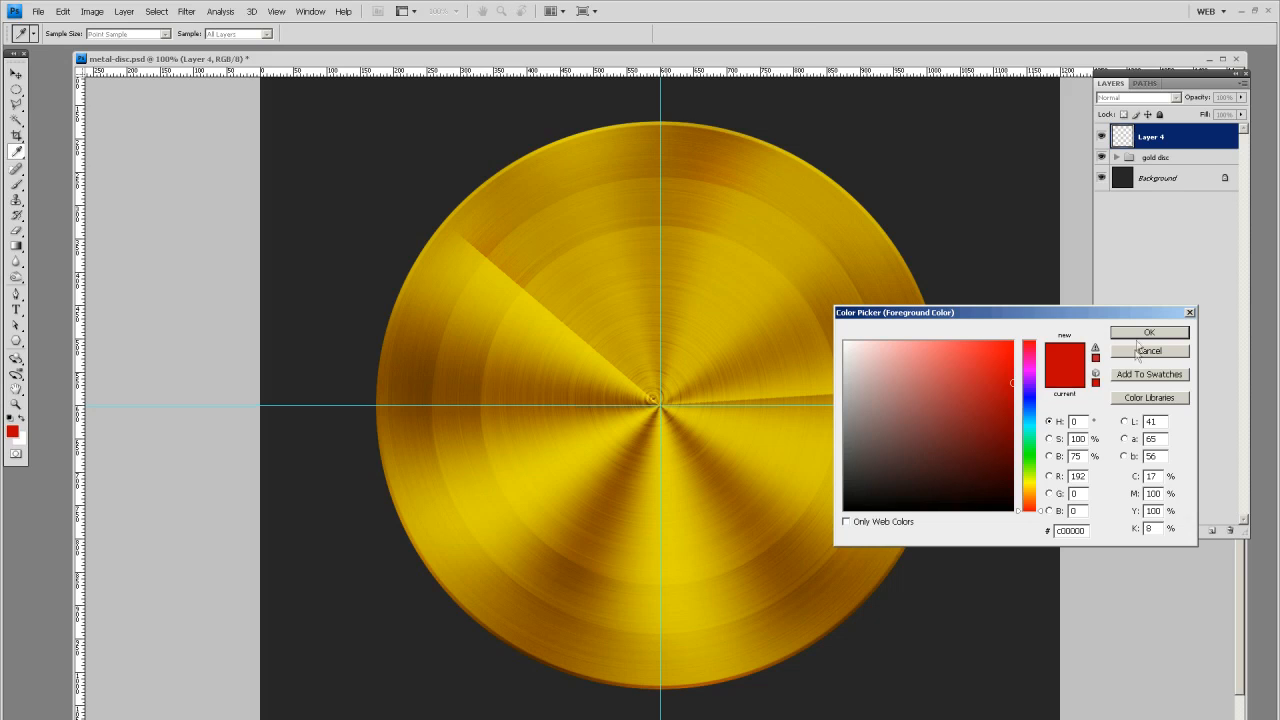
pyautogui.click(1148, 350)
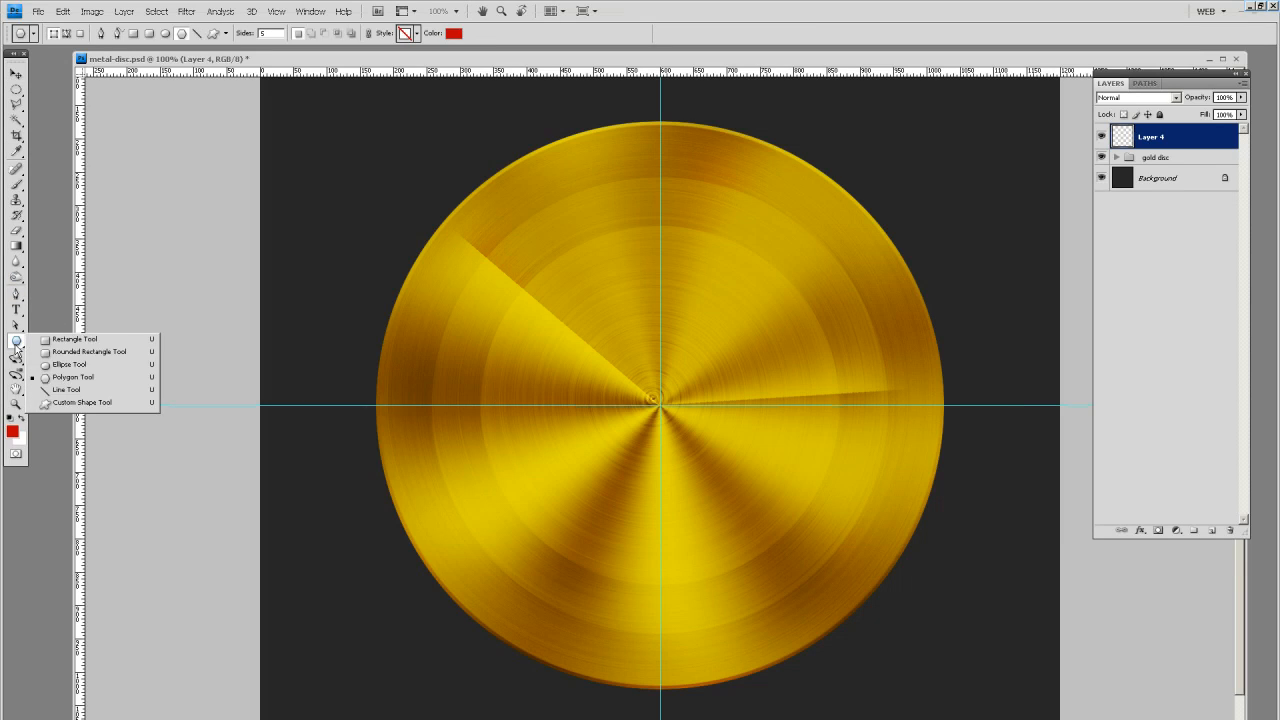
pyautogui.moveTo(72, 376)
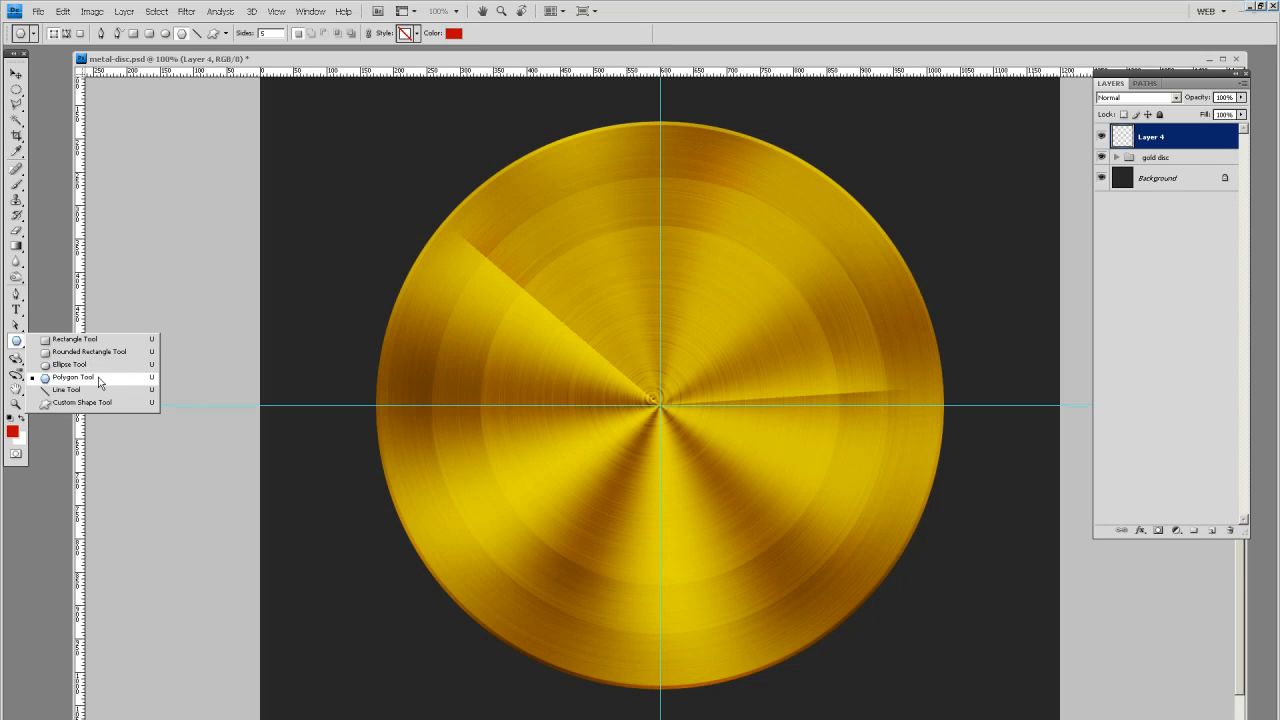
# Step: Set the Polygon Tool to a 5-sided star with an indent percentage
pyautogui.click(70, 364)
pyautogui.write('3')
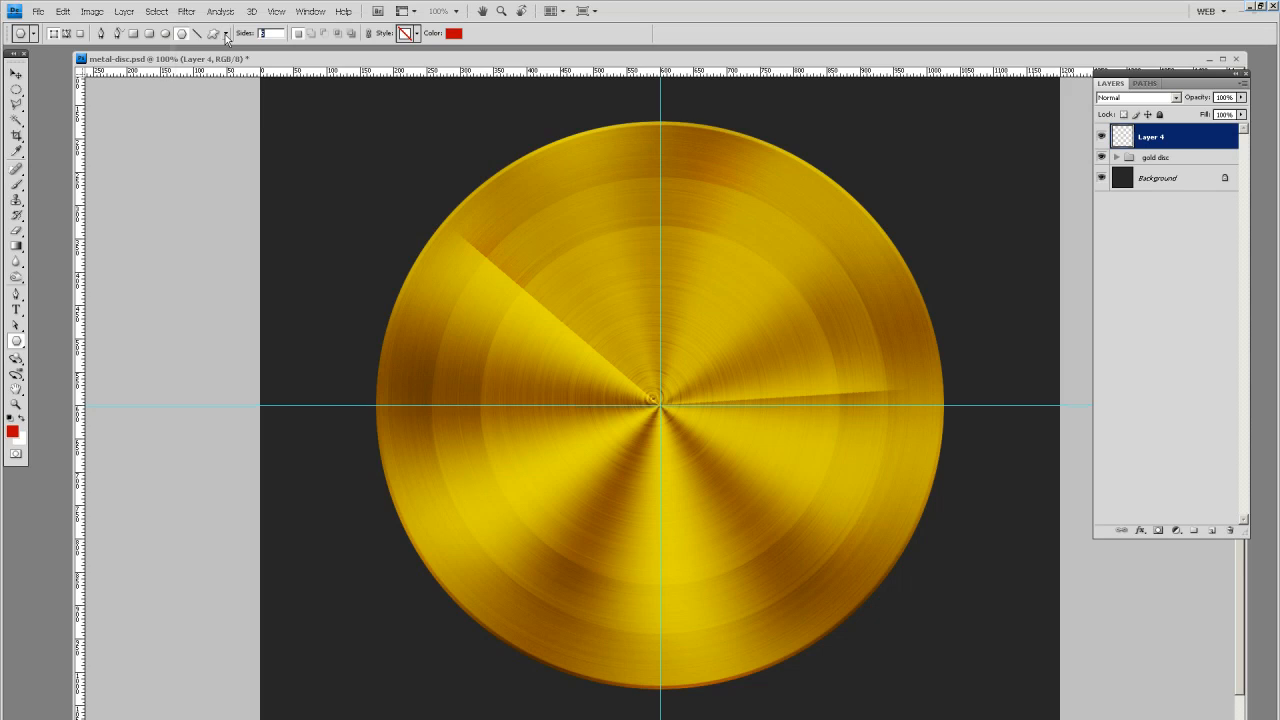
pyautogui.click(226, 32)
pyautogui.write('5')
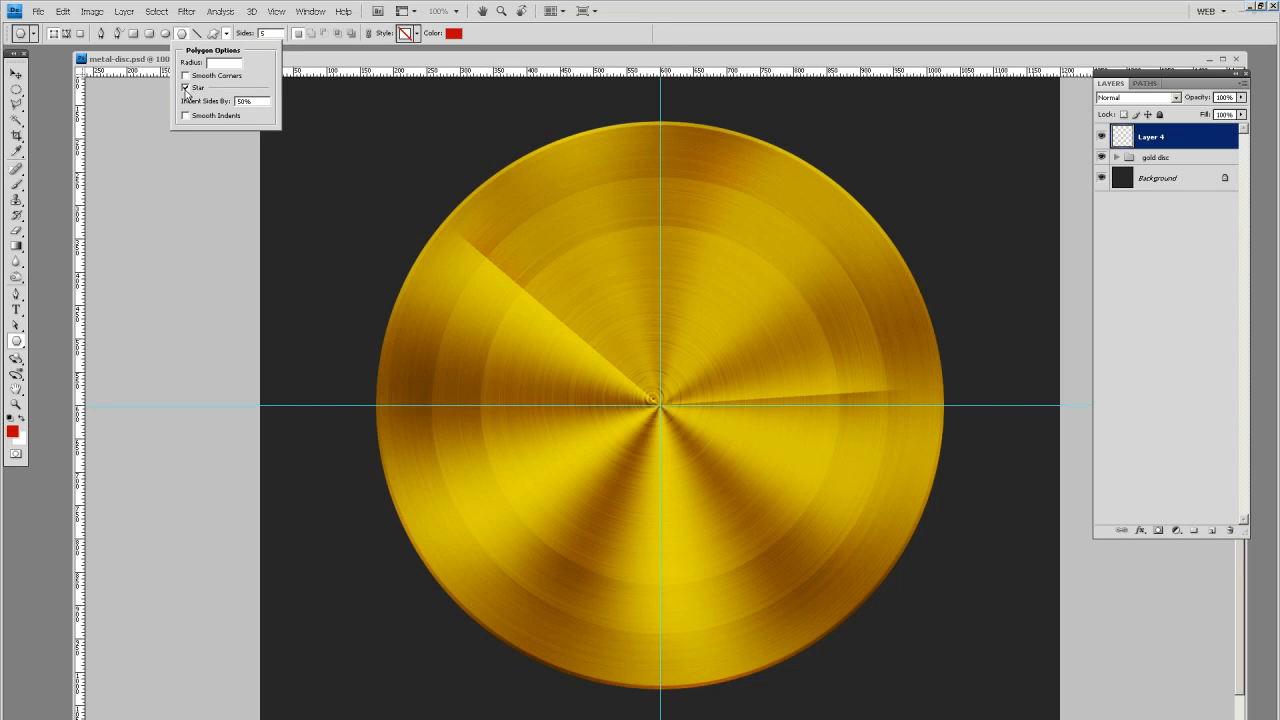
pyautogui.click(184, 88)
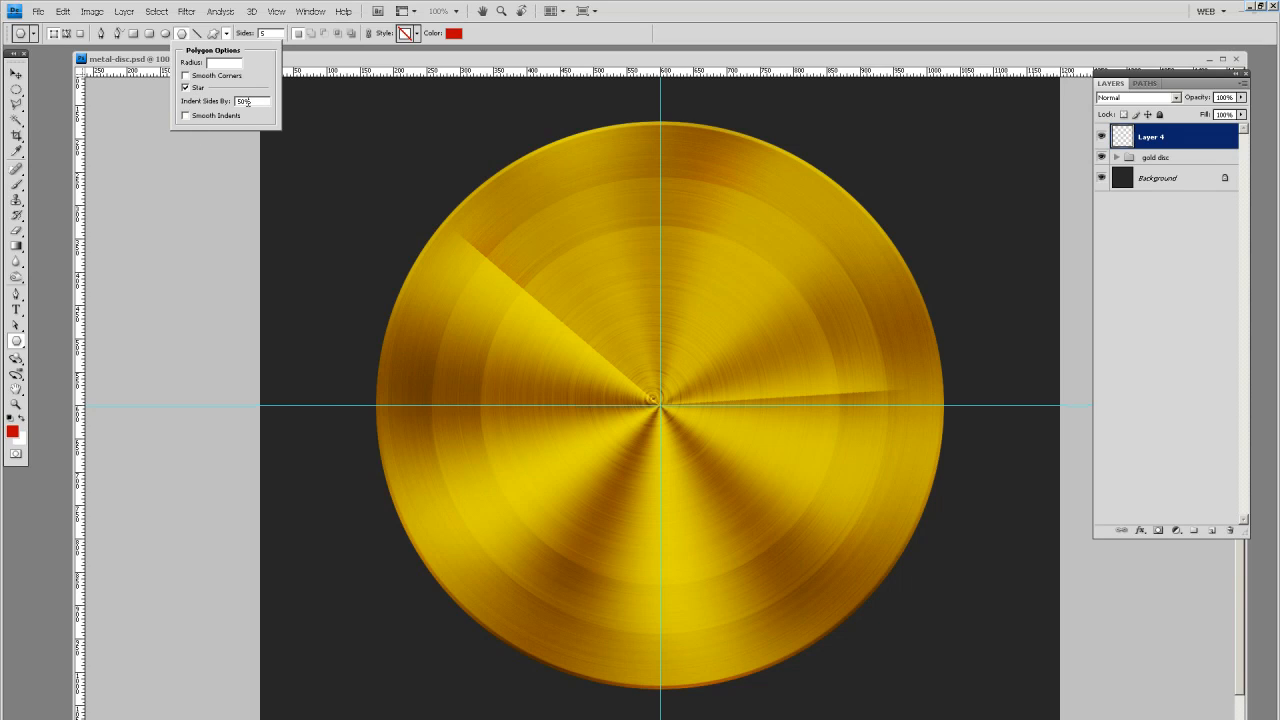
pyautogui.tripleClick(244, 100)
pyautogui.write('40')
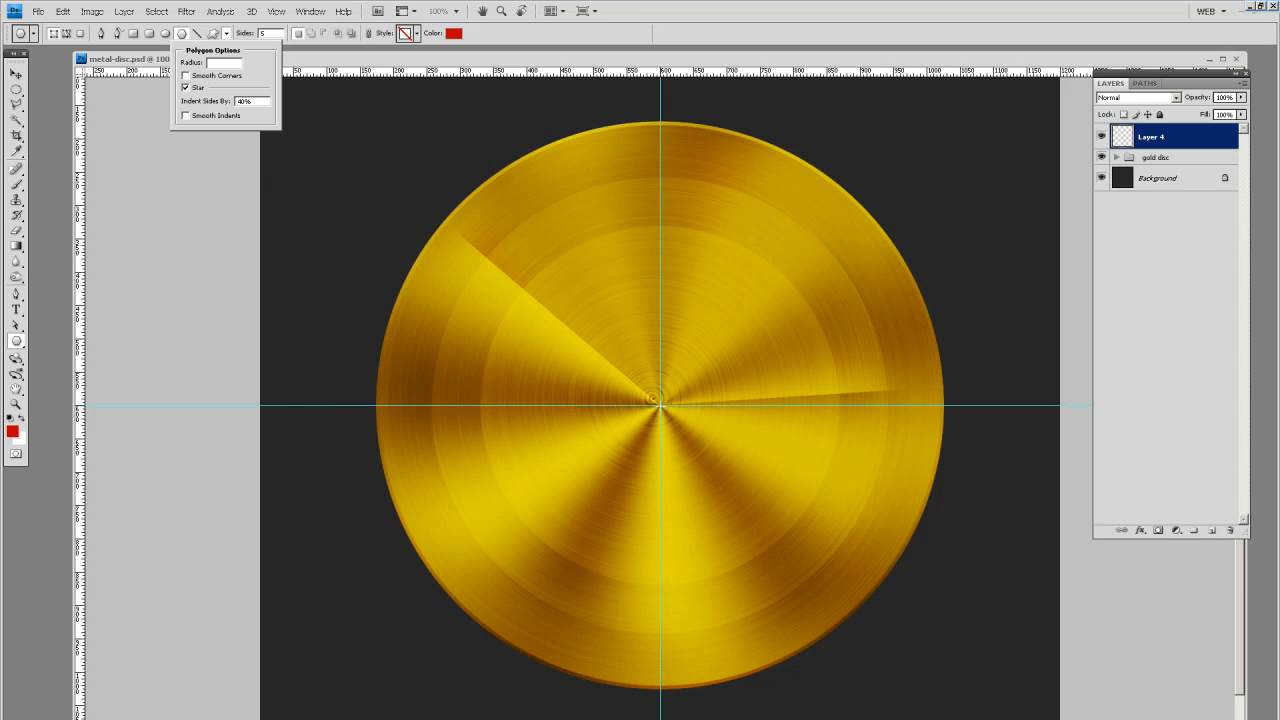
pyautogui.click(660, 404)
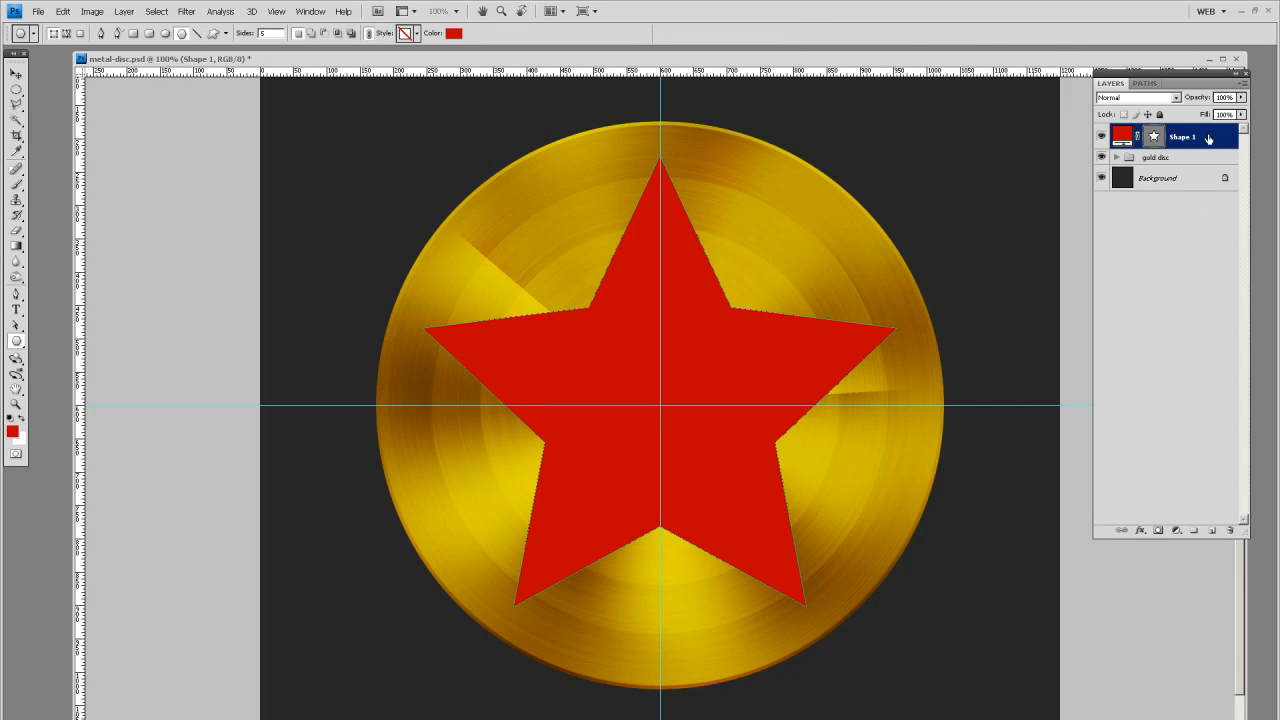
# Step: Duplicate the Shape 1 star layer with Ctrl+J and switch to the Dodge Tool
pyautogui.click(1150, 136)
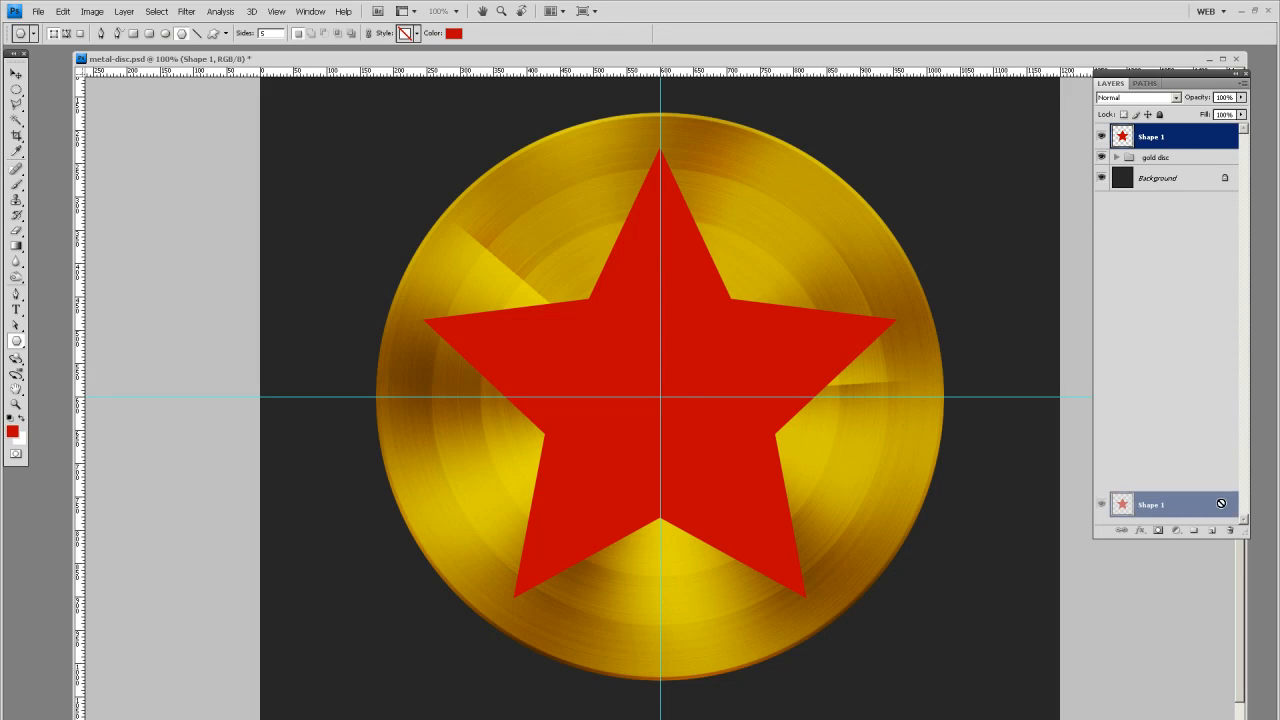
pyautogui.press('ctrl+j')
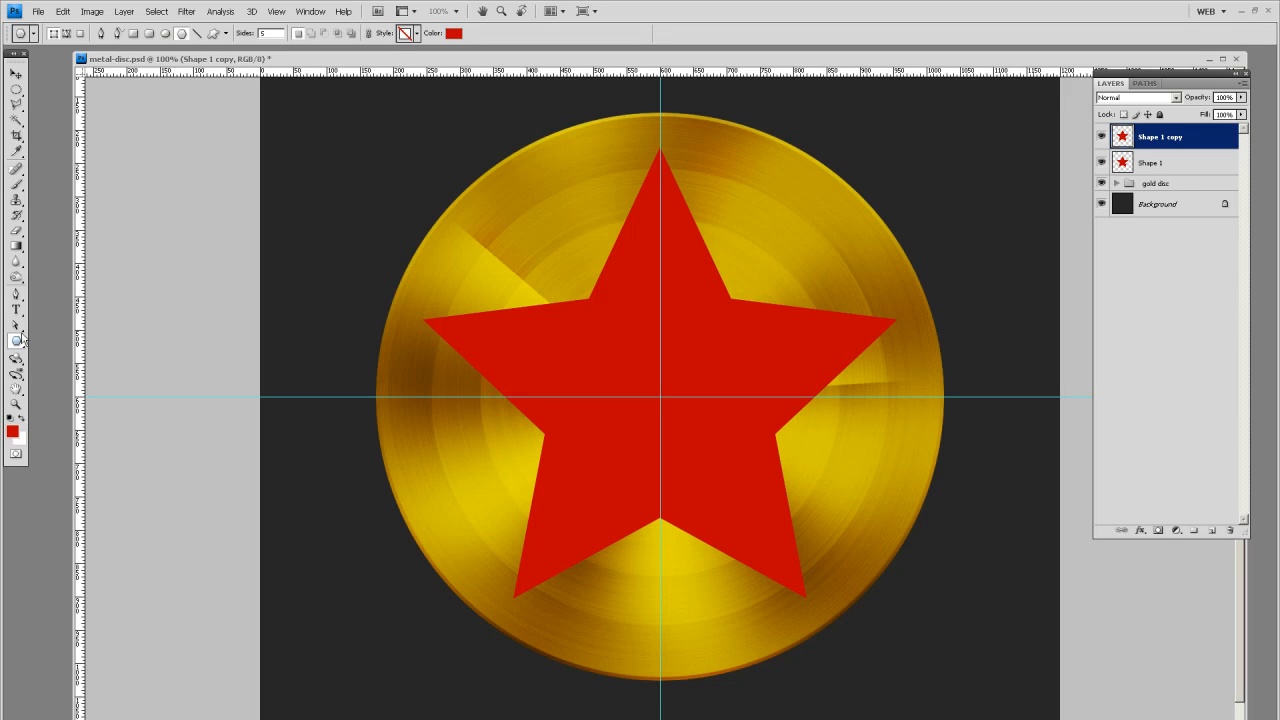
pyautogui.click(16, 340)
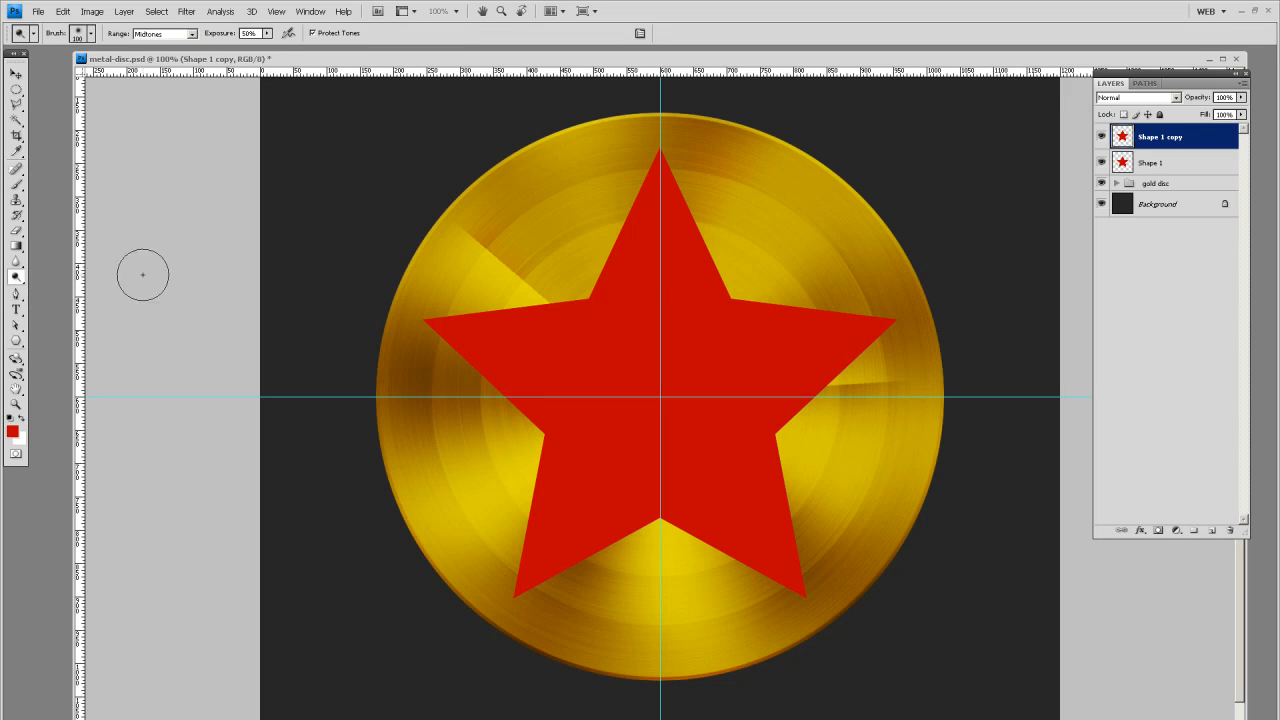
# Step: Dodge the star copy's upper right with a large soft-edged brush
pyautogui.click(92, 32)
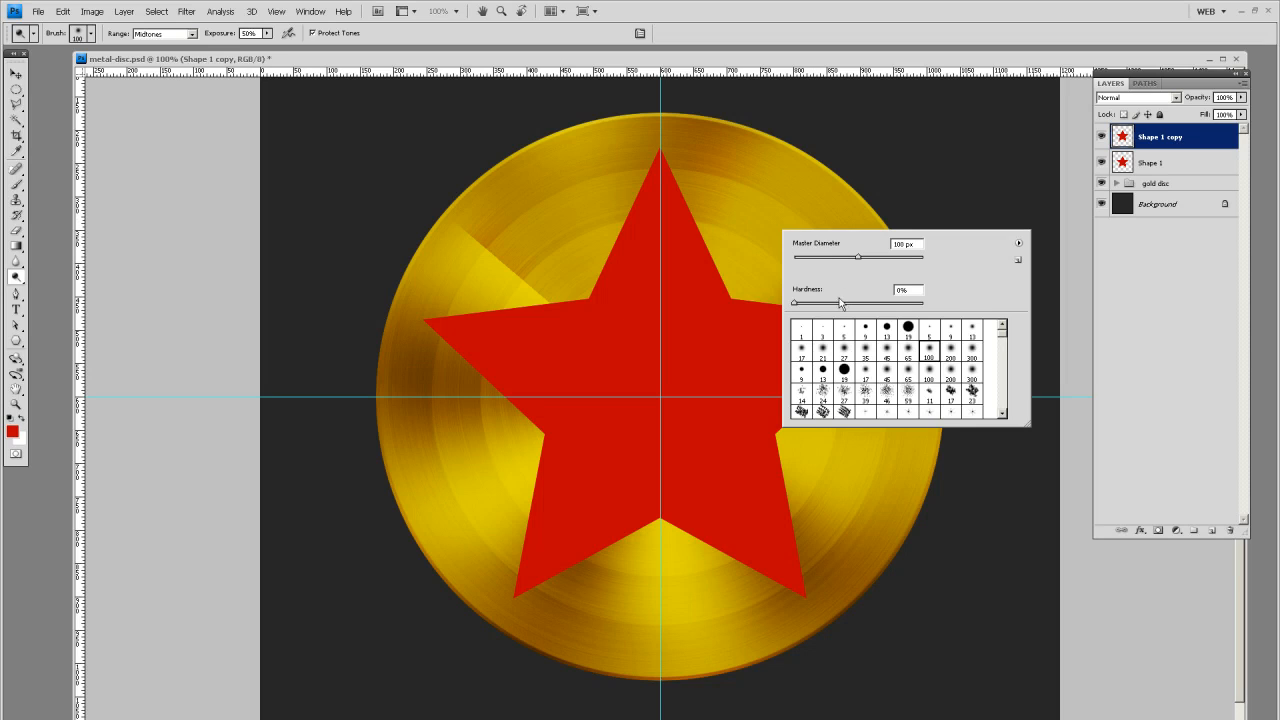
pyautogui.moveTo(858, 256); pyautogui.dragTo(892, 256)
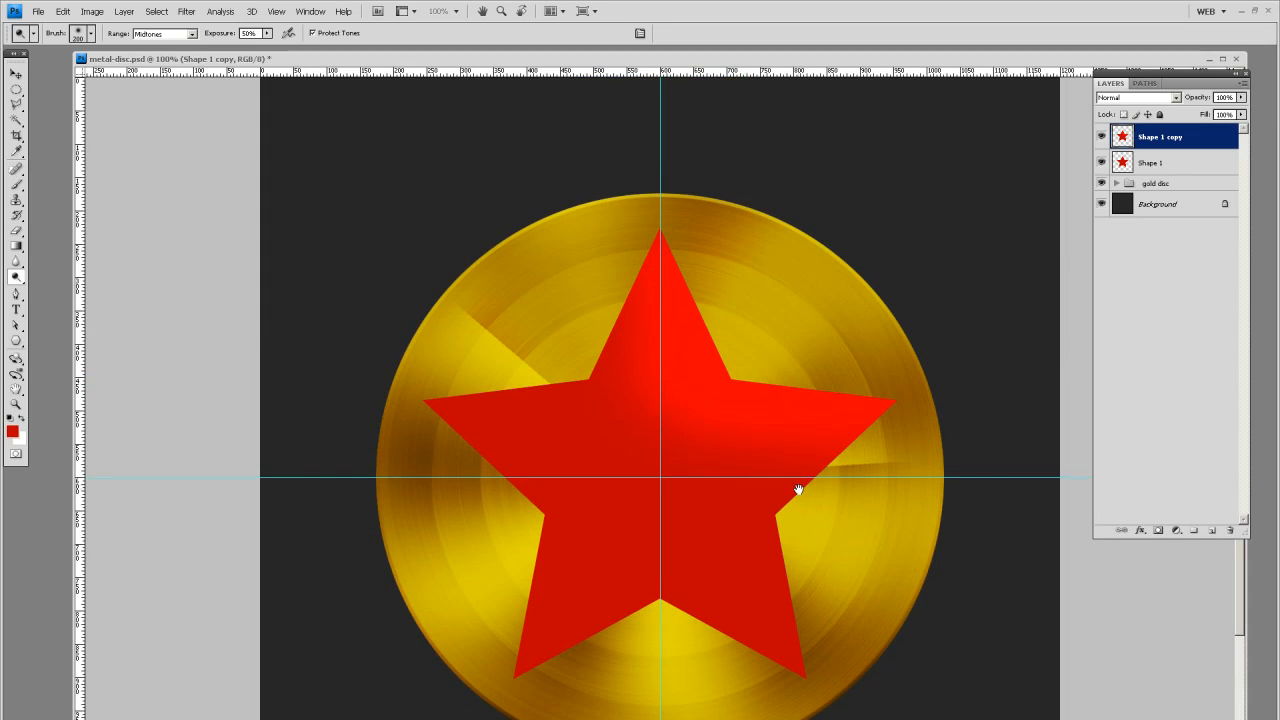
pyautogui.click(1160, 530)
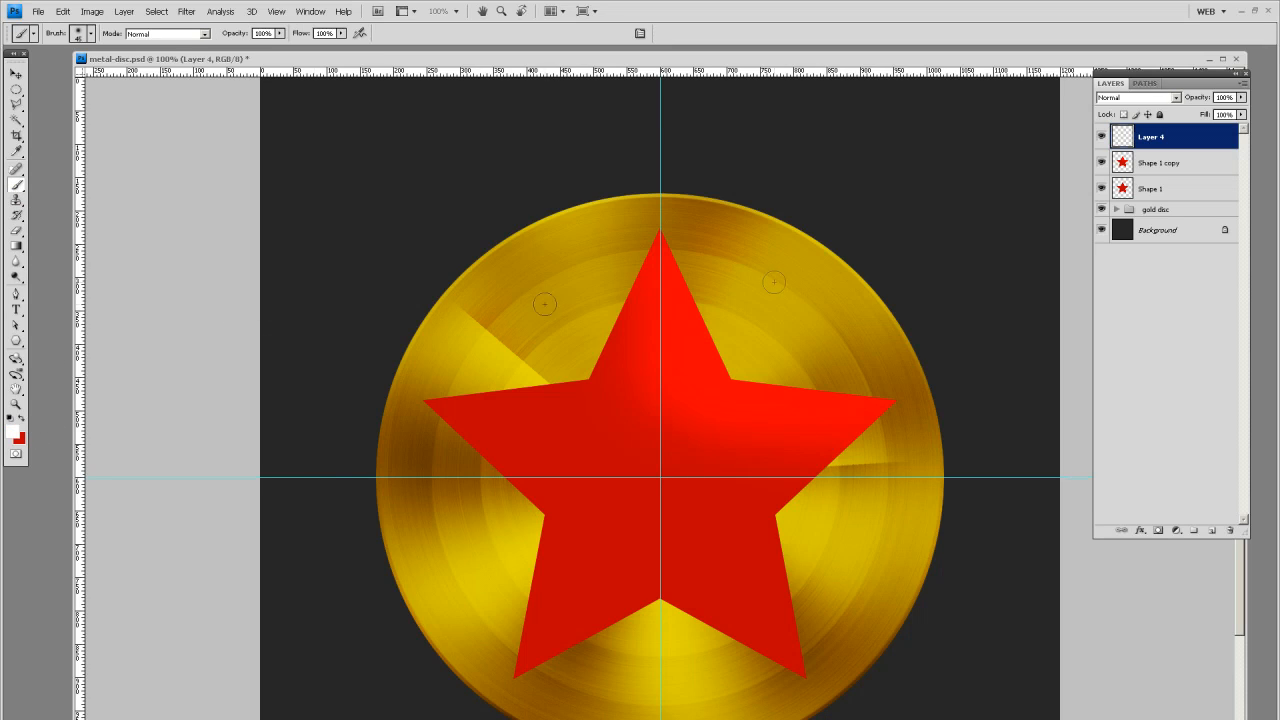
pyautogui.moveTo(900, 178)
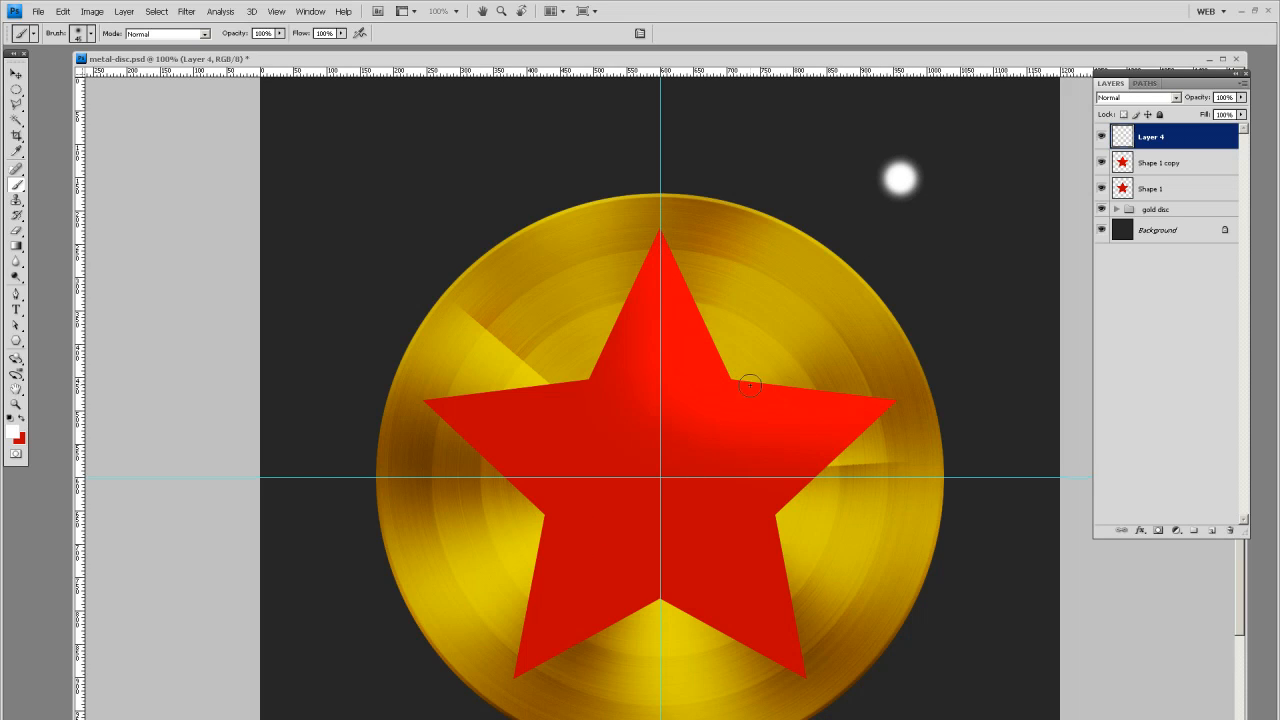
pyautogui.moveTo(910, 408)
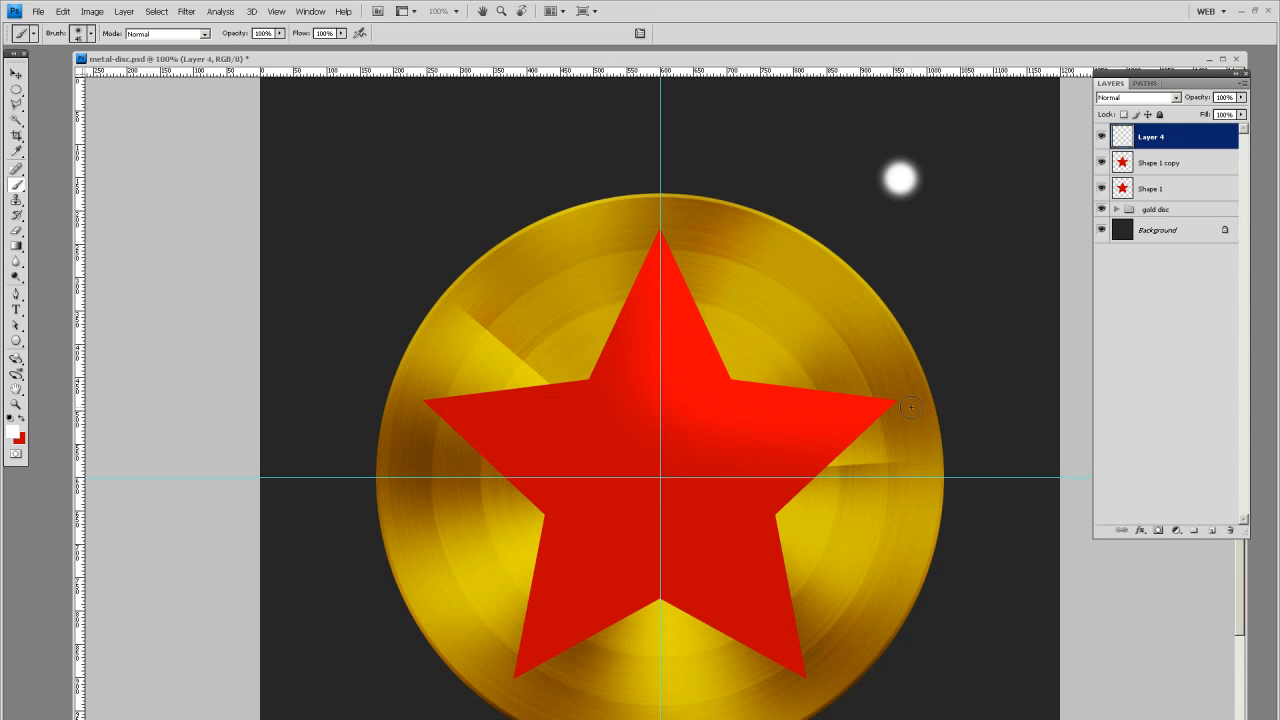
pyautogui.moveTo(786, 608)
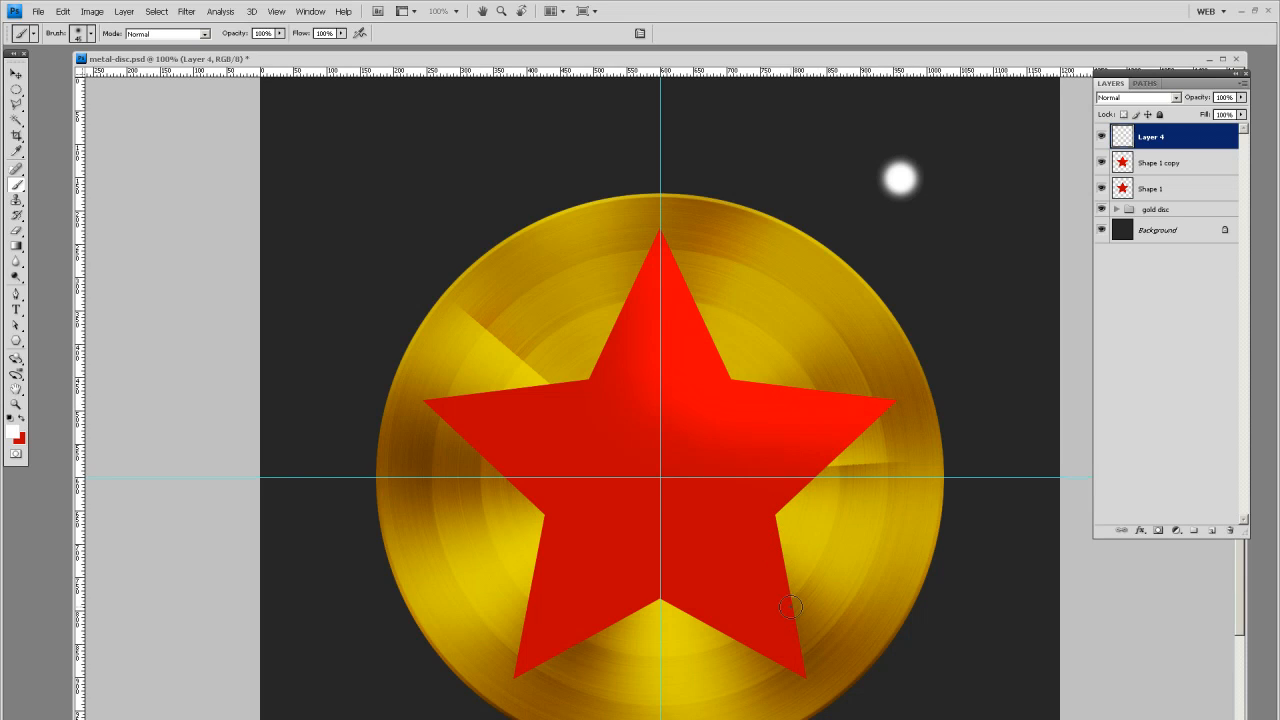
pyautogui.moveTo(590, 376)
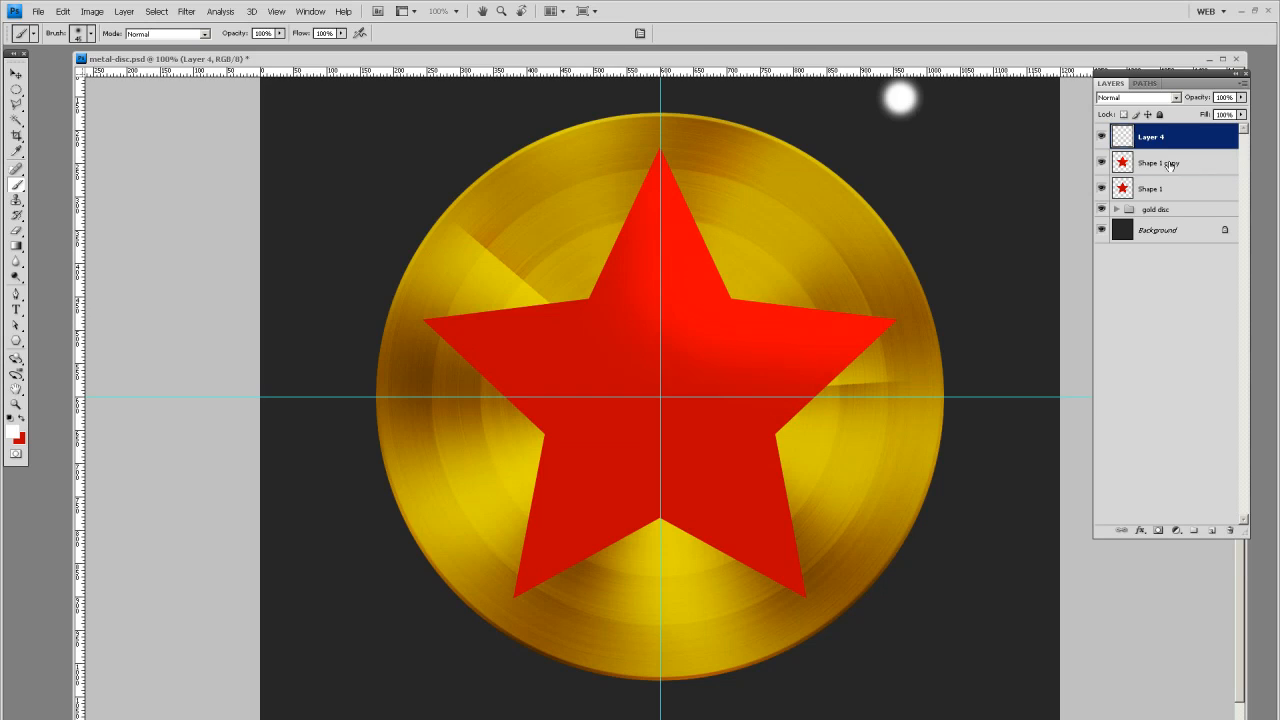
# Step: Return to the Shape 1 copy layer after painting the white glow spot
pyautogui.click(1160, 164)
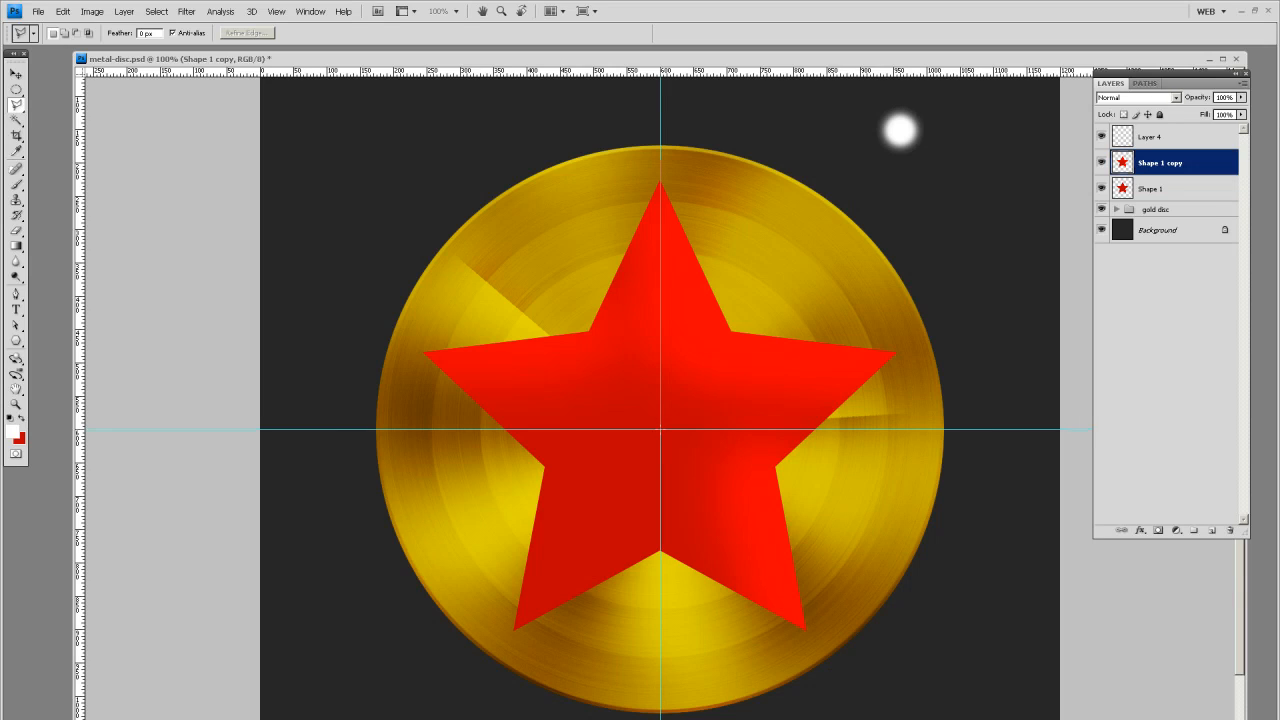
# Step: Lasso-select one triangular facet of a star point for darkening
pyautogui.moveTo(558, 288); pyautogui.dragTo(660, 430)
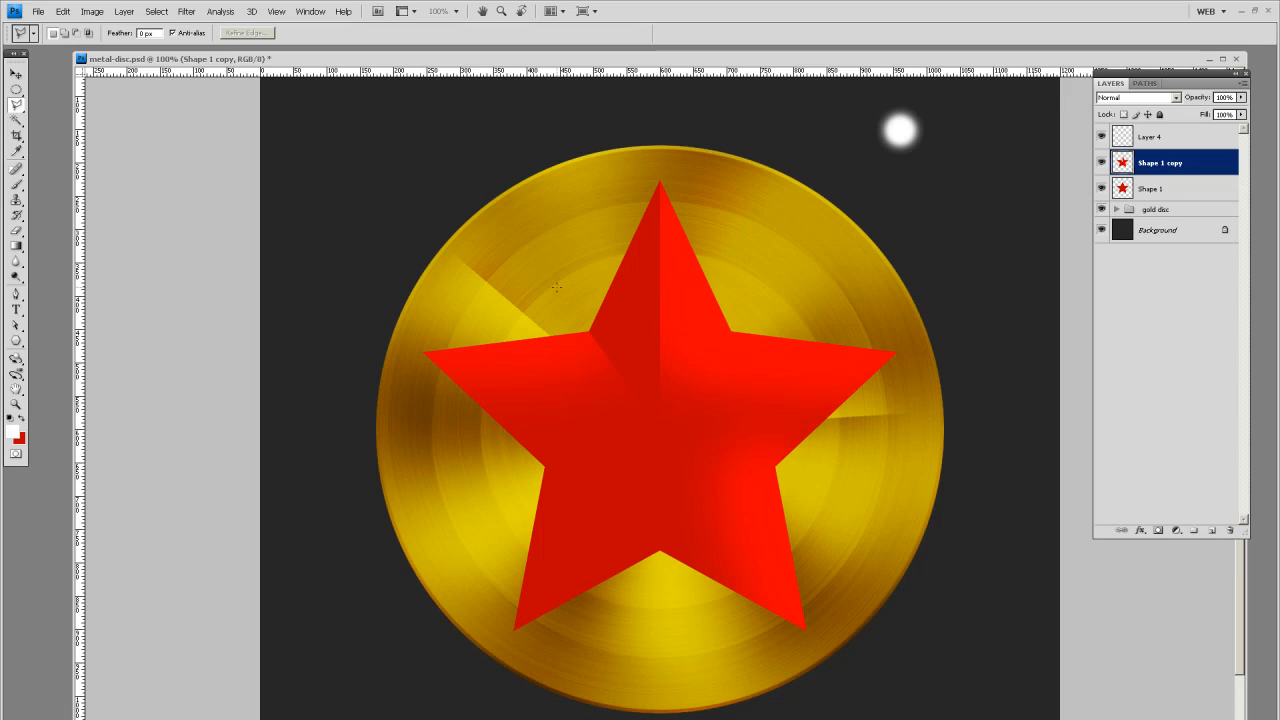
pyautogui.moveTo(660, 420)
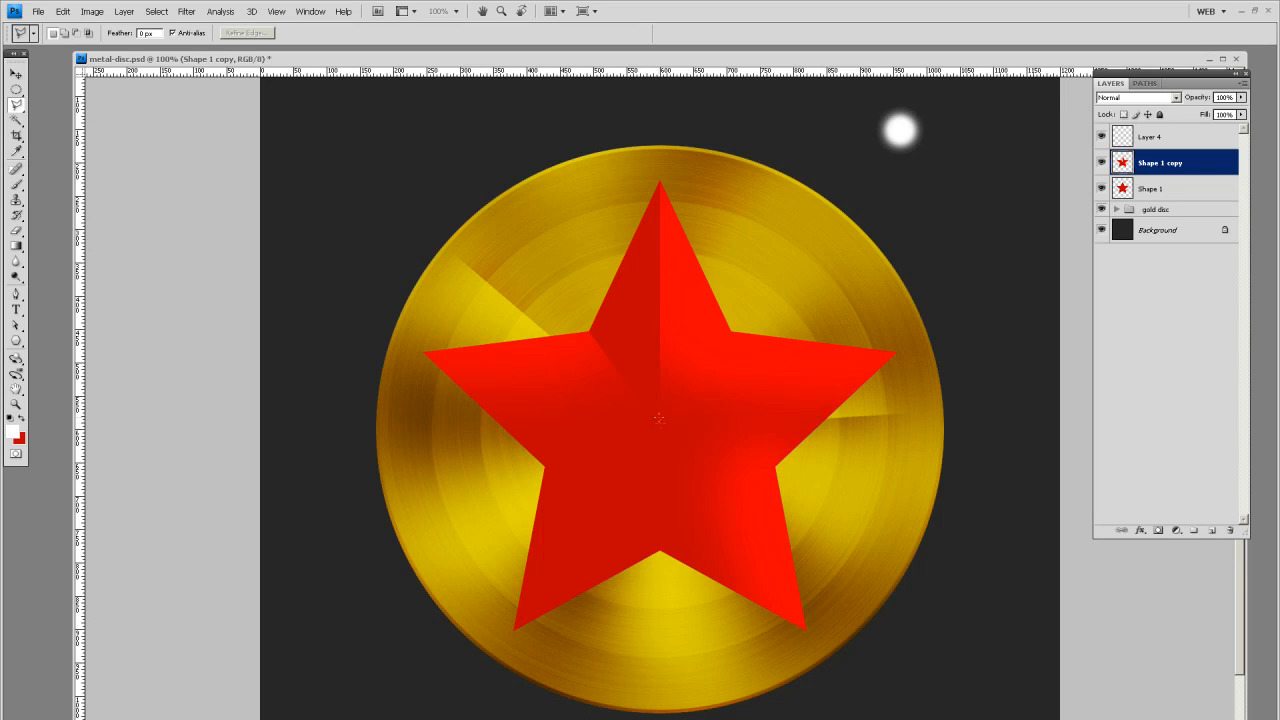
pyautogui.moveTo(632, 396)
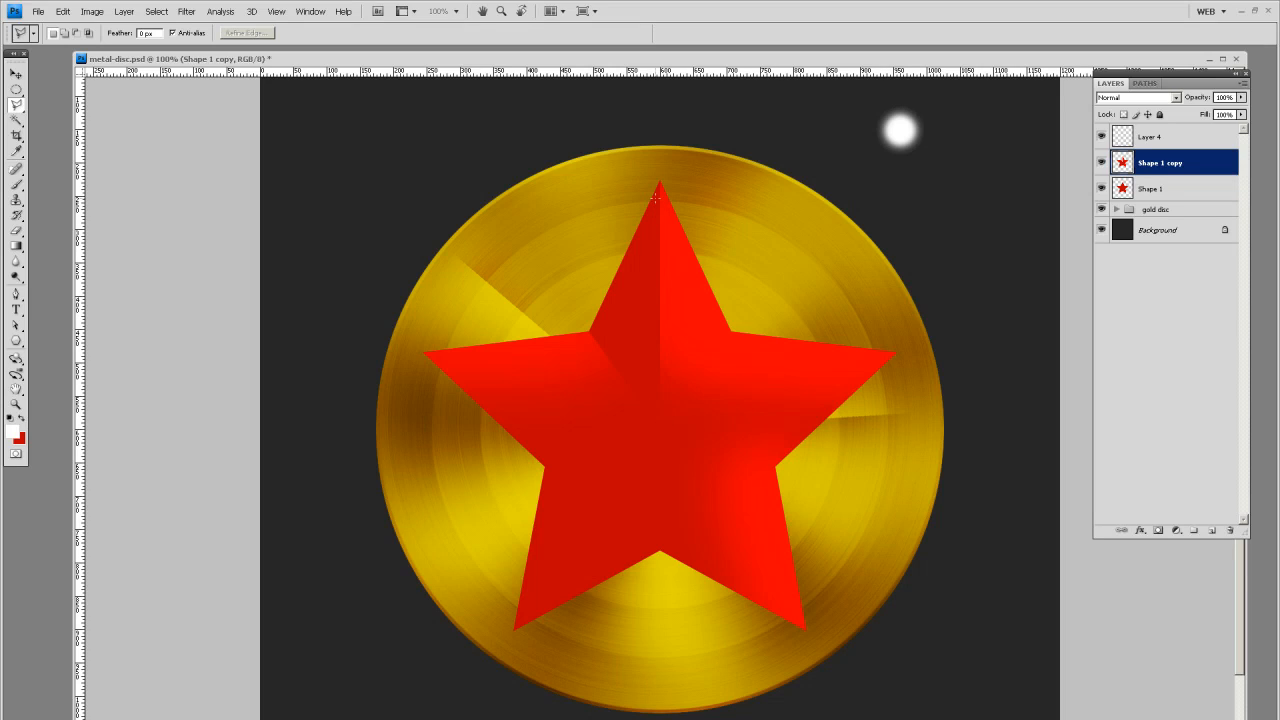
pyautogui.moveTo(656, 394)
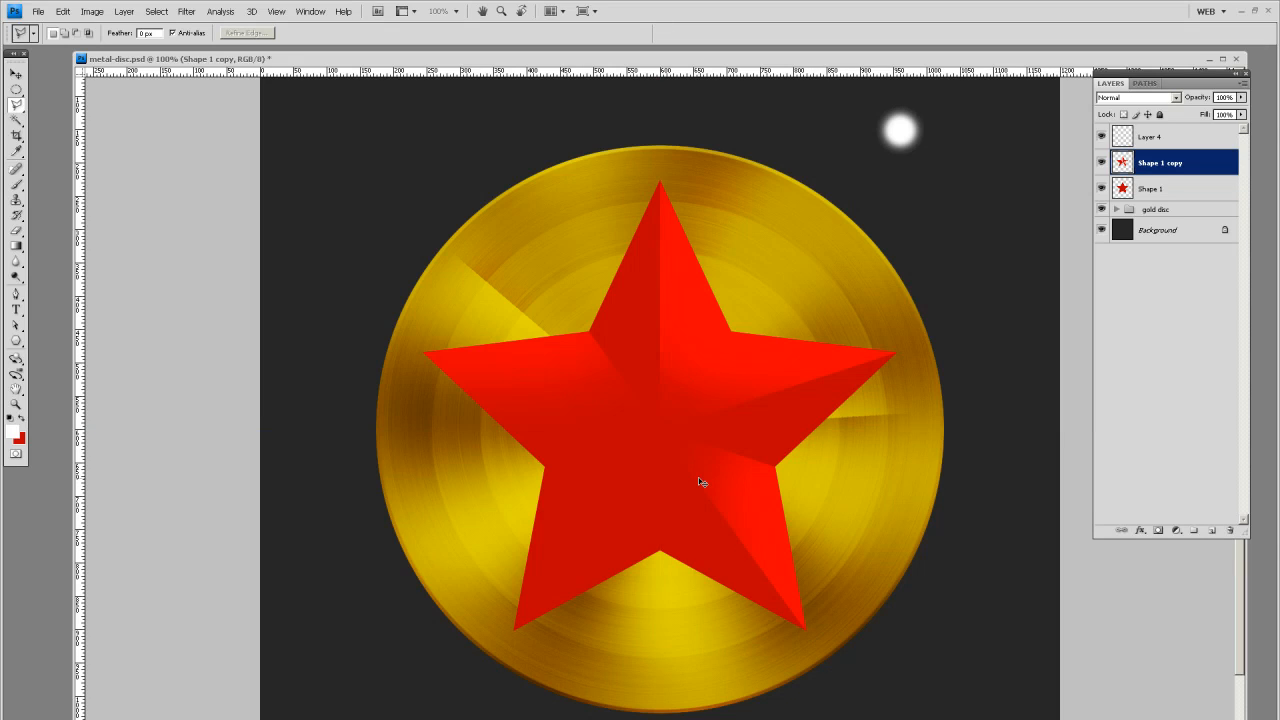
pyautogui.moveTo(660, 212)
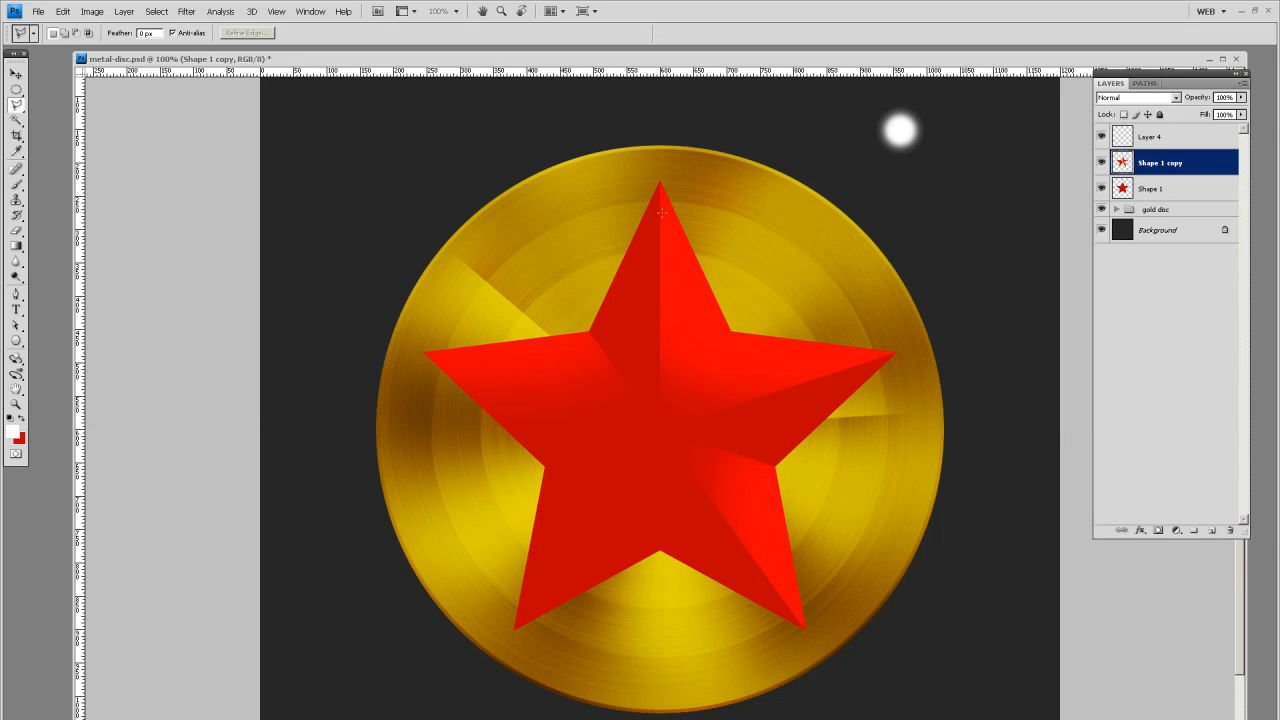
pyautogui.moveTo(694, 504)
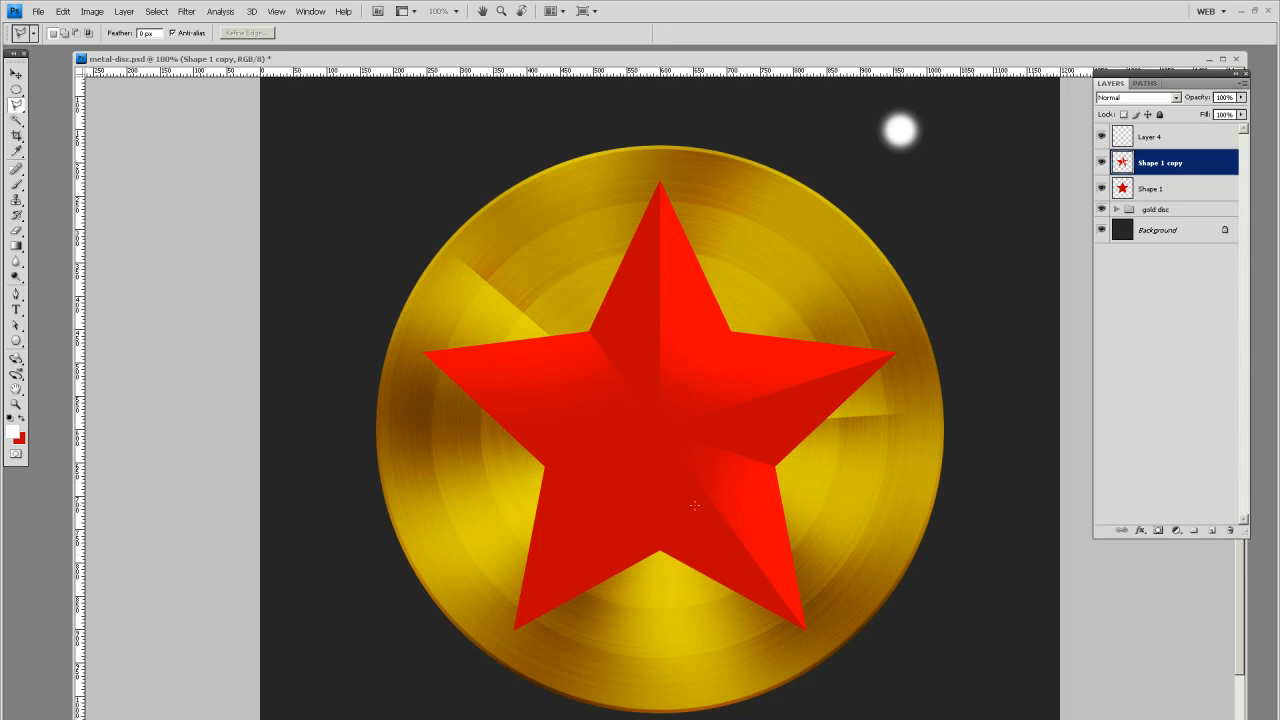
pyautogui.moveTo(596, 410)
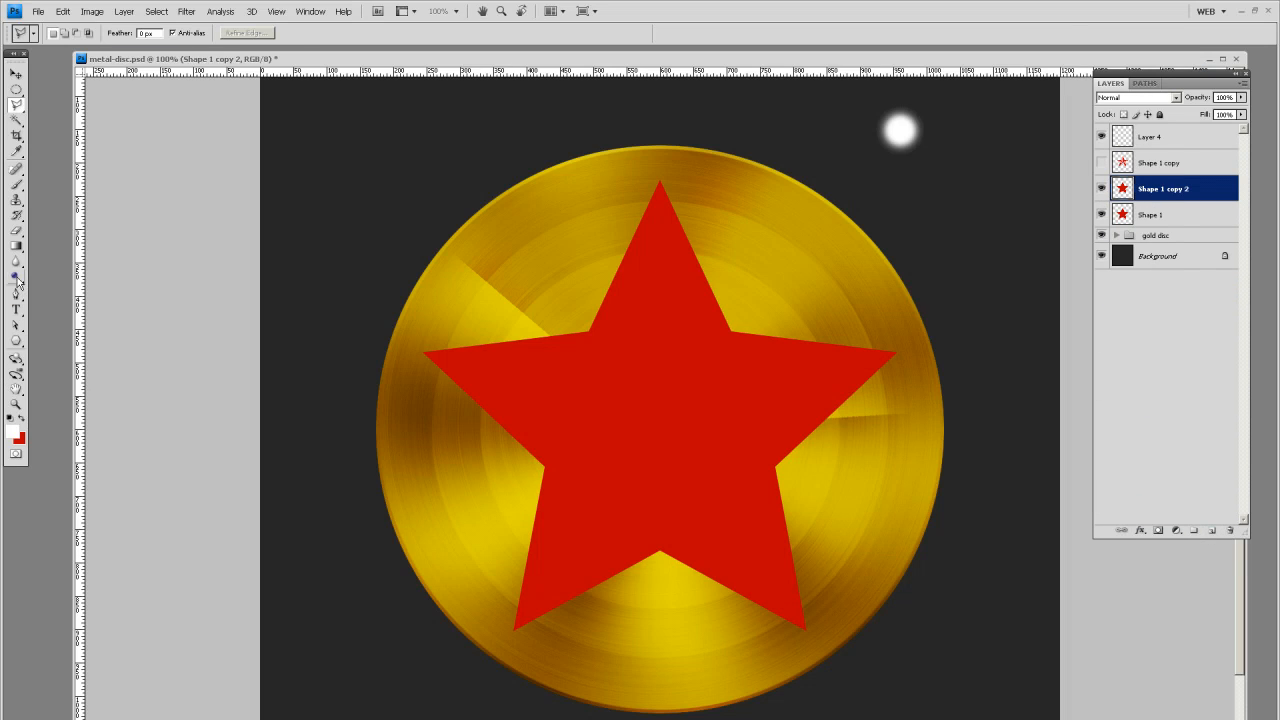
# Step: Pick the Burn/Dodge toning tool for shading the star's arms
pyautogui.click(16, 280)
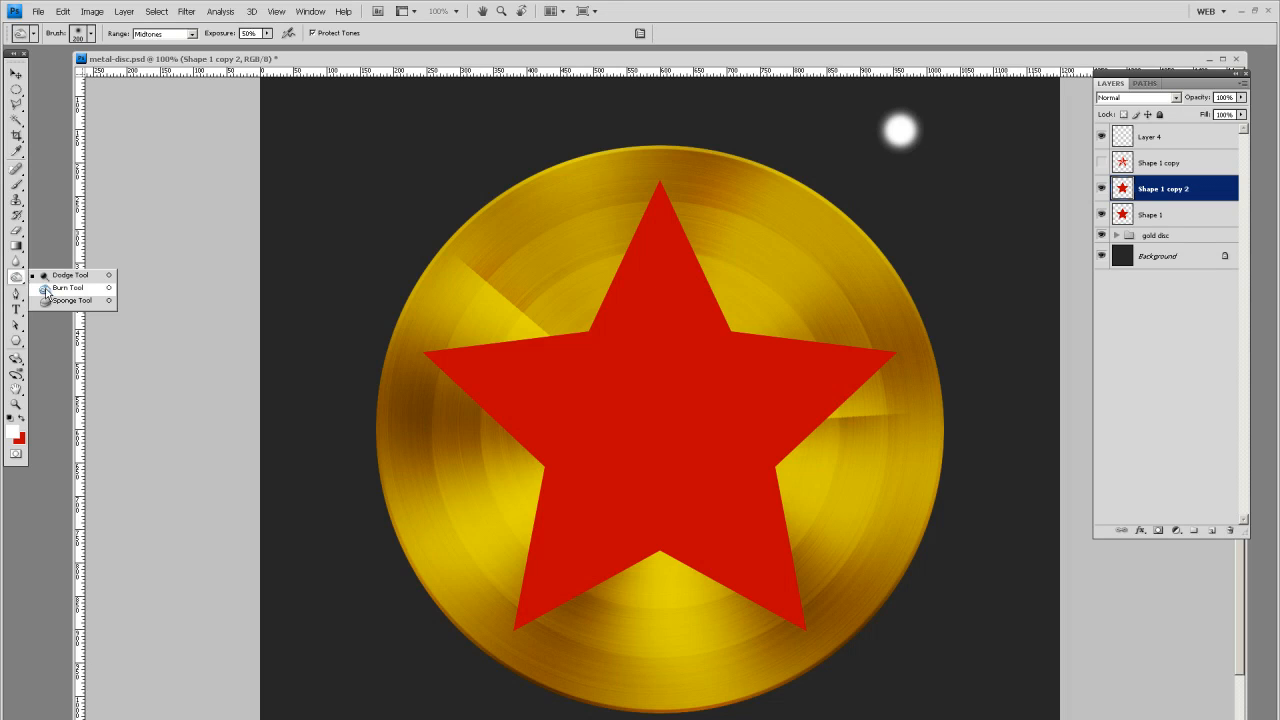
pyautogui.click(68, 288)
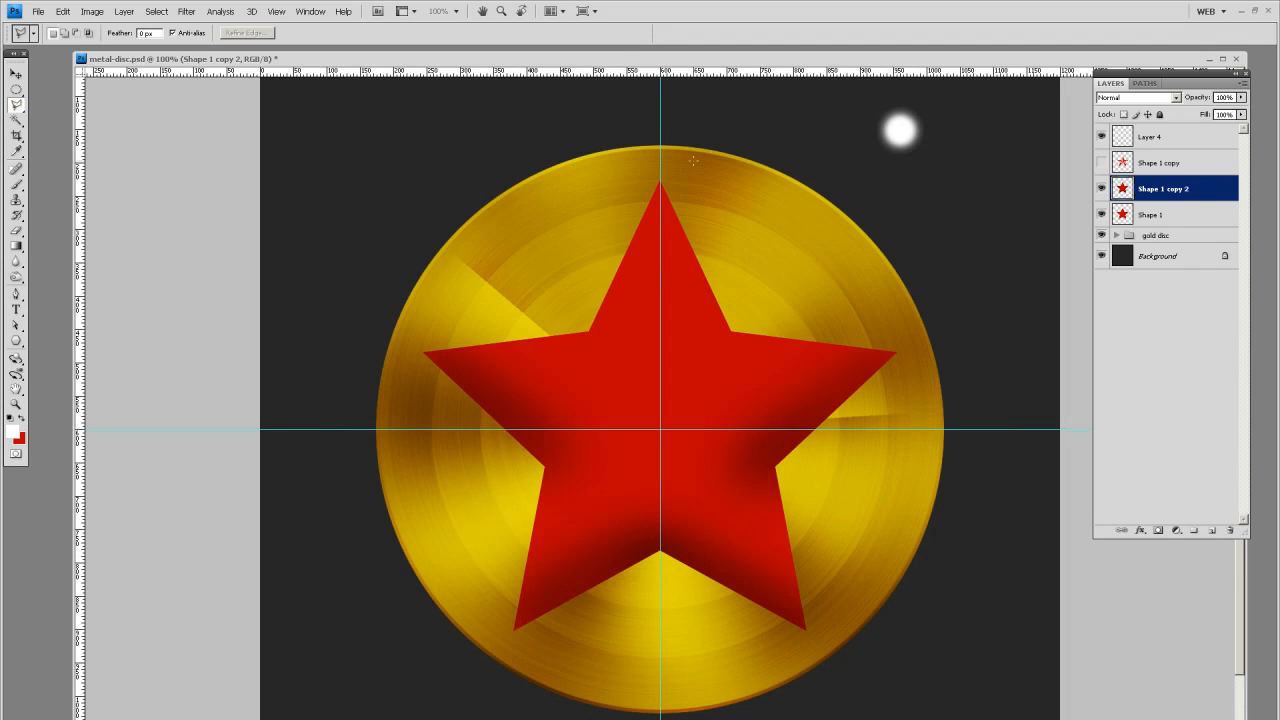
pyautogui.moveTo(660, 140)
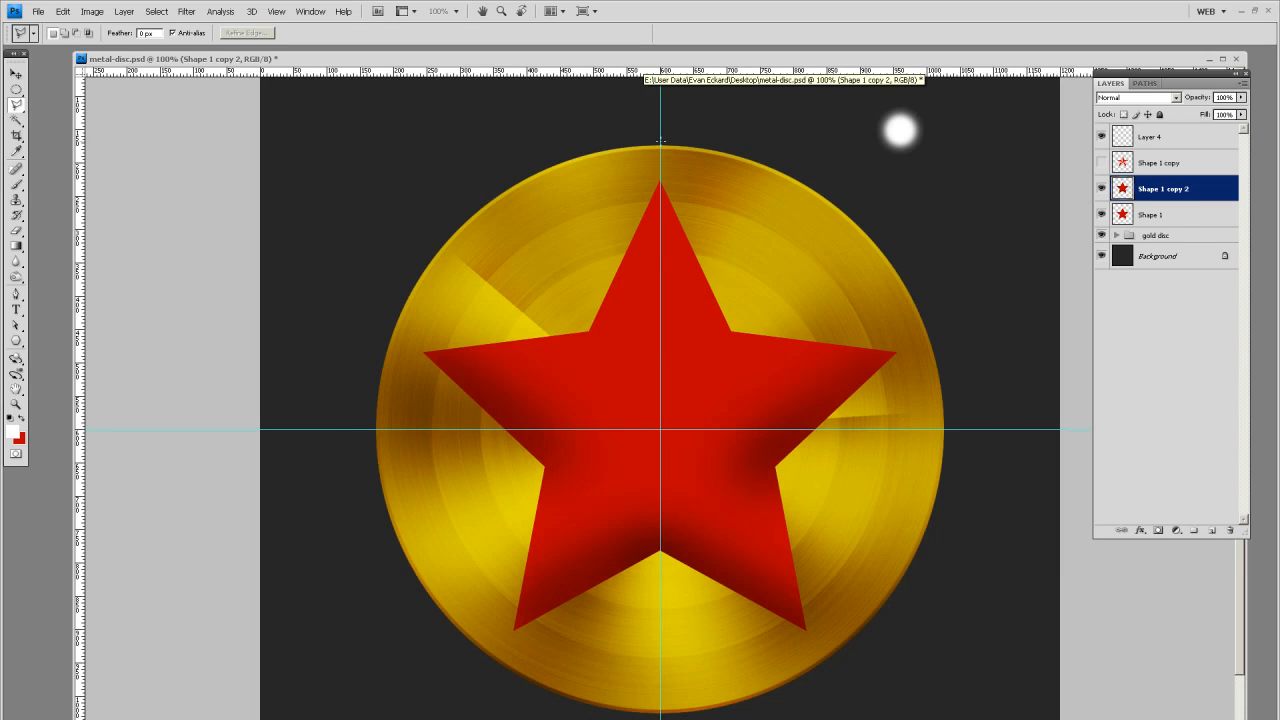
pyautogui.moveTo(710, 348)
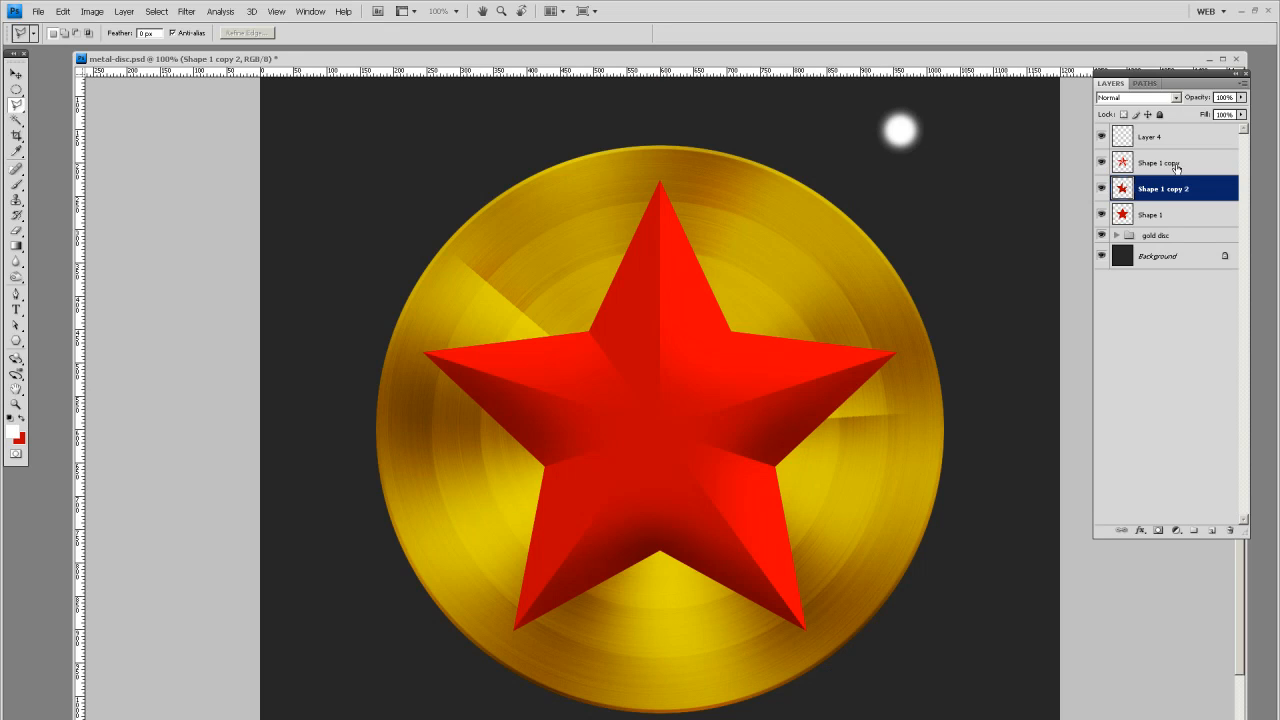
# Step: On Shape 1 copy, dodge the star's centre with the Midtones Dodge brush to lighten the light facets
pyautogui.click(1160, 164)
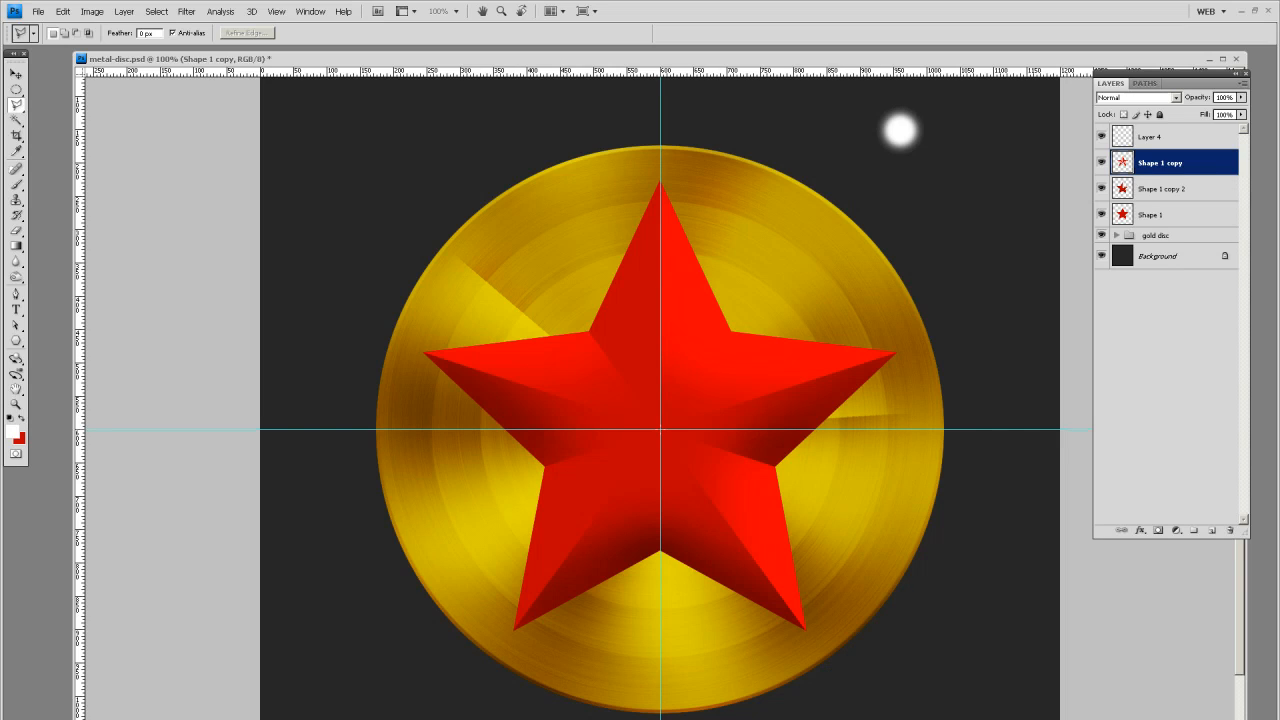
pyautogui.moveTo(660, 428); pyautogui.dragTo(812, 268)
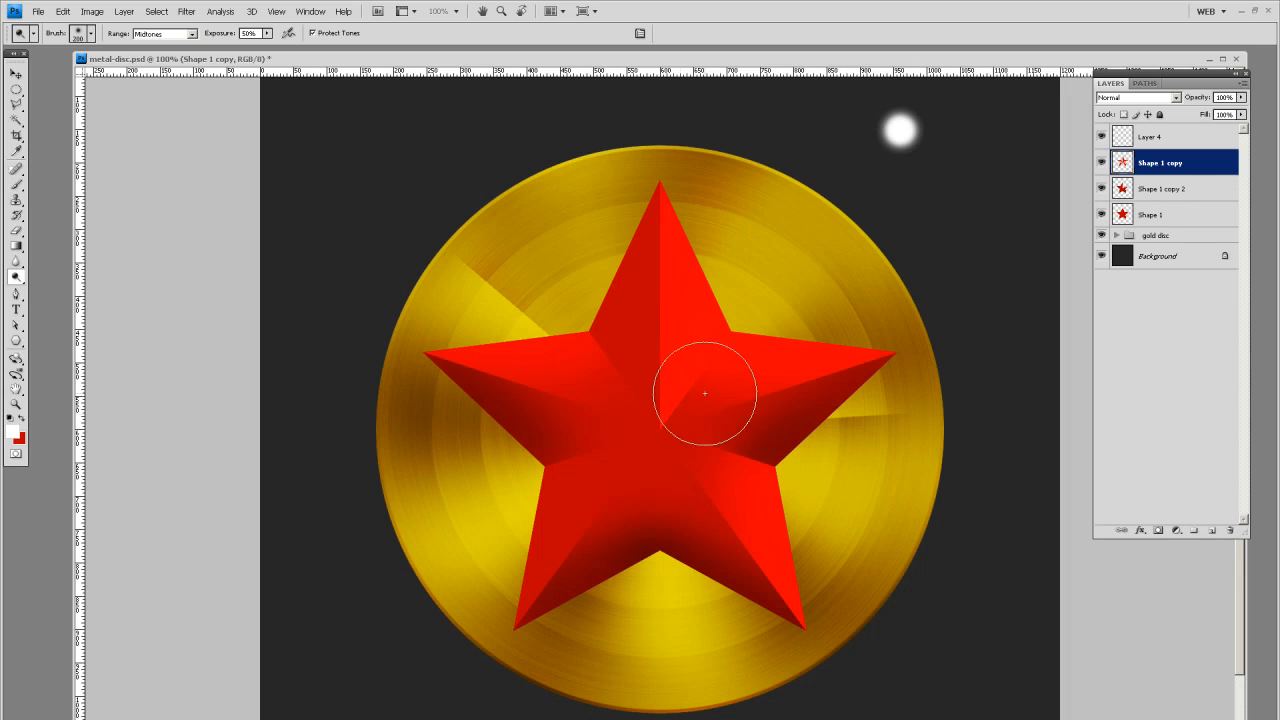
pyautogui.click(16, 76)
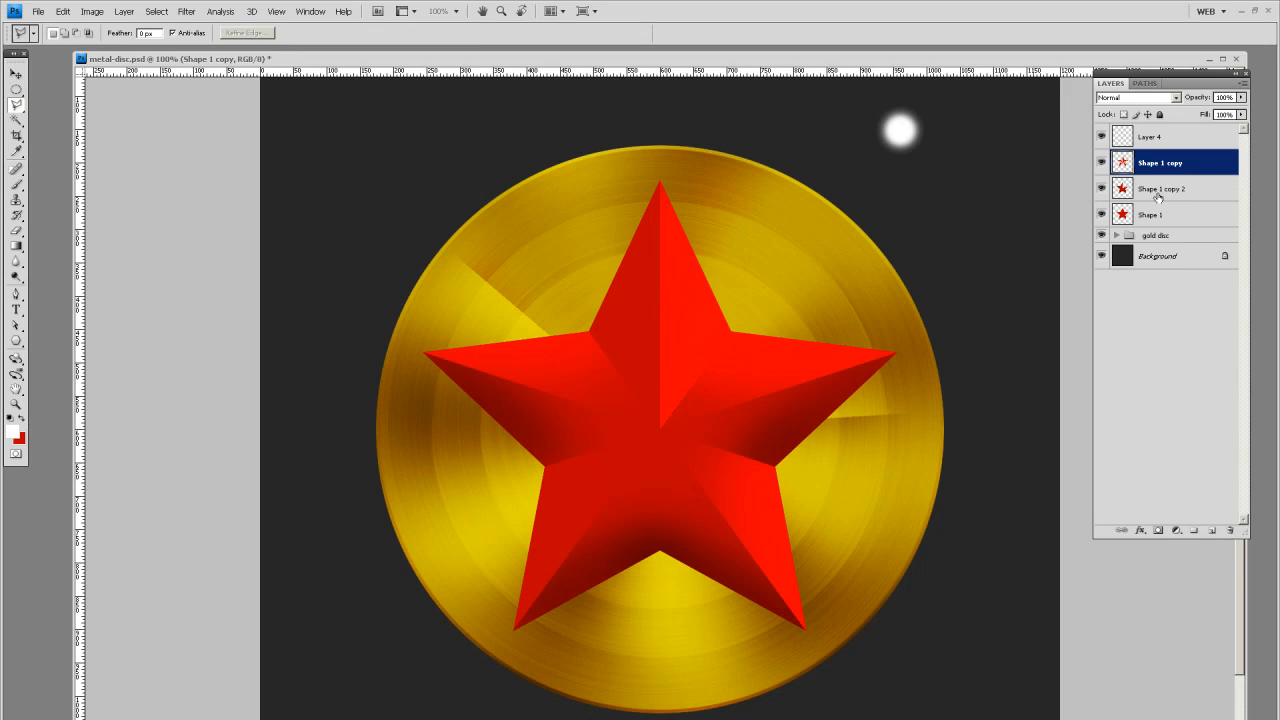
# Step: On Shape 1 copy 2, dodge a light touch near the star's lower-left point
pyautogui.click(1164, 188)
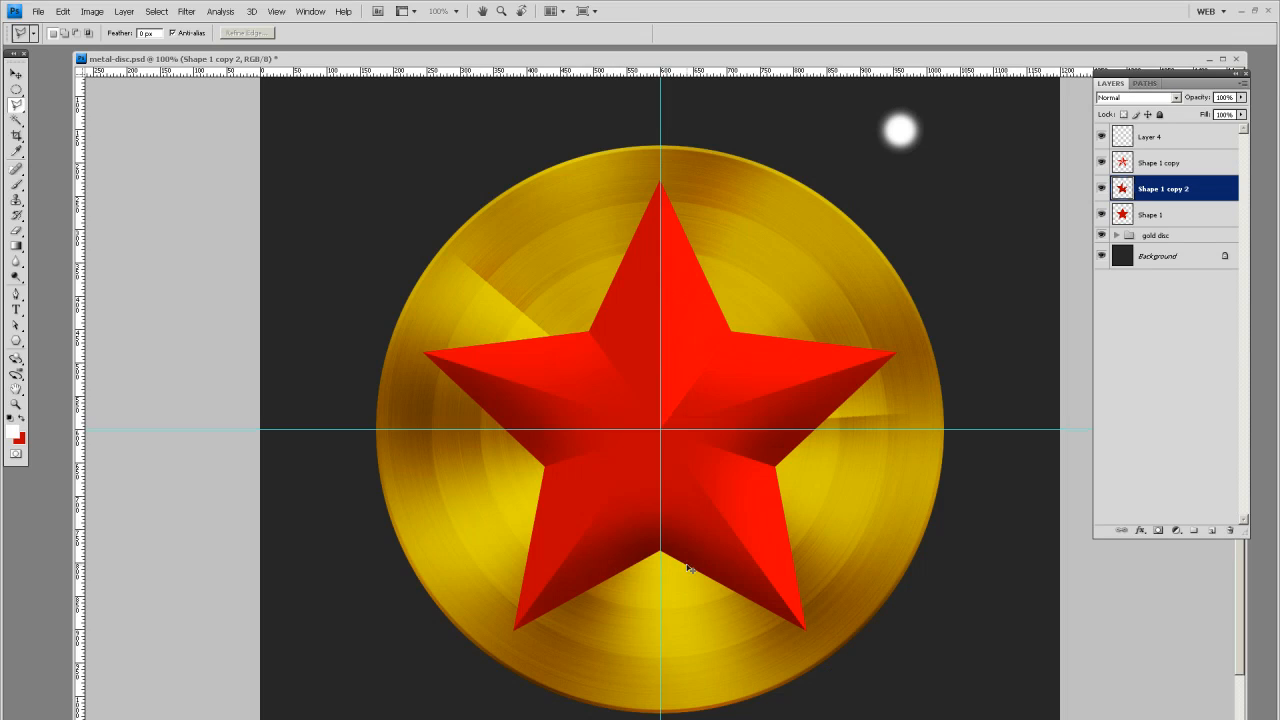
pyautogui.moveTo(660, 560)
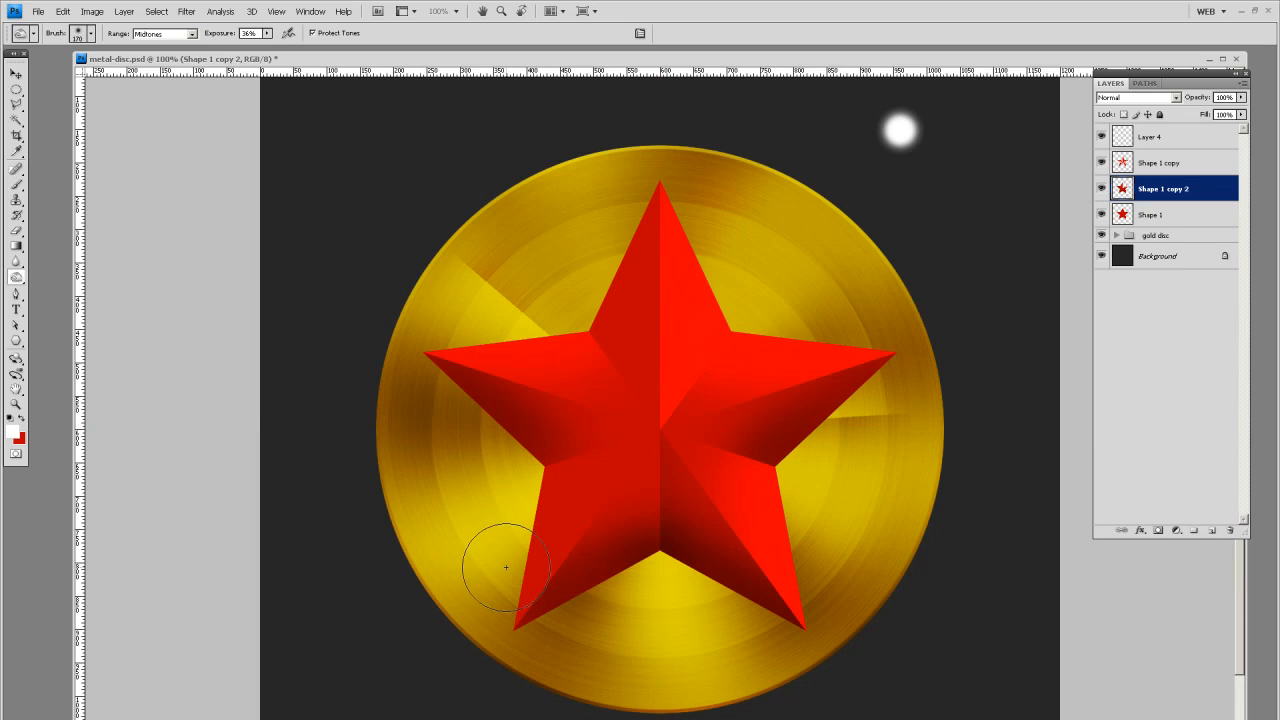
pyautogui.moveTo(642, 408)
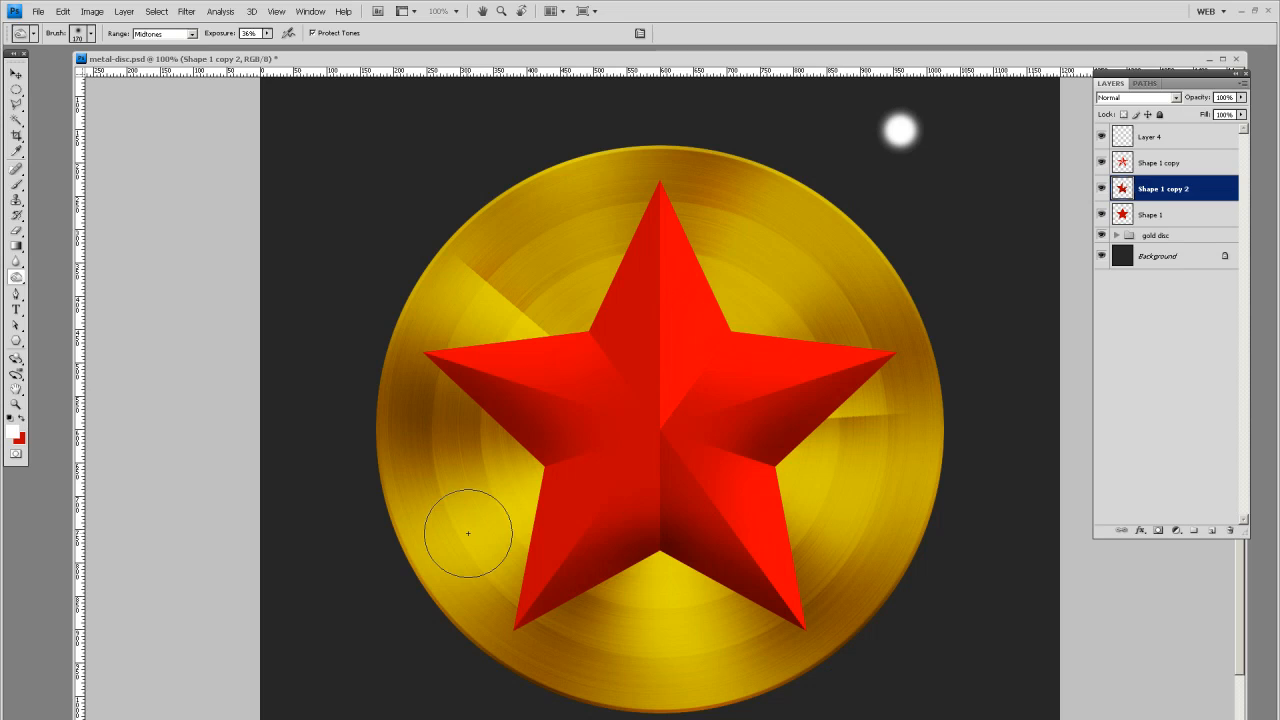
pyautogui.click(16, 104)
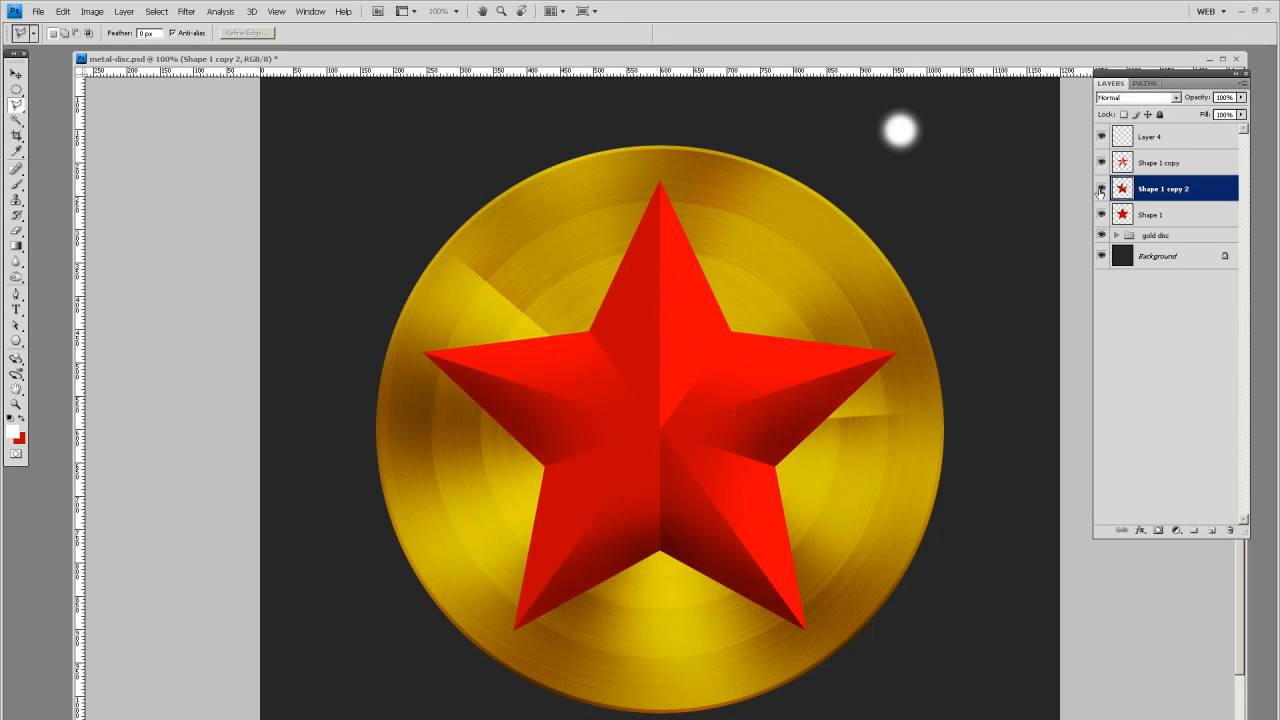
pyautogui.click(1100, 188)
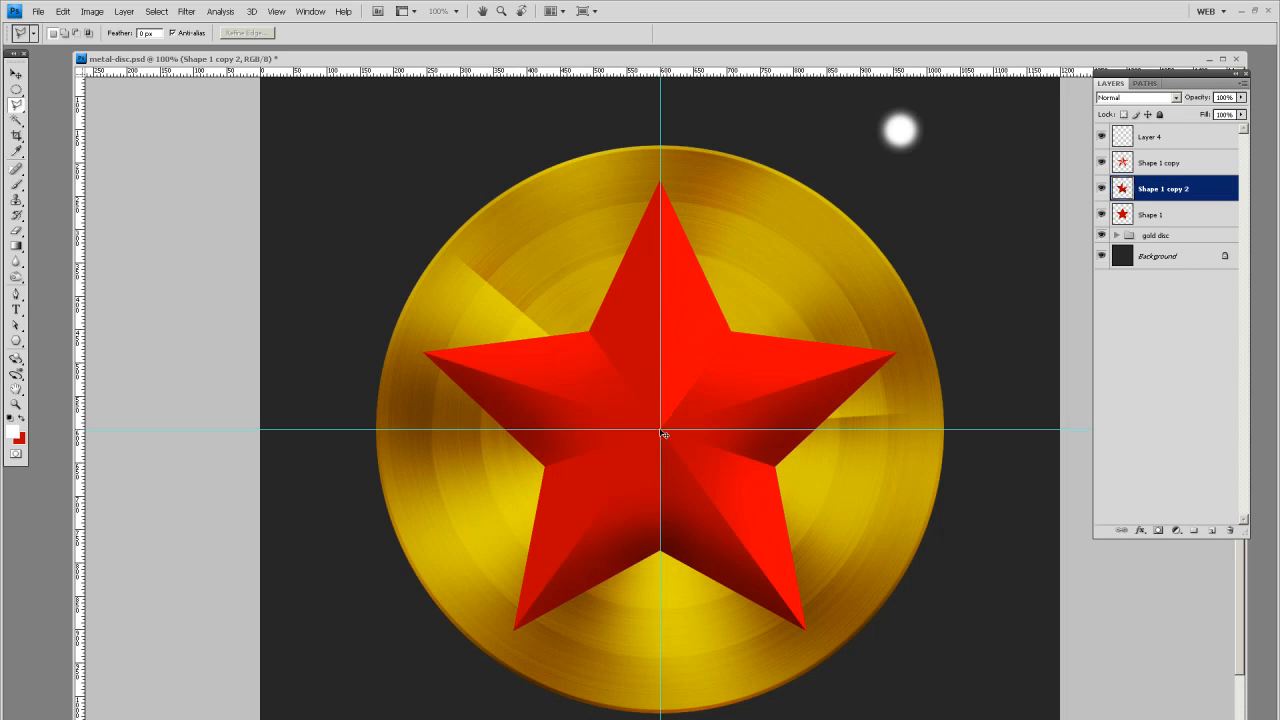
# Step: Outline the lower-left facet with the Polygonal Lasso and dodge inside the selection
pyautogui.moveTo(664, 432); pyautogui.dragTo(464, 496)
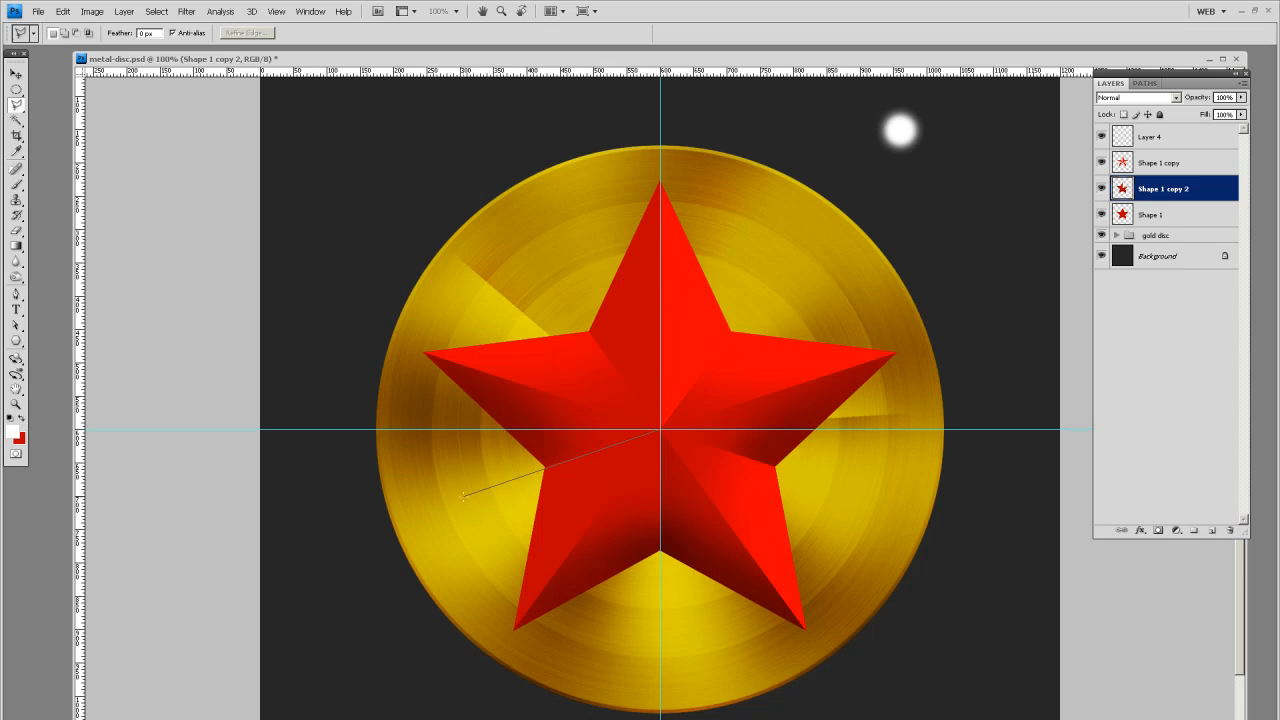
pyautogui.click(16, 274)
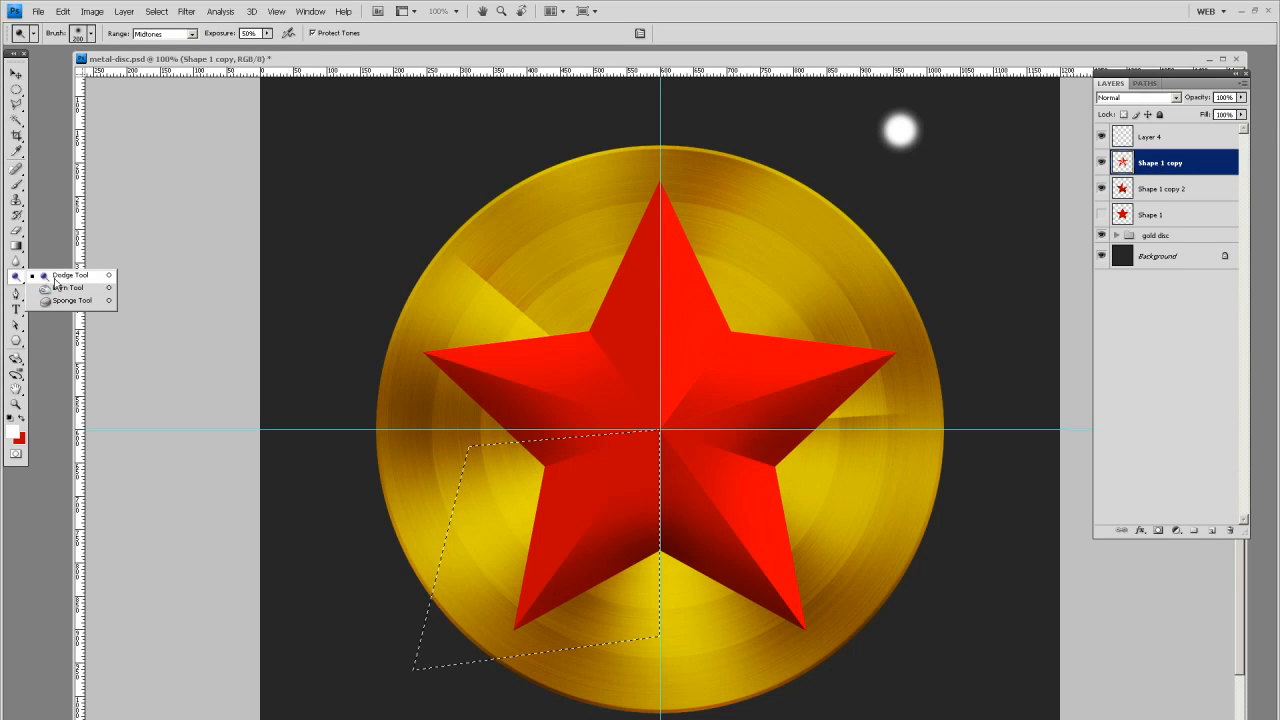
pyautogui.click(70, 276)
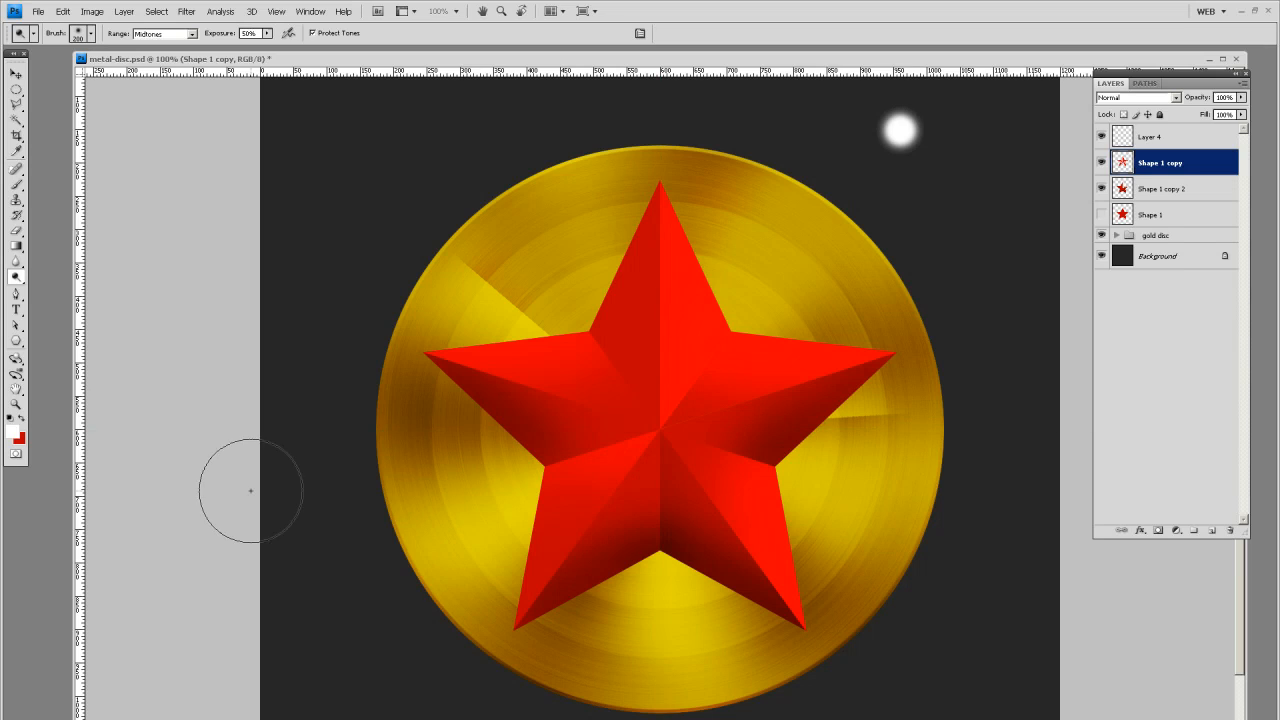
pyautogui.click(16, 74)
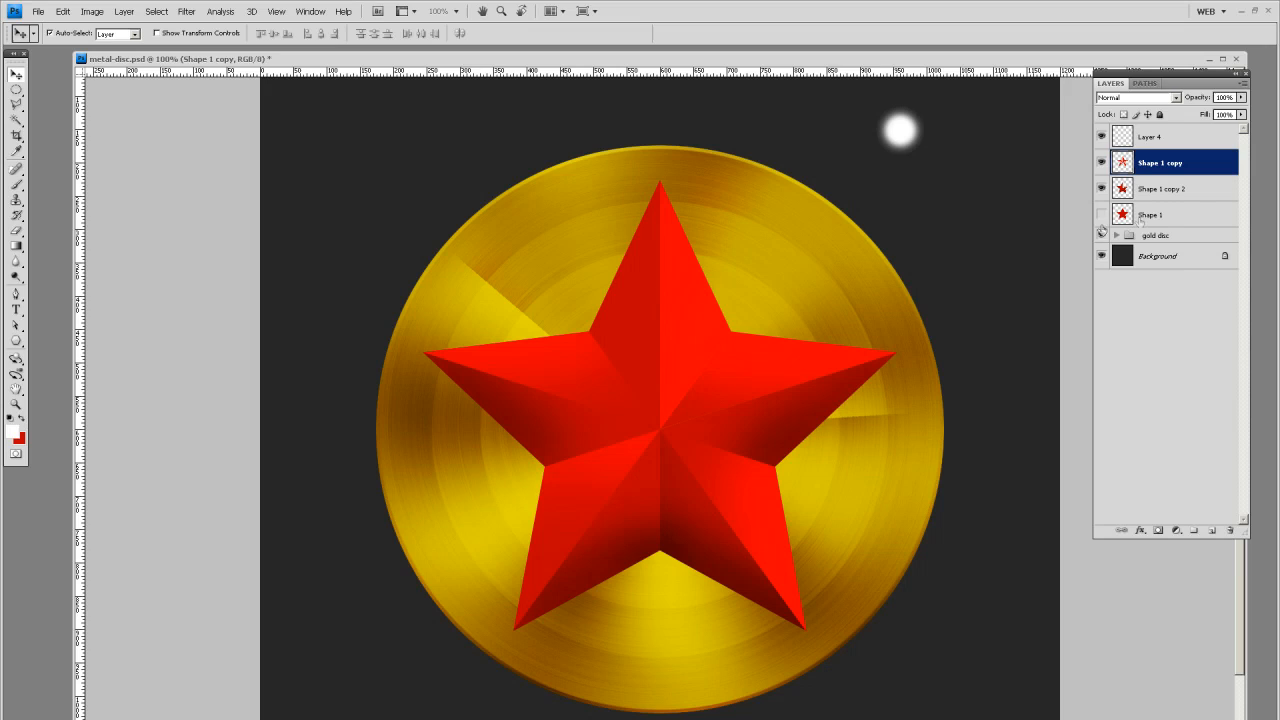
# Step: Expand the gold disc group and duplicate Layer 2 as a blended metal-ring overlay above the star
pyautogui.click(1100, 136)
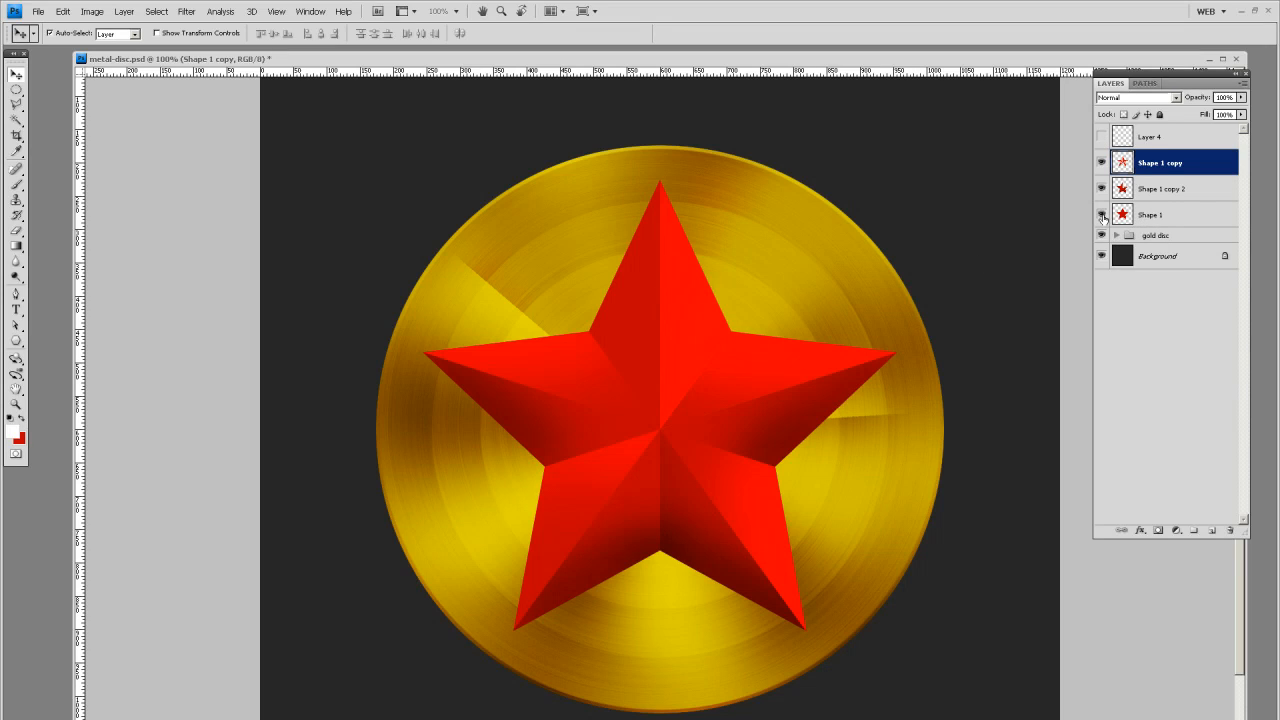
pyautogui.click(1116, 236)
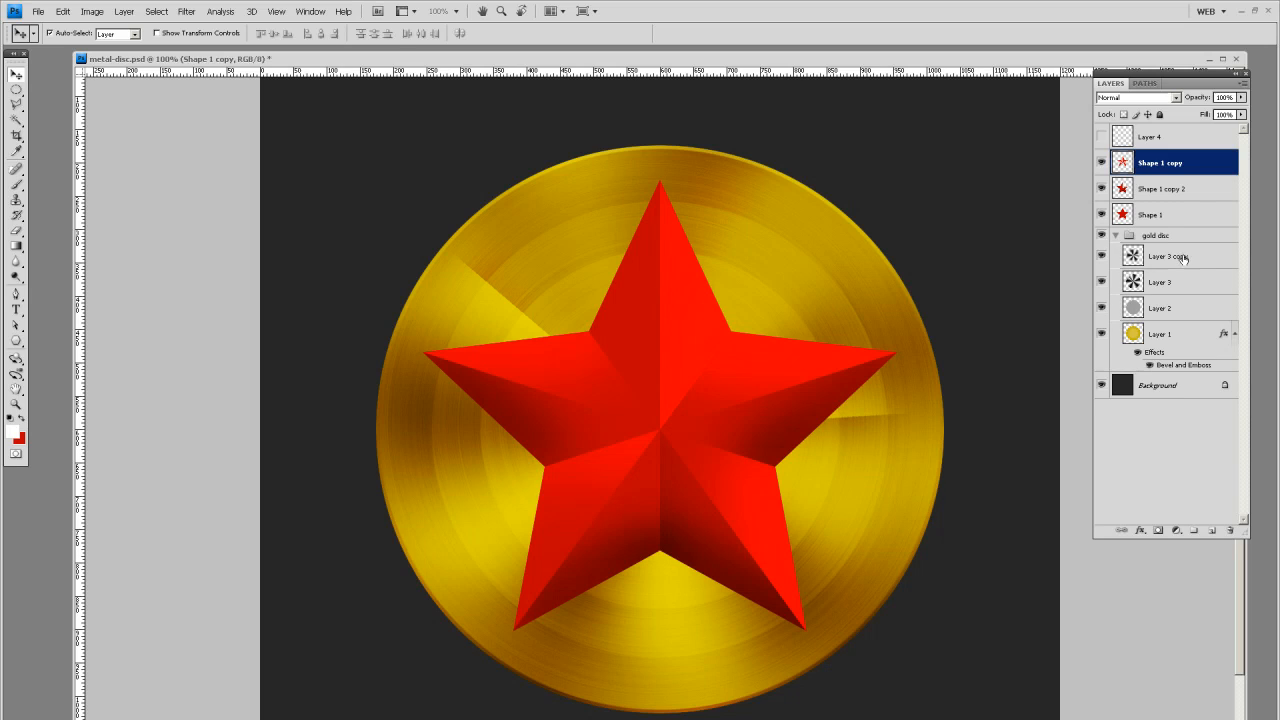
pyautogui.moveTo(1158, 308)
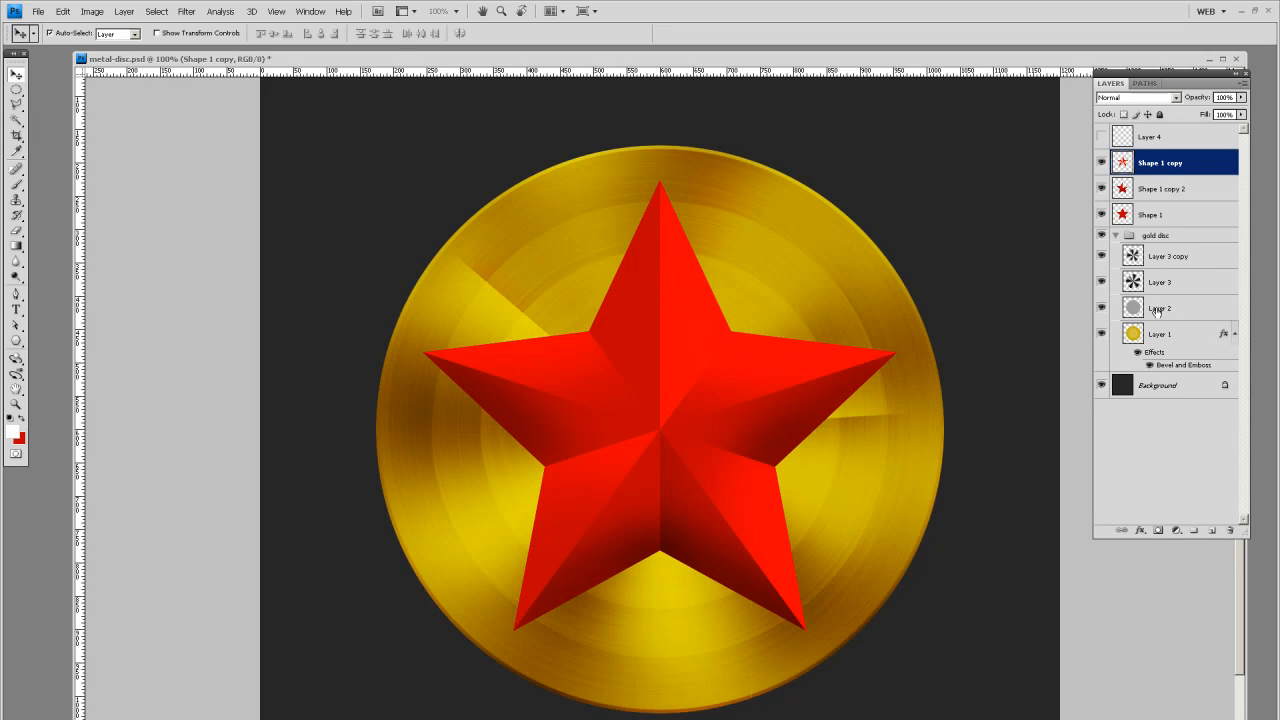
pyautogui.click(1160, 308)
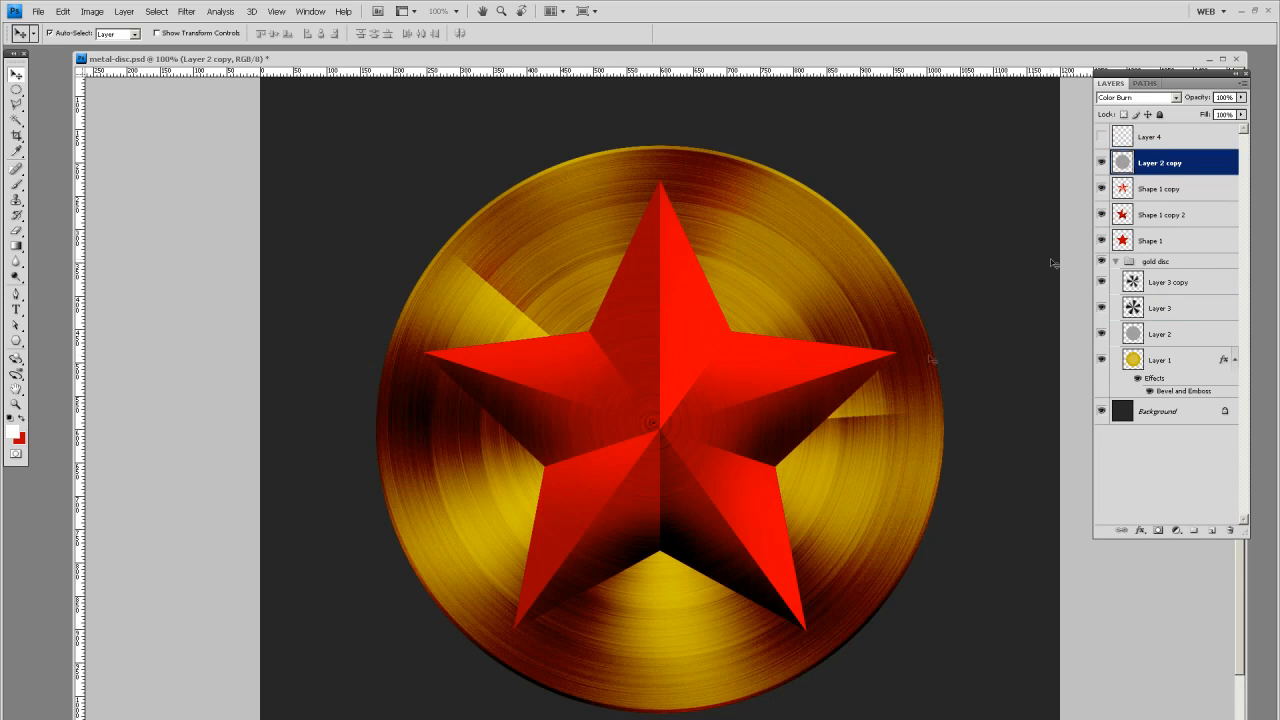
pyautogui.moveTo(780, 308)
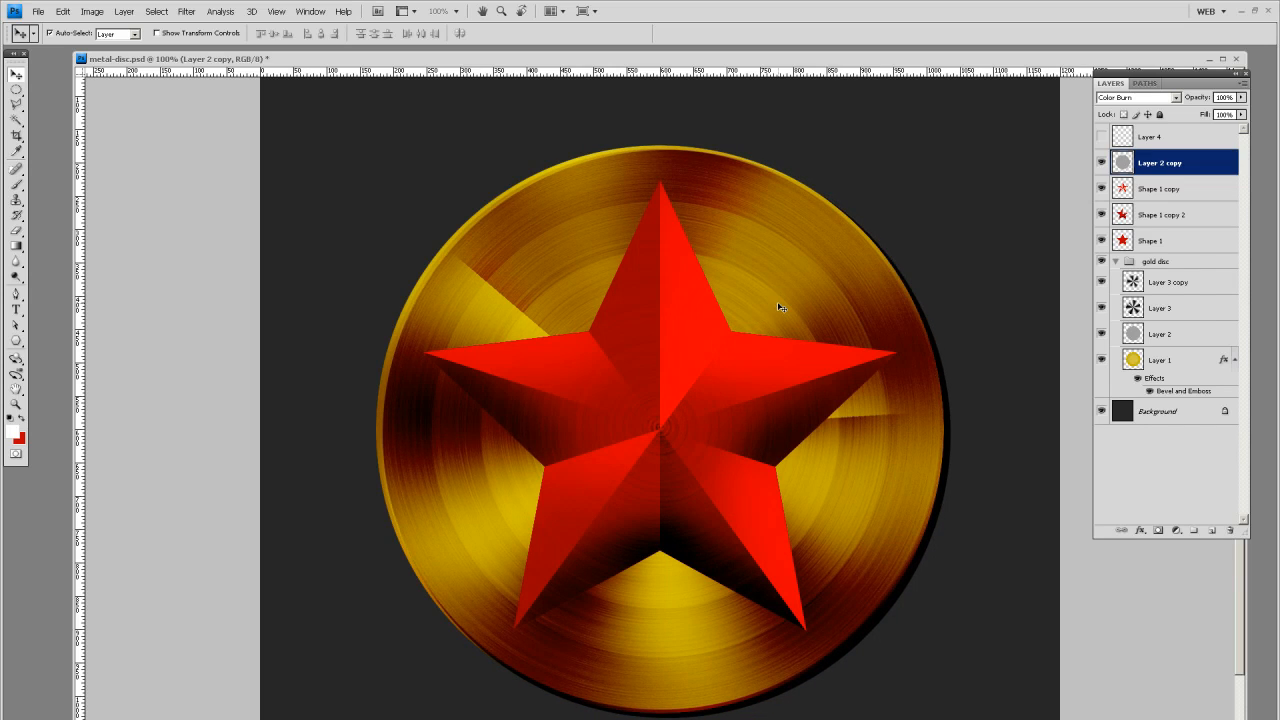
pyautogui.moveTo(980, 308)
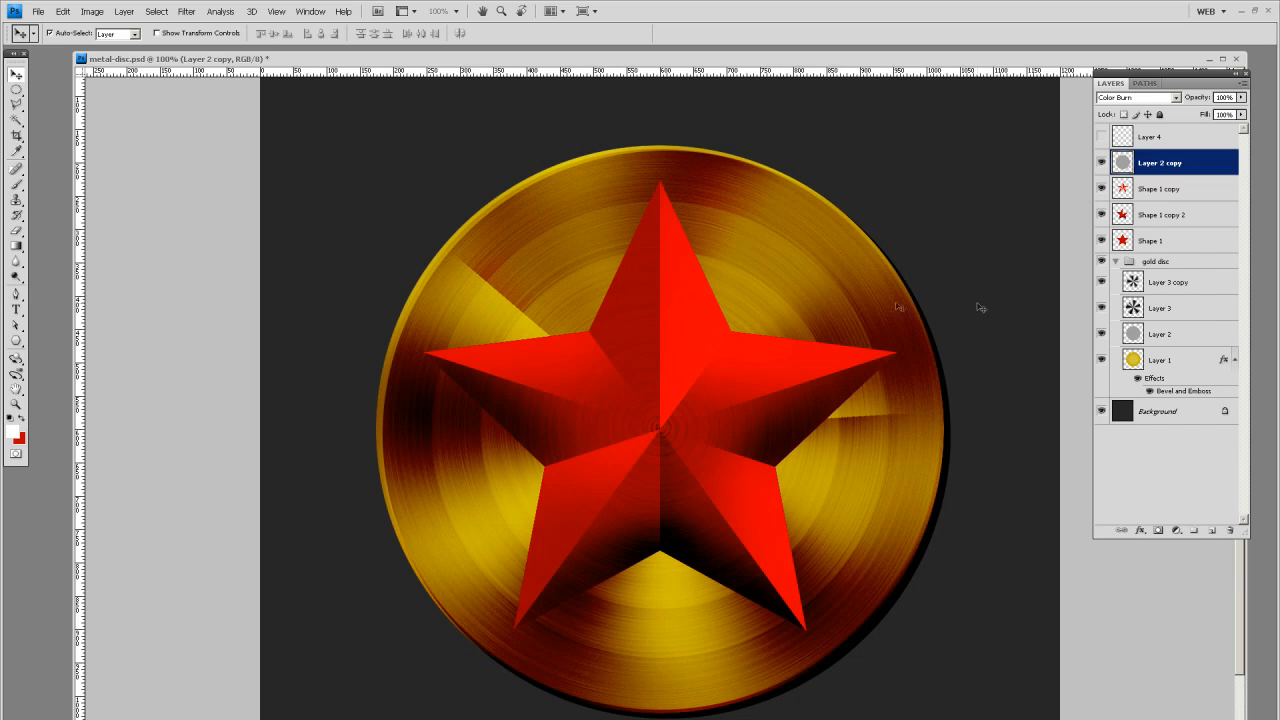
pyautogui.moveTo(964, 284)
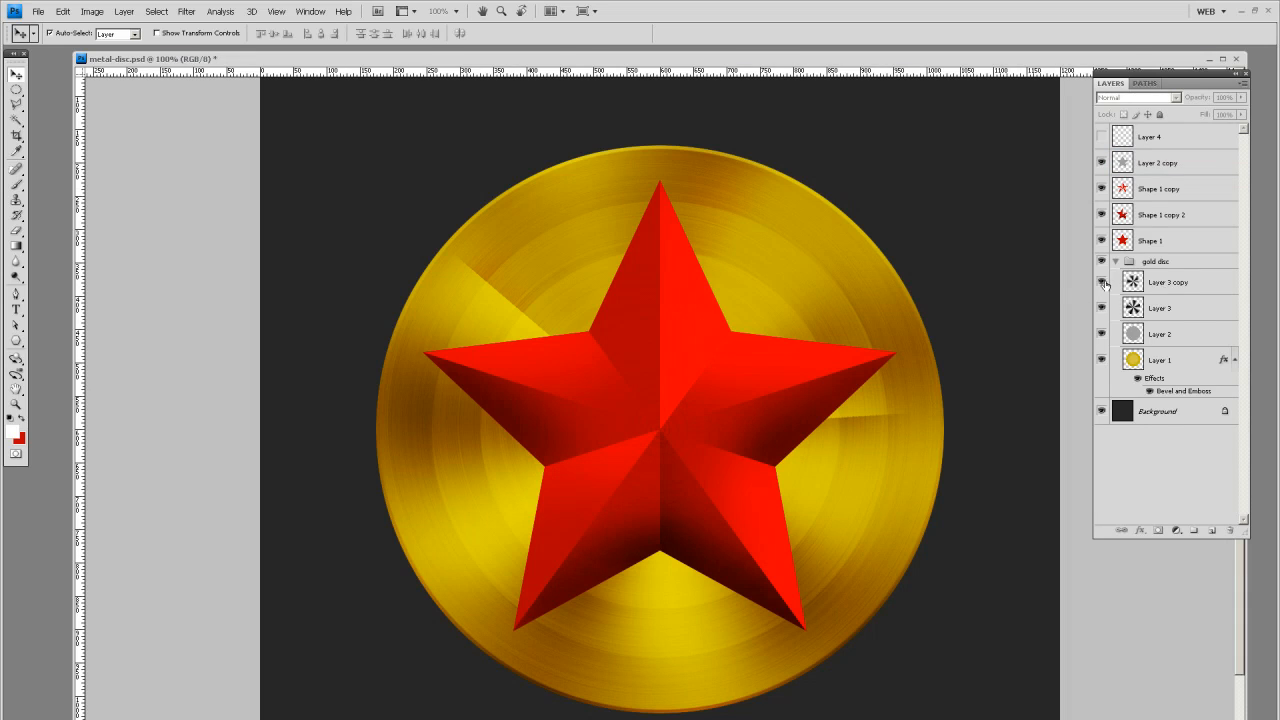
# Step: Duplicate the Layer 3 copy burst texture, move copies to the top and rotate one with Free Transform
pyautogui.click(1170, 280)
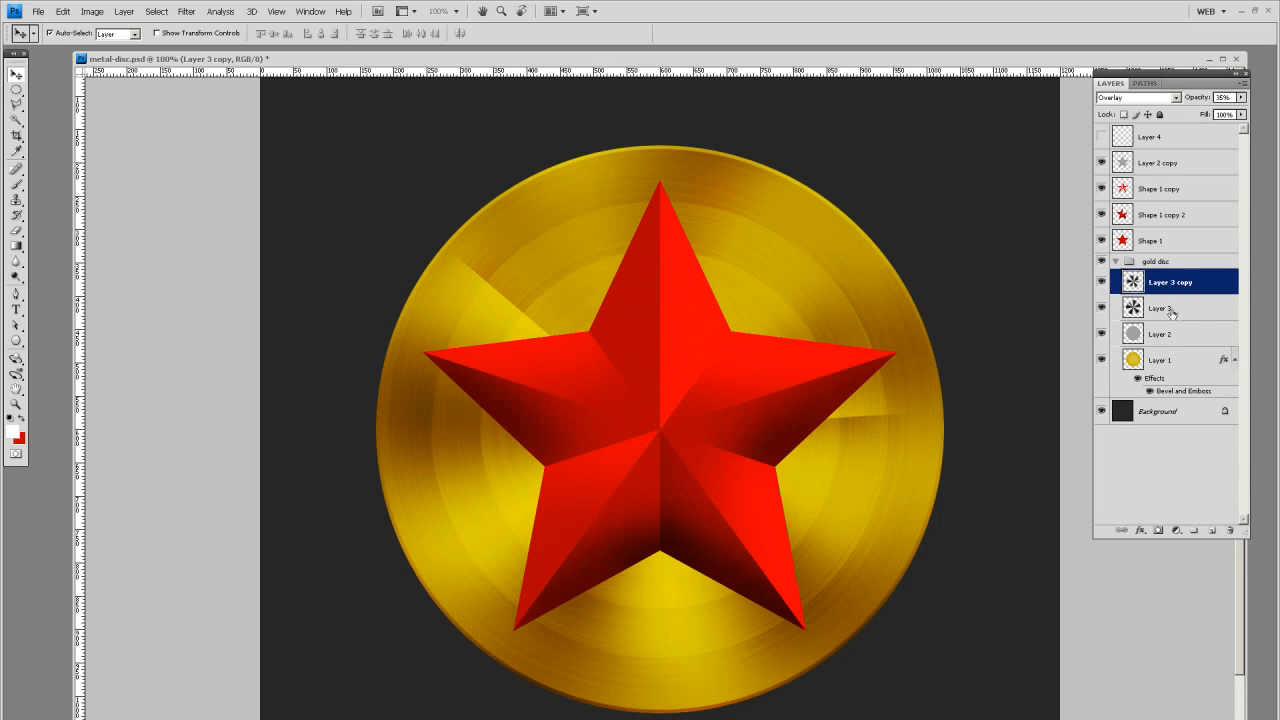
pyautogui.click(1160, 308)
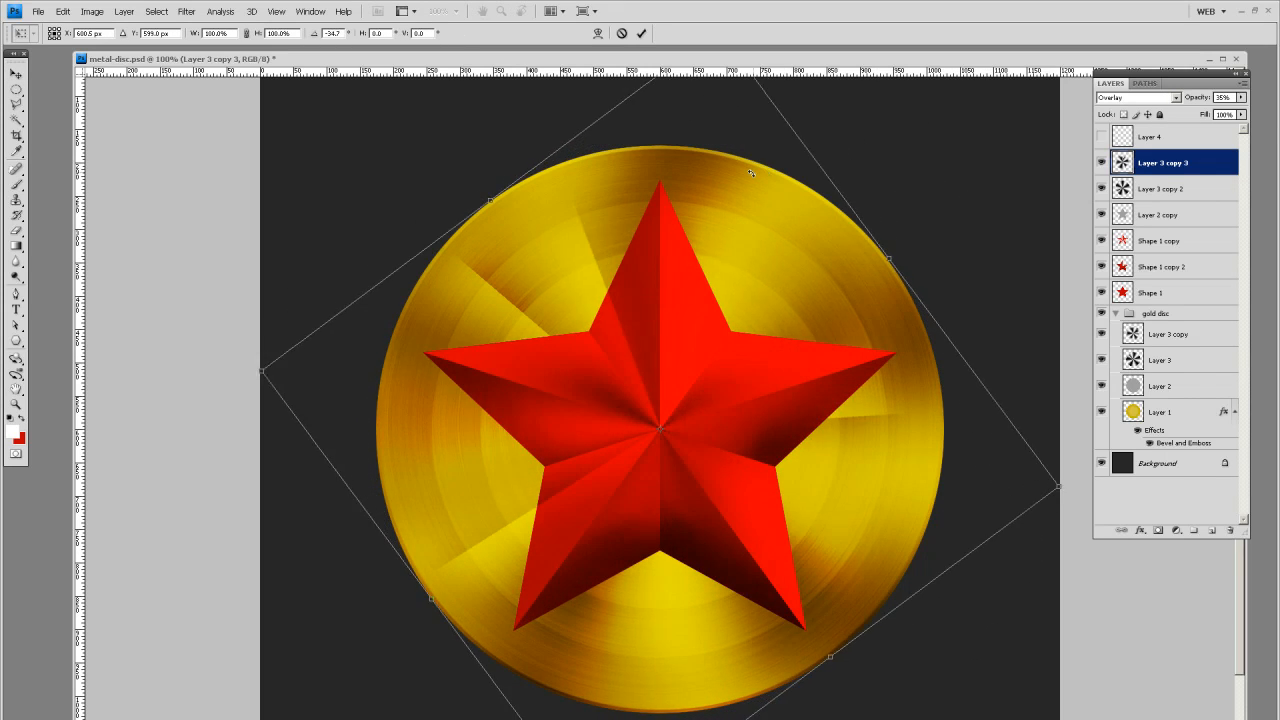
pyautogui.moveTo(750, 172); pyautogui.dragTo(688, 192)
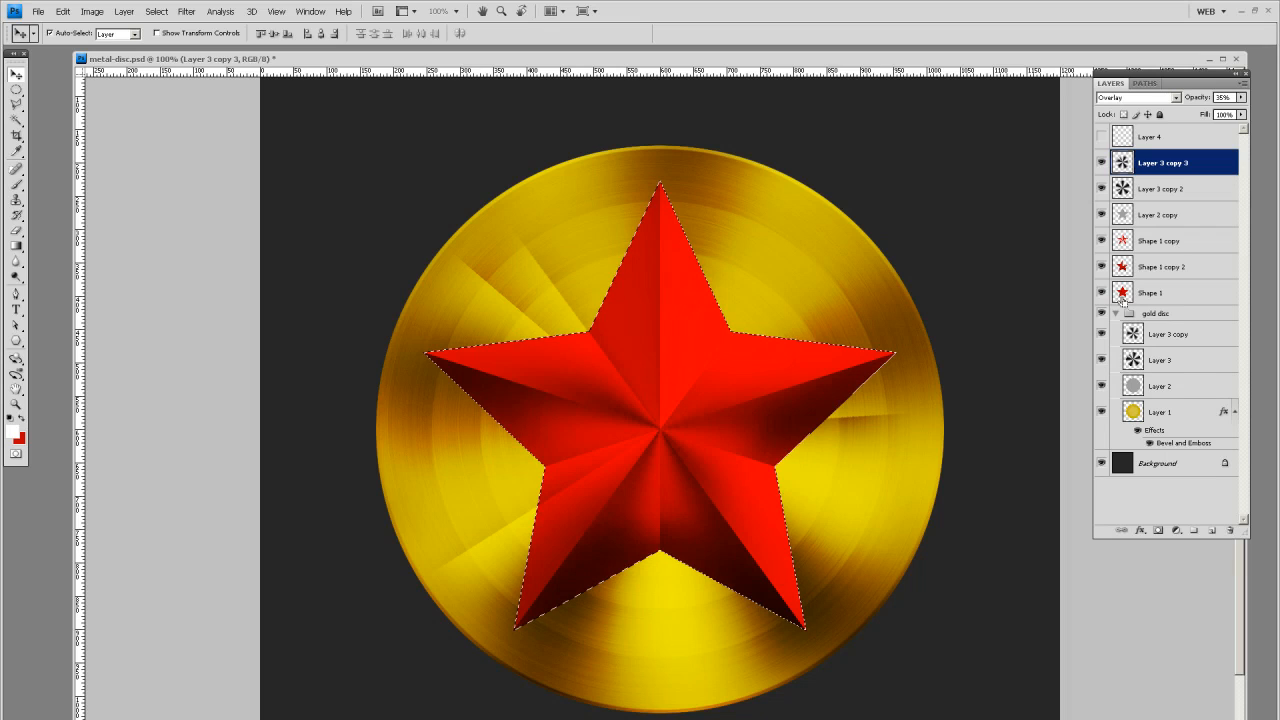
# Step: Select the star's shape, invert the selection and clear the burst copies outside the star
pyautogui.click(156, 12)
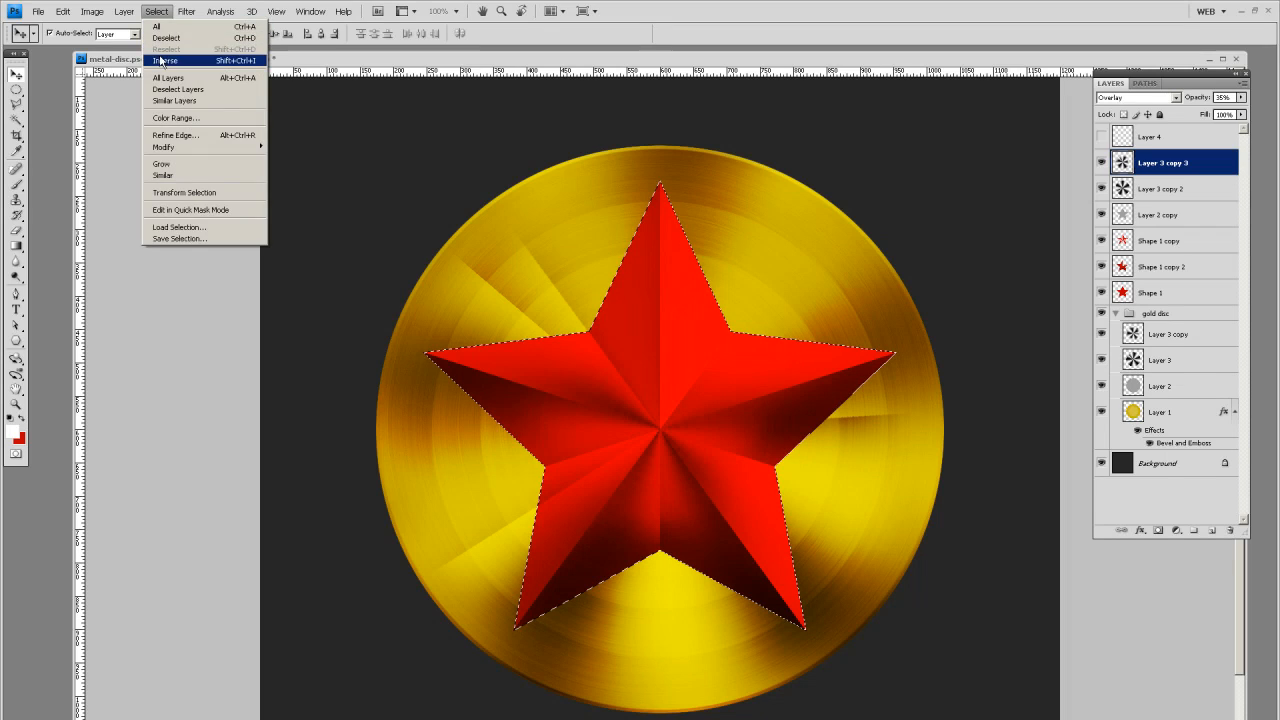
pyautogui.click(164, 60)
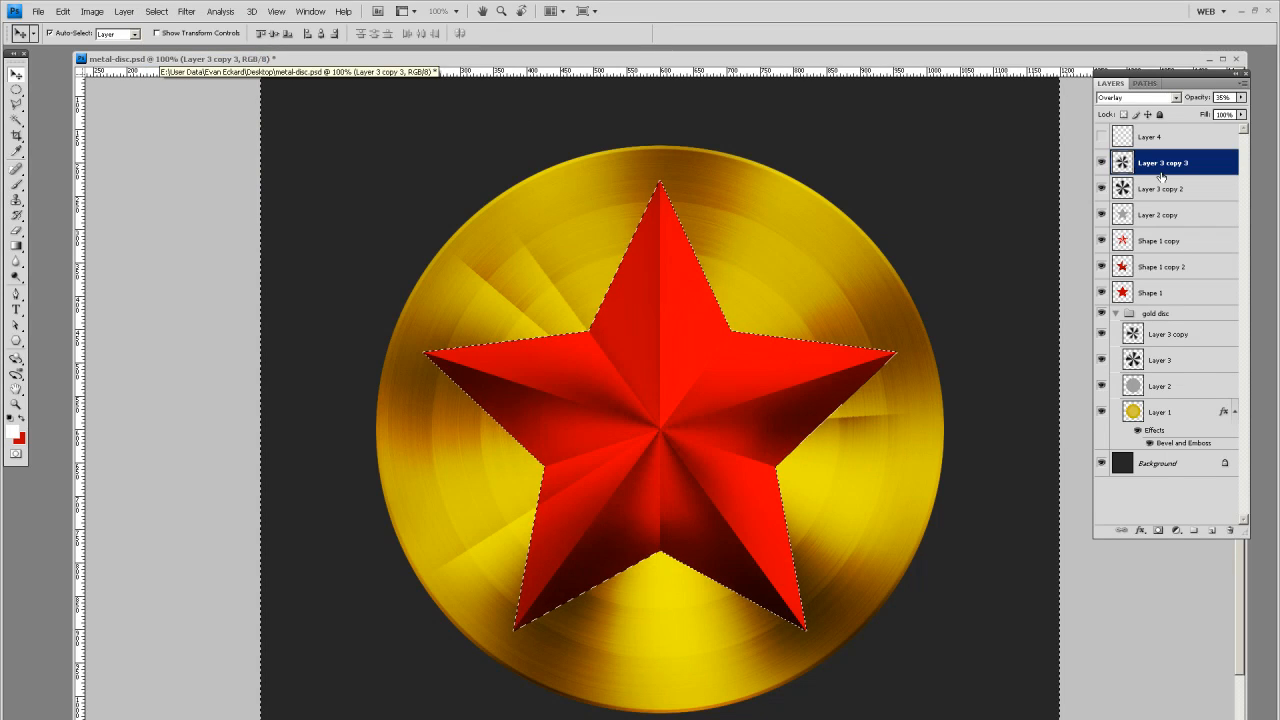
pyautogui.click(1162, 188)
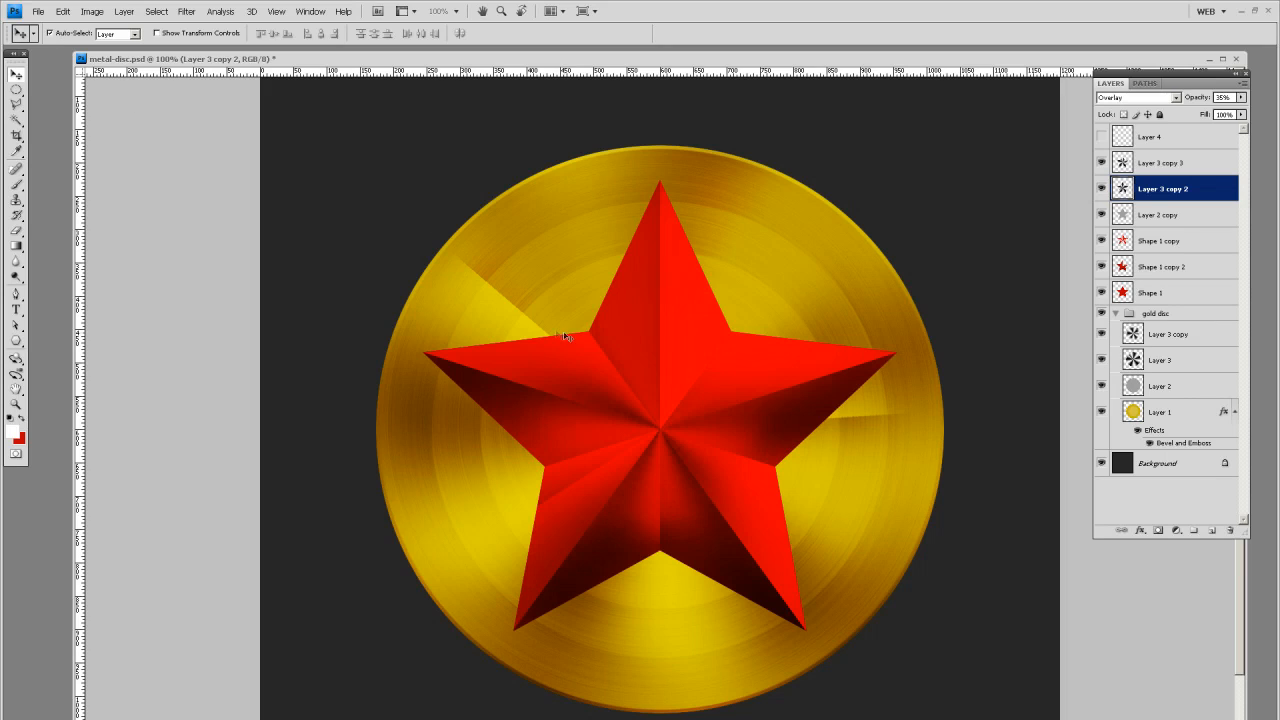
pyautogui.moveTo(788, 470)
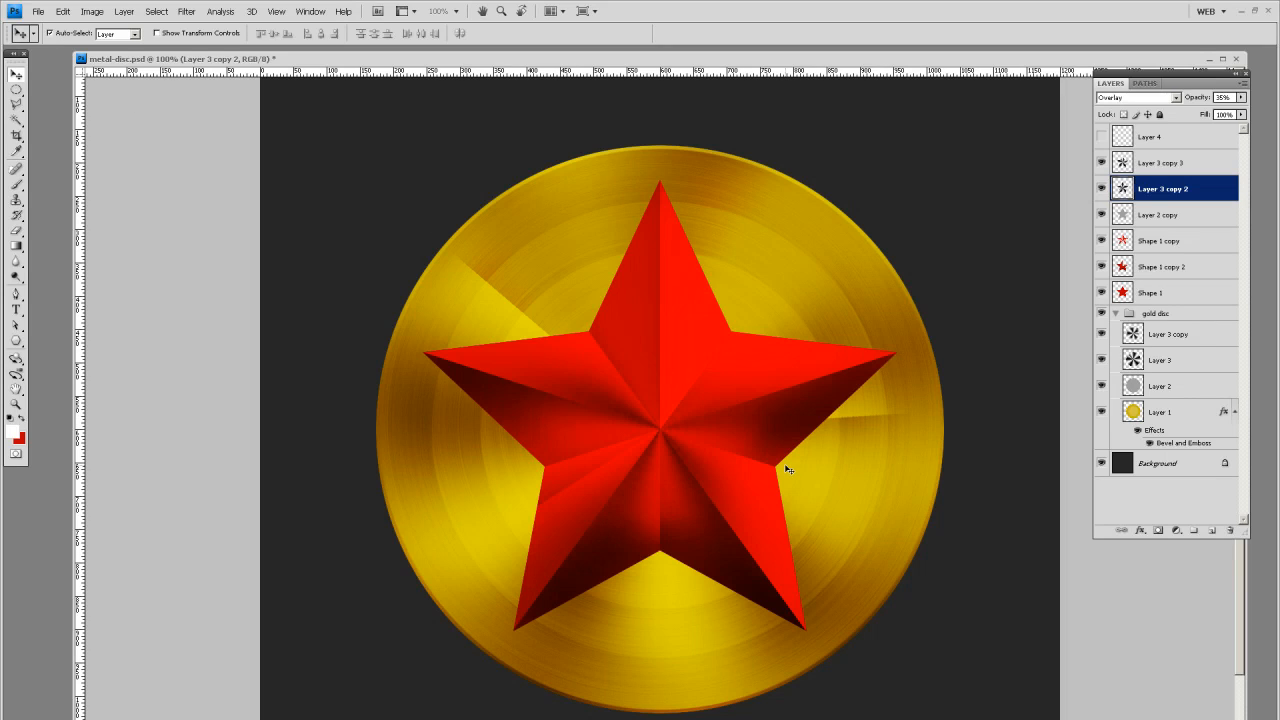
pyautogui.moveTo(596, 448)
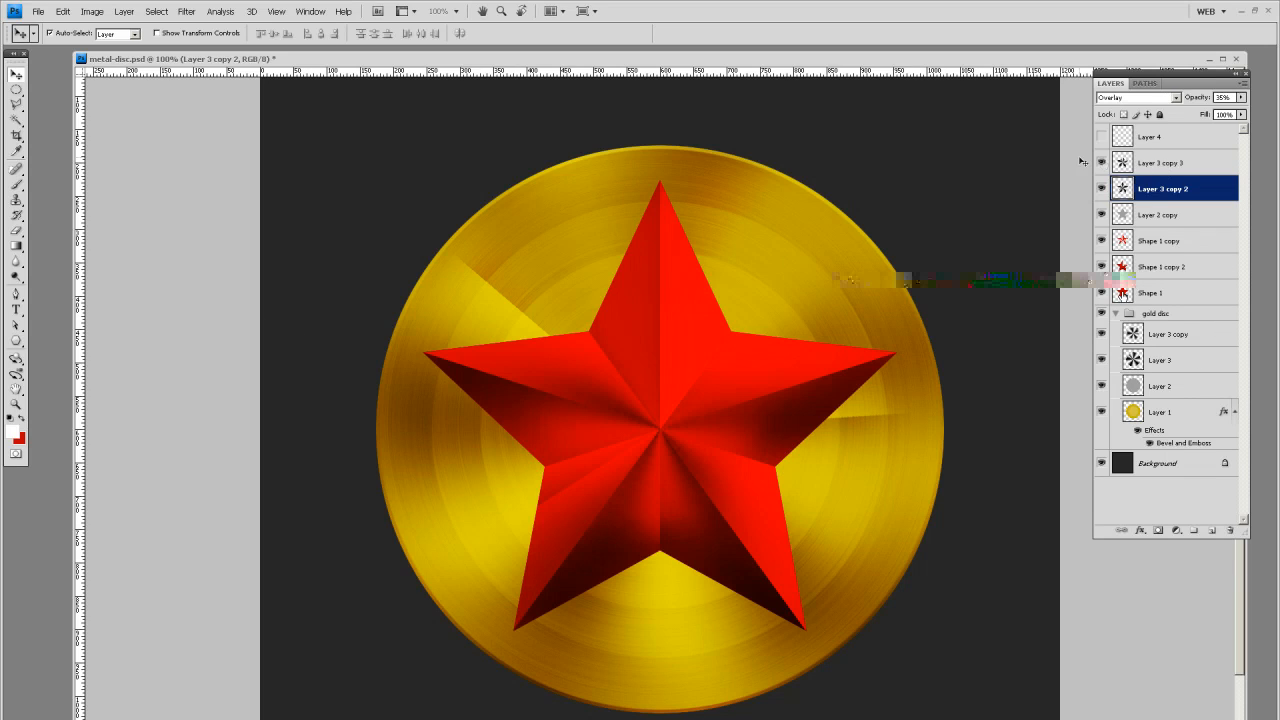
pyautogui.moveTo(720, 336)
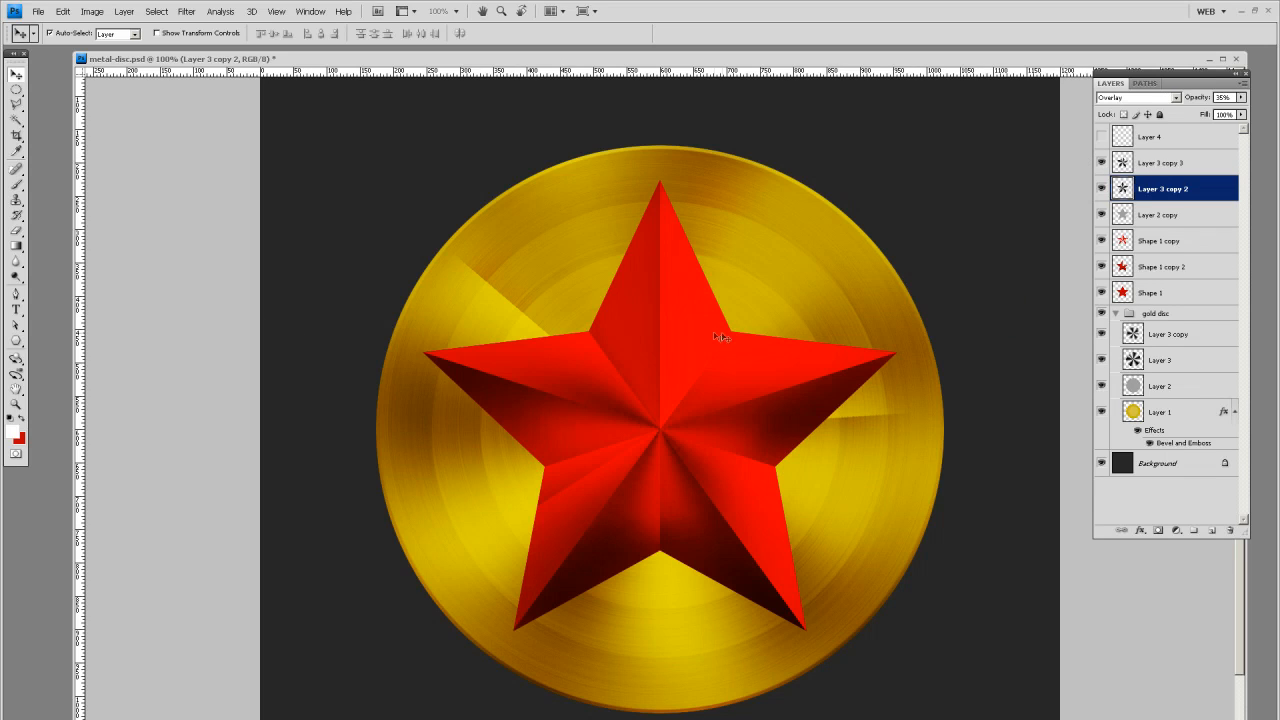
# Step: Apply a black Normal-mode Outer Glow to the base star with larger size, wider spread and lower opacity
pyautogui.click(1152, 292)
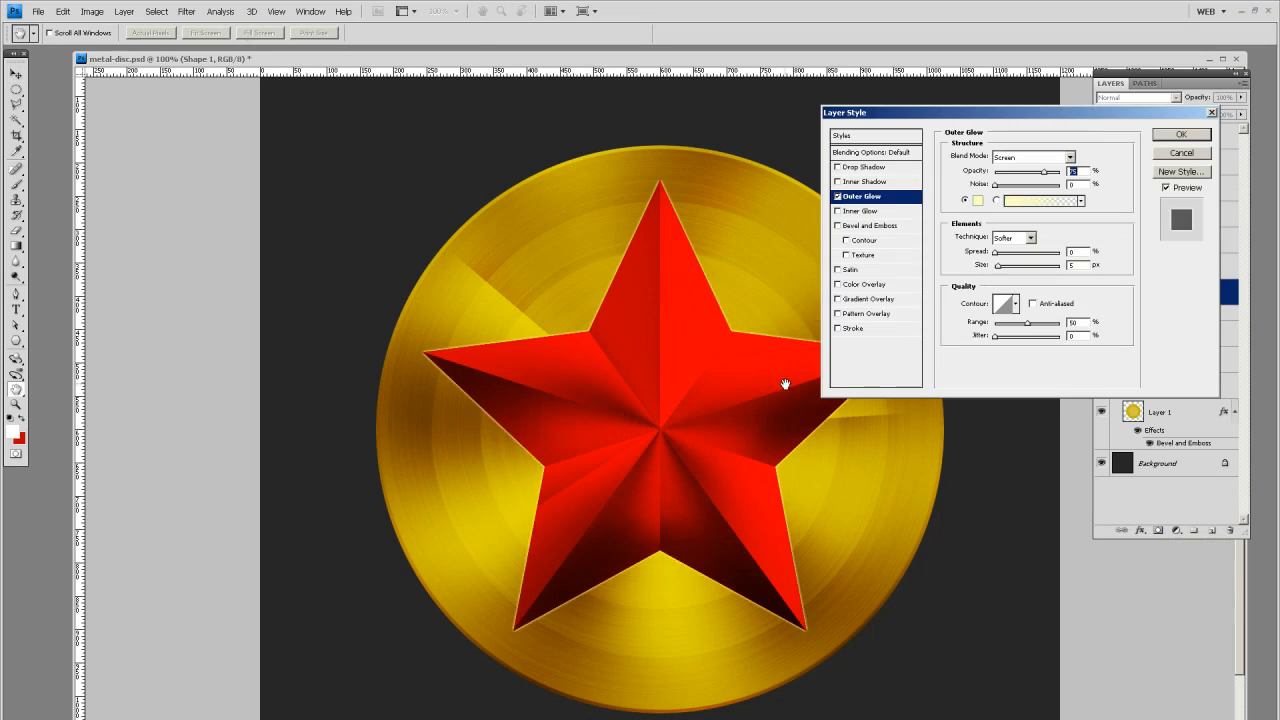
pyautogui.click(1032, 156)
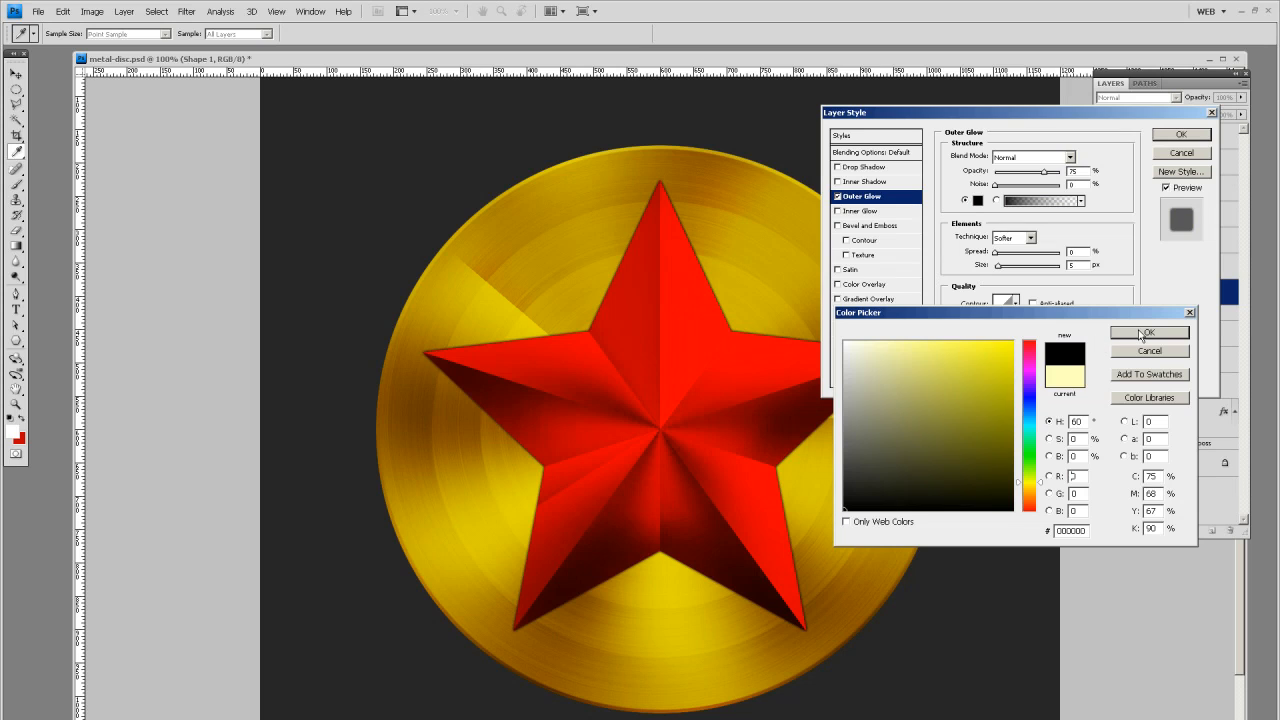
pyautogui.click(1148, 332)
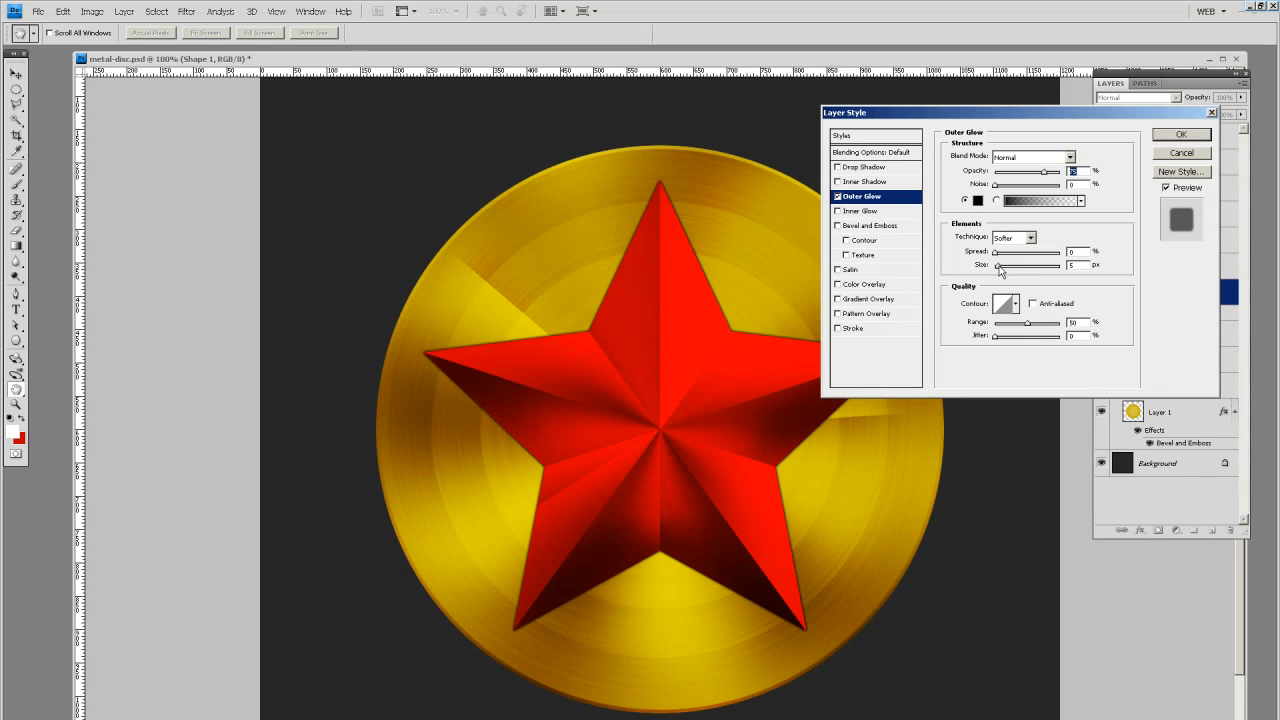
pyautogui.moveTo(996, 264); pyautogui.dragTo(1016, 264)
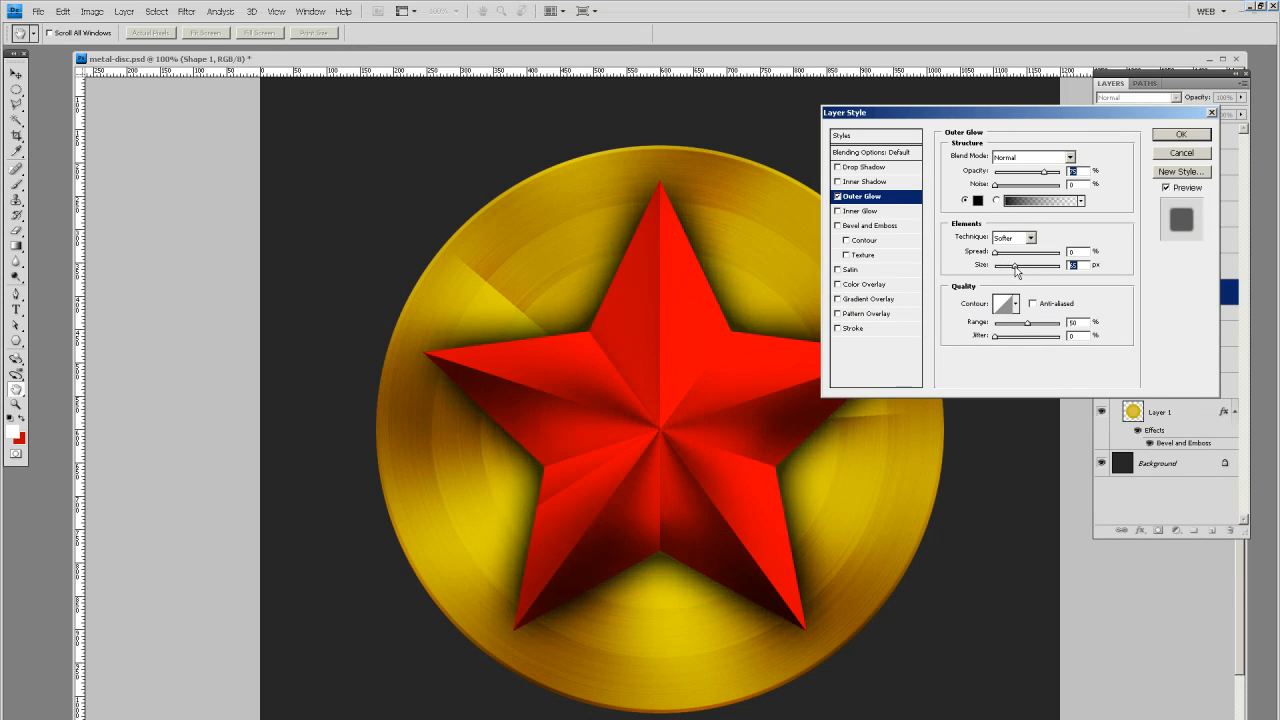
pyautogui.moveTo(1024, 172); pyautogui.dragTo(1056, 172)
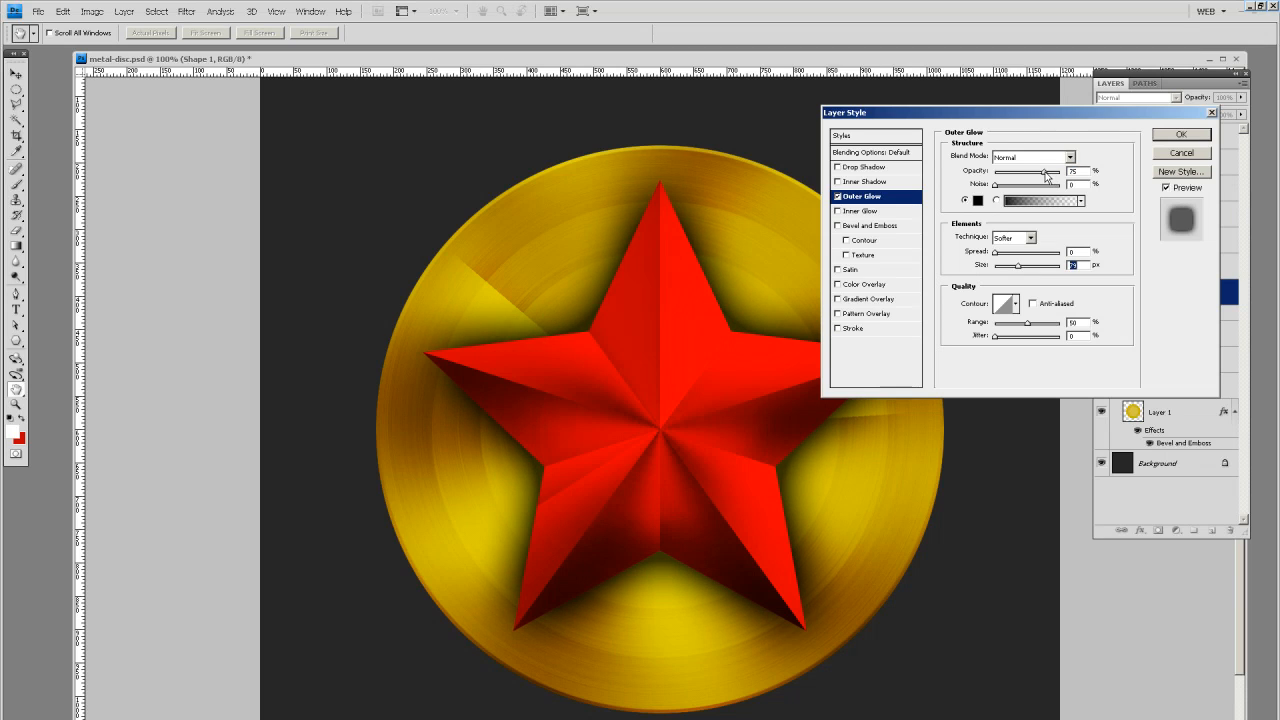
pyautogui.moveTo(1048, 172); pyautogui.dragTo(1028, 172)
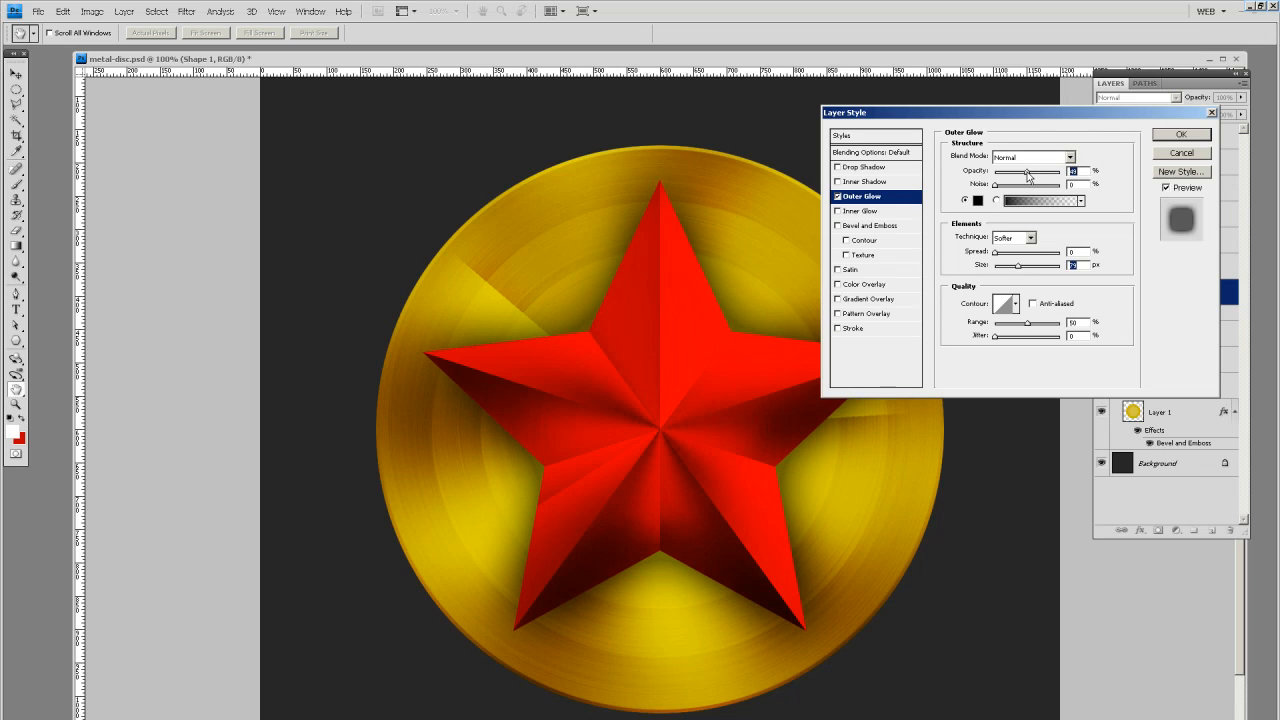
pyautogui.click(1180, 134)
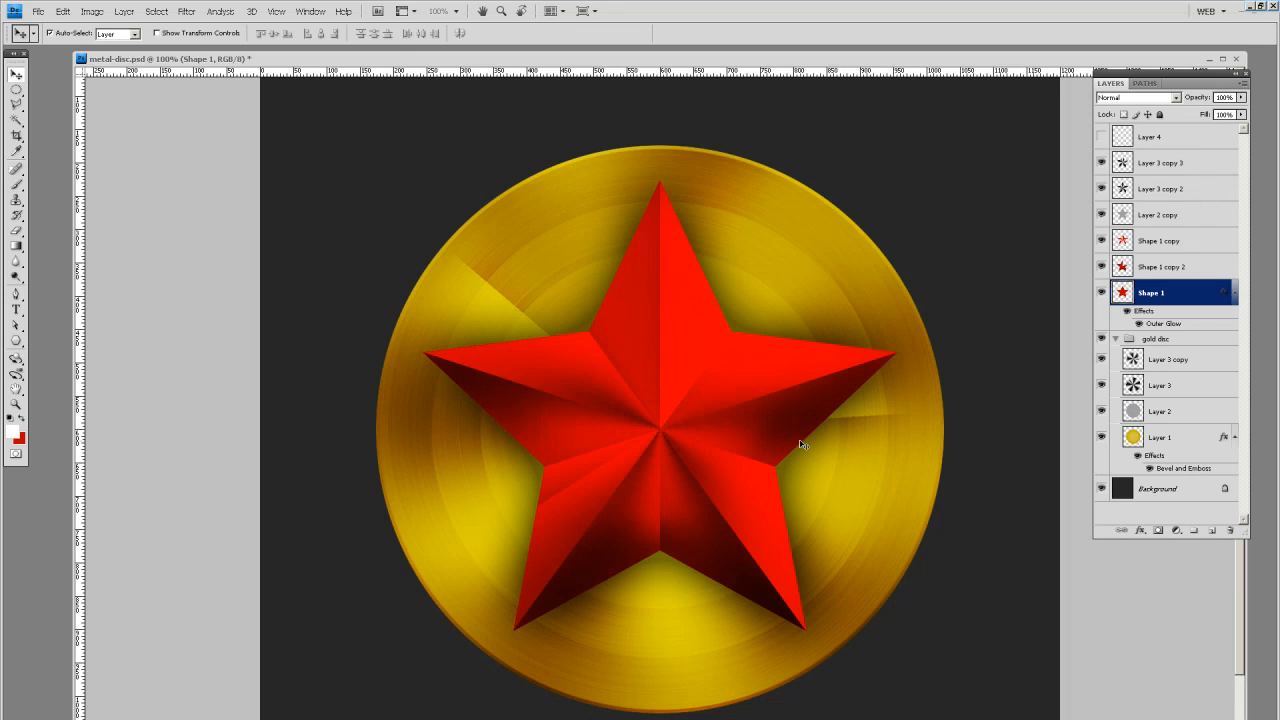
# Step: On a new layer, paint soft white highlights onto the disc with a large soft brush
pyautogui.click(1170, 360)
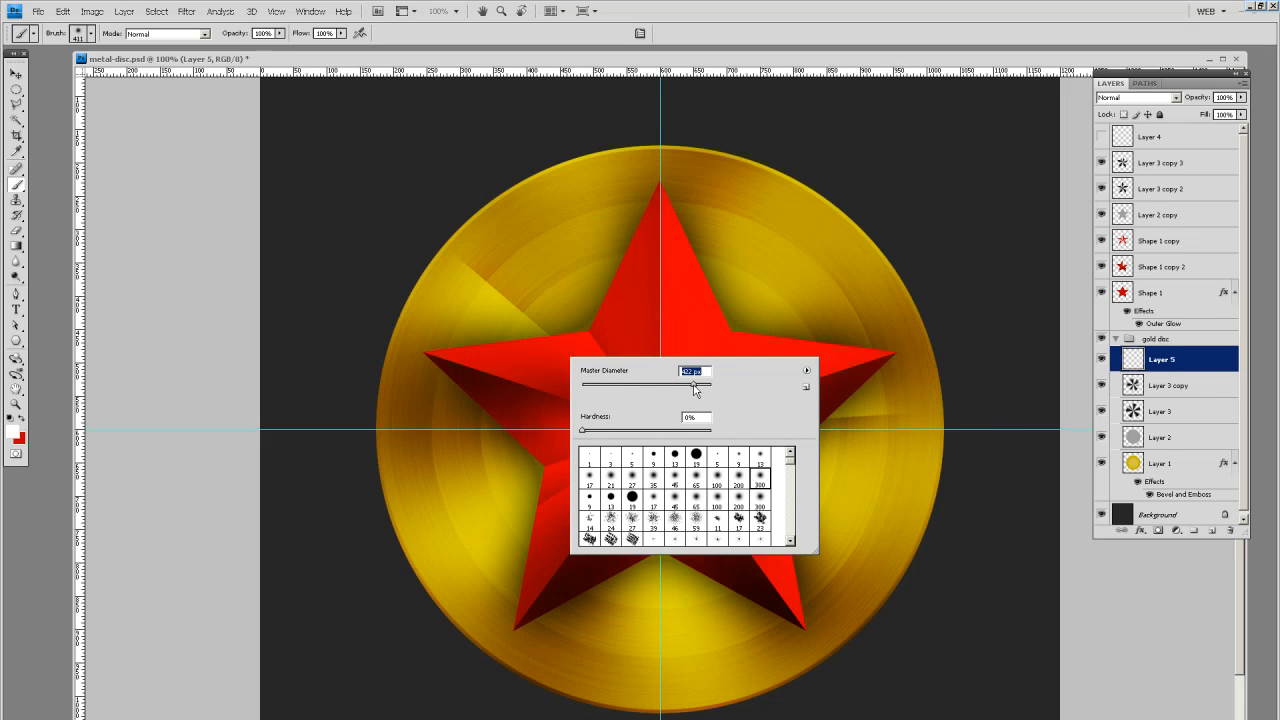
pyautogui.moveTo(692, 384); pyautogui.dragTo(658, 384)
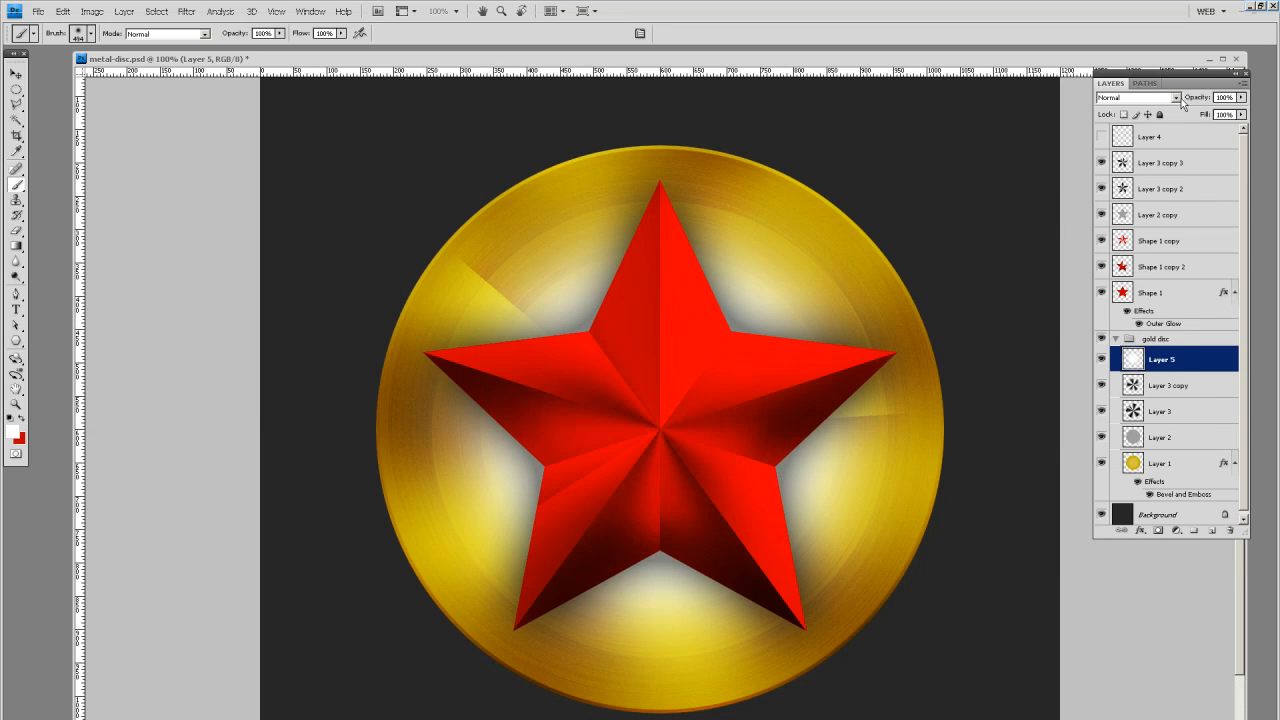
pyautogui.click(1136, 96)
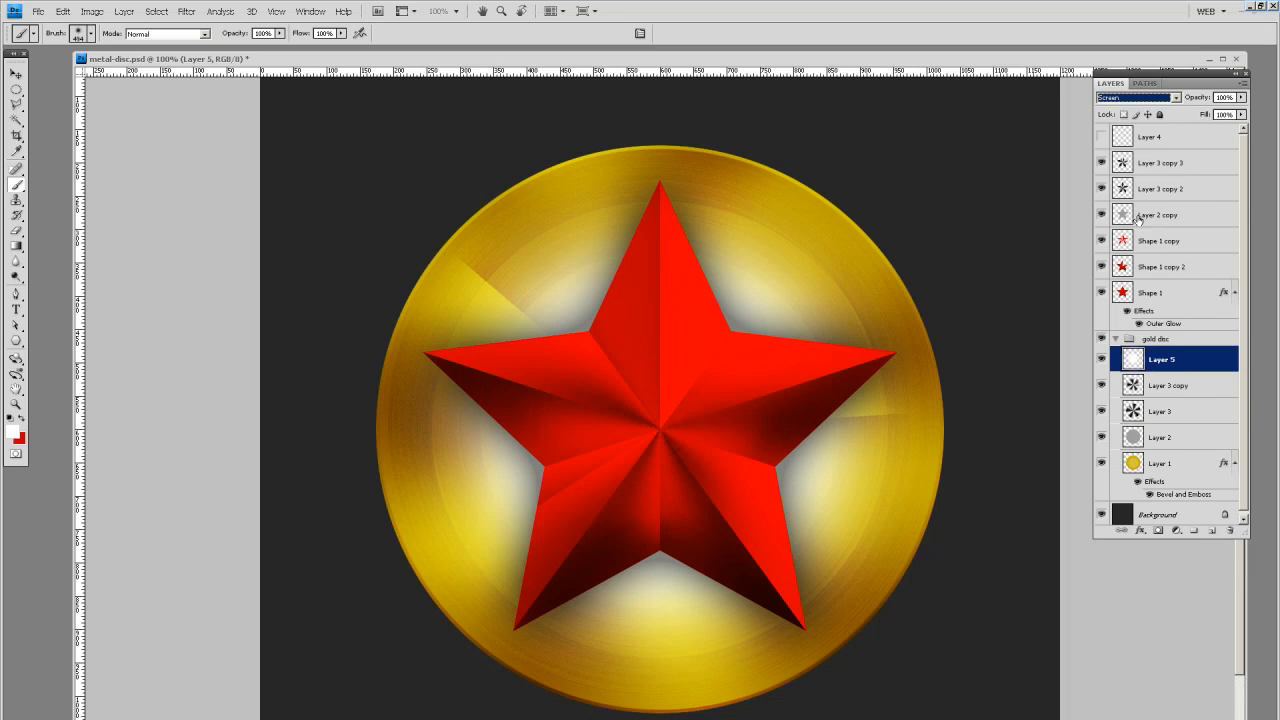
# Step: Blend the highlight layer with Hard Light at reduced opacity, then return to the gold disc base layer
pyautogui.click(1136, 96)
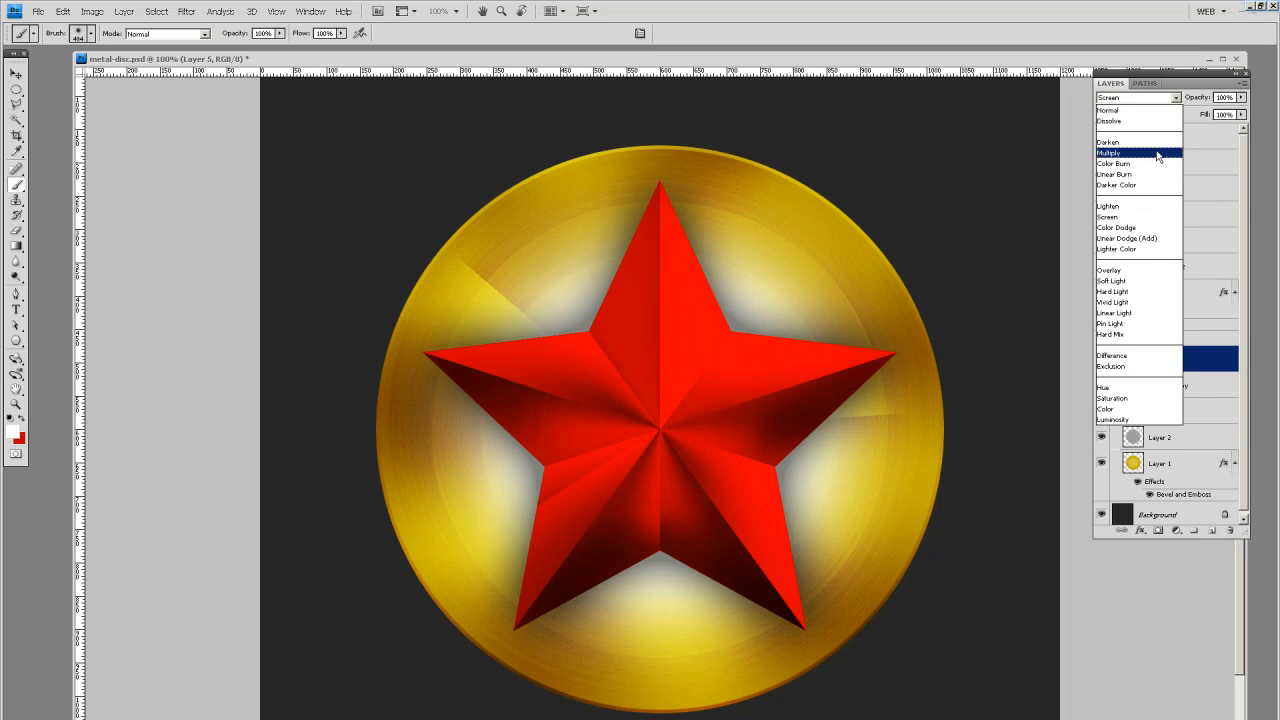
pyautogui.click(1112, 312)
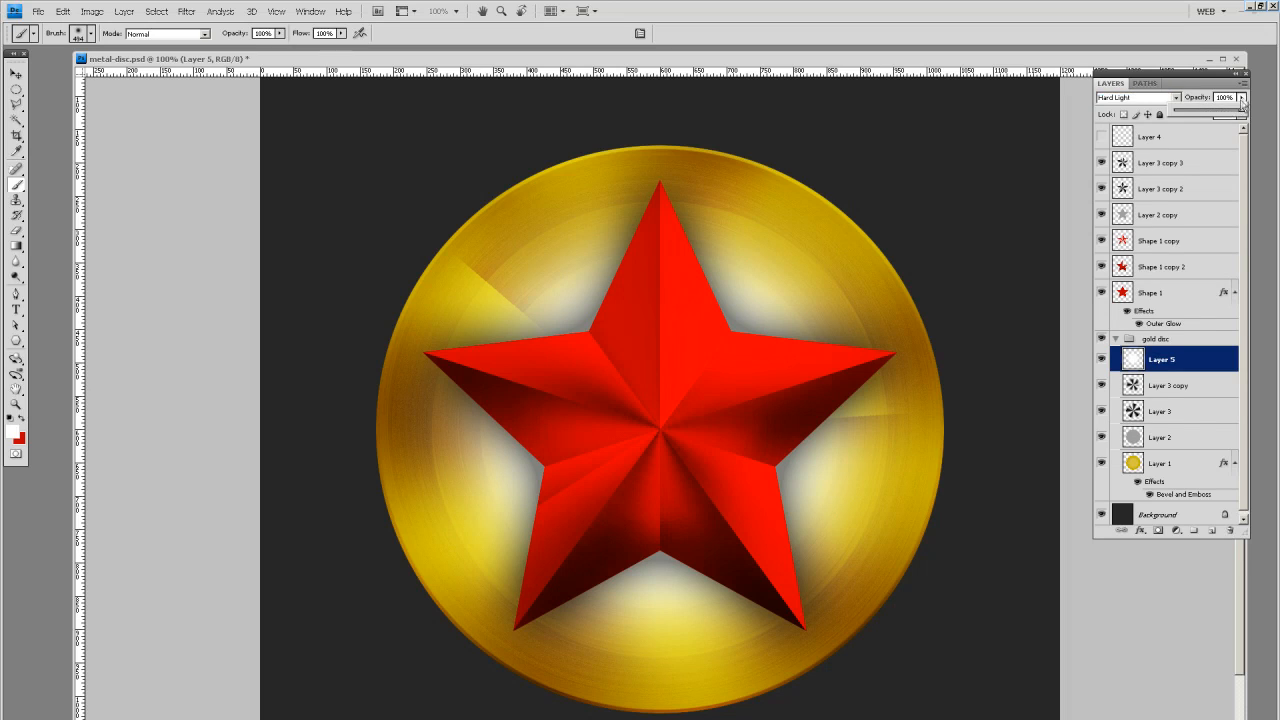
pyautogui.moveTo(1240, 108); pyautogui.dragTo(1224, 108)
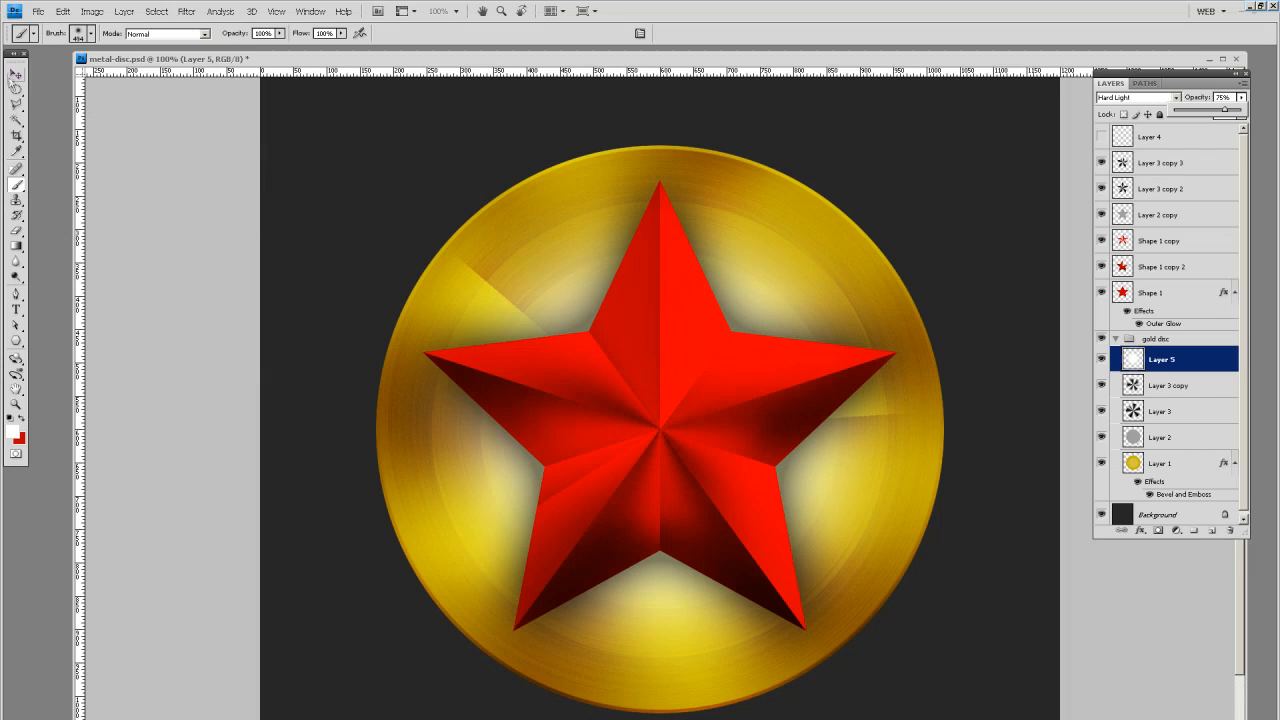
pyautogui.click(16, 76)
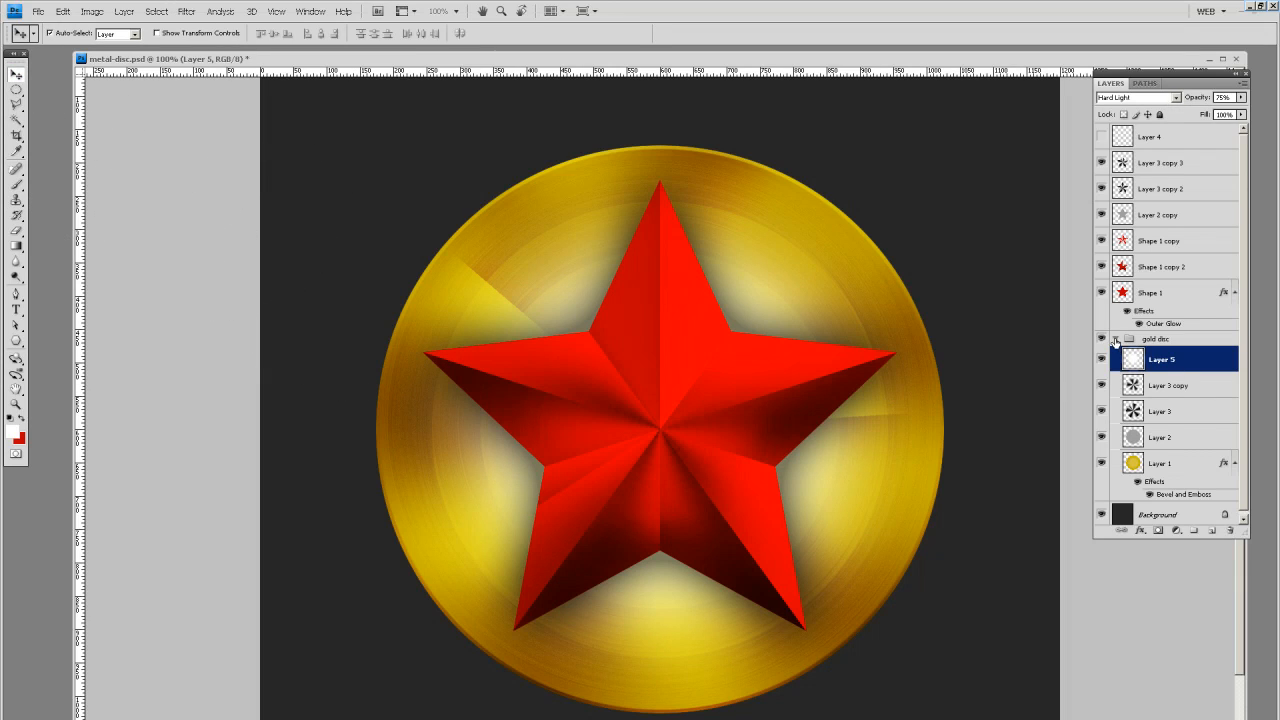
pyautogui.click(1160, 464)
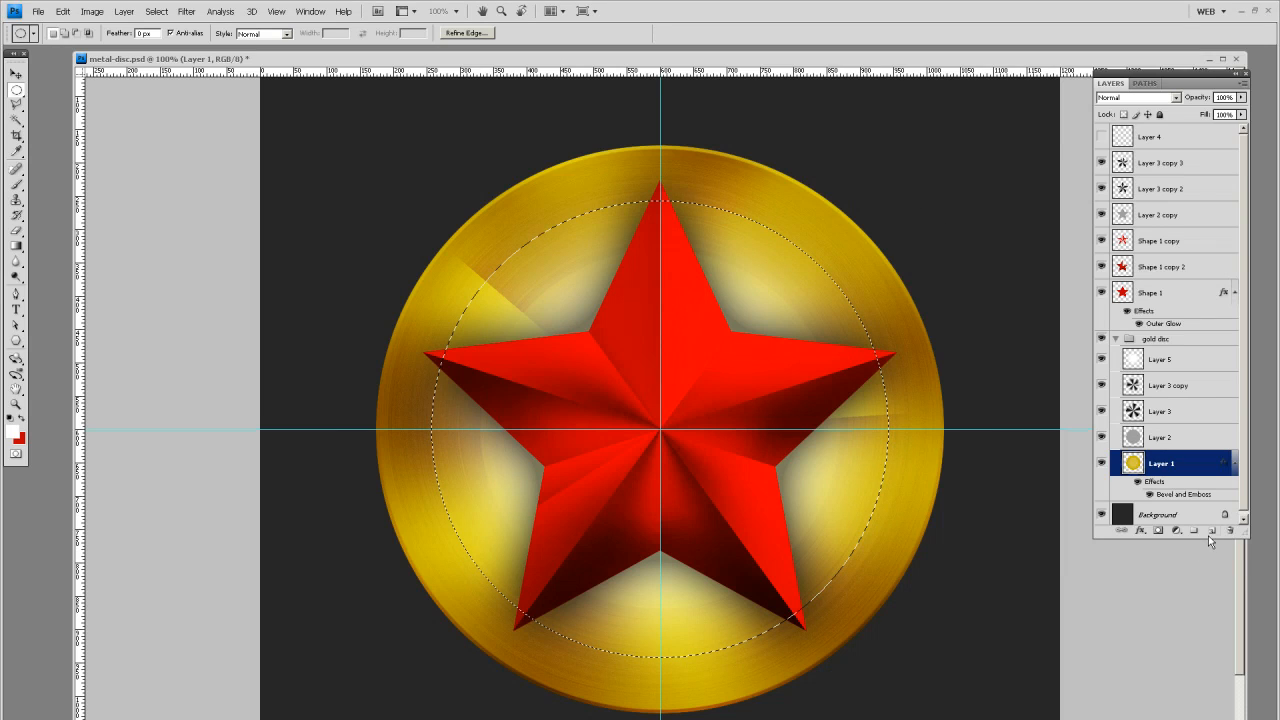
# Step: Stroke an elliptical selection on a new layer with a brownish-red colour and lower the ring's opacity
pyautogui.click(22, 442)
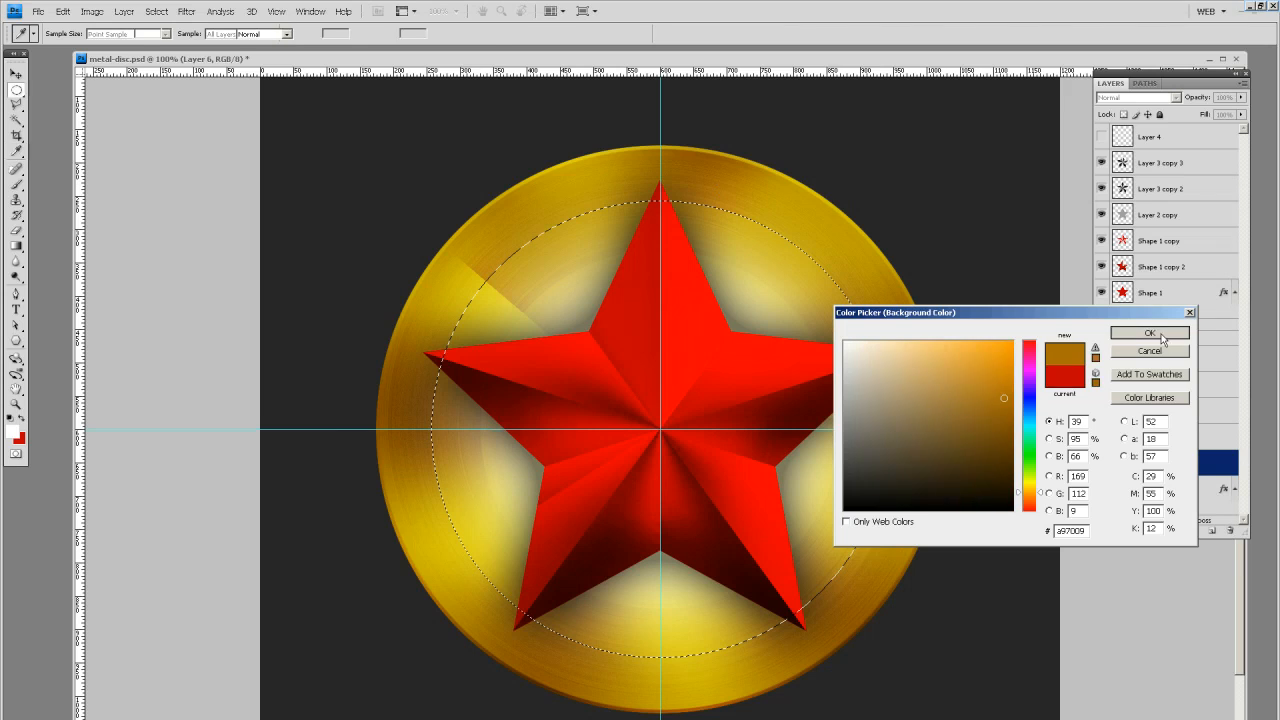
pyautogui.click(1148, 332)
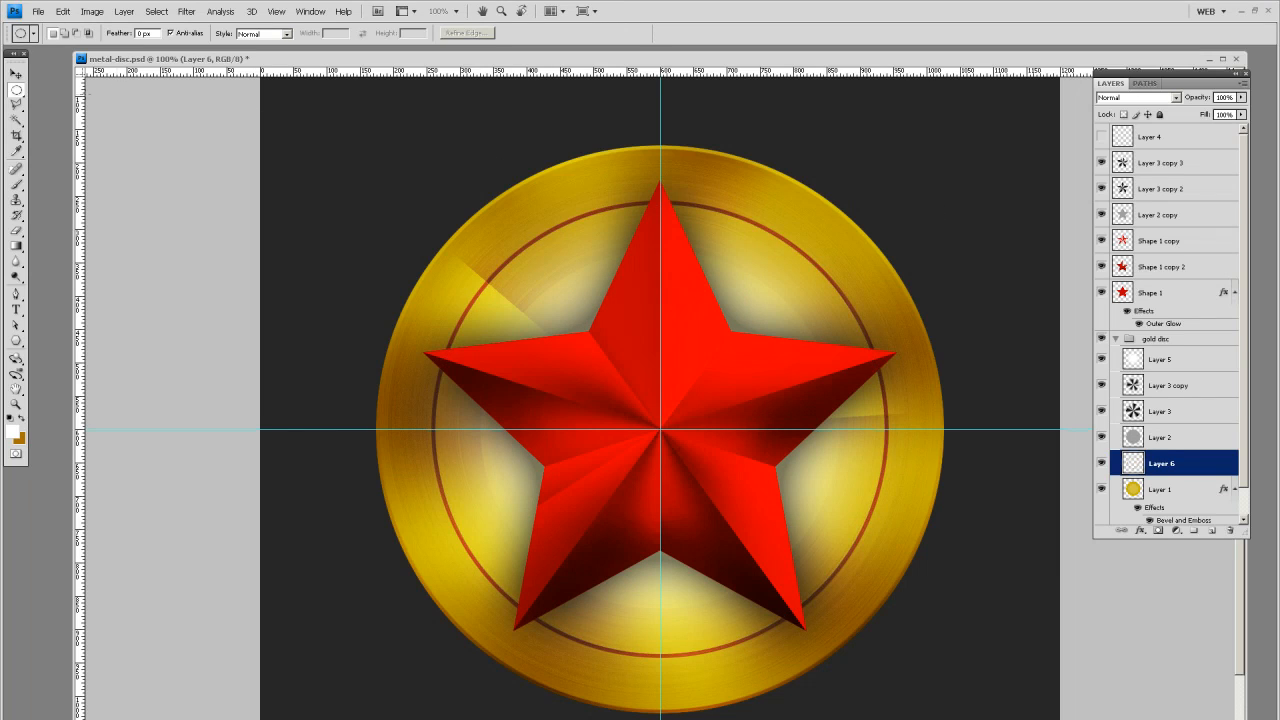
pyautogui.click(16, 76)
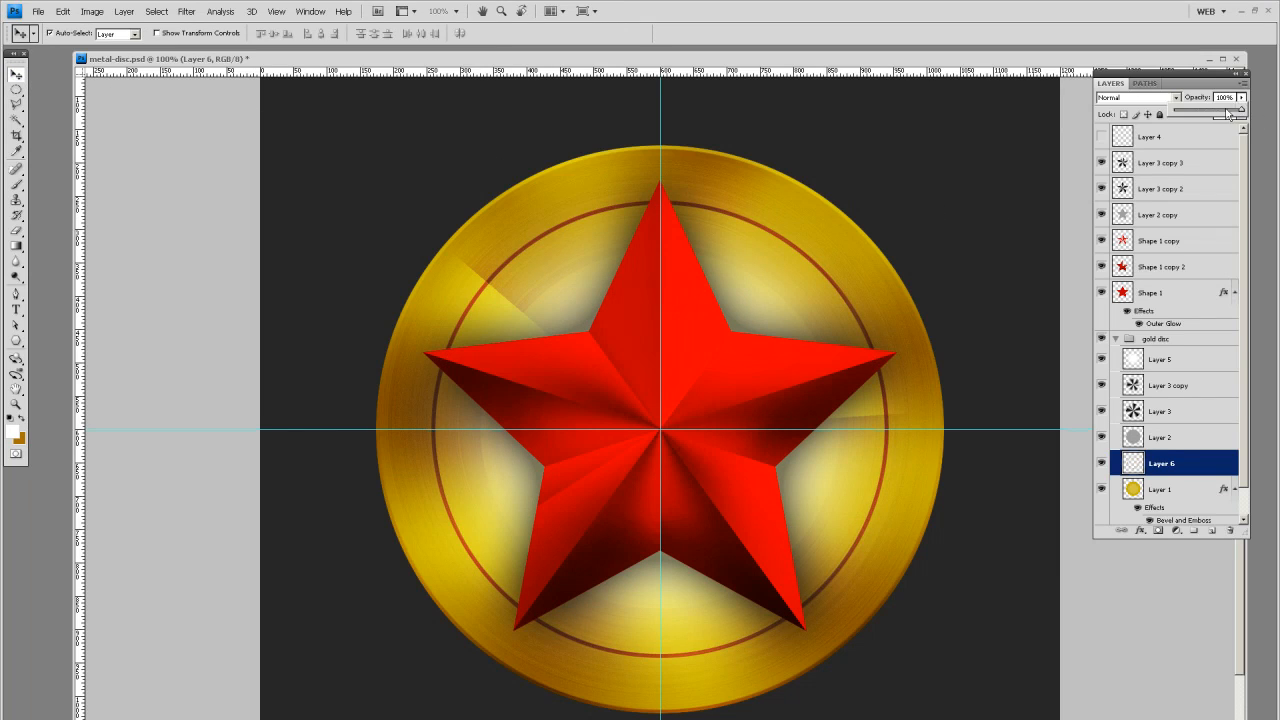
pyautogui.moveTo(1240, 104); pyautogui.dragTo(1196, 104)
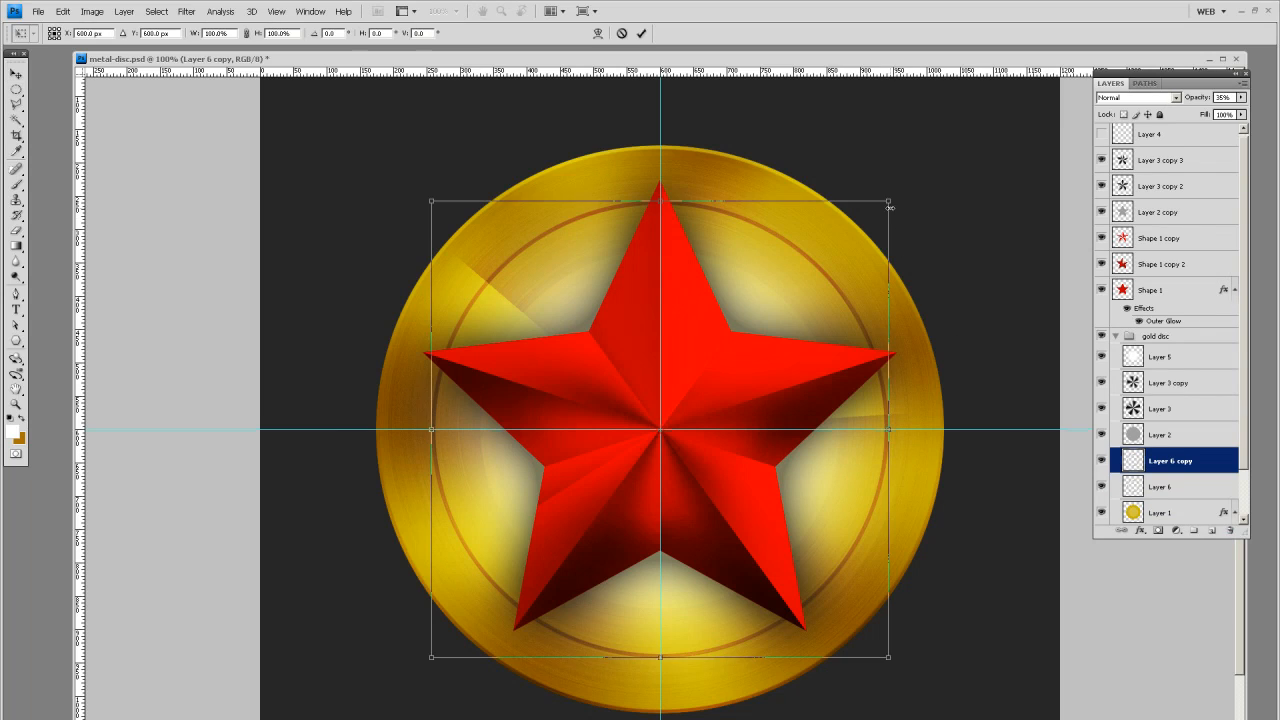
# Step: Scale a duplicate of the ring down toward the centre with Free Transform as a faint inner ring
pyautogui.moveTo(888, 204); pyautogui.dragTo(836, 244)
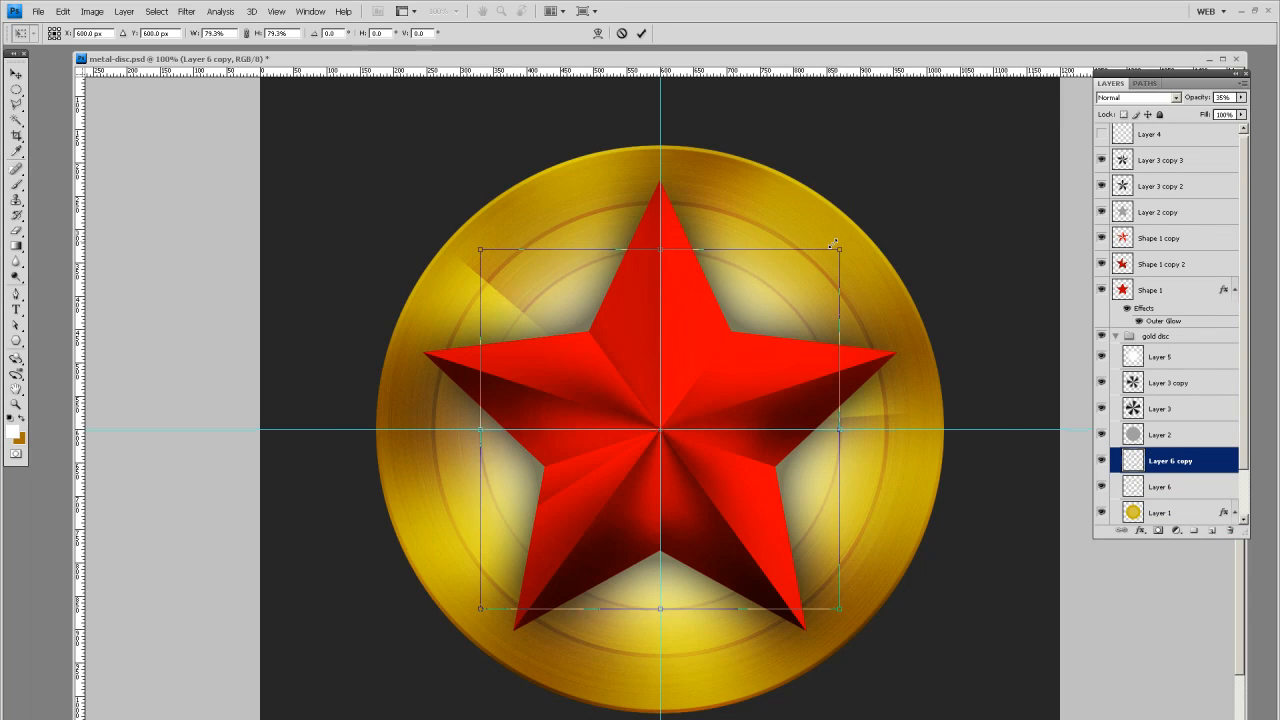
pyautogui.moveTo(836, 248); pyautogui.dragTo(812, 274)
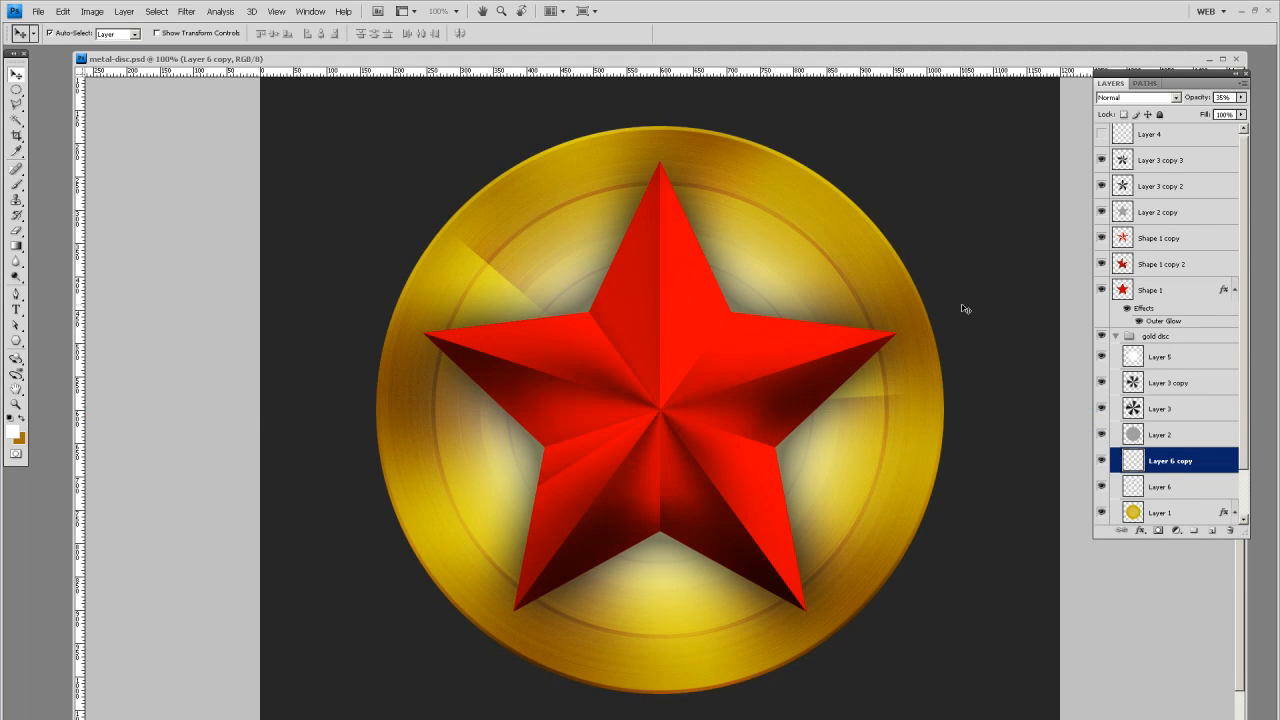
pyautogui.moveTo(640, 418)
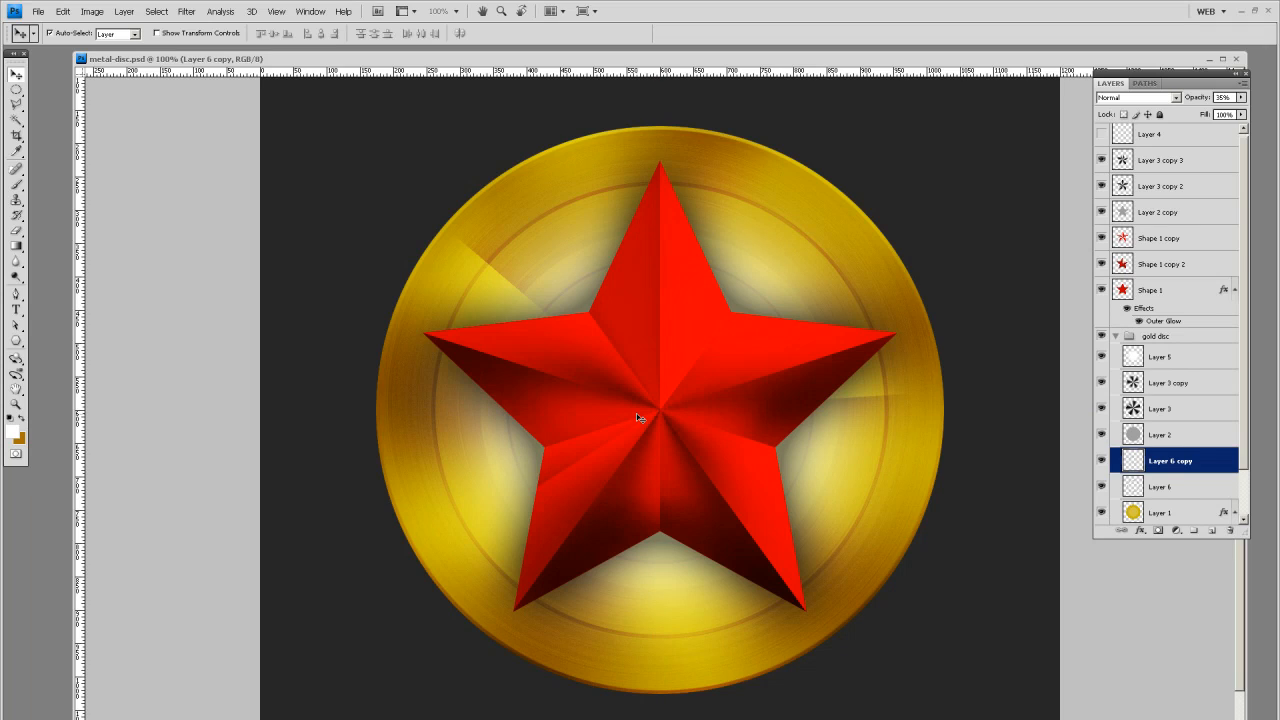
pyautogui.moveTo(528, 324)
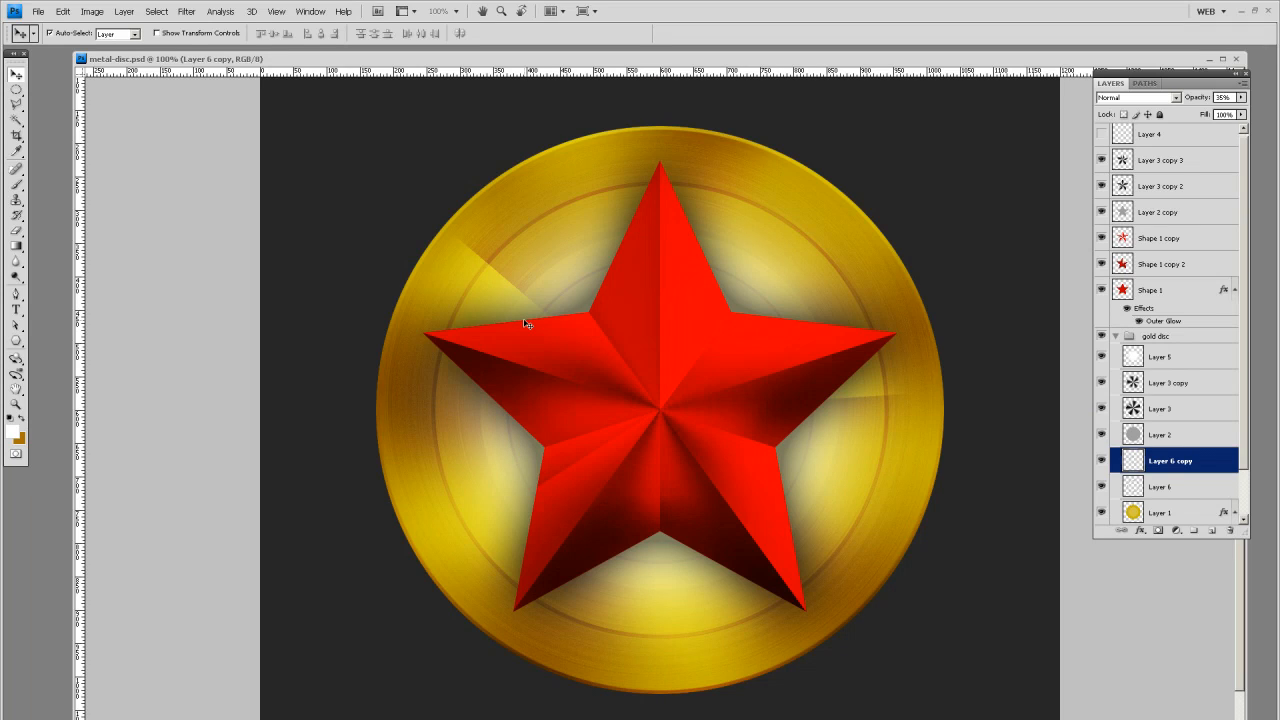
pyautogui.moveTo(630, 418)
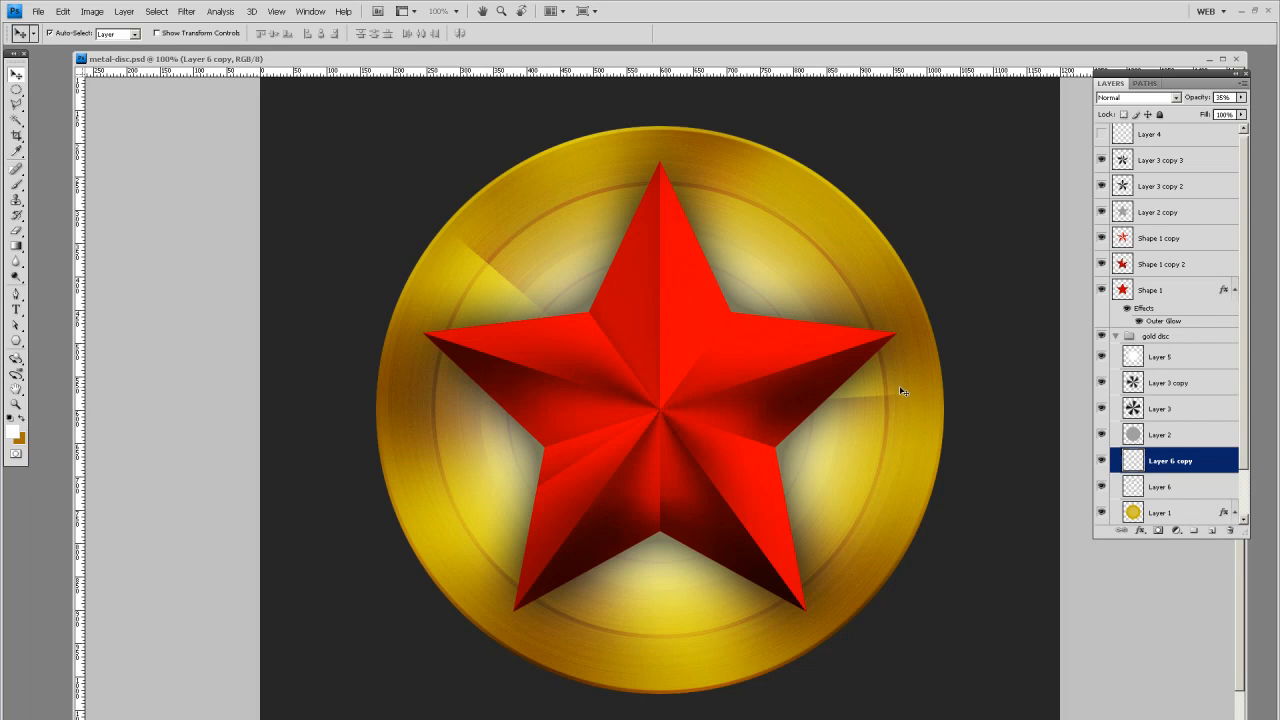
pyautogui.moveTo(926, 490)
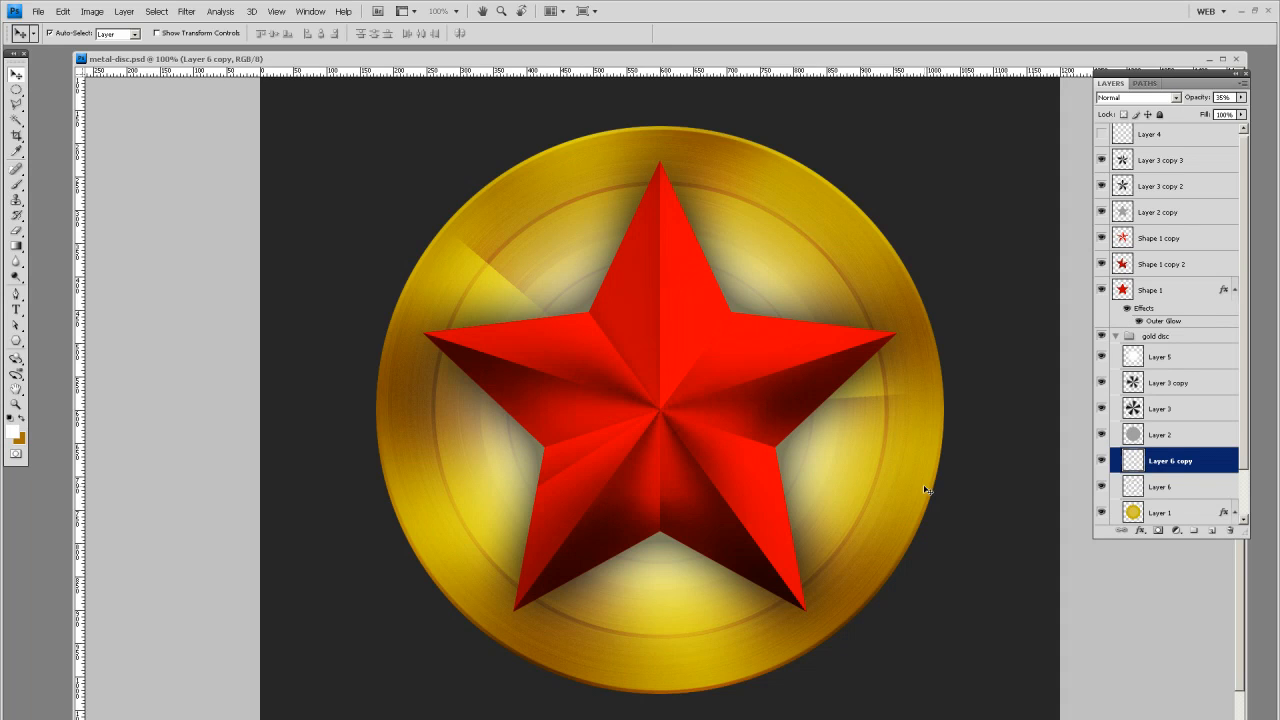
pyautogui.moveTo(1108, 680)
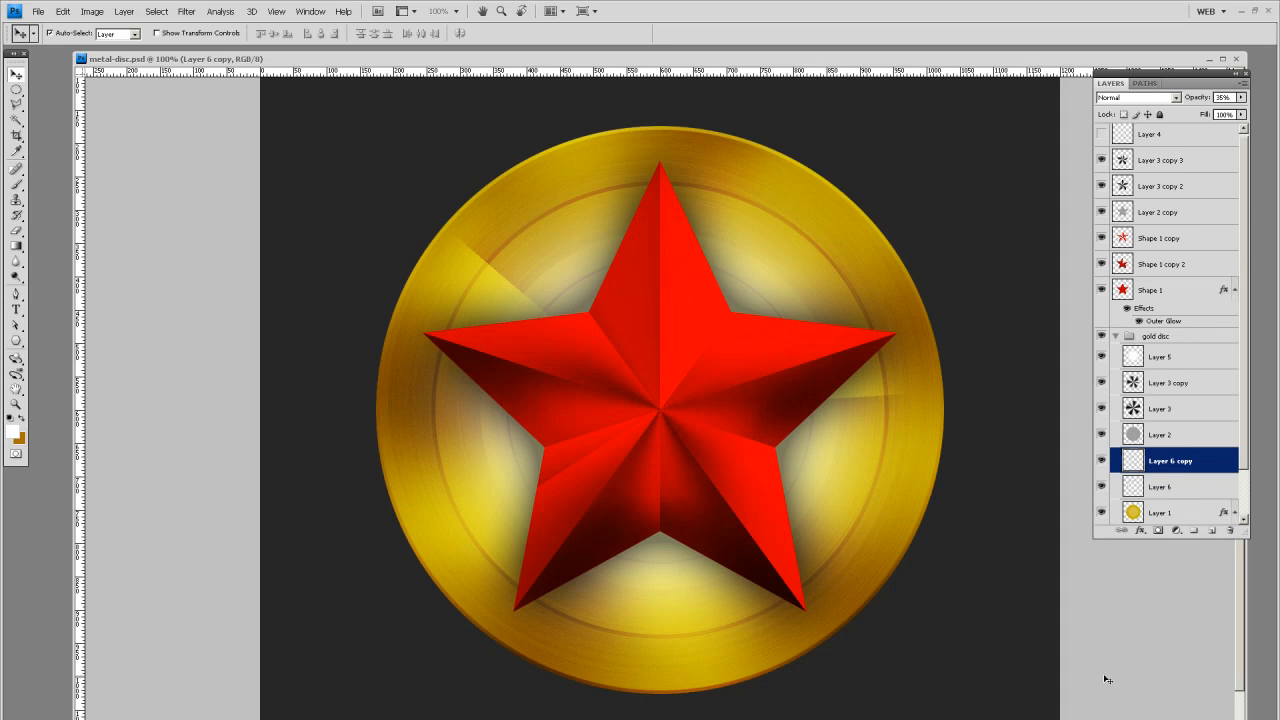